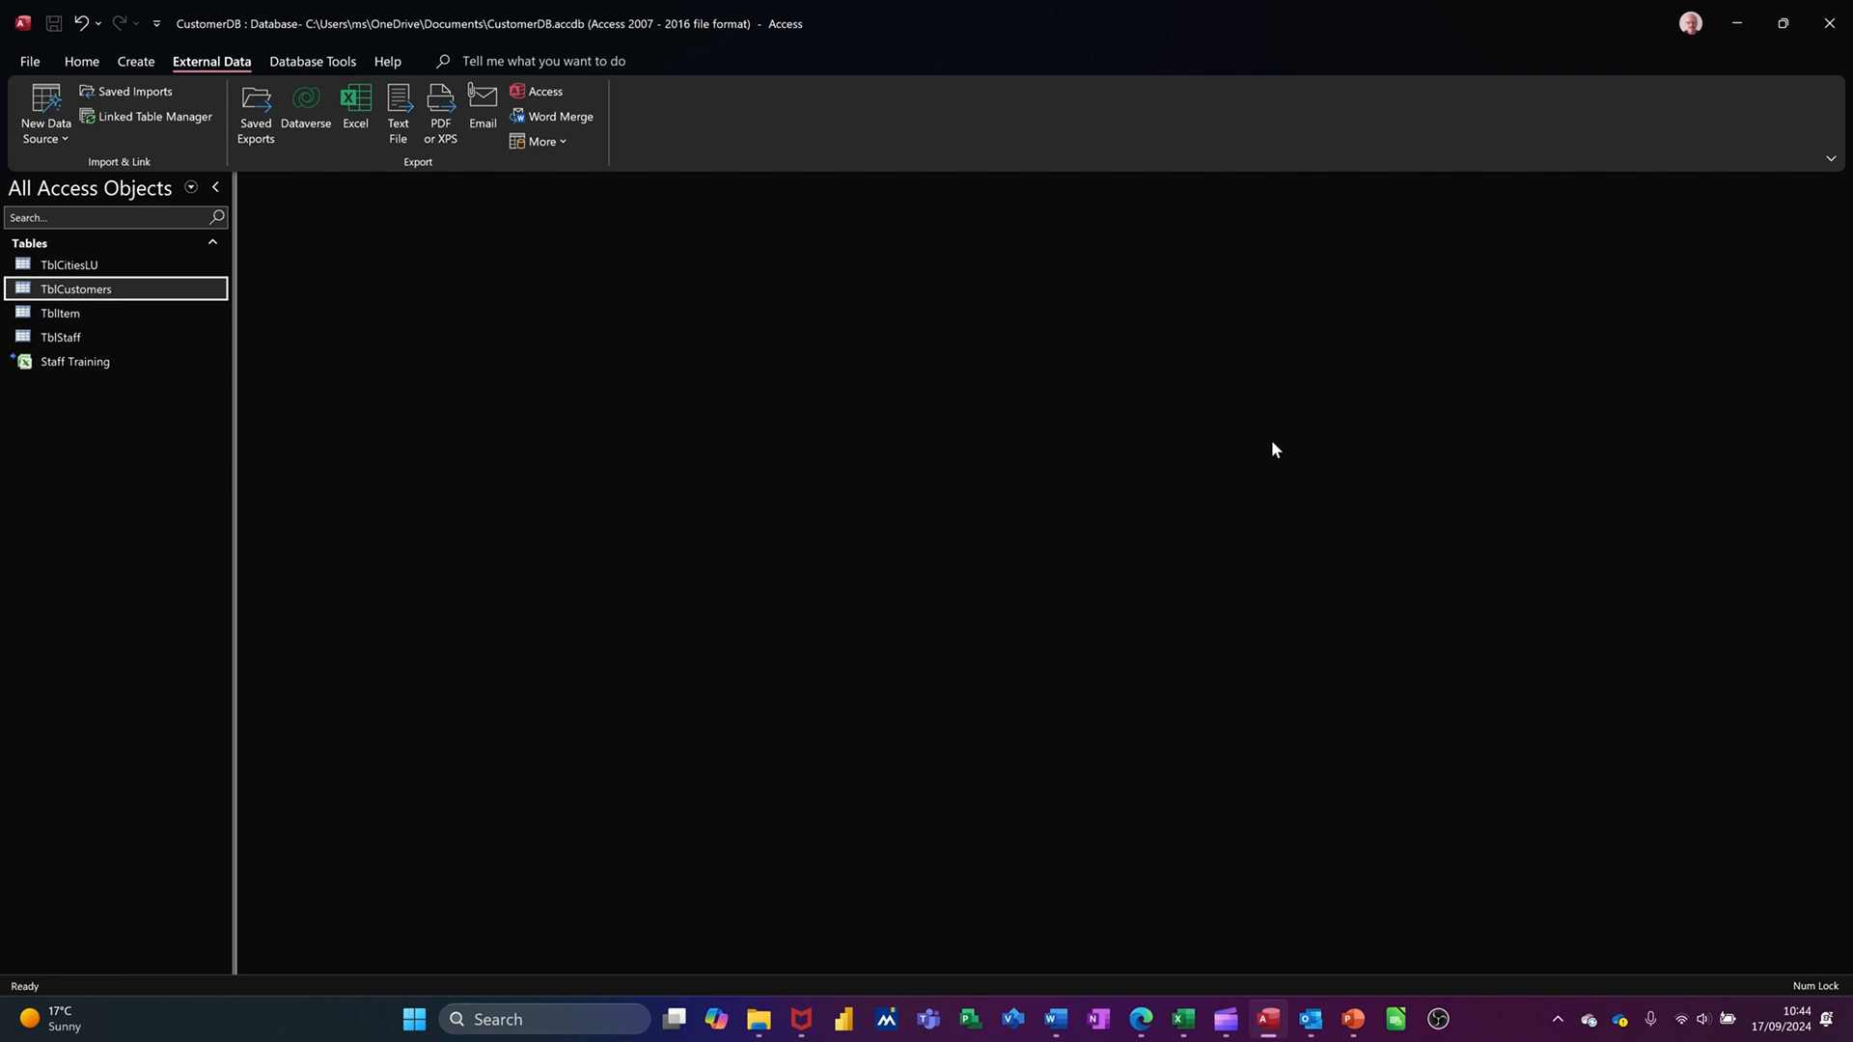
pyautogui.moveTo(218, 72)
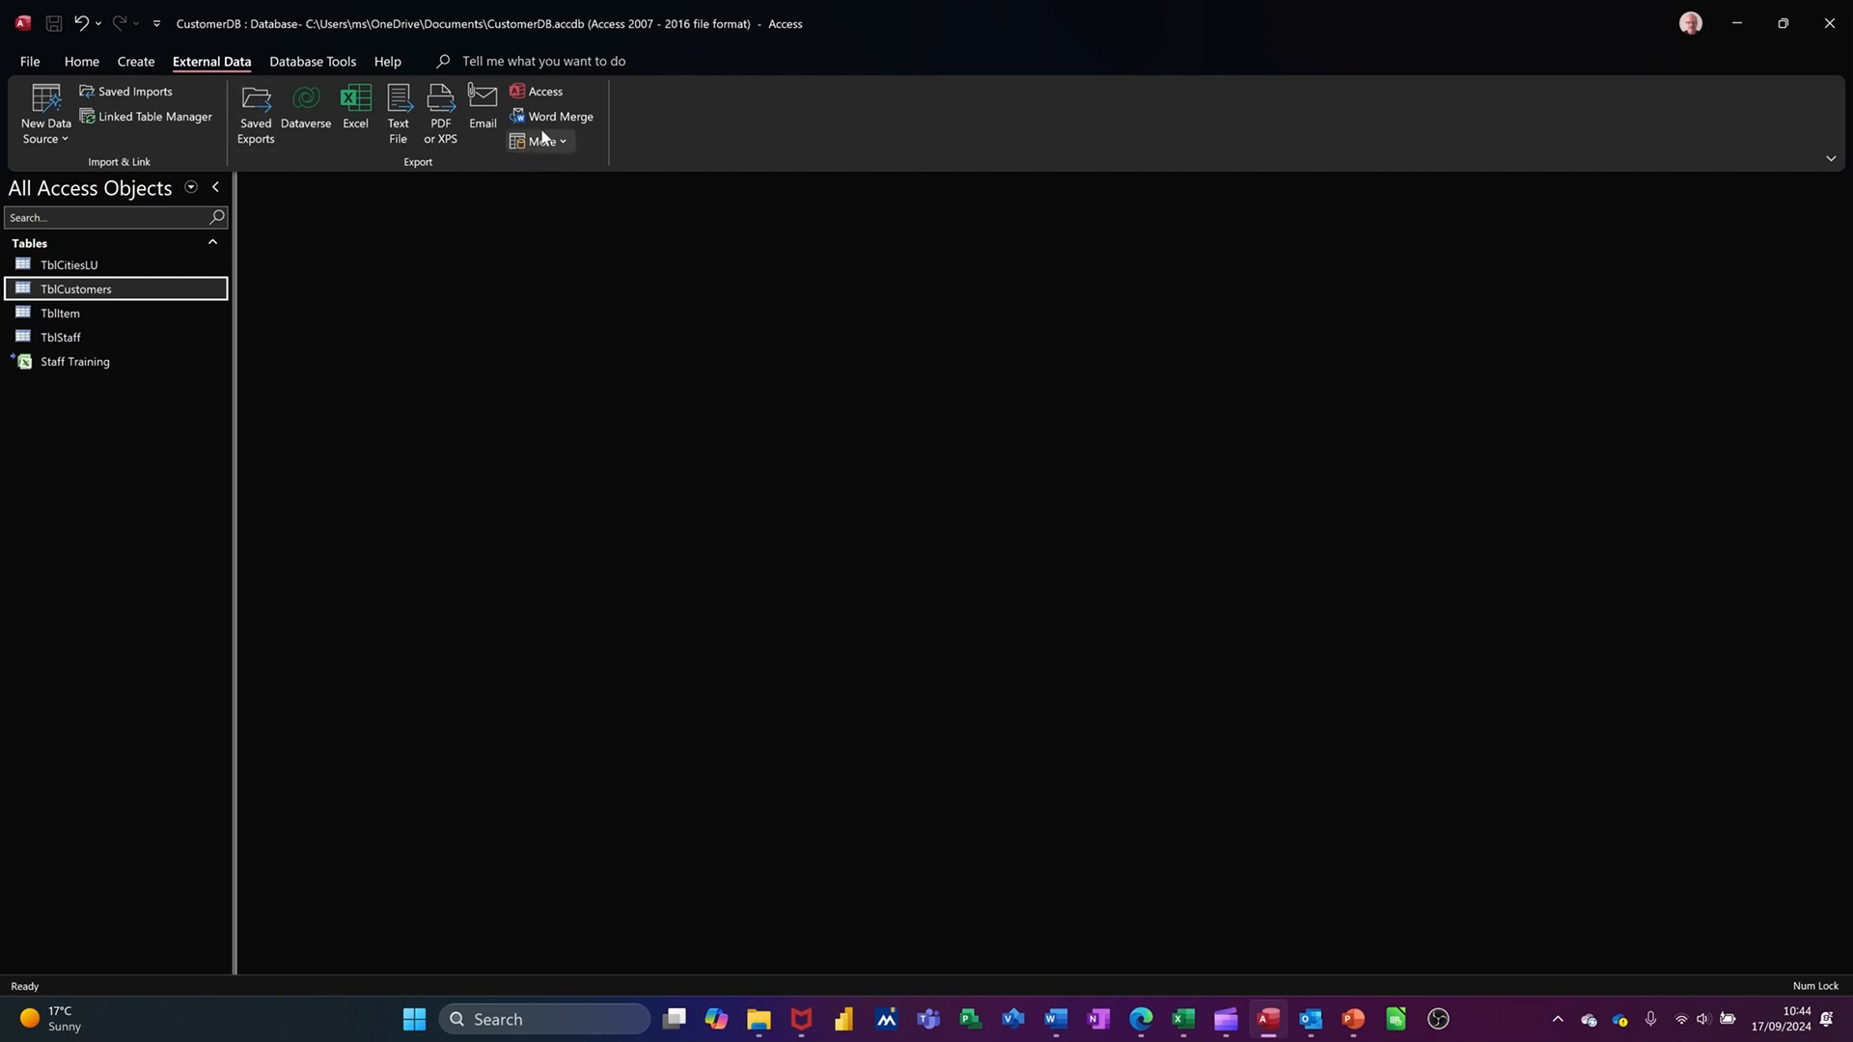
pyautogui.moveTo(560, 116)
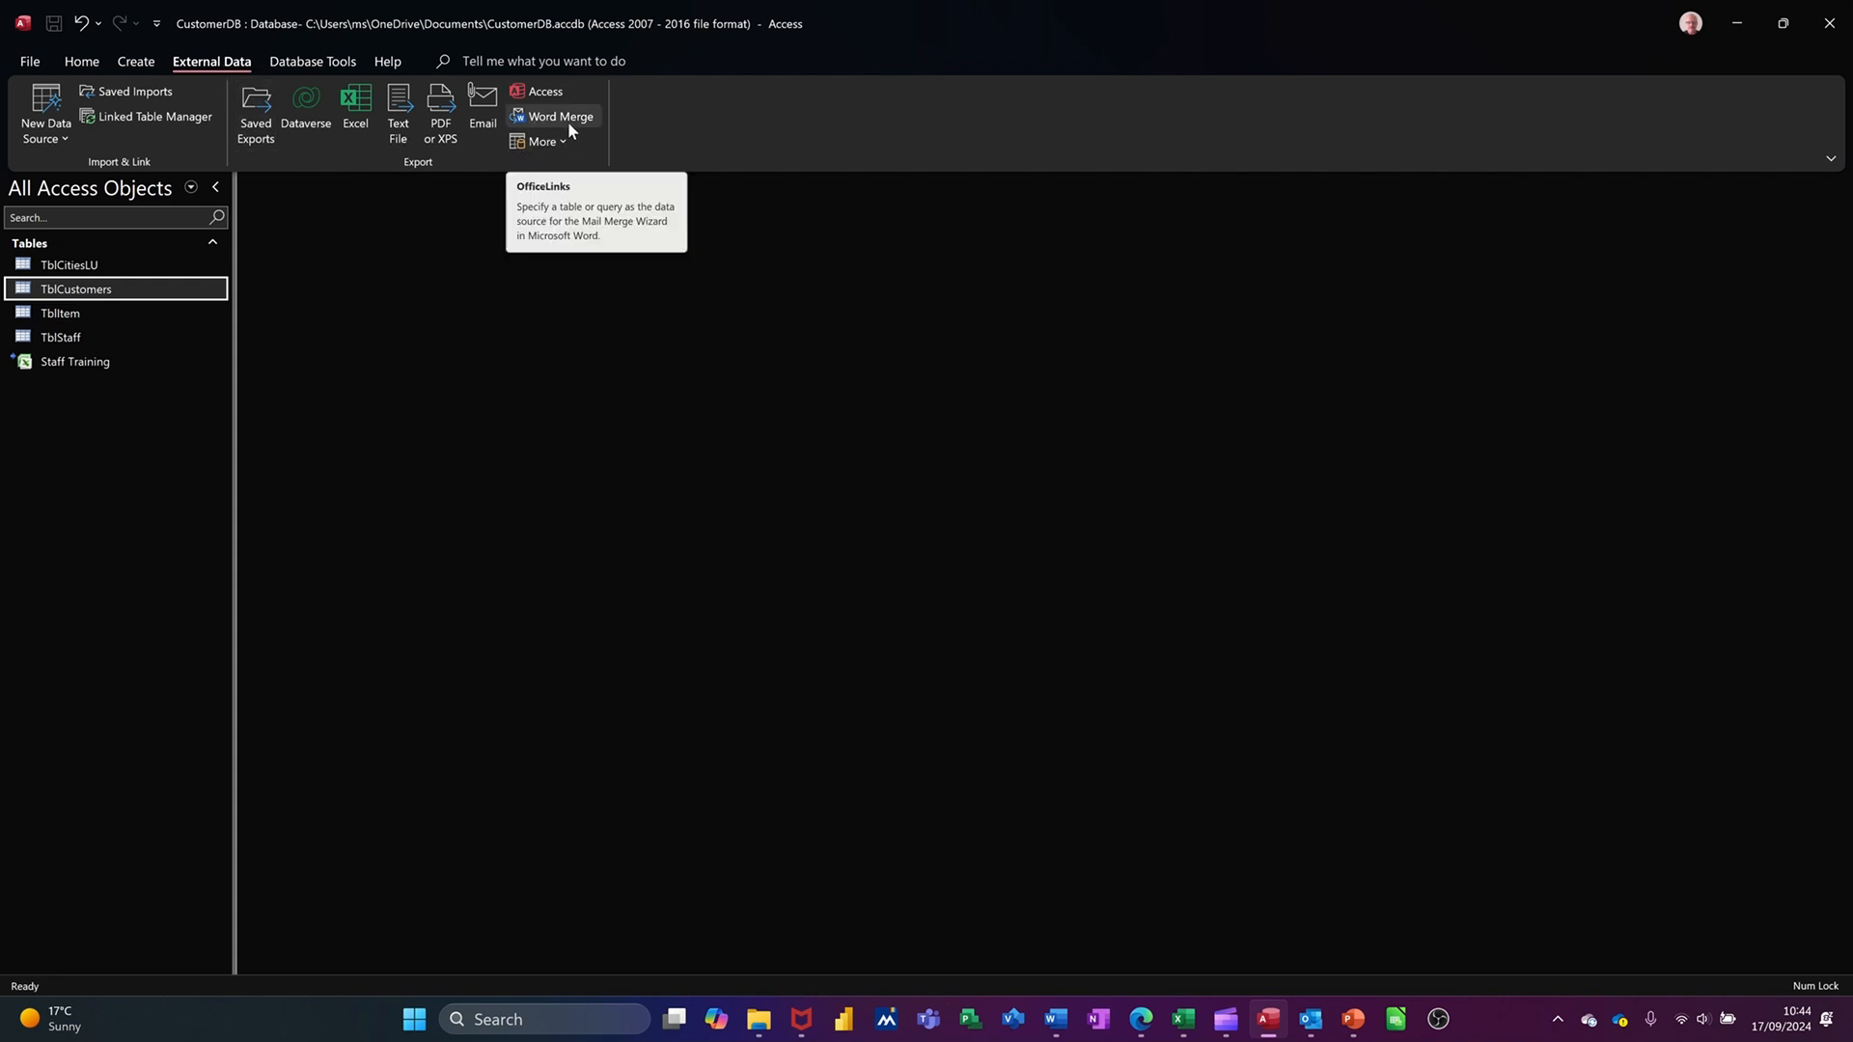
pyautogui.moveTo(192, 303)
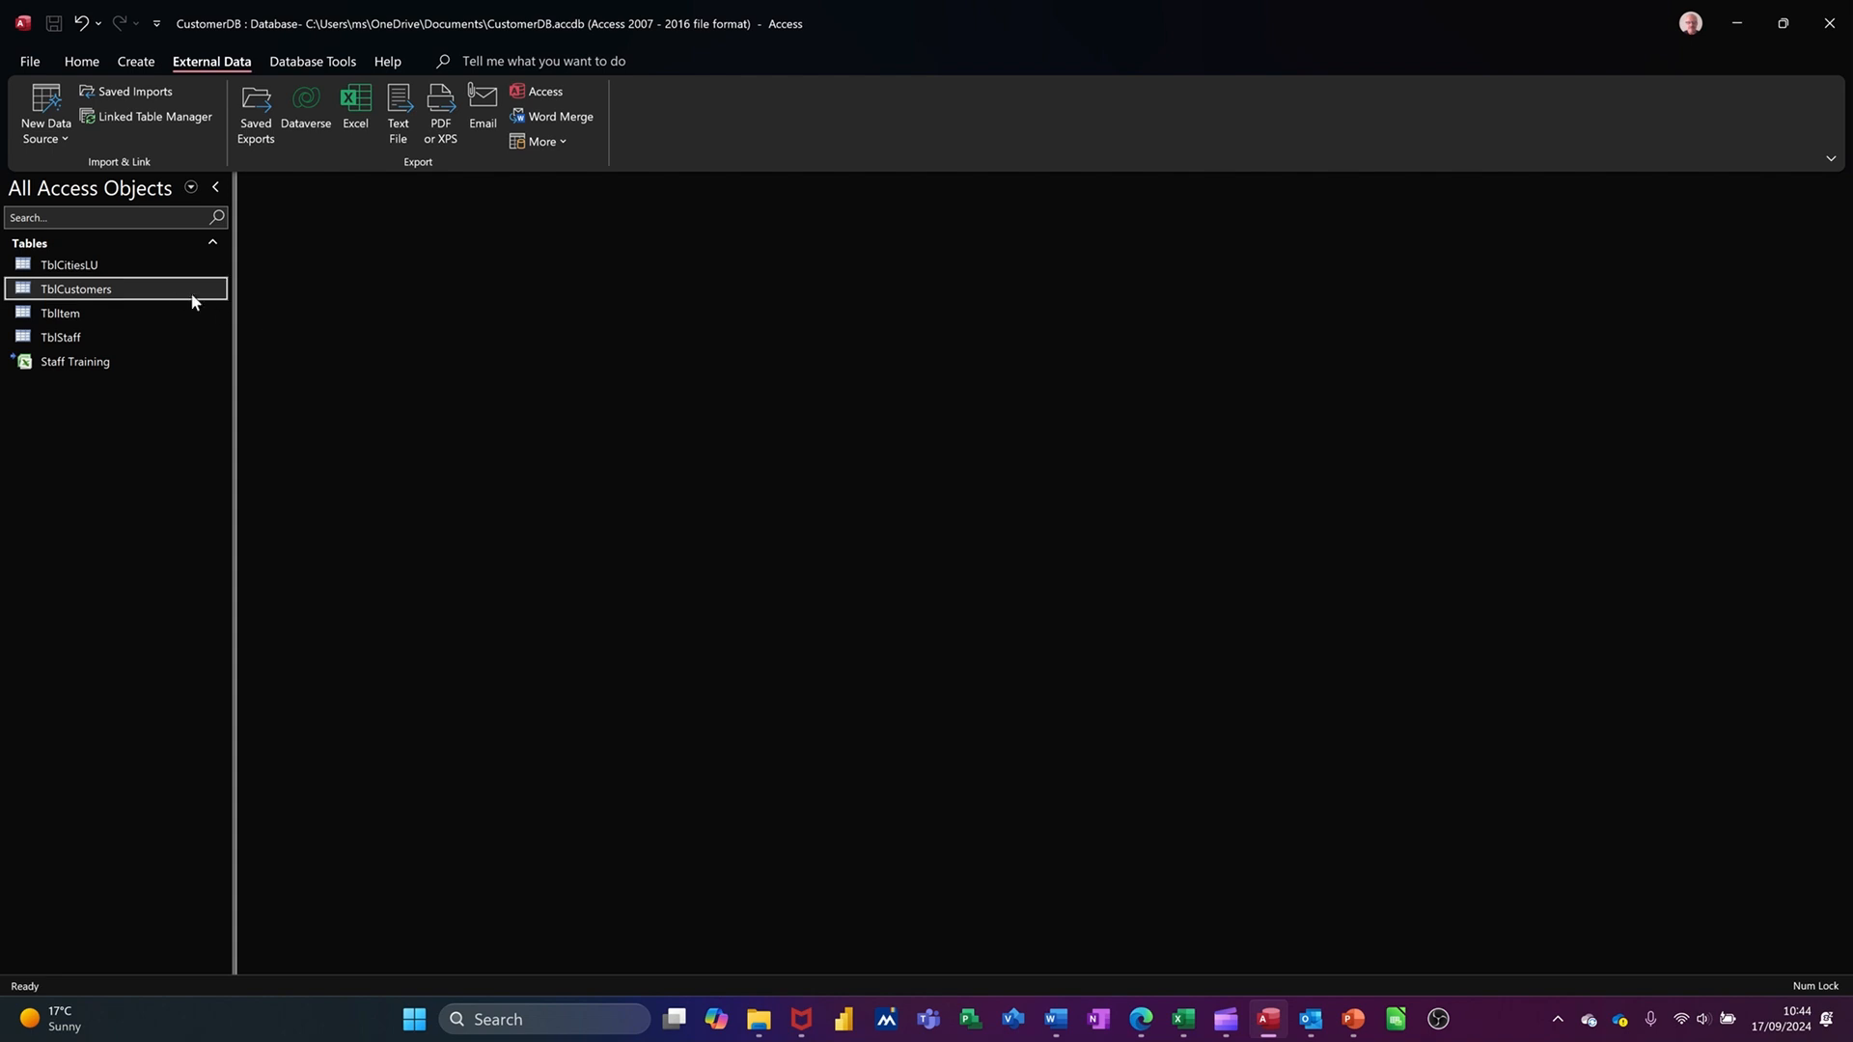
# Launch Word Merge on the customers table, creating a new Word document linked to the data
pyautogui.doubleClick(76, 287)
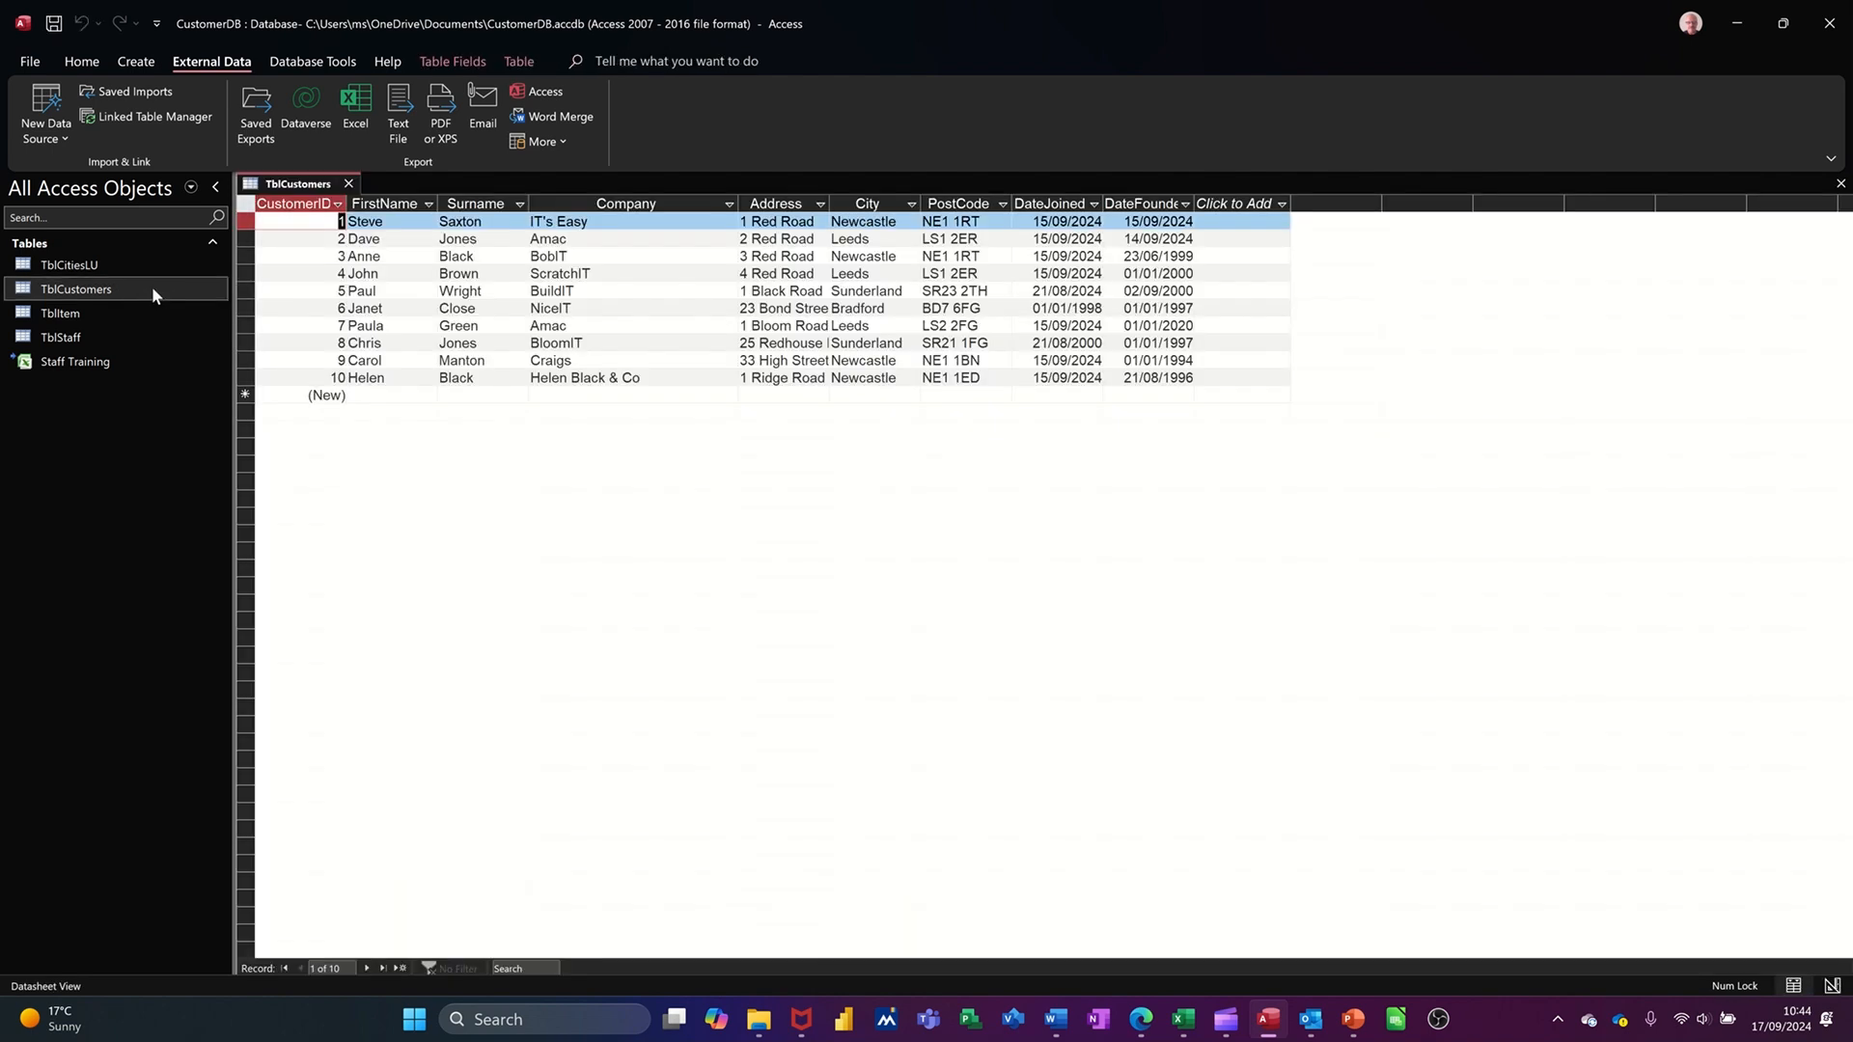
pyautogui.moveTo(601, 316)
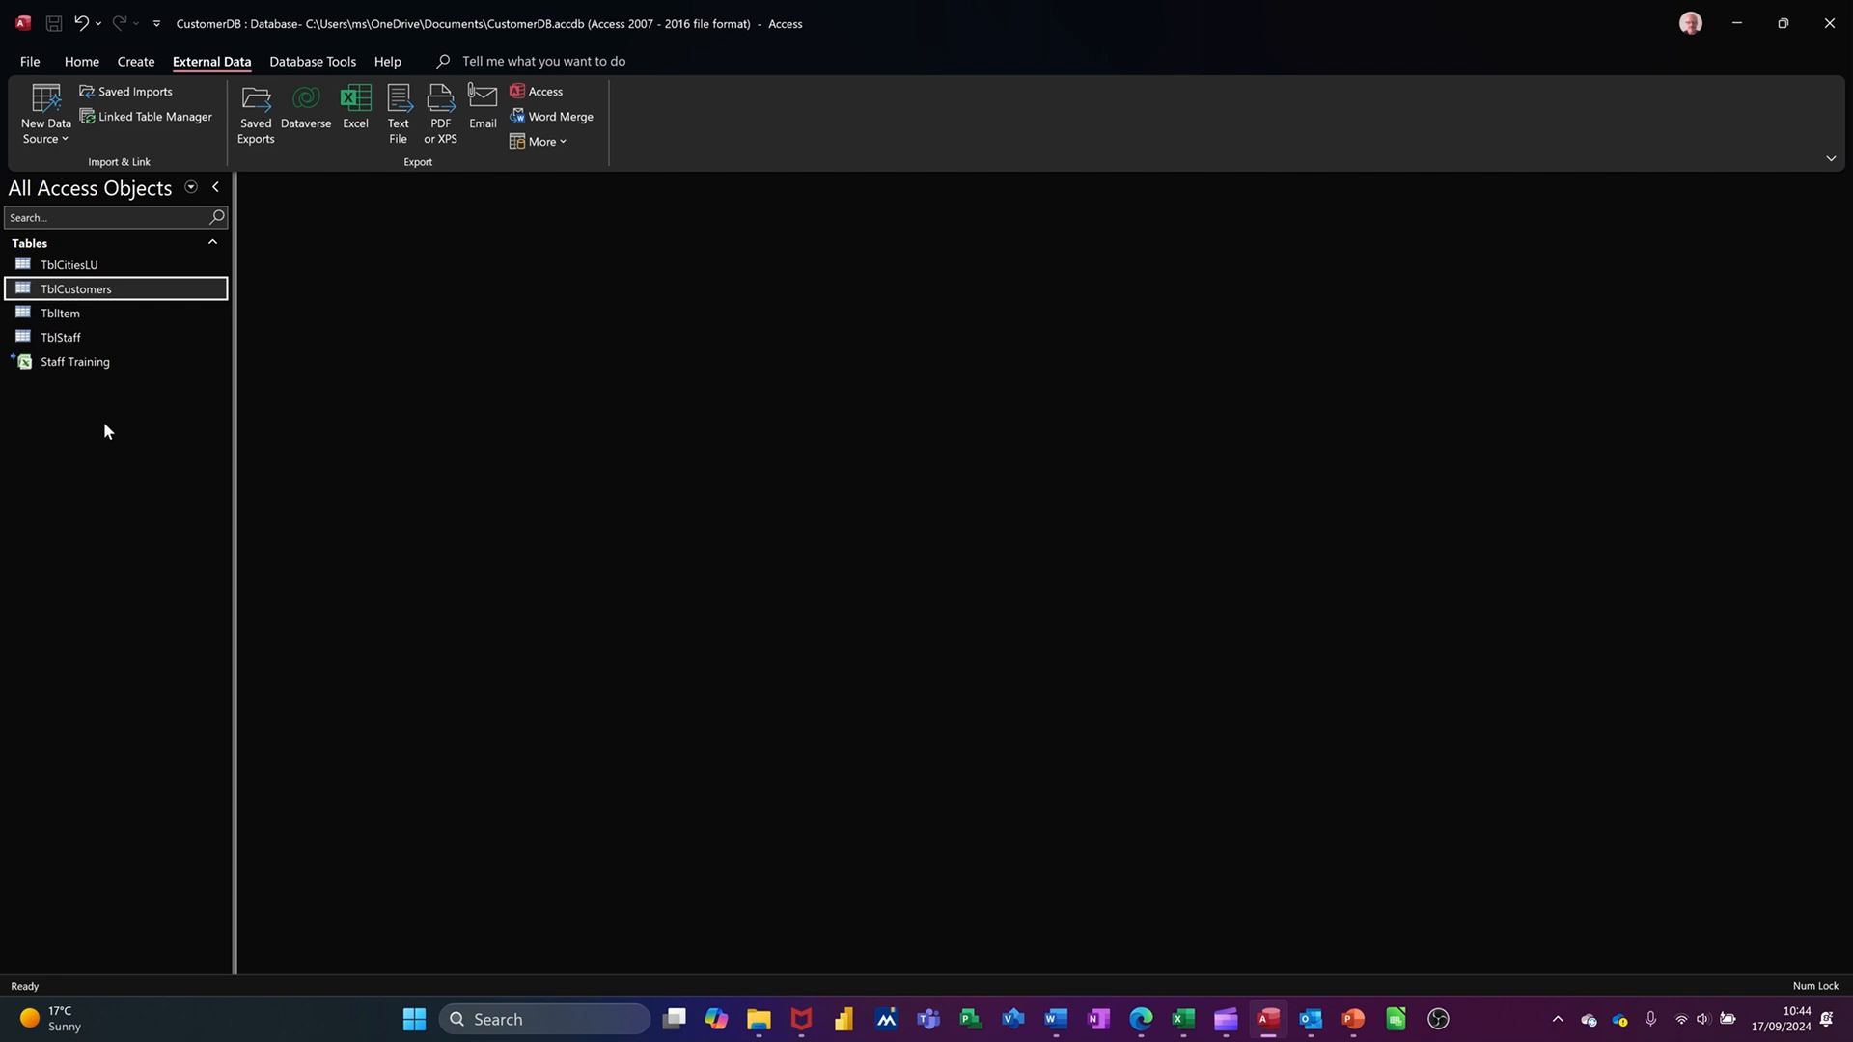
pyautogui.moveTo(100, 292)
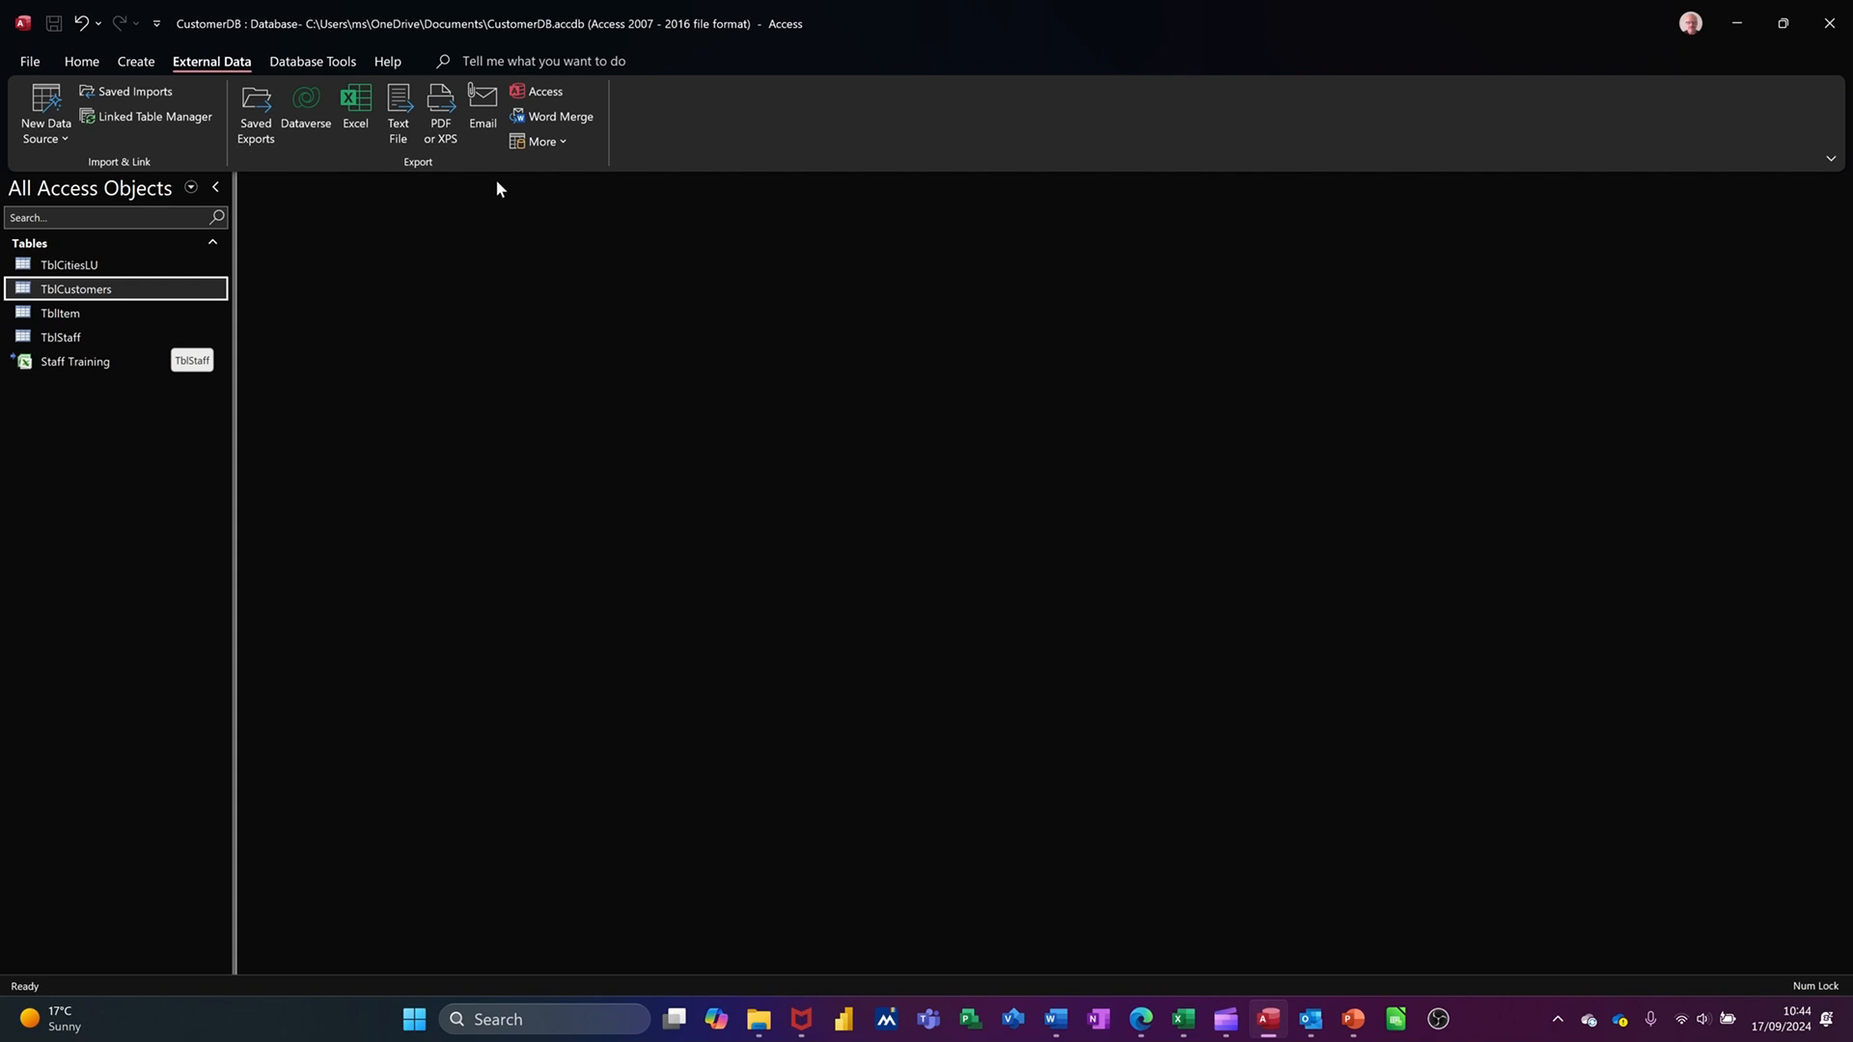
pyautogui.moveTo(552, 115)
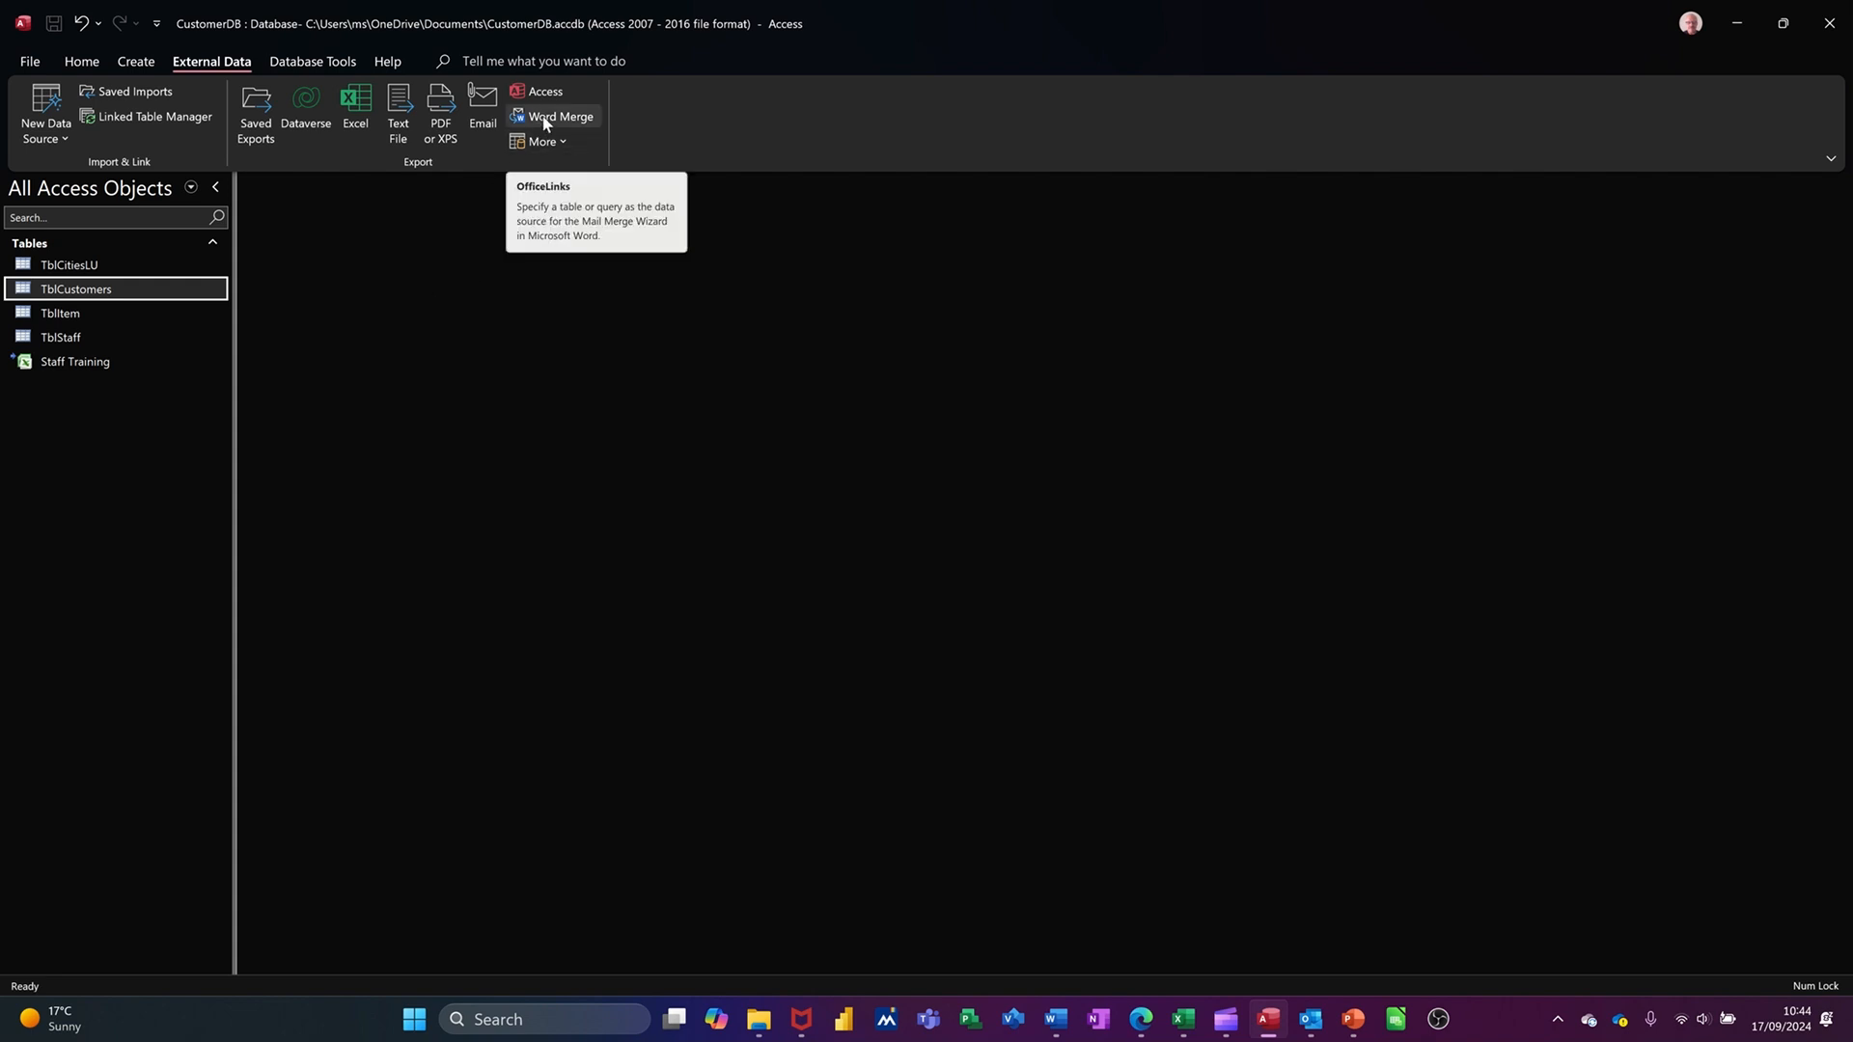
pyautogui.click(560, 116)
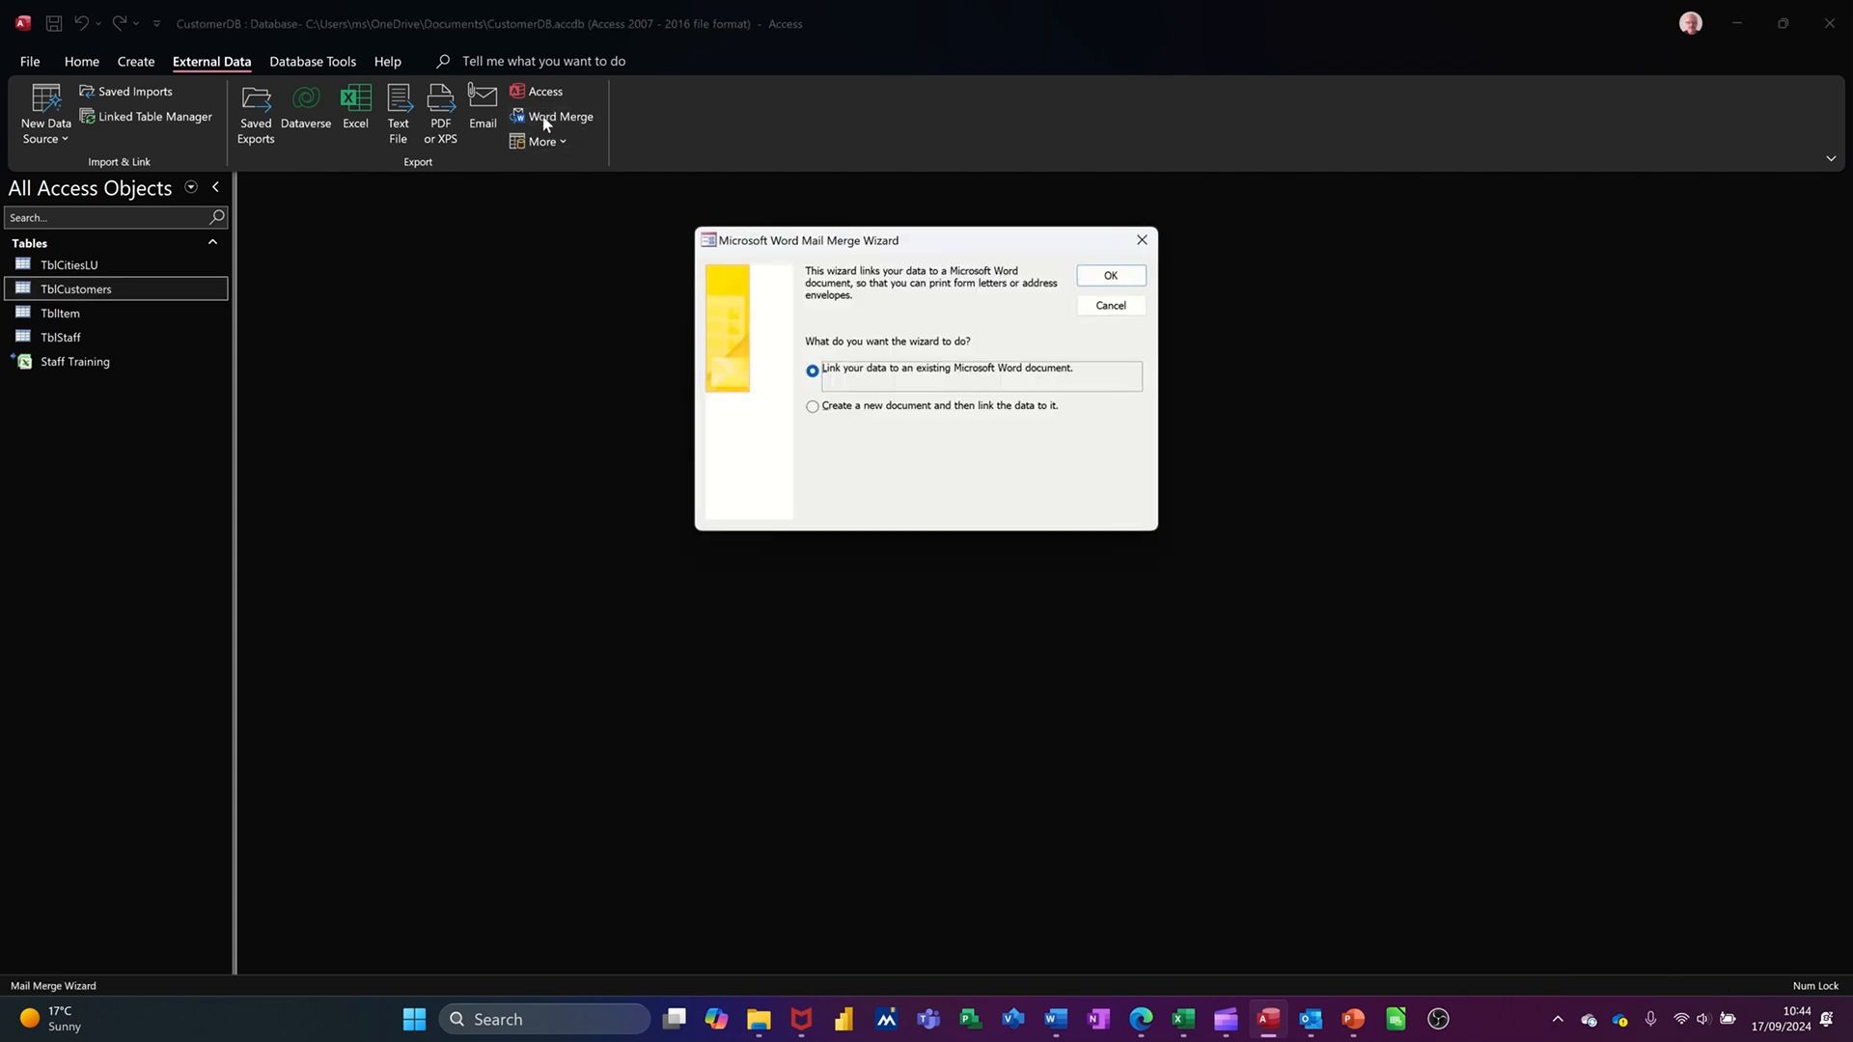
pyautogui.moveTo(793, 365)
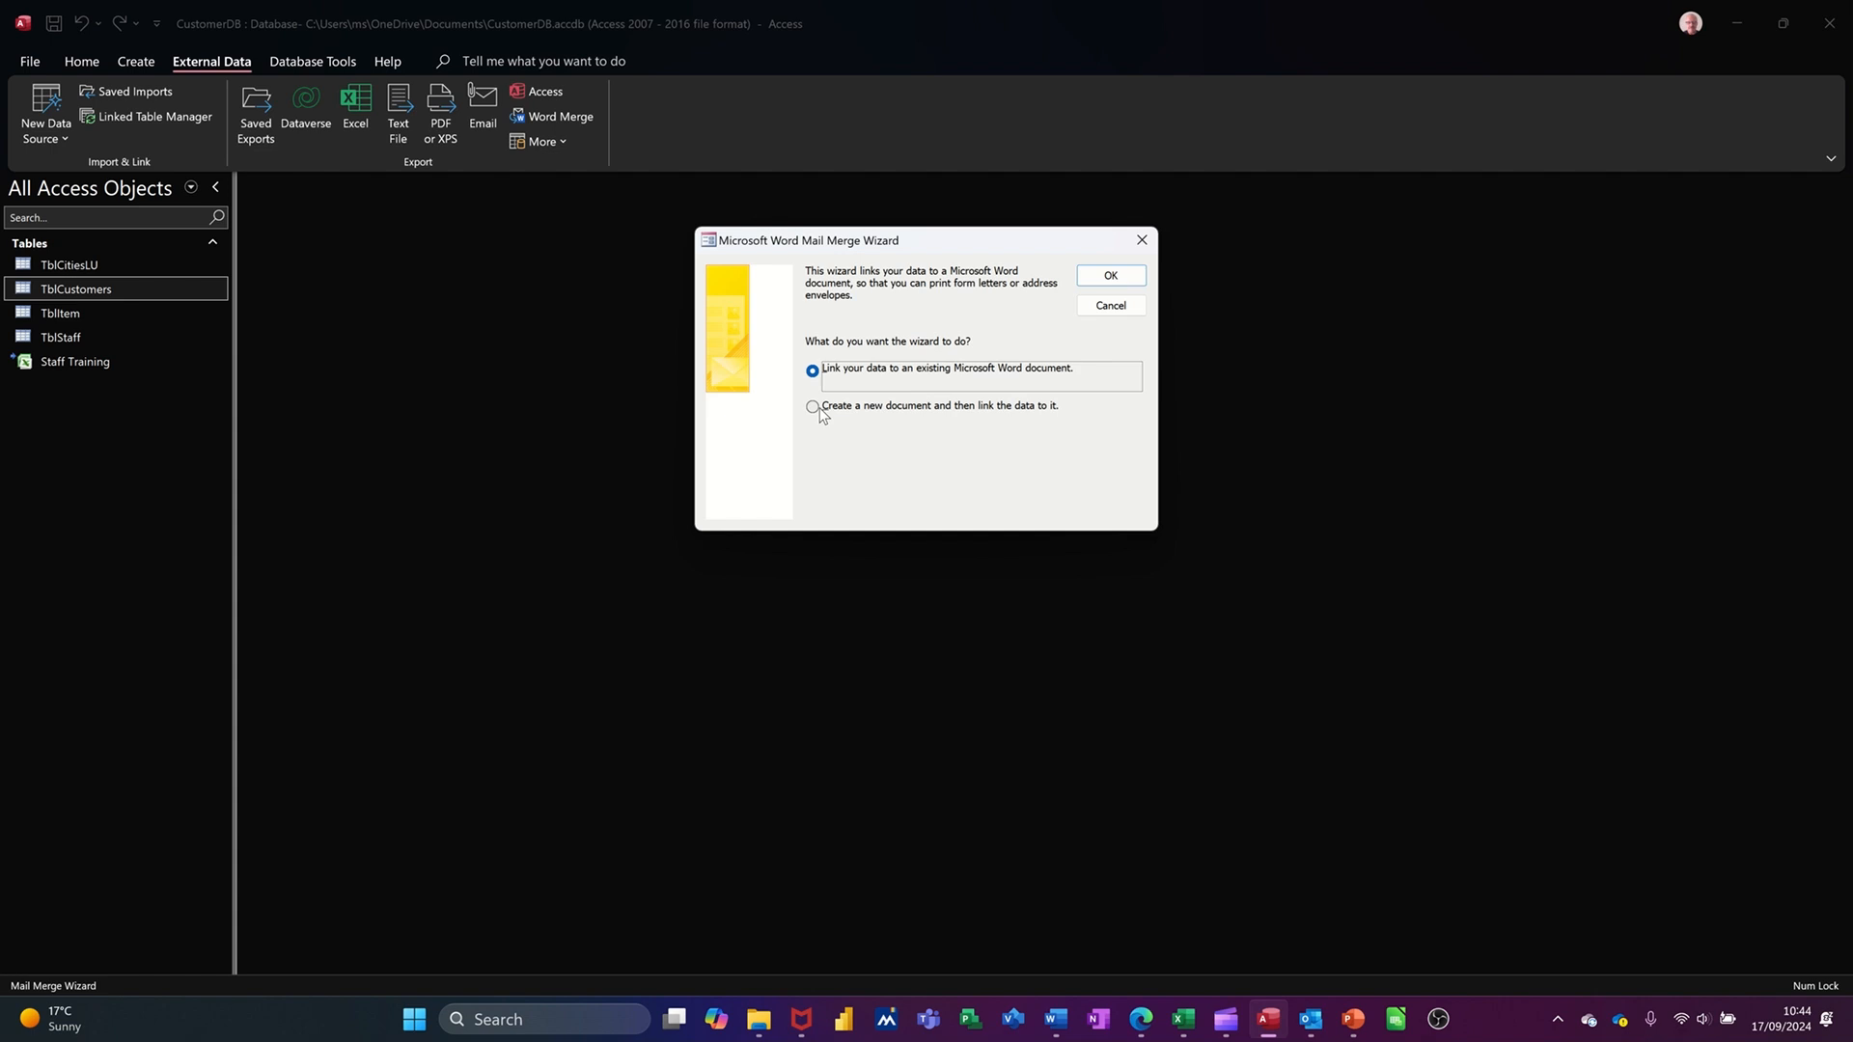
pyautogui.click(812, 405)
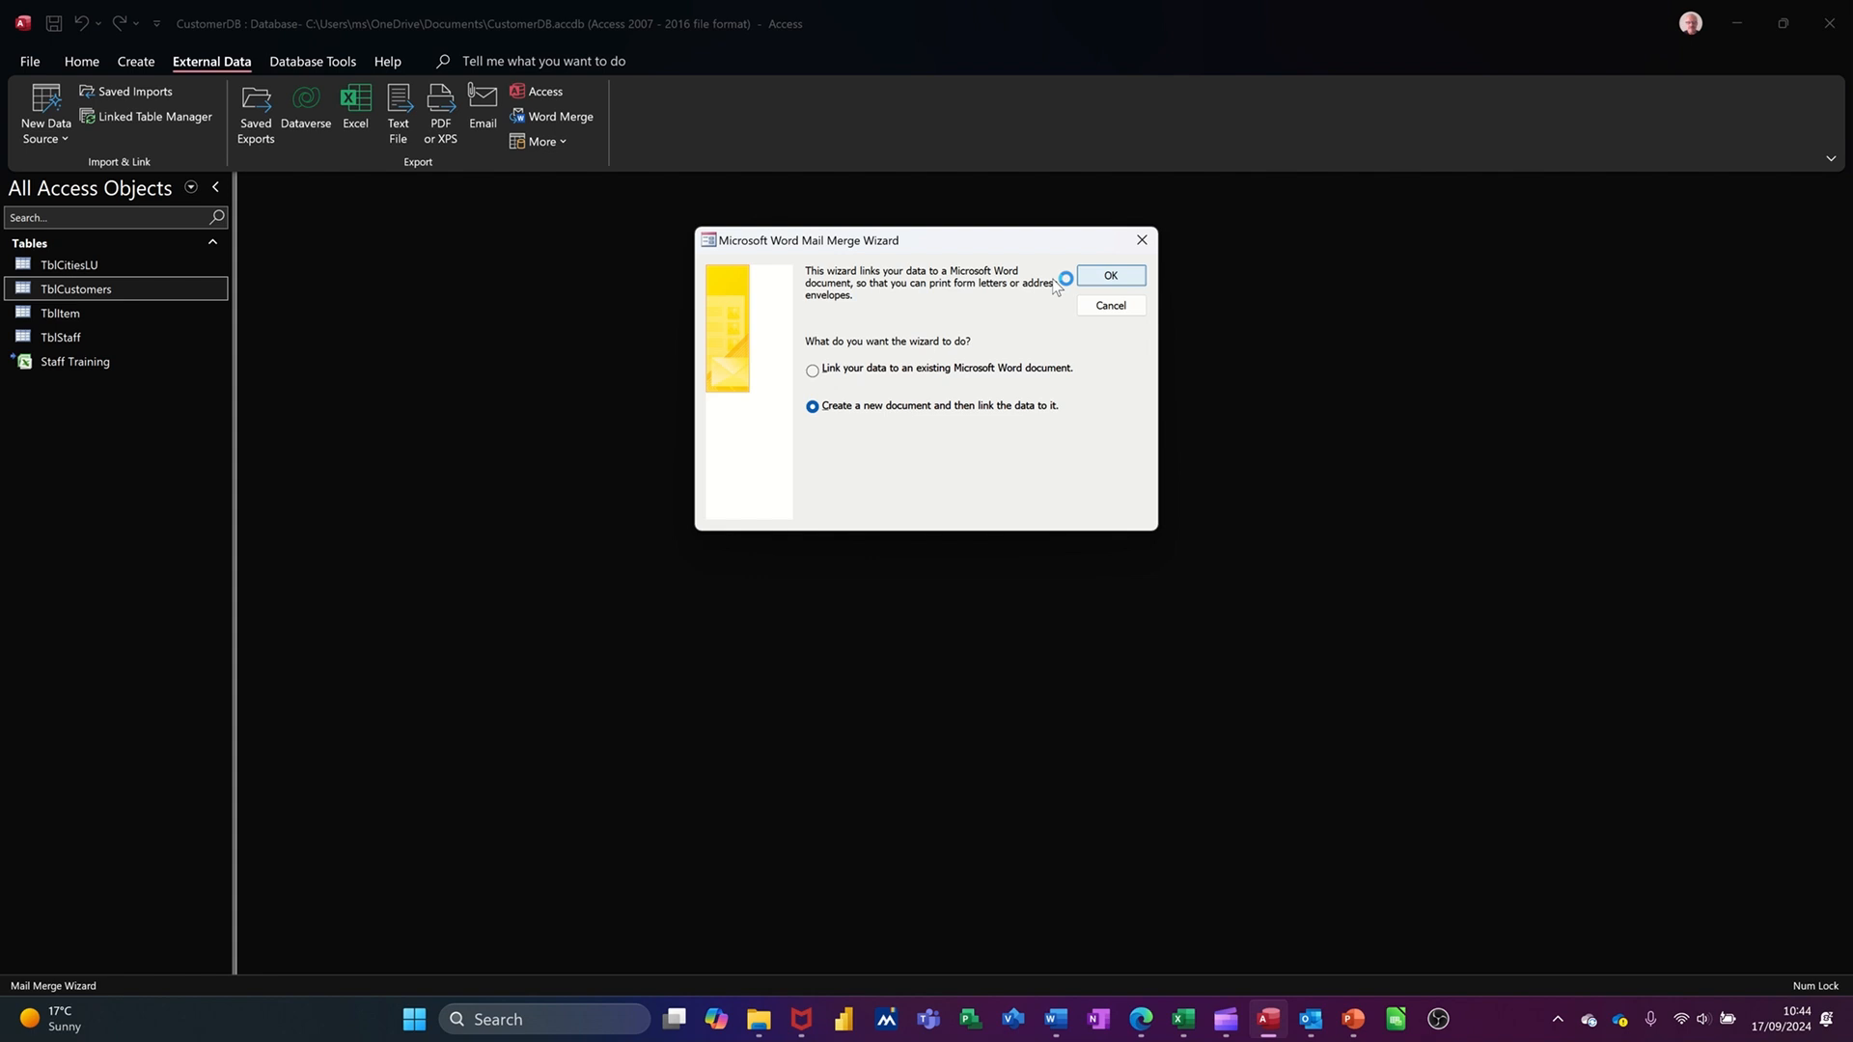
pyautogui.click(1108, 276)
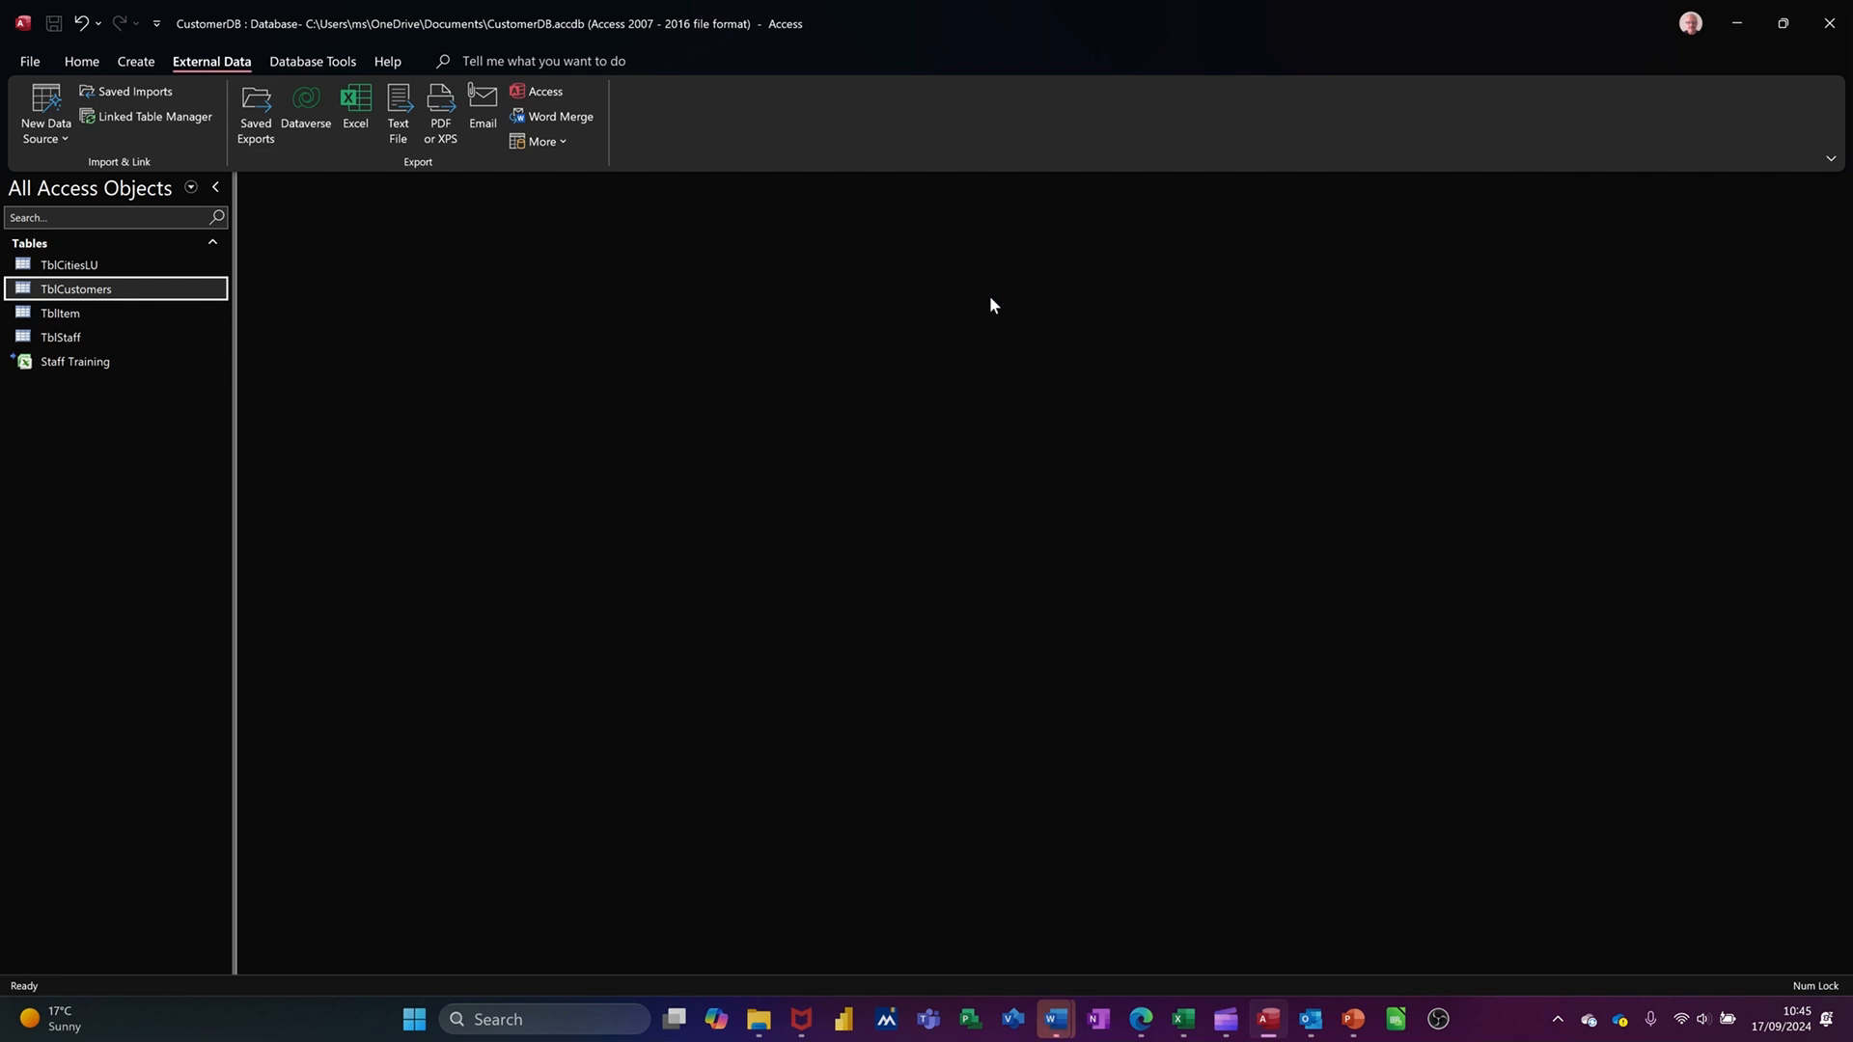
pyautogui.moveTo(1052, 1019)
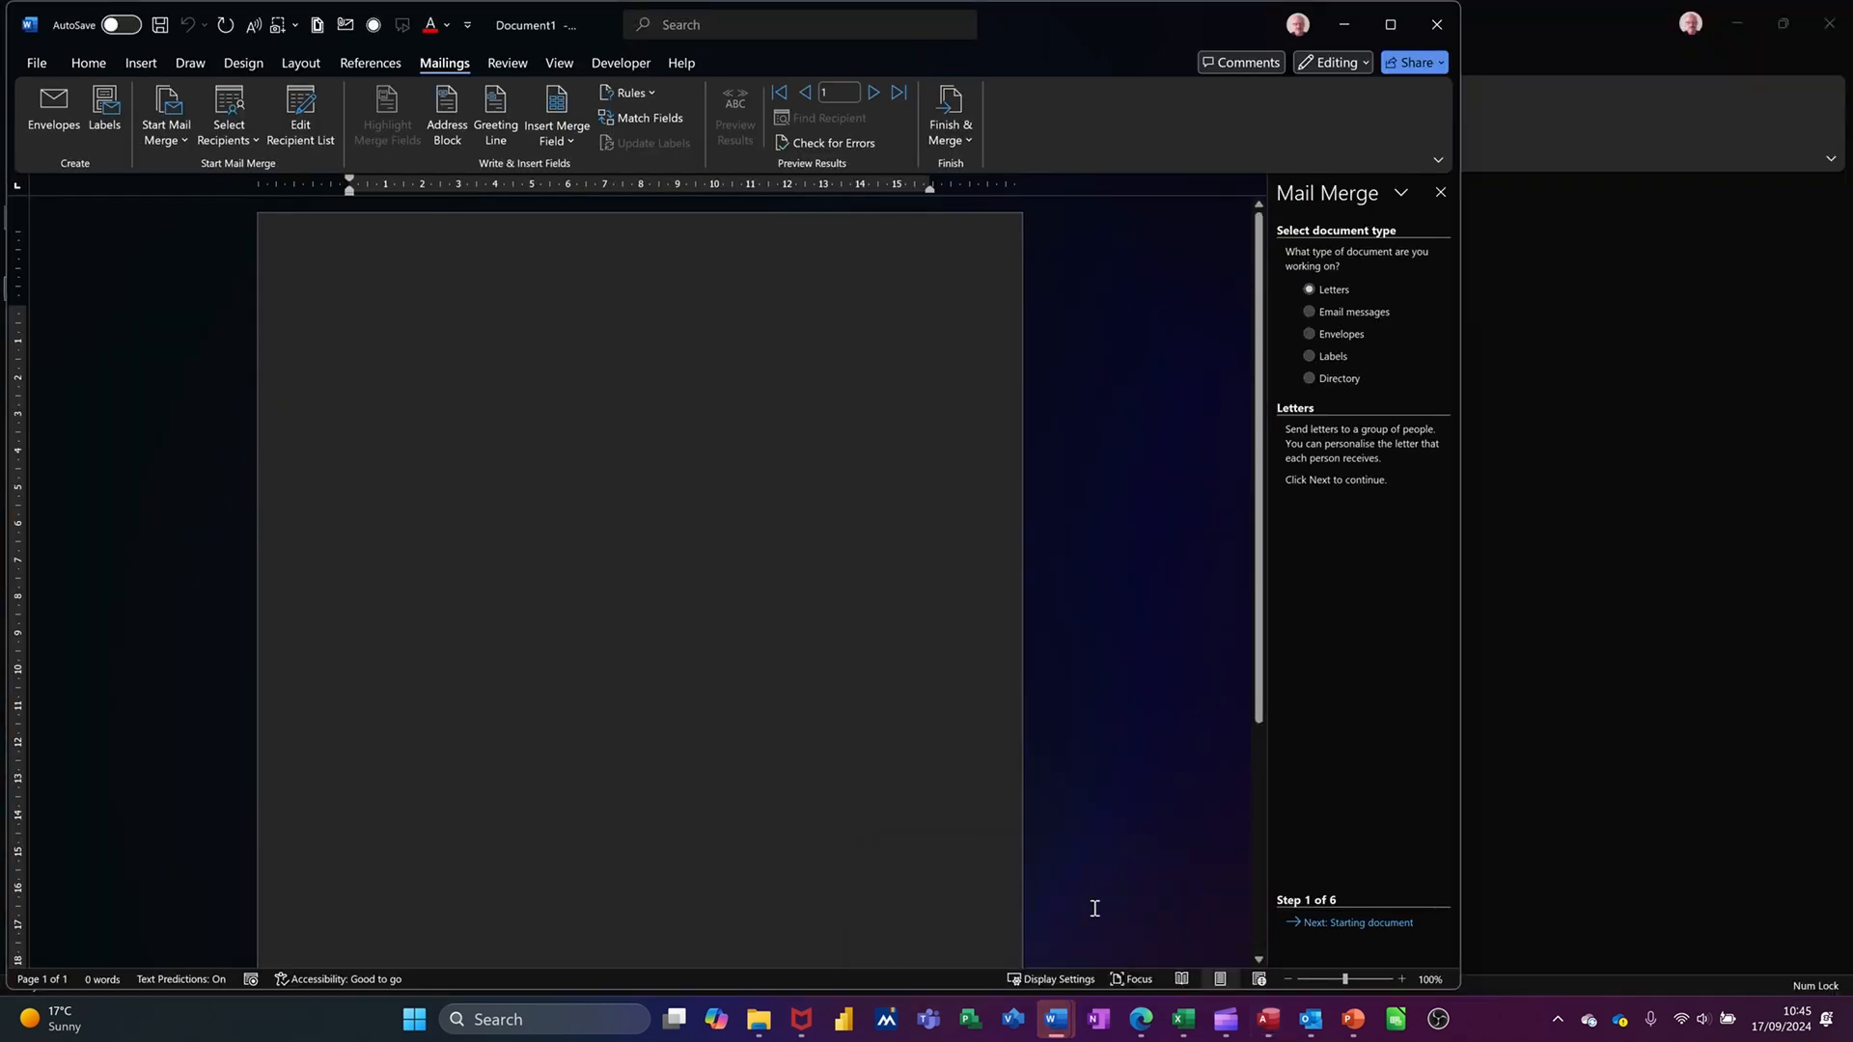
# Maximise Word and advance the Start Mail Merge wizard to Step 4, Write your letter
pyautogui.click(1389, 23)
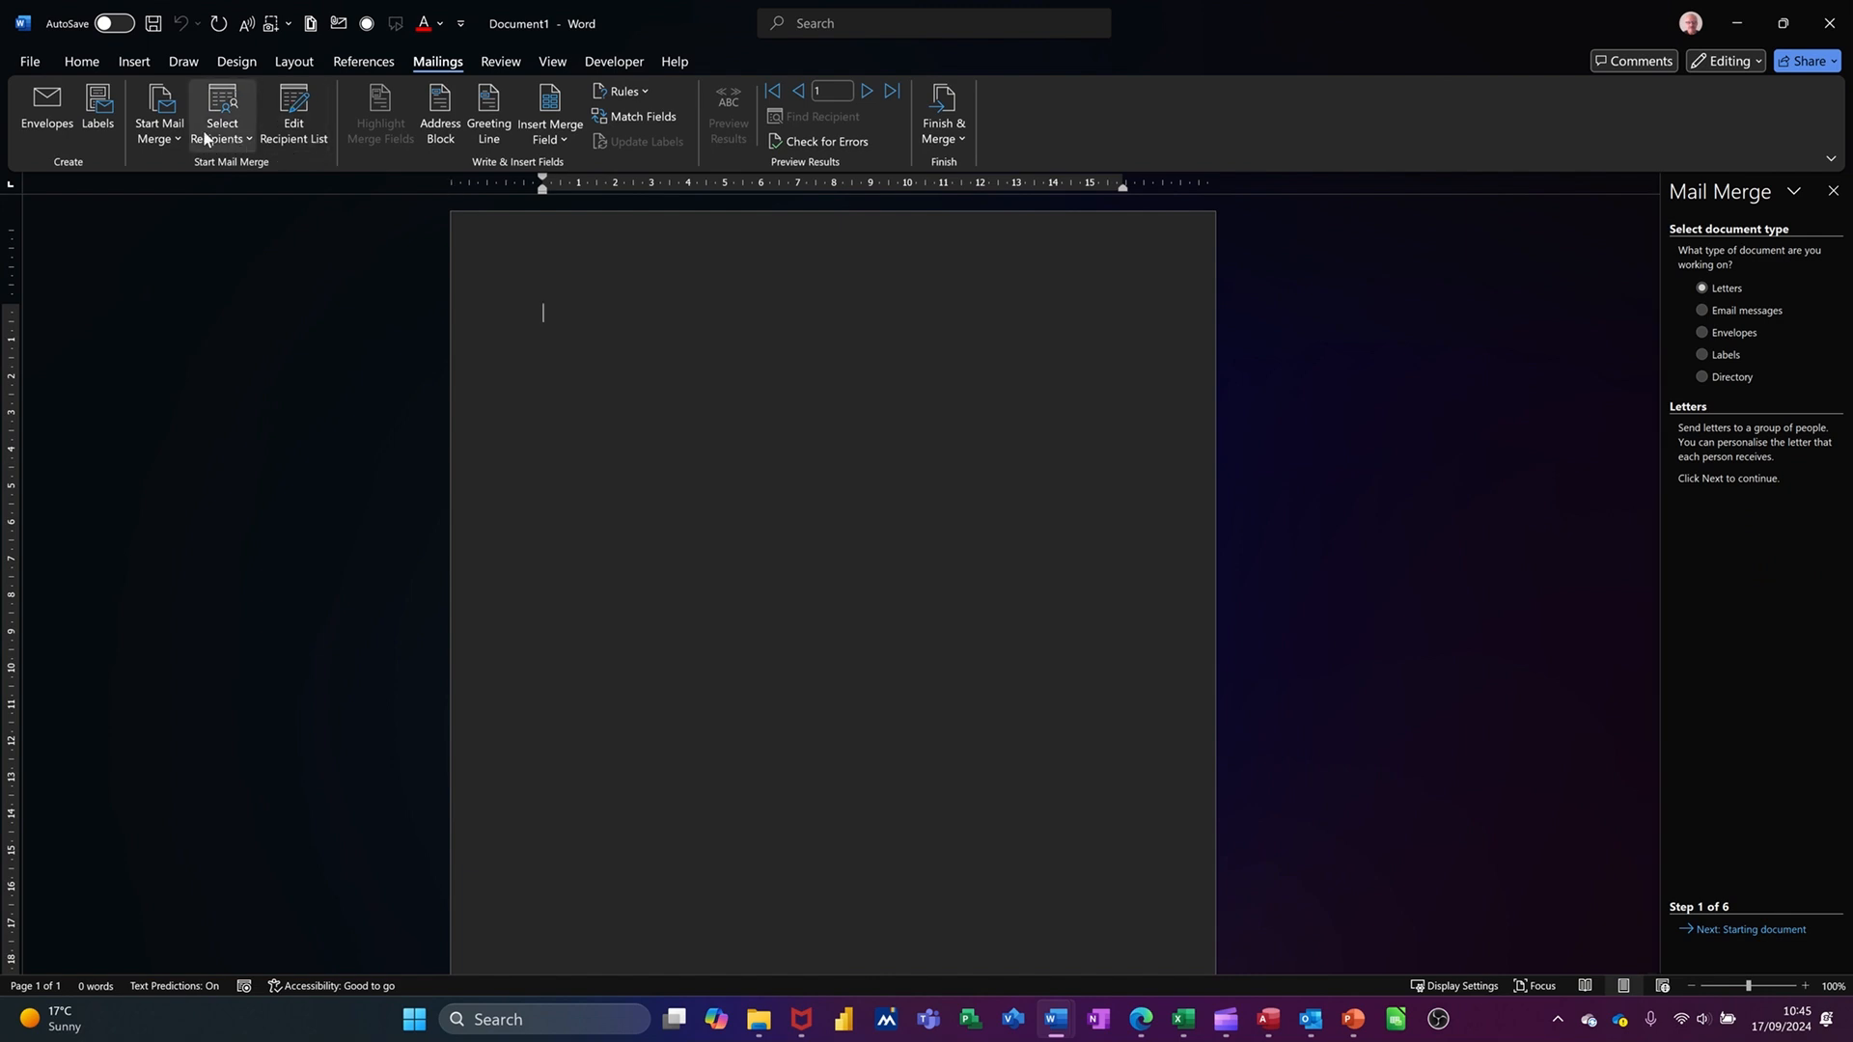
pyautogui.moveTo(158, 112)
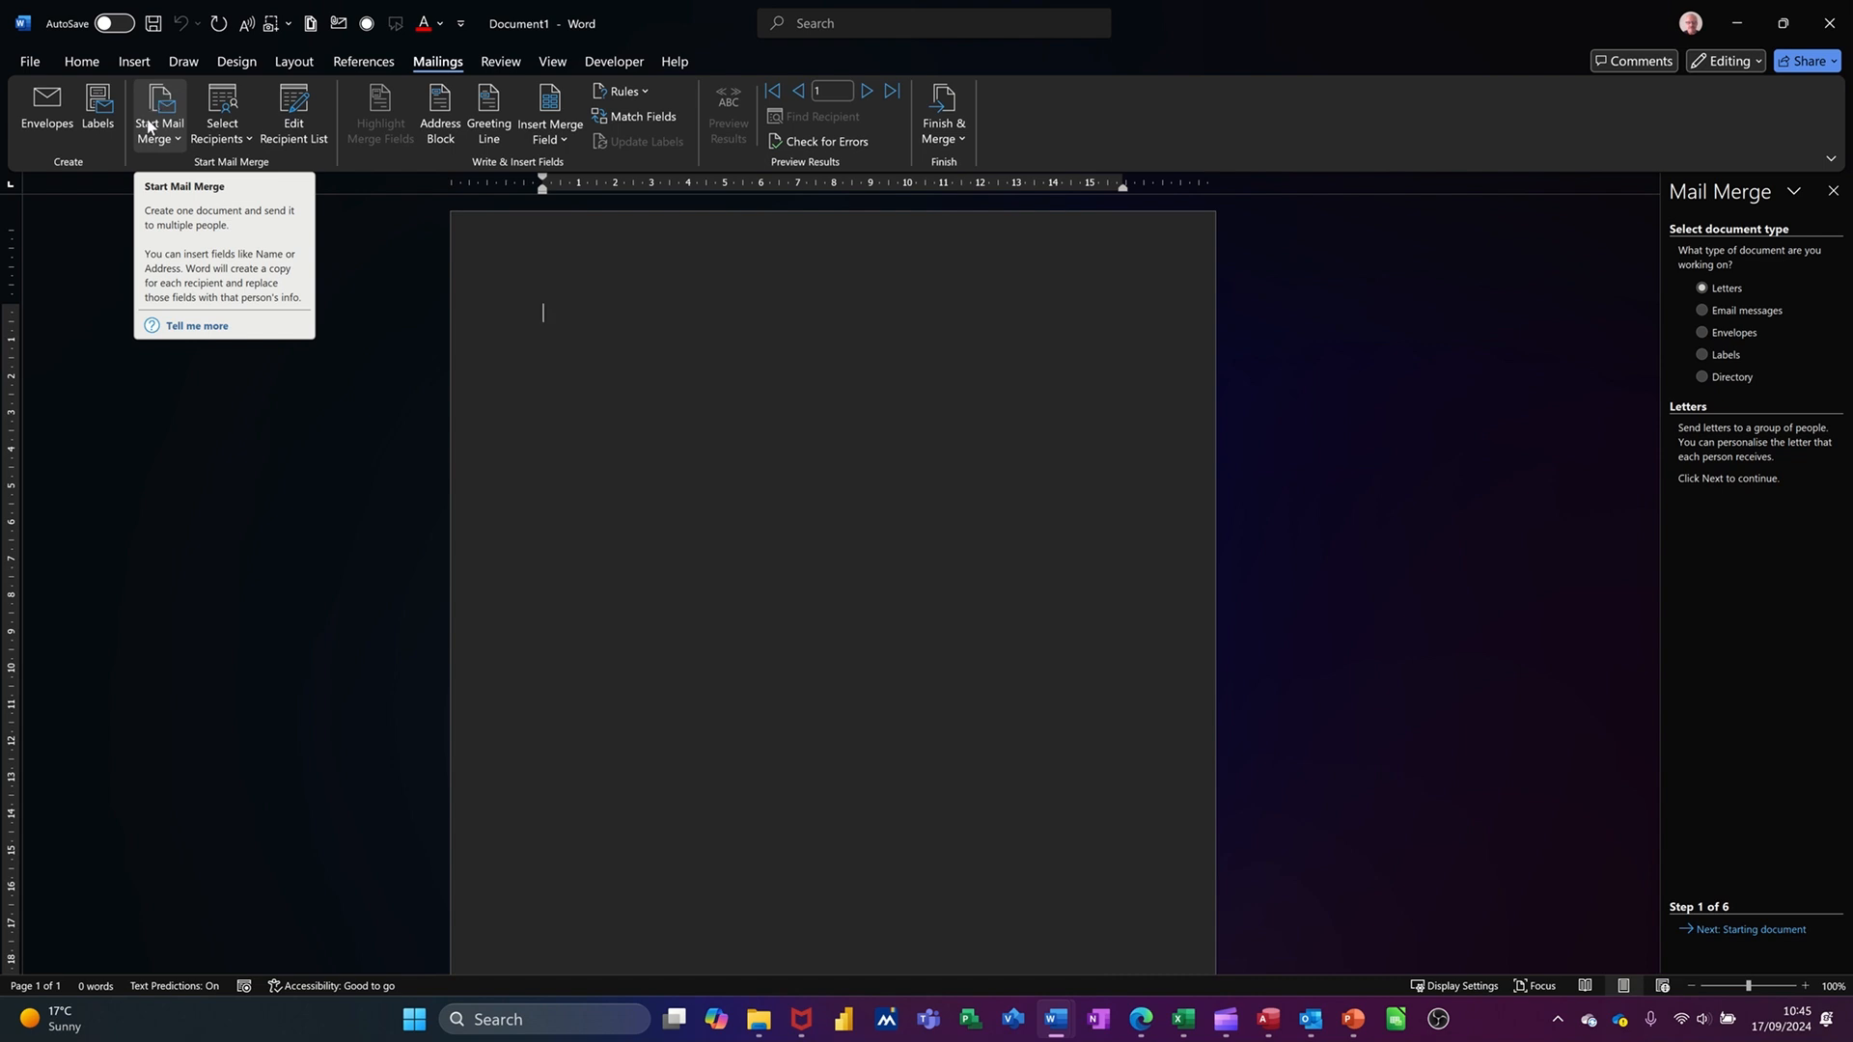
pyautogui.moveTo(177, 146)
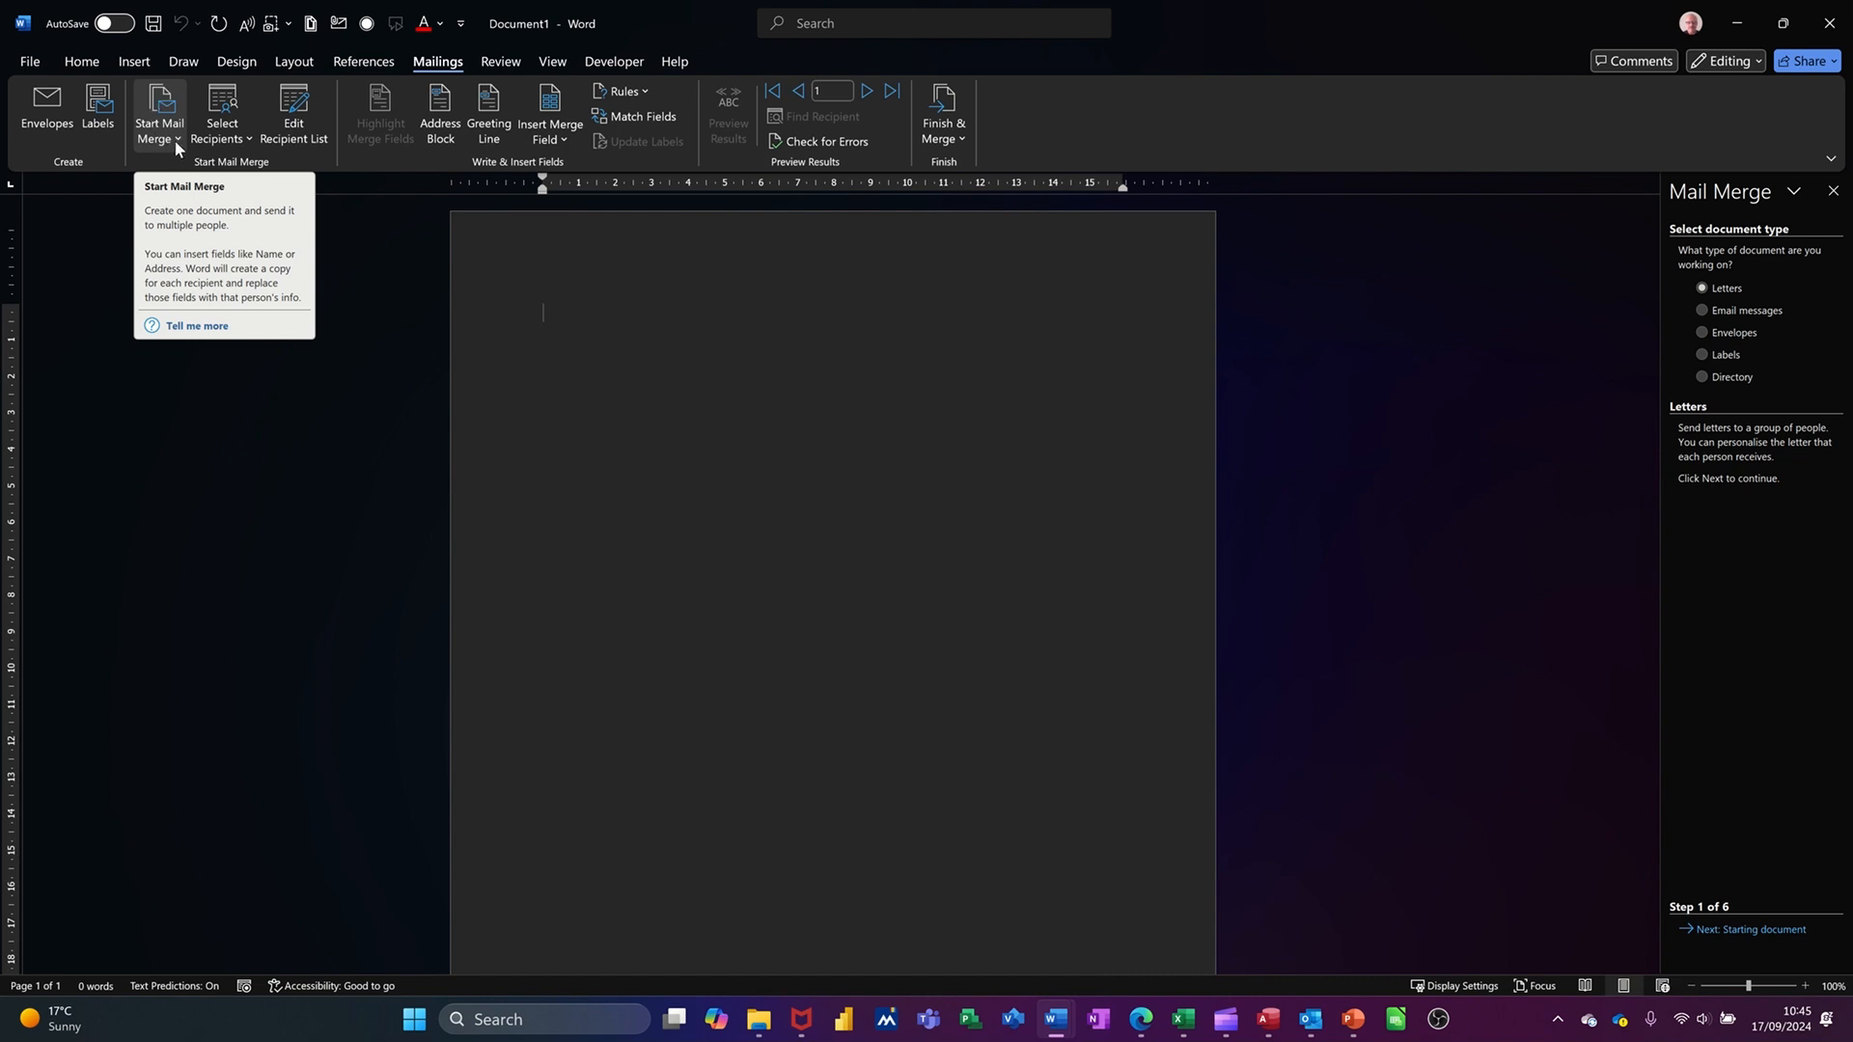
pyautogui.click(156, 114)
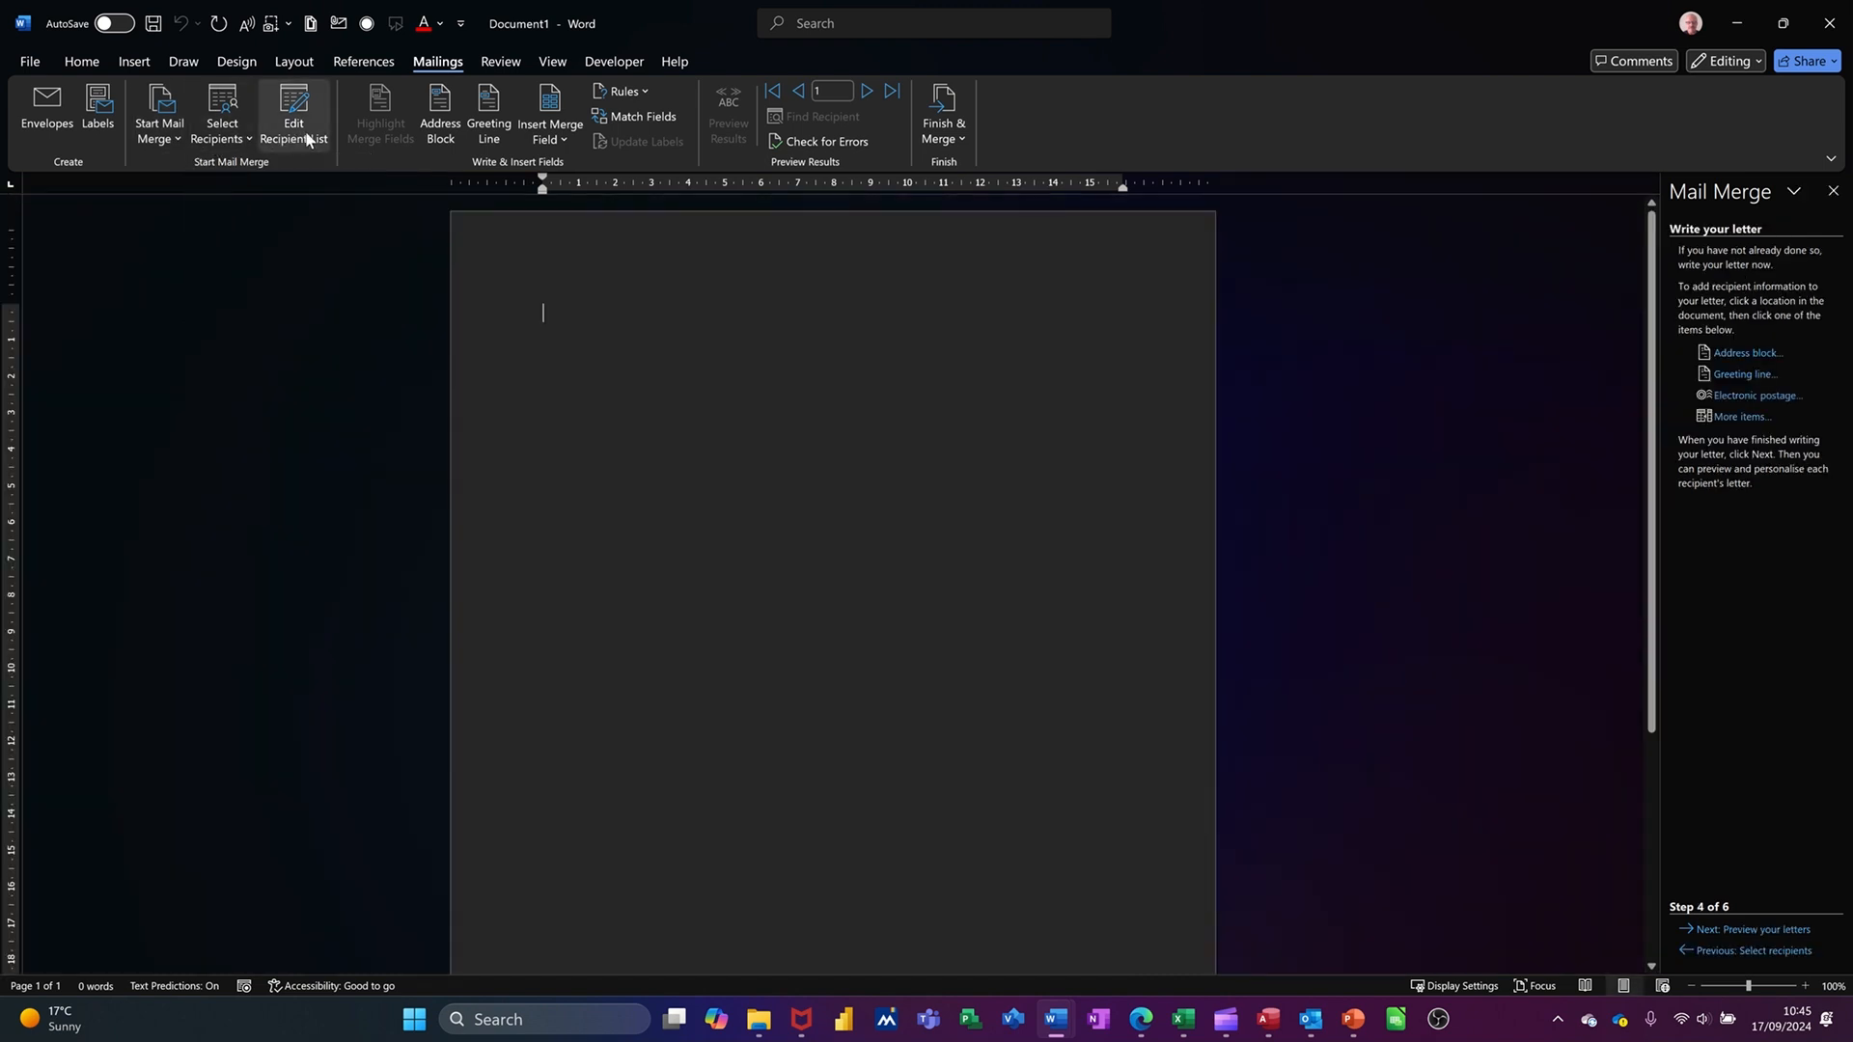
pyautogui.click(293, 114)
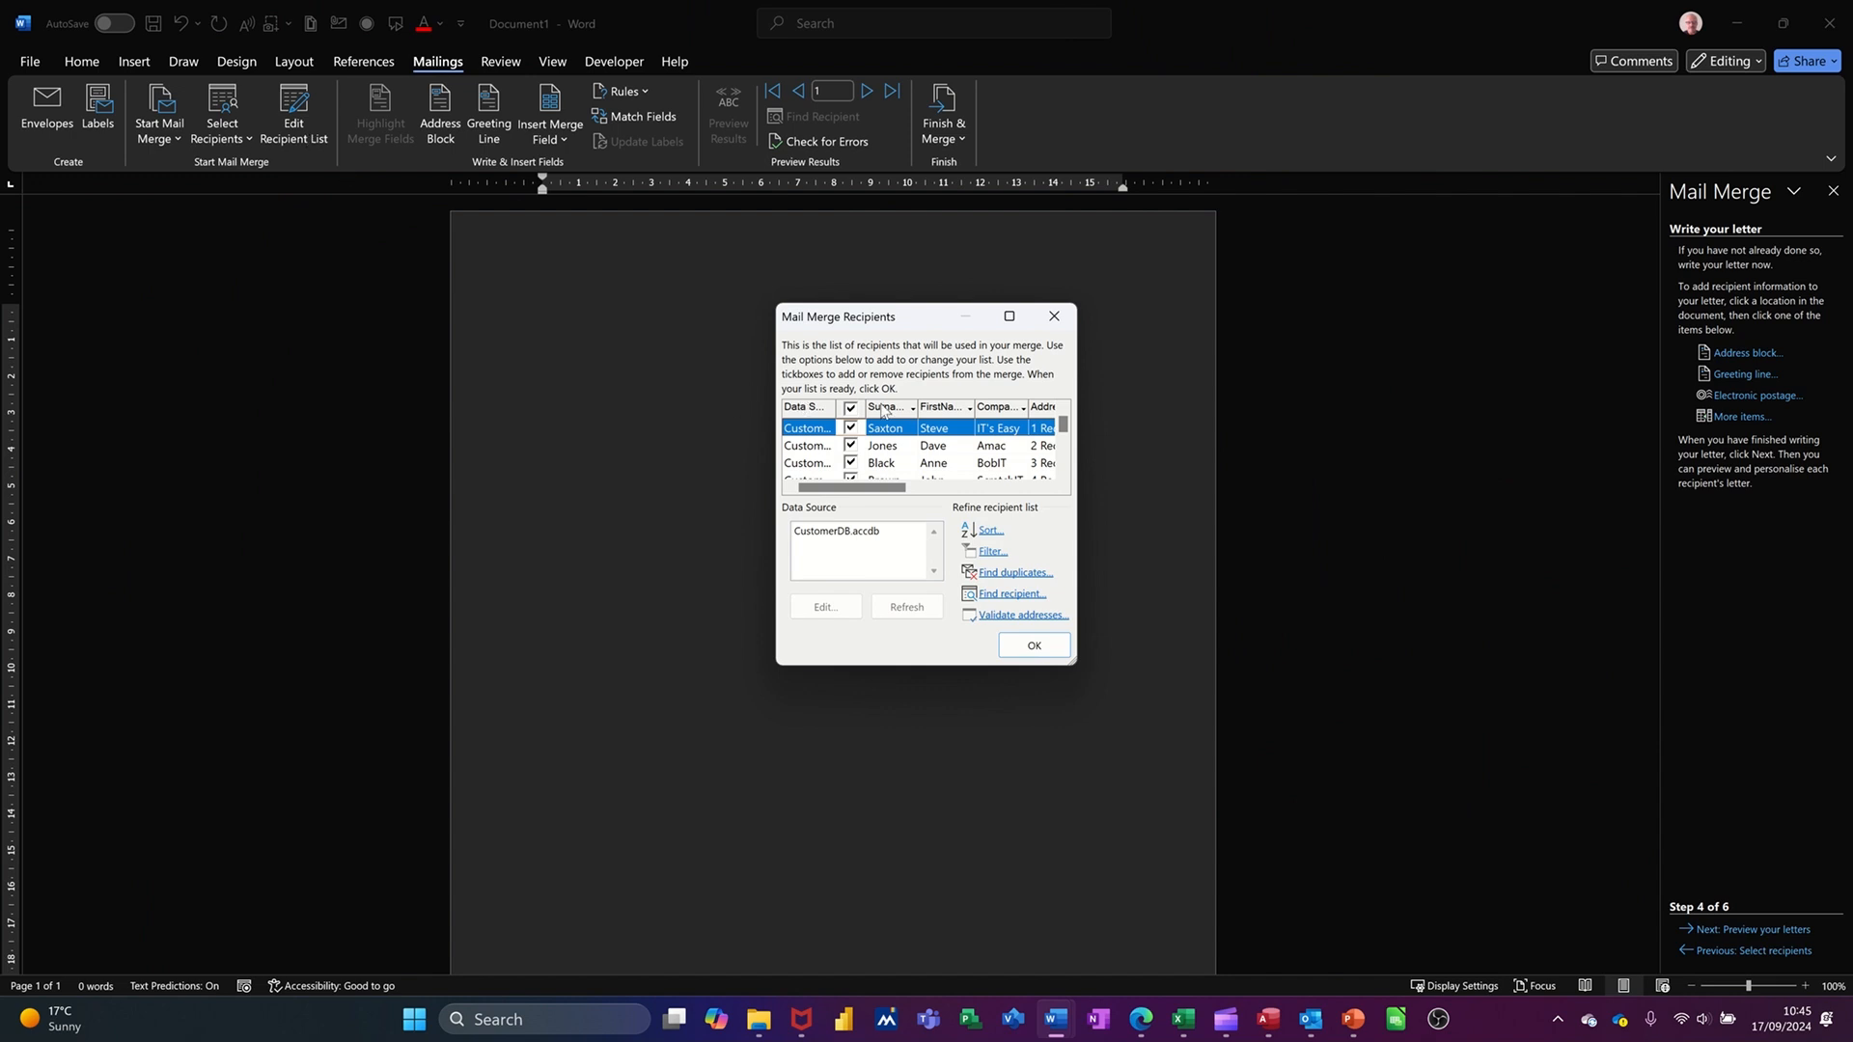
pyautogui.moveTo(1076, 671)
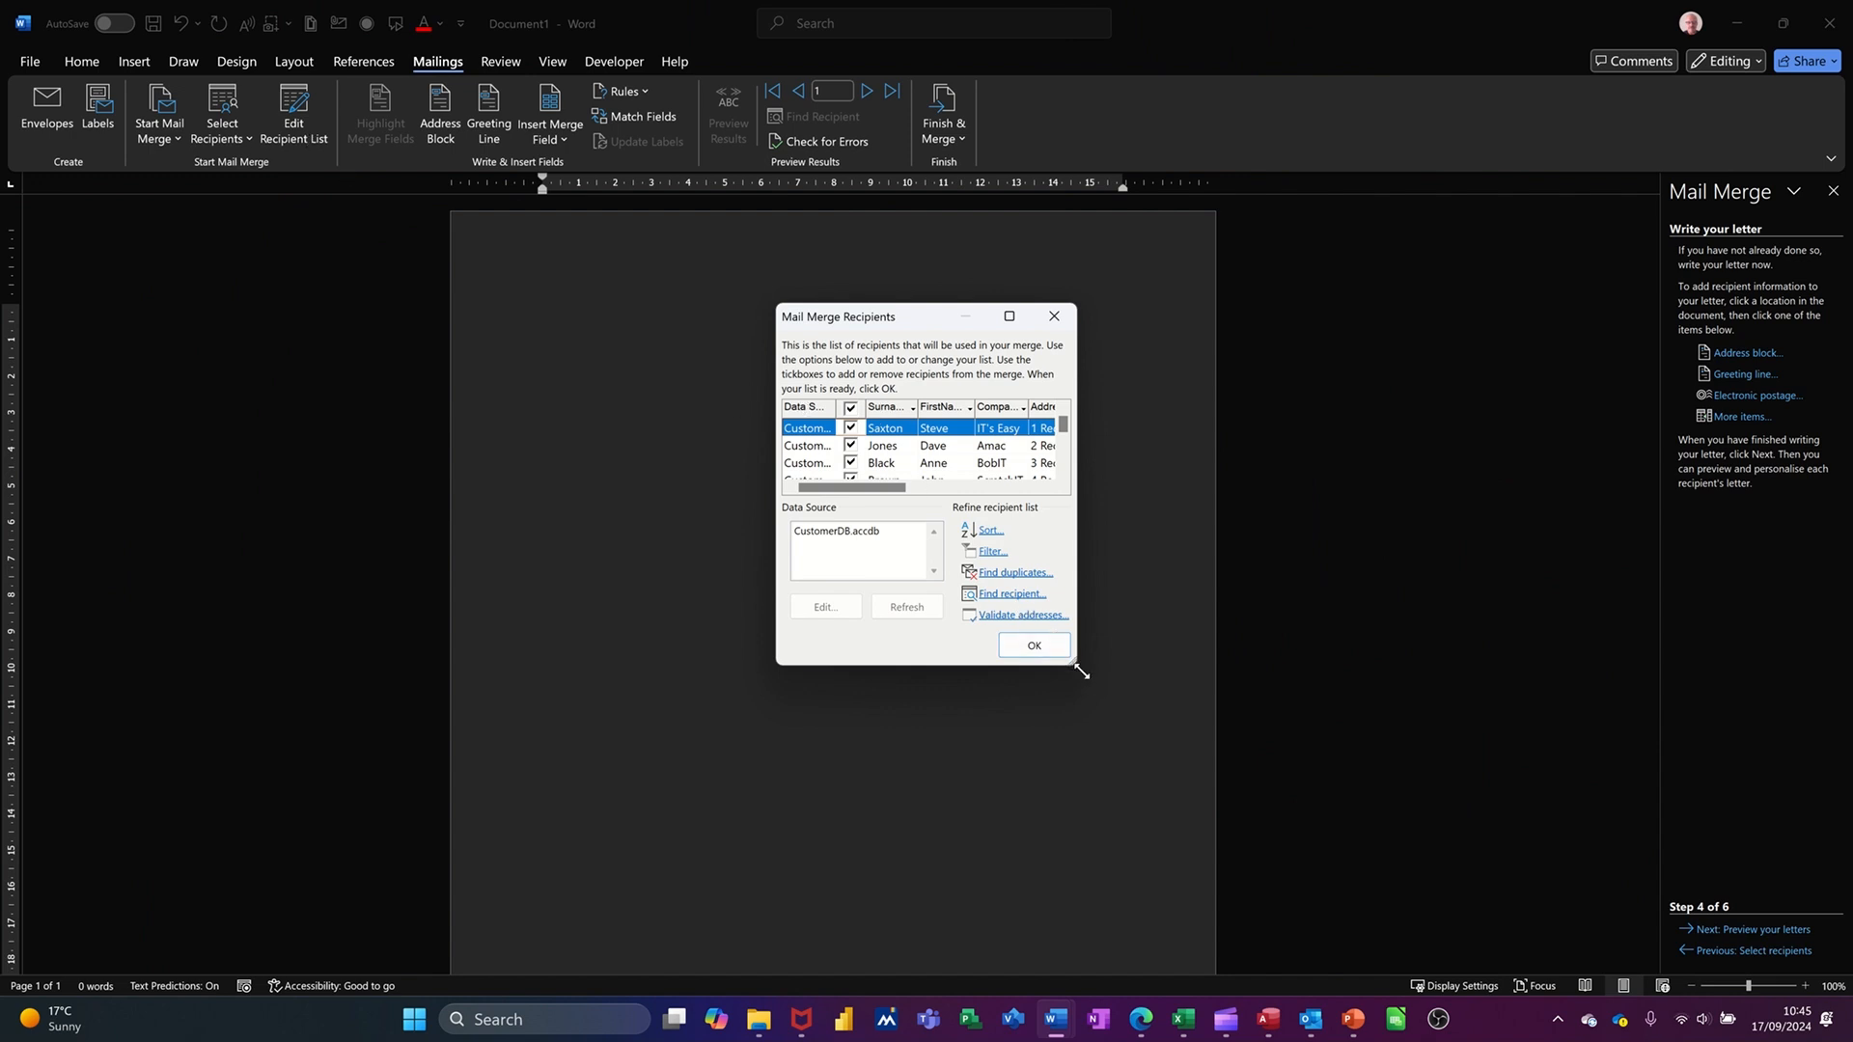
pyautogui.moveTo(1075, 672); pyautogui.dragTo(1193, 780)
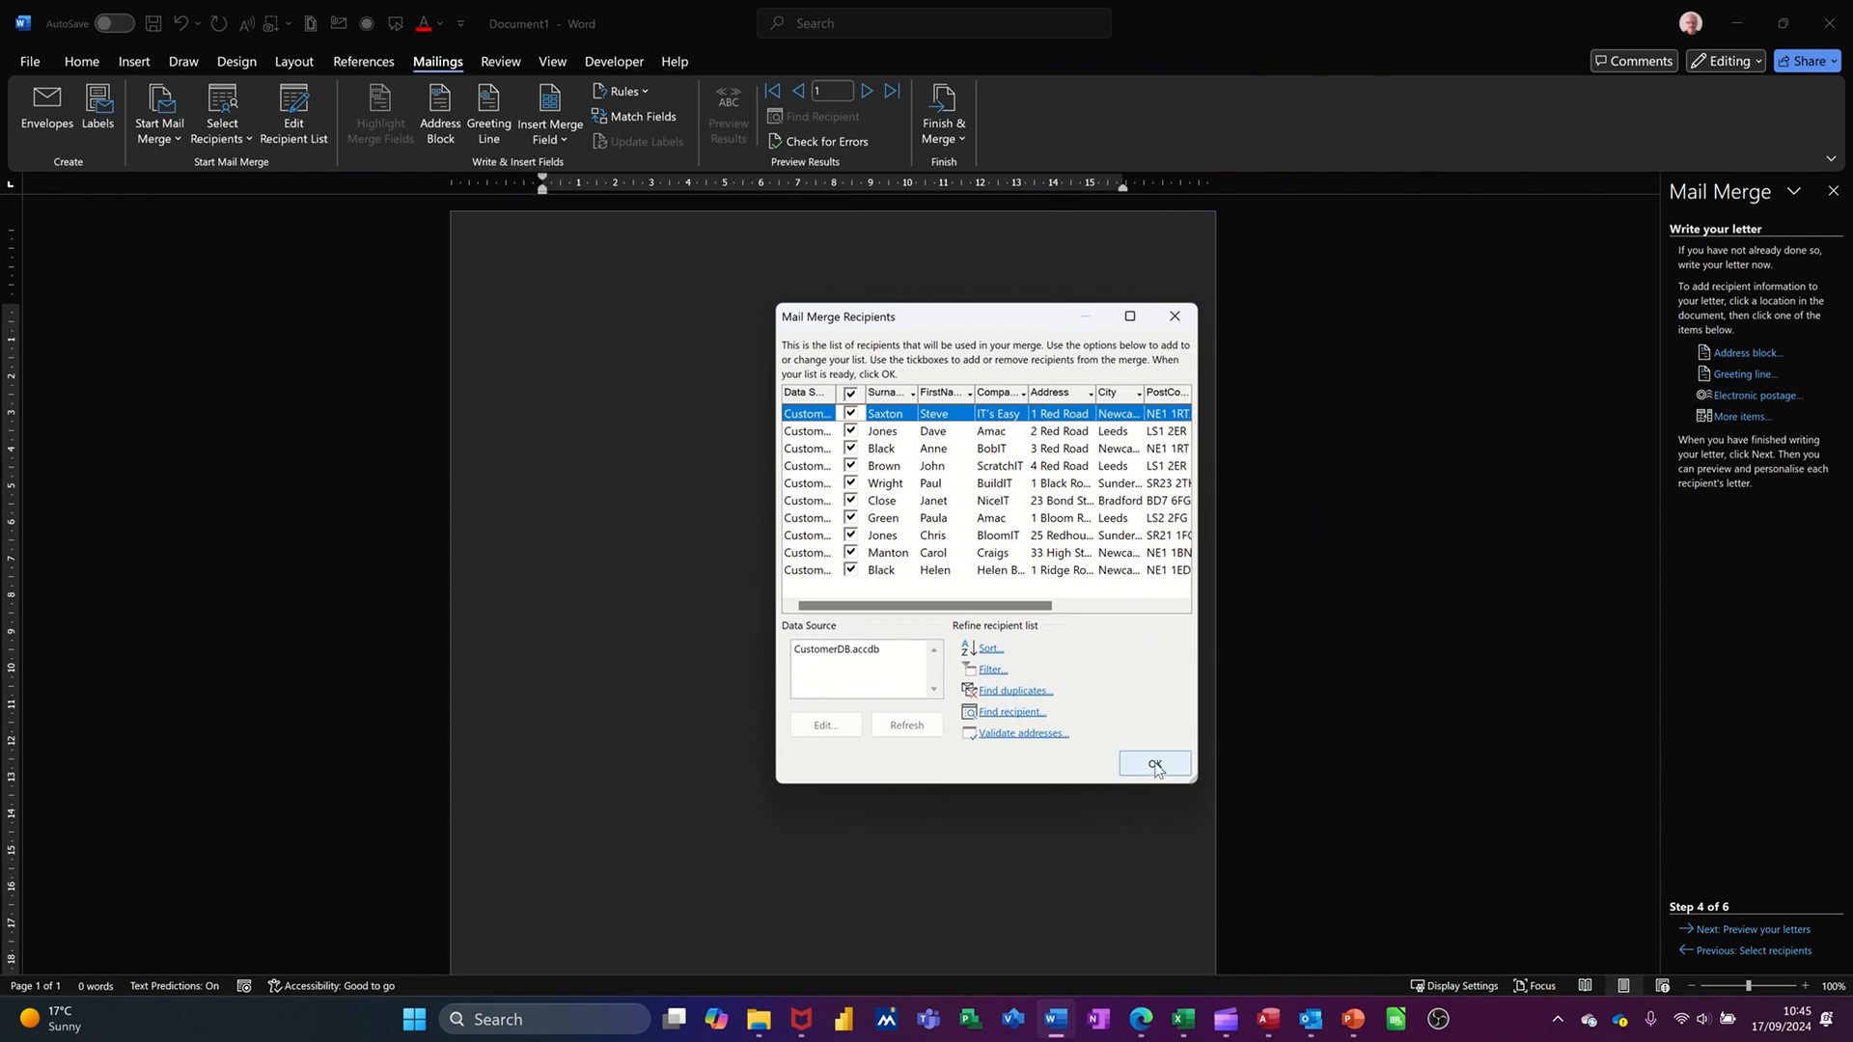
pyautogui.click(1154, 764)
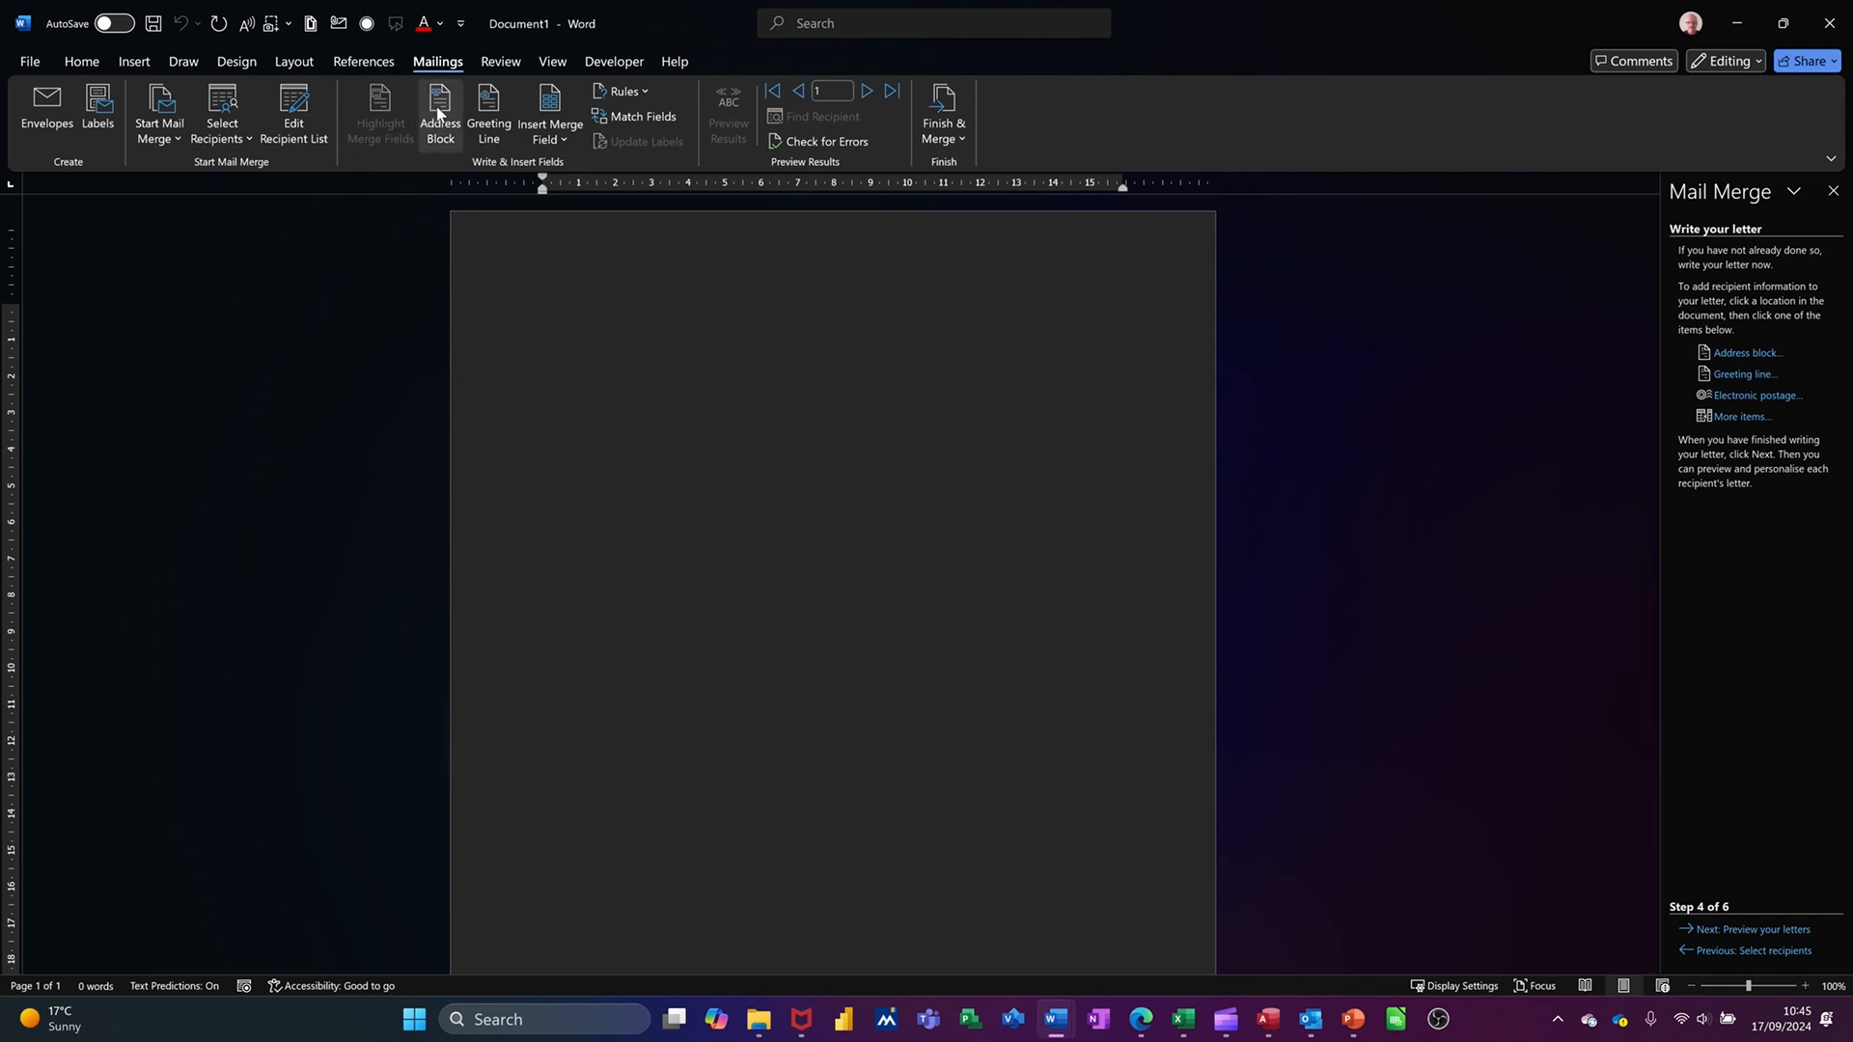
pyautogui.moveTo(486, 114)
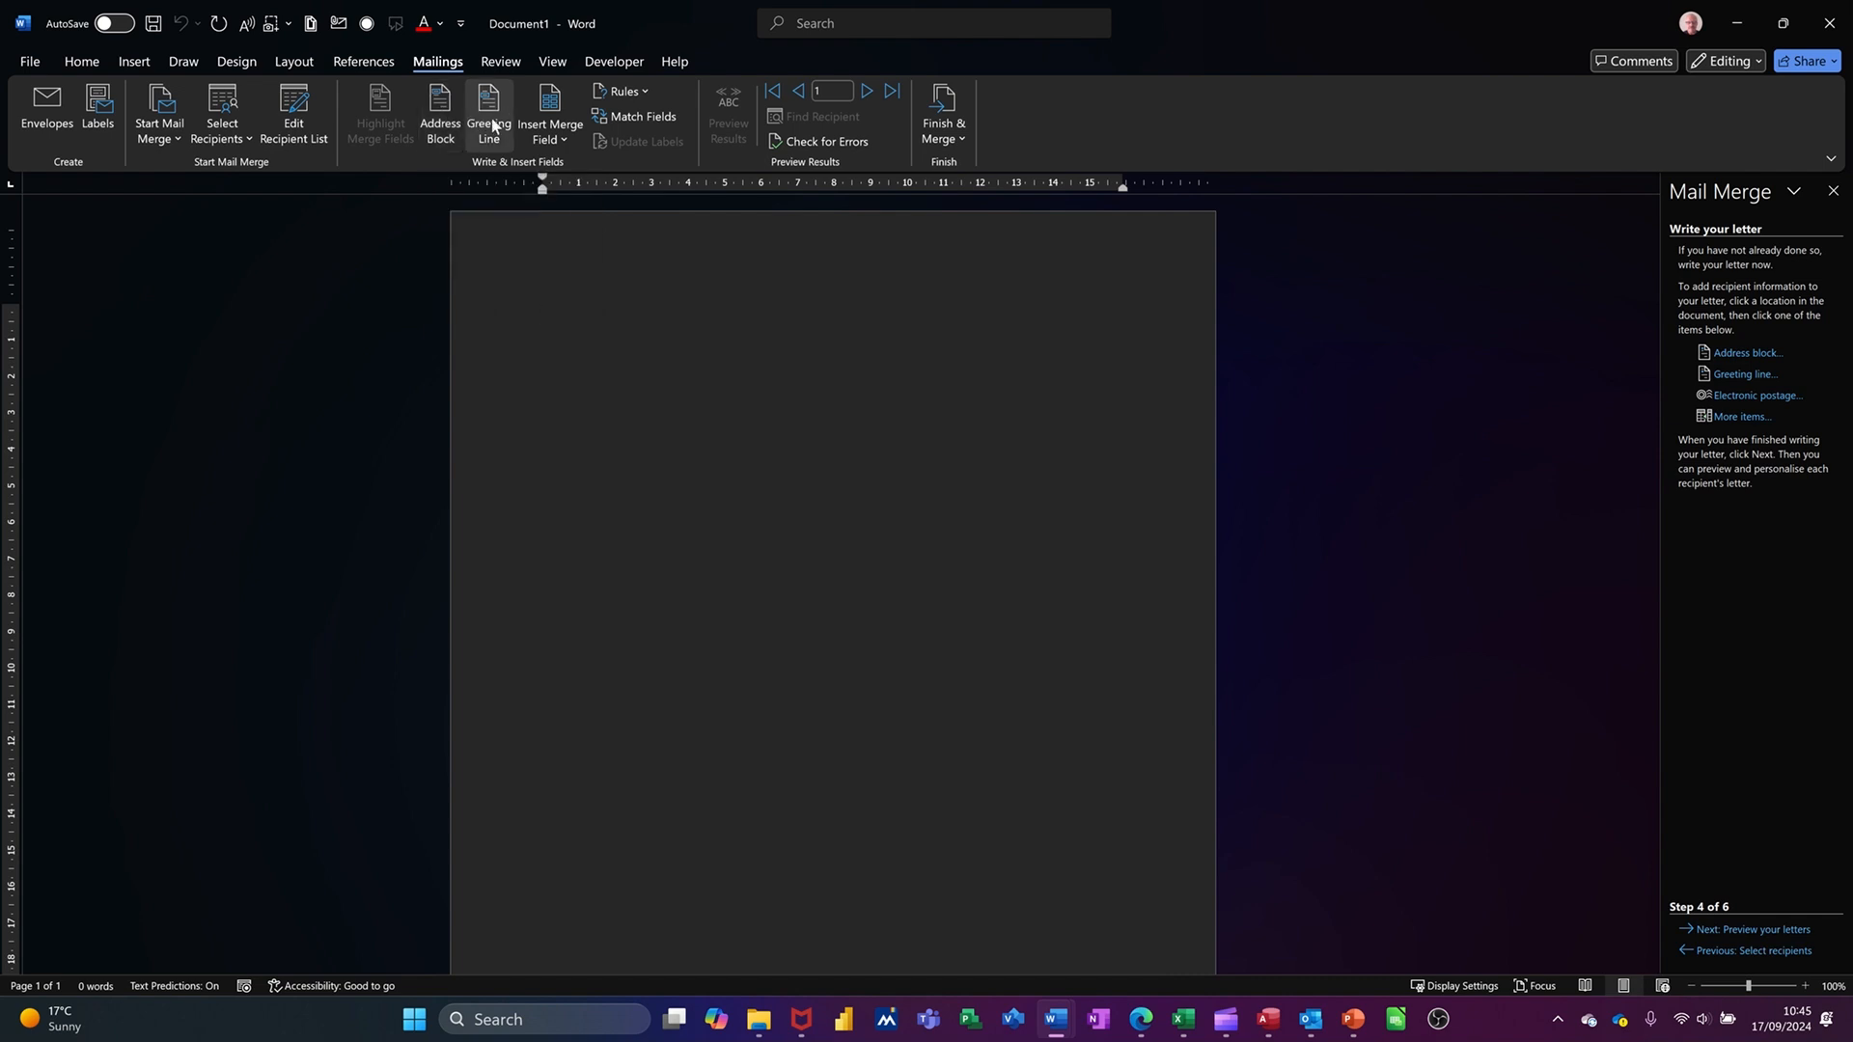
pyautogui.moveTo(488, 114)
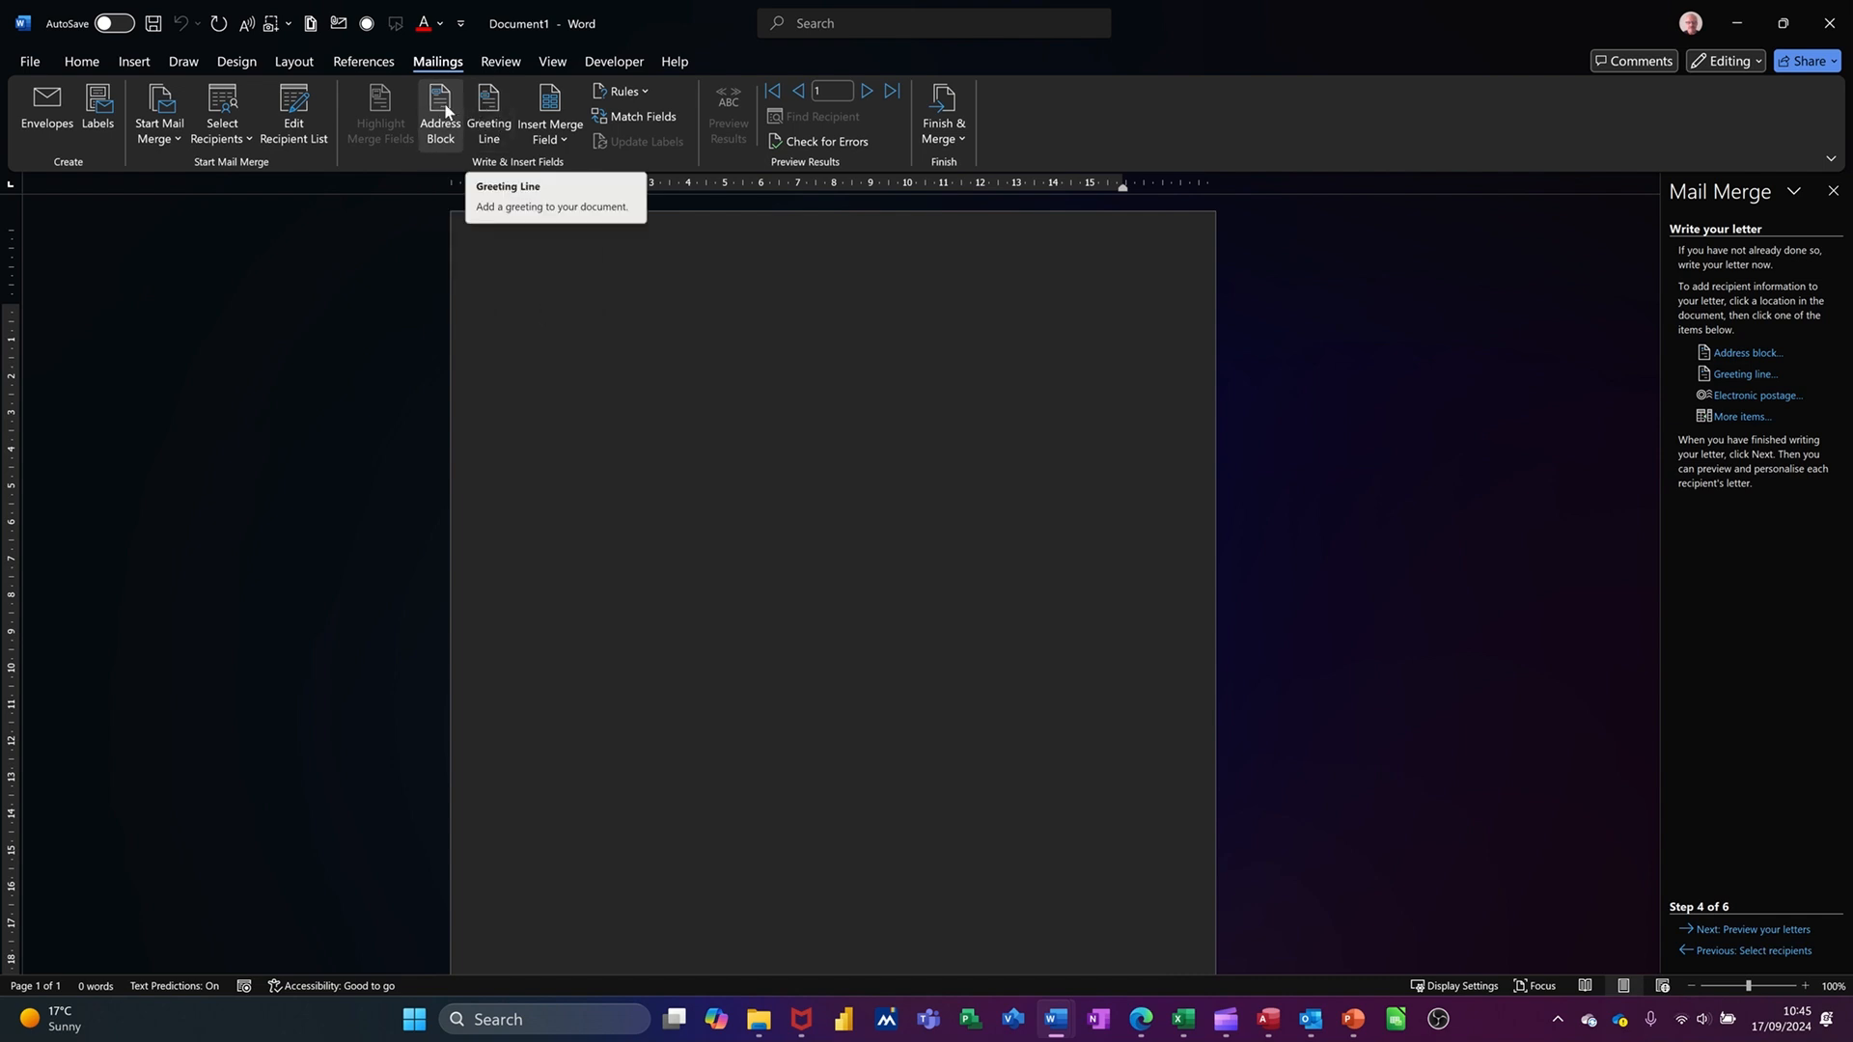
# Insert a default-format Address Block and preview it with the first customer's details
pyautogui.click(438, 112)
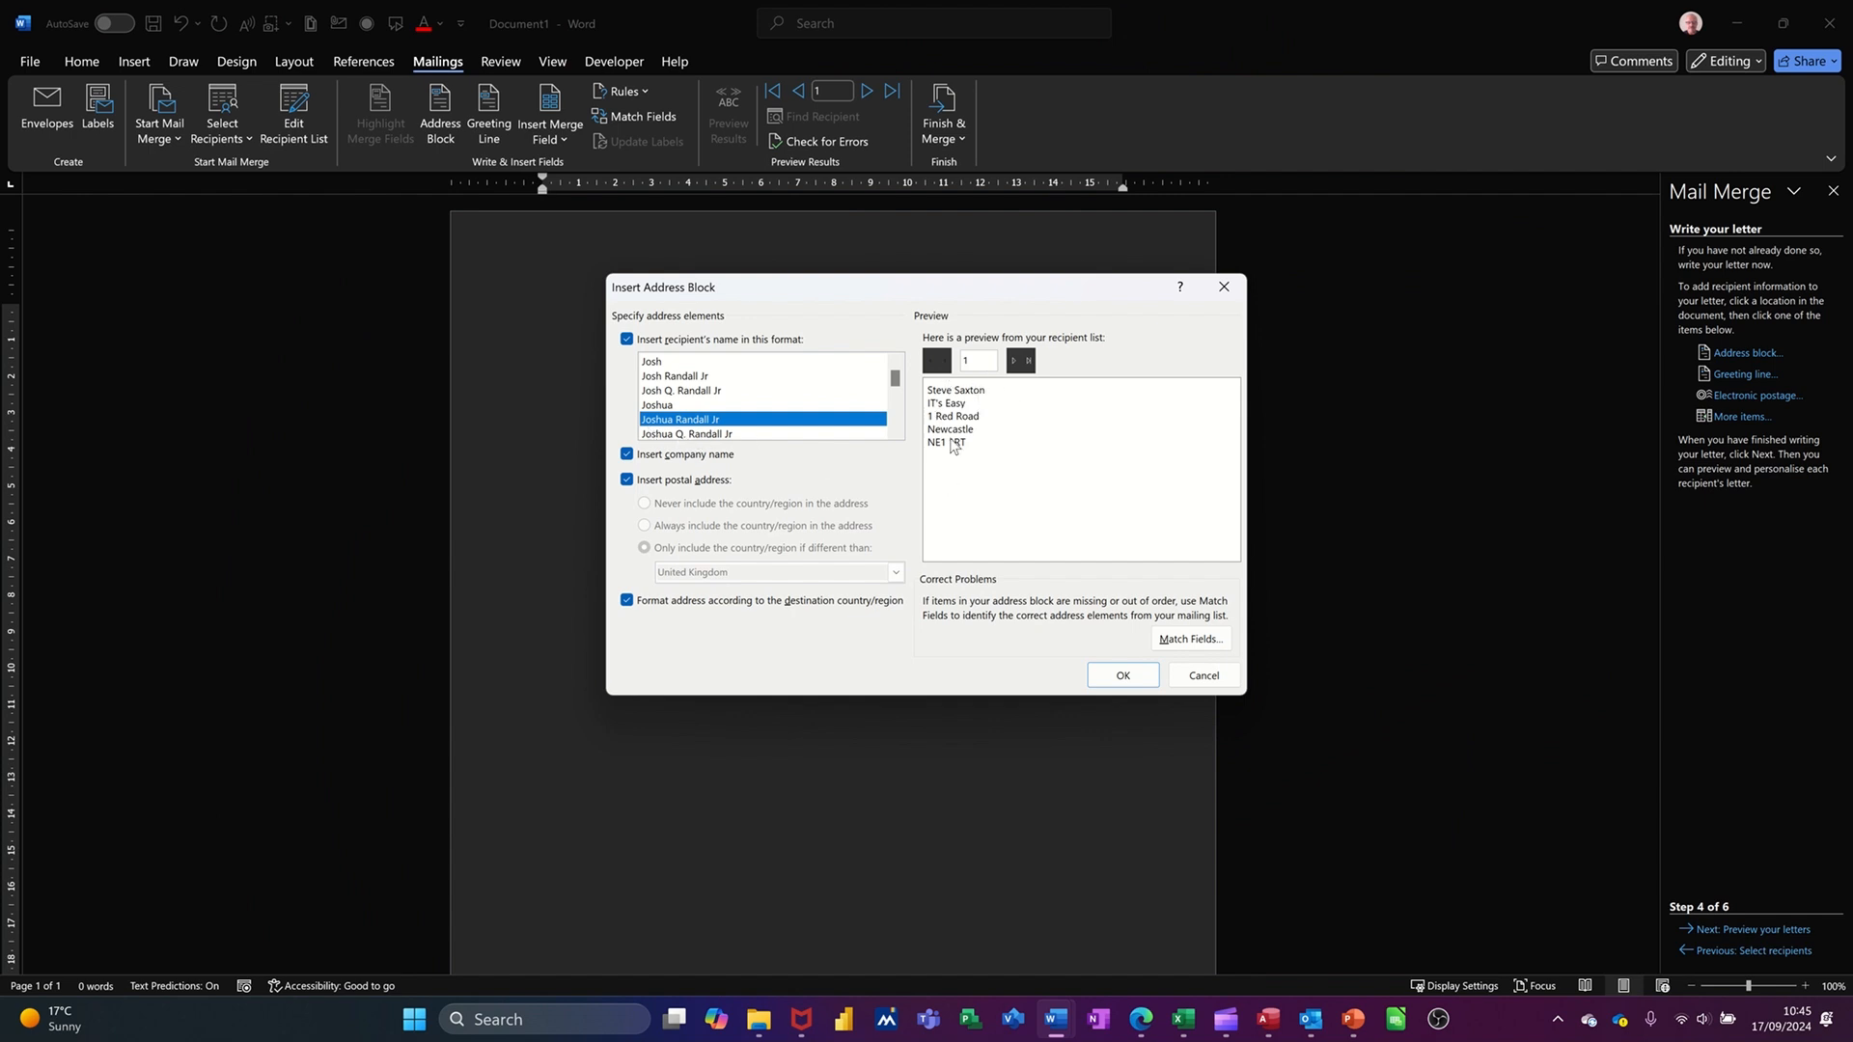
pyautogui.moveTo(986, 421)
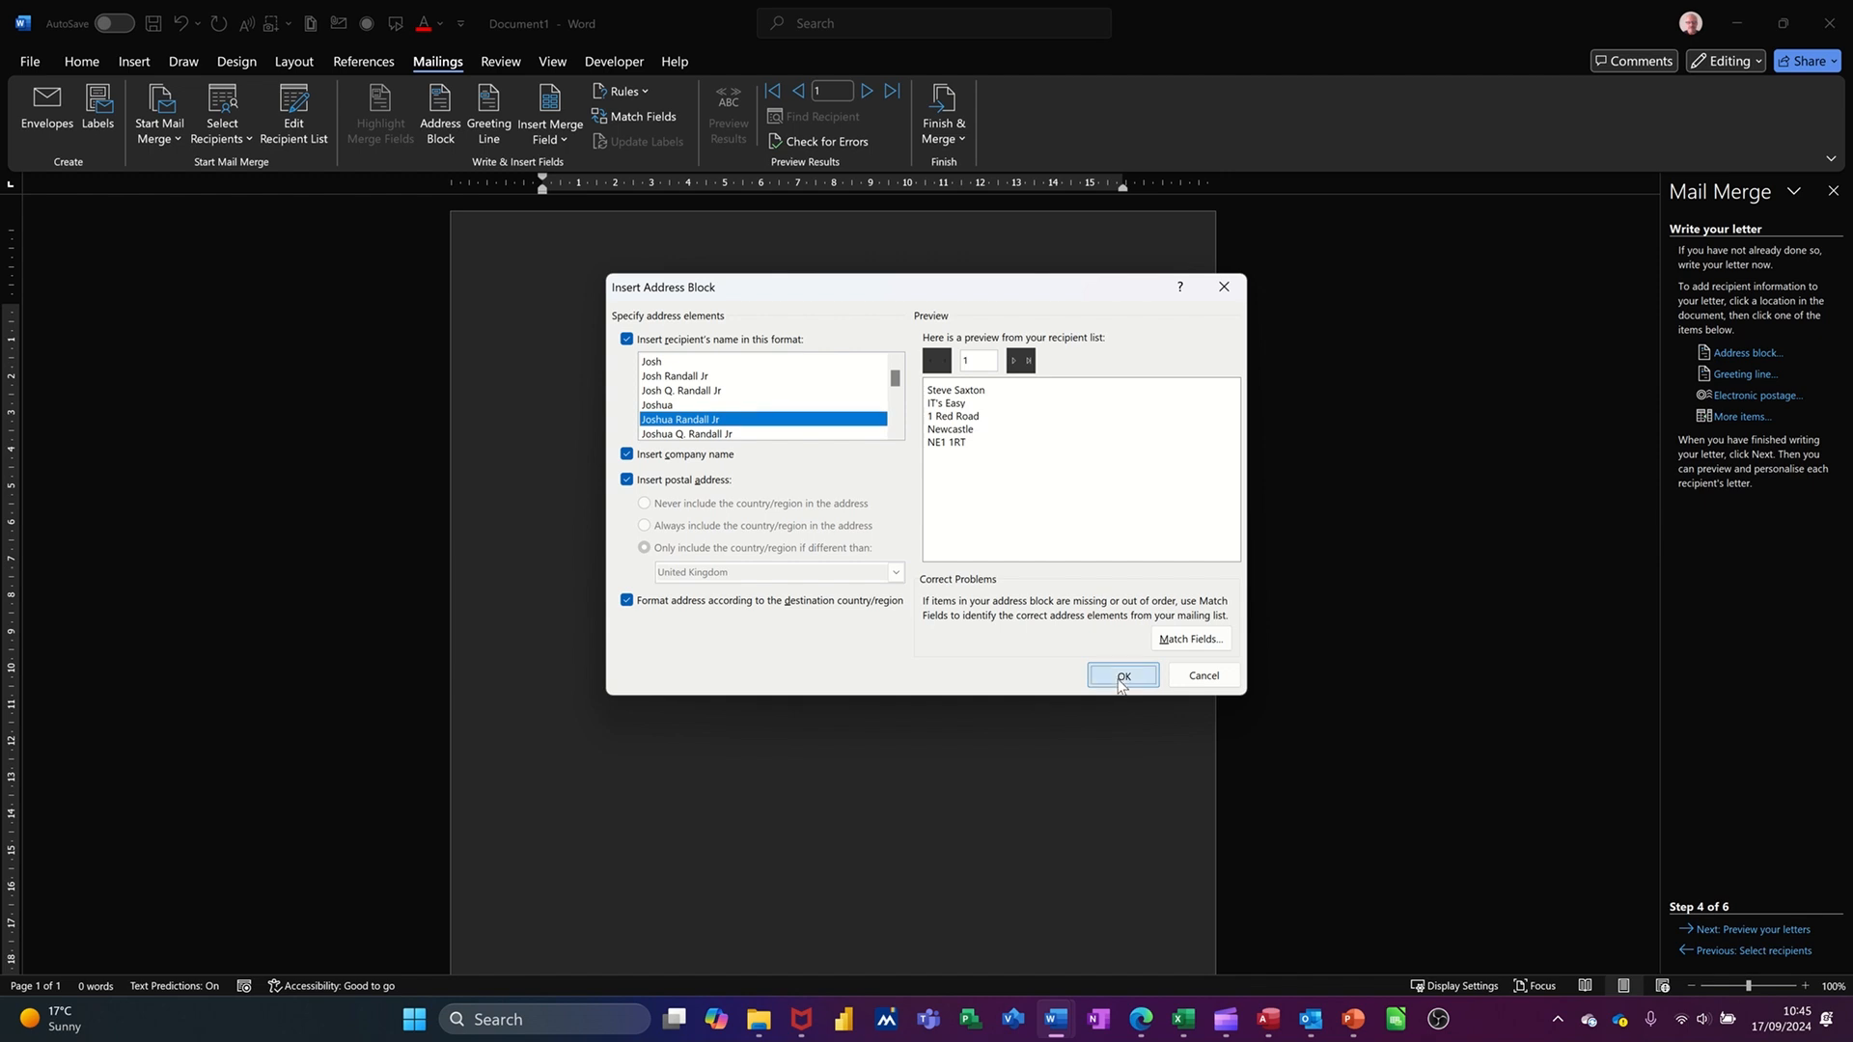
pyautogui.click(1121, 675)
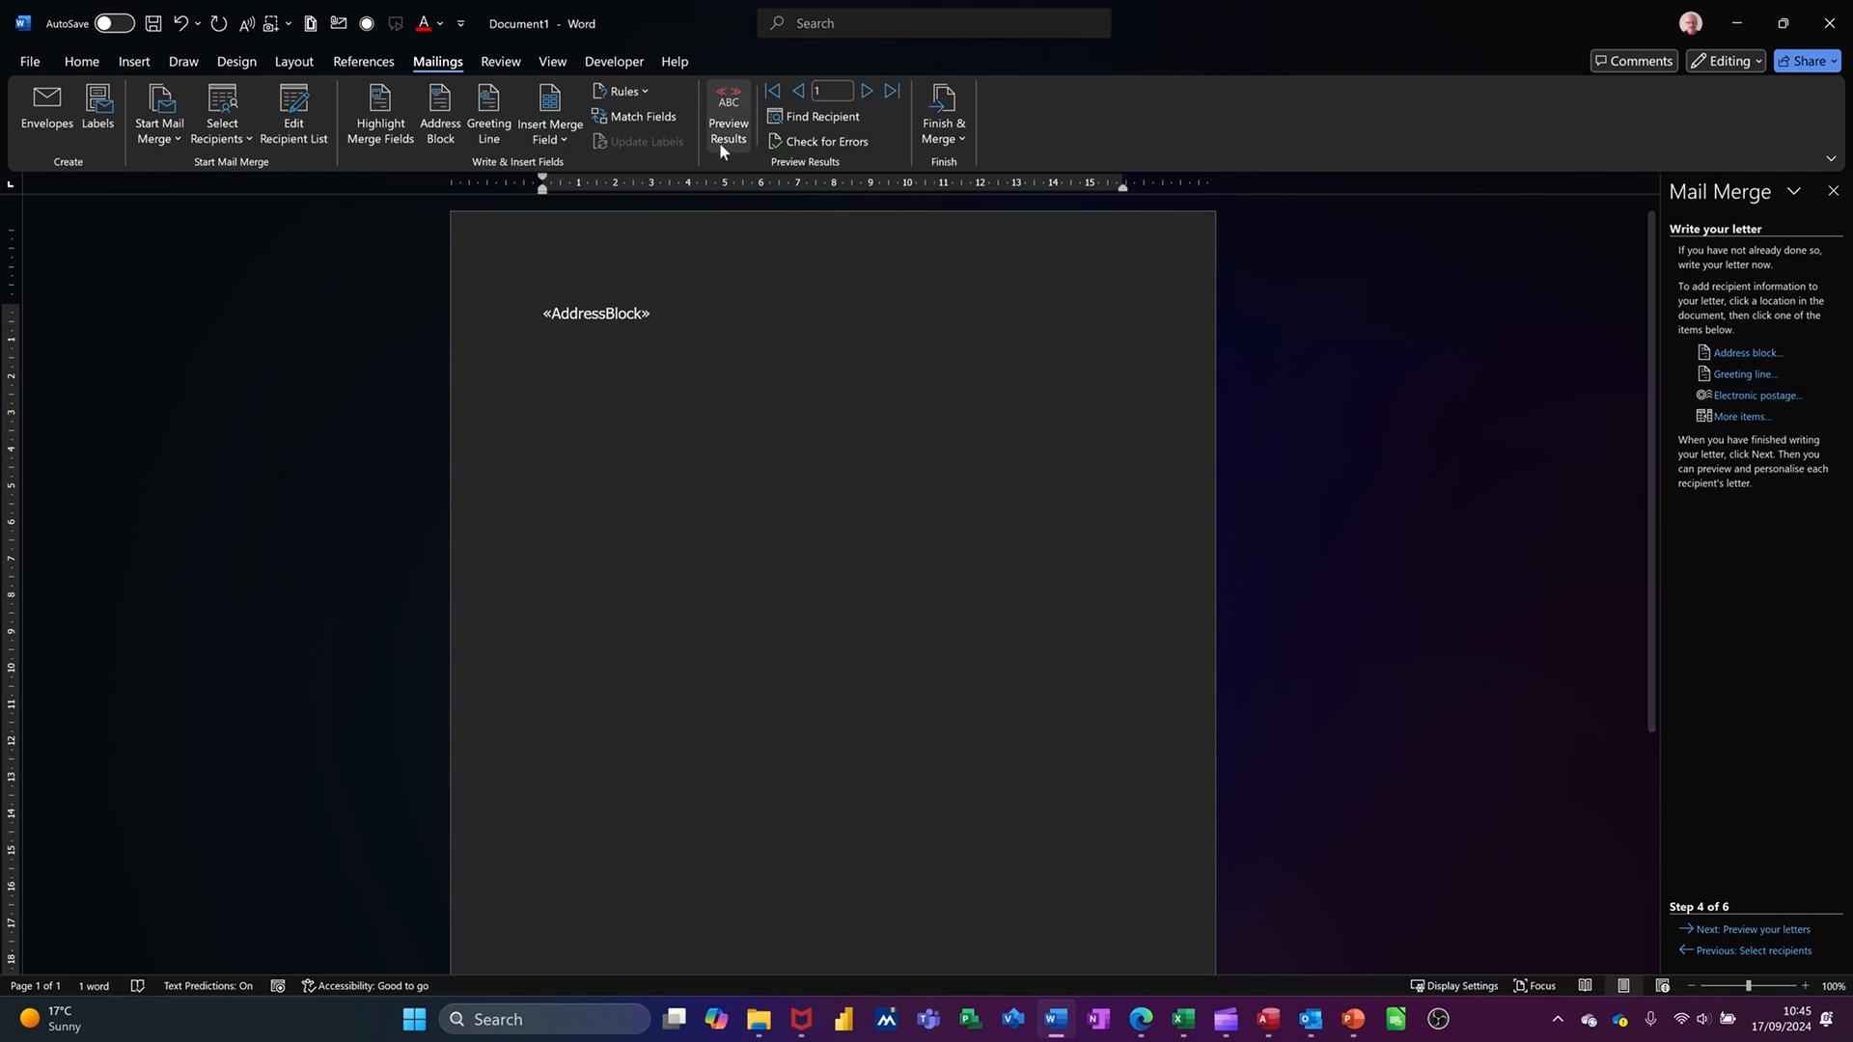
pyautogui.moveTo(730, 116)
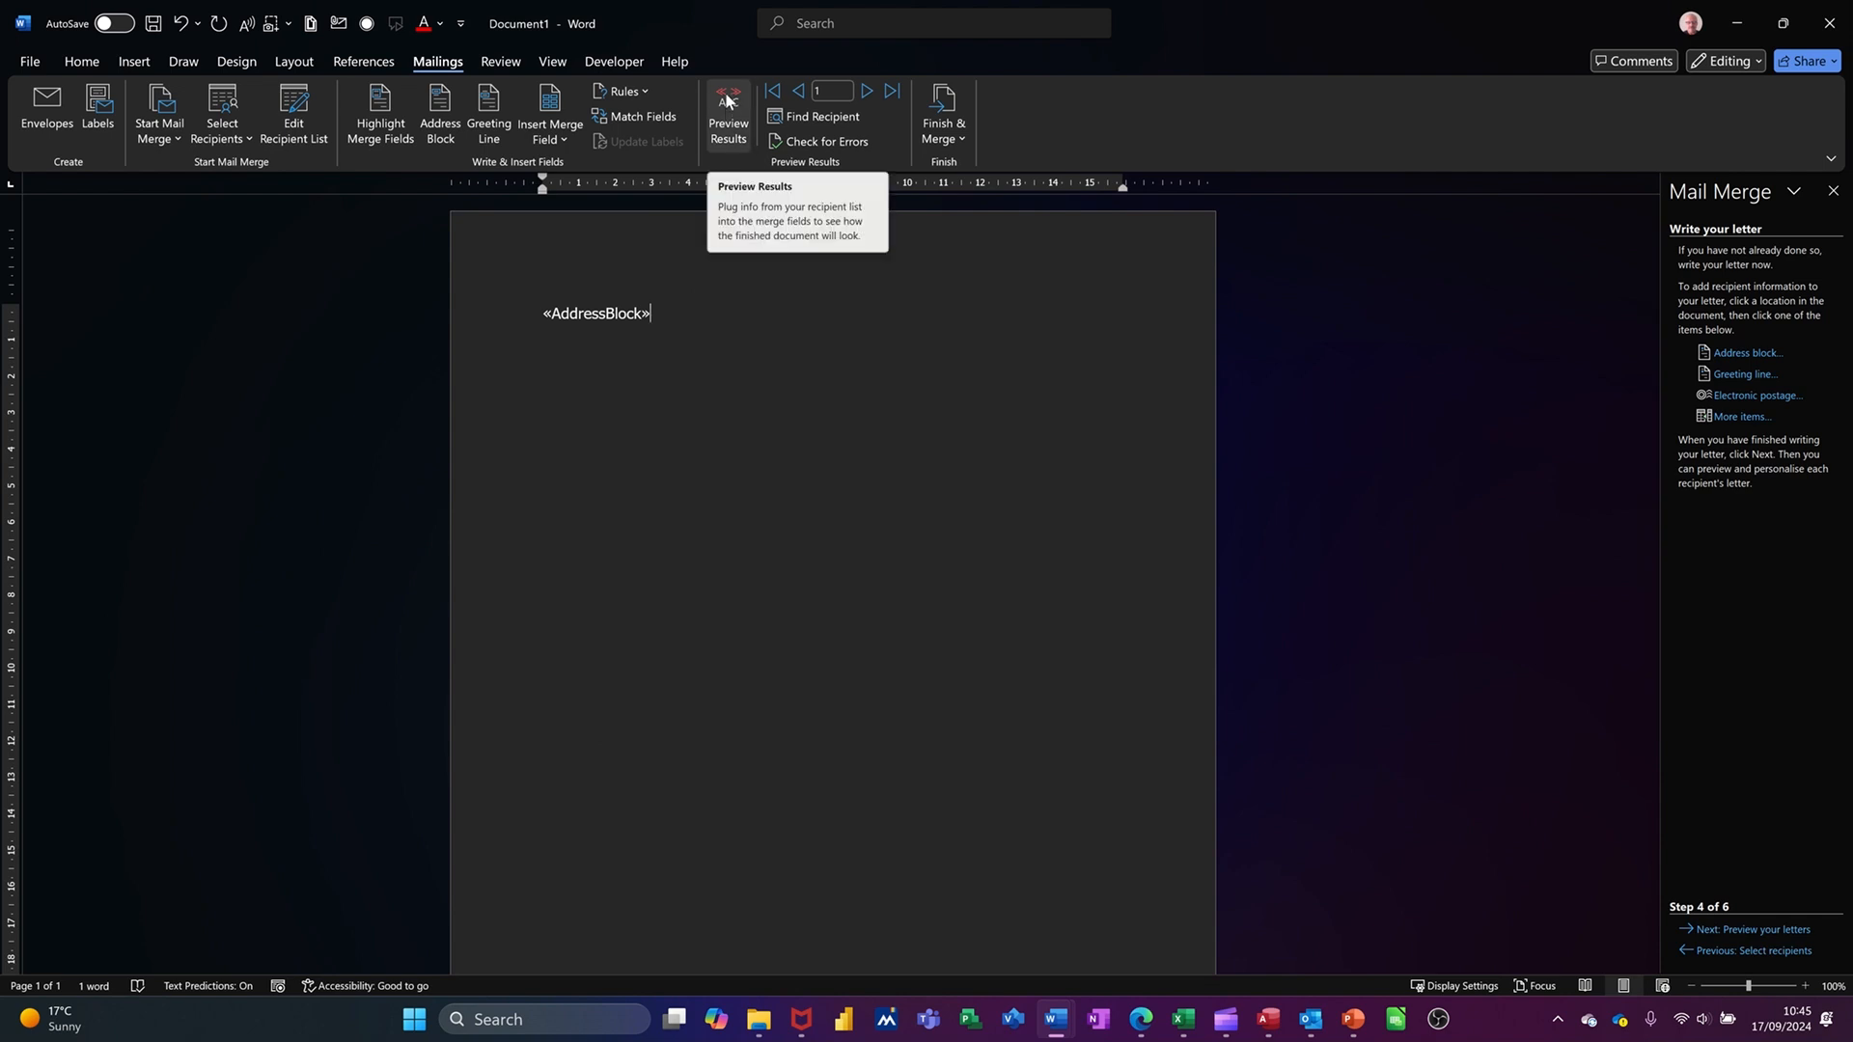
pyautogui.click(728, 114)
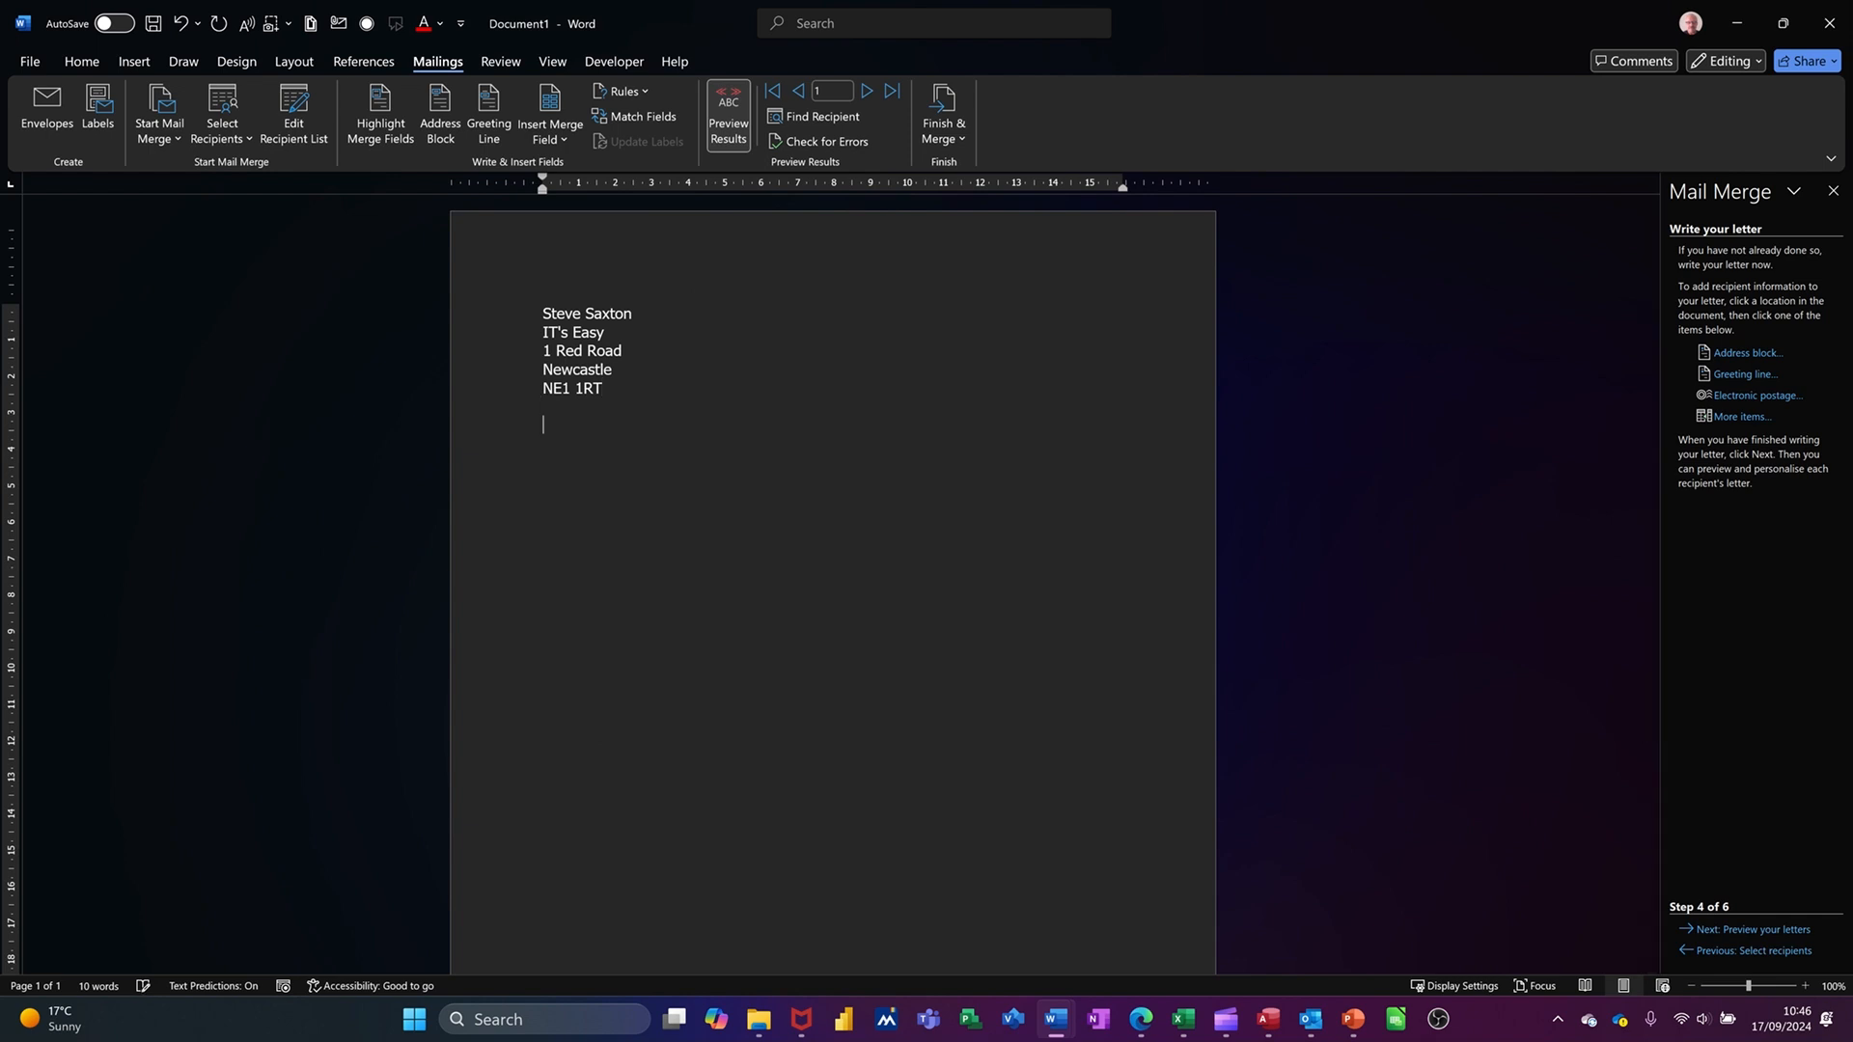
# Write 'Dear ' with the FirstName field, then begin the sentence and insert the City field
pyautogui.write('Dear')
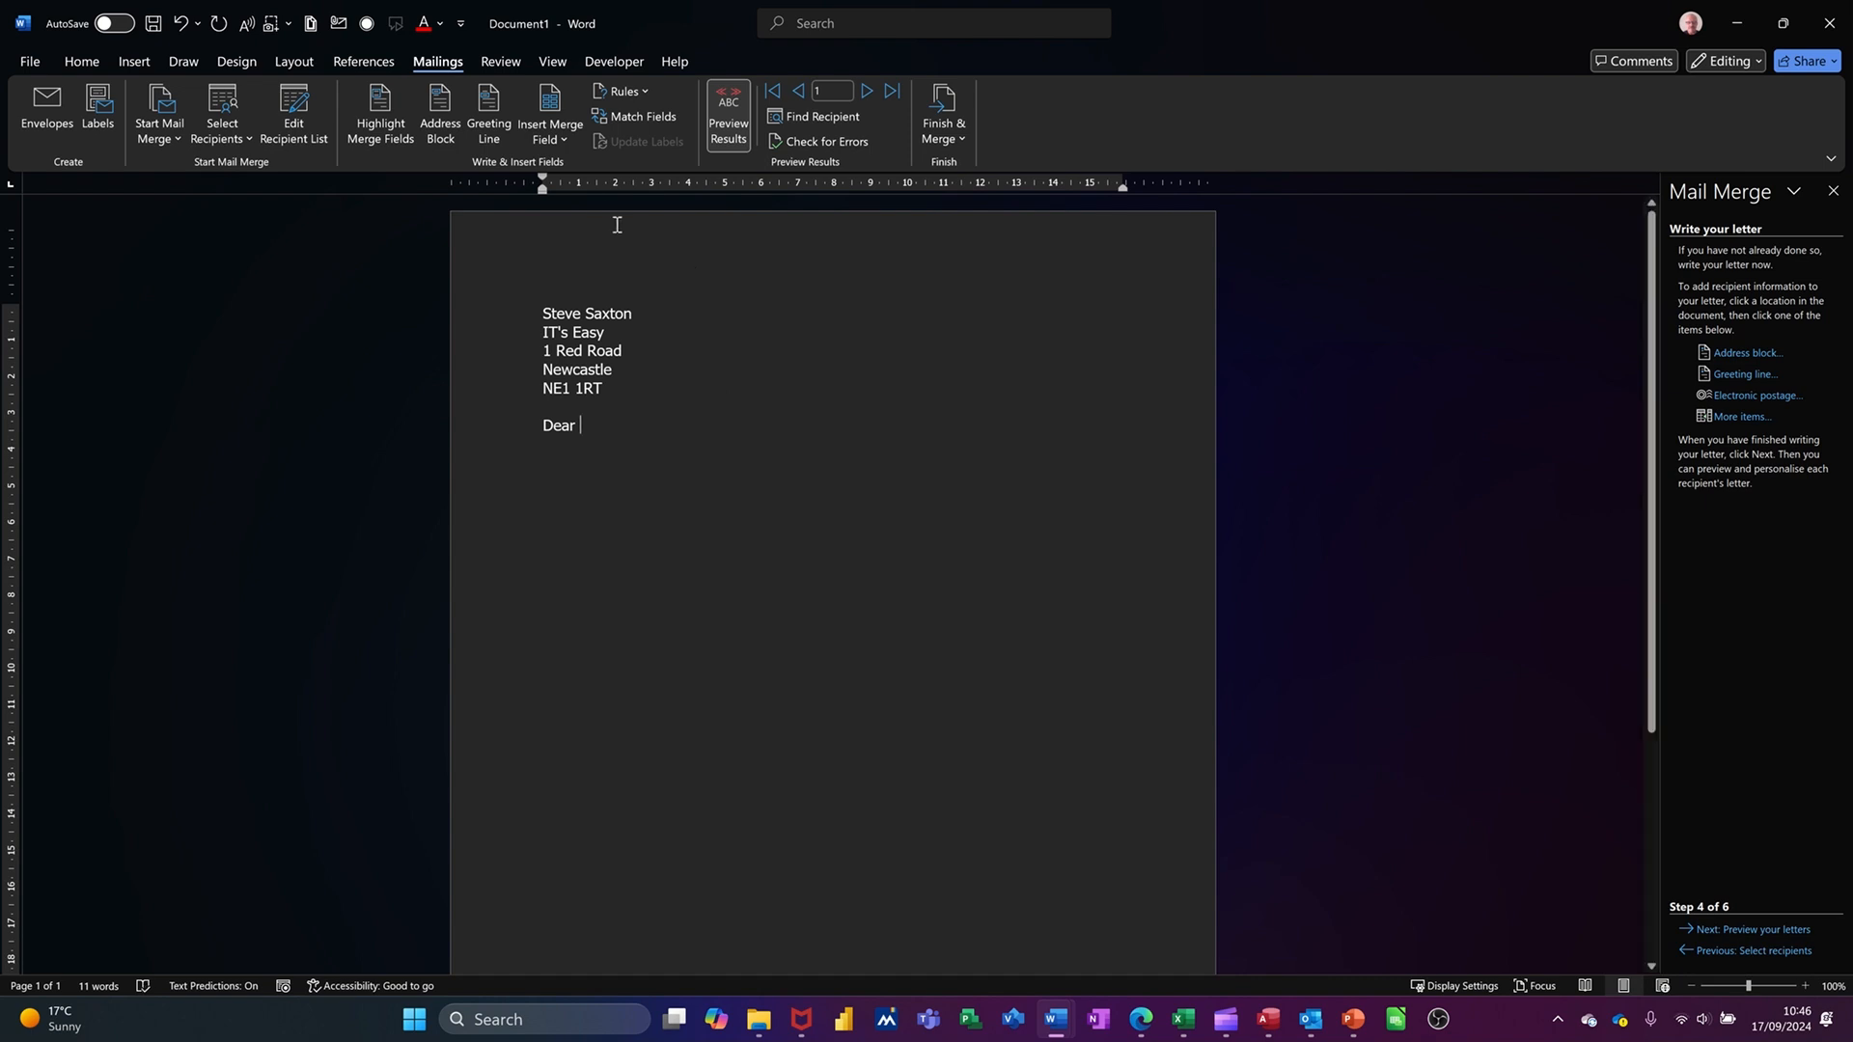
pyautogui.moveTo(438, 112)
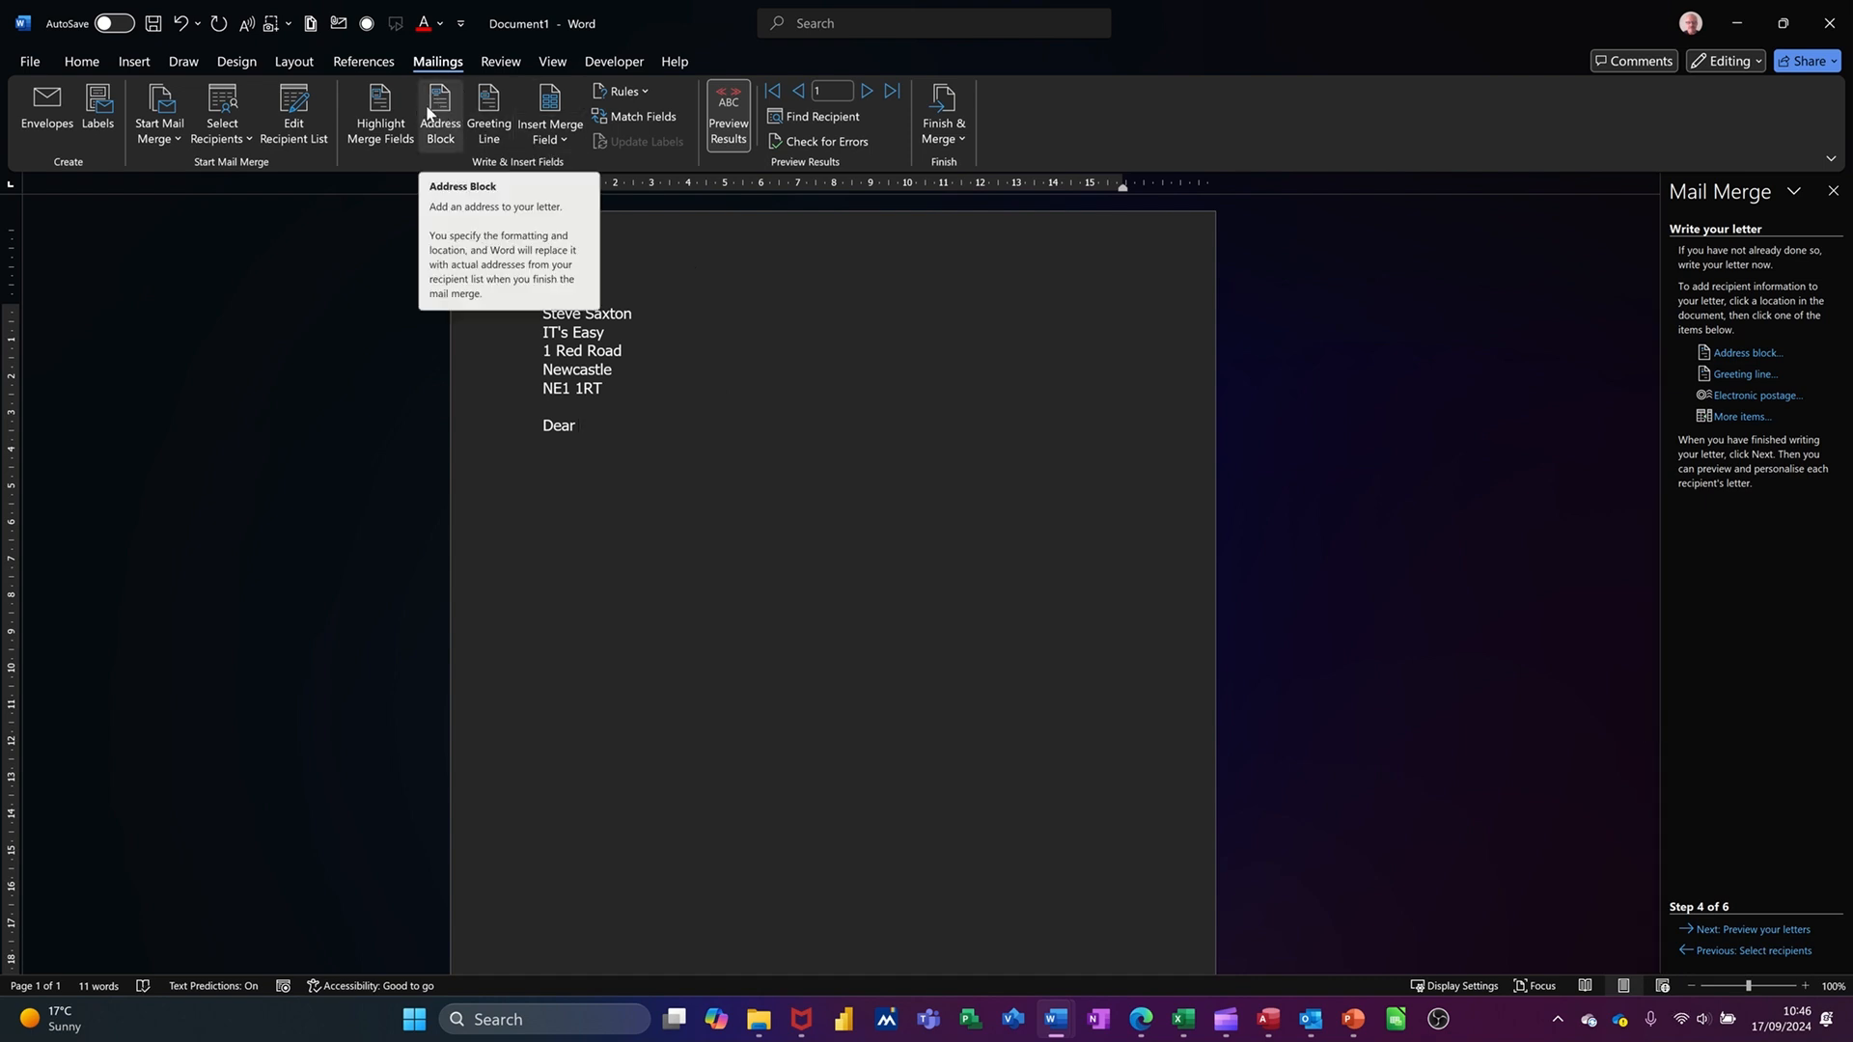
pyautogui.click(548, 114)
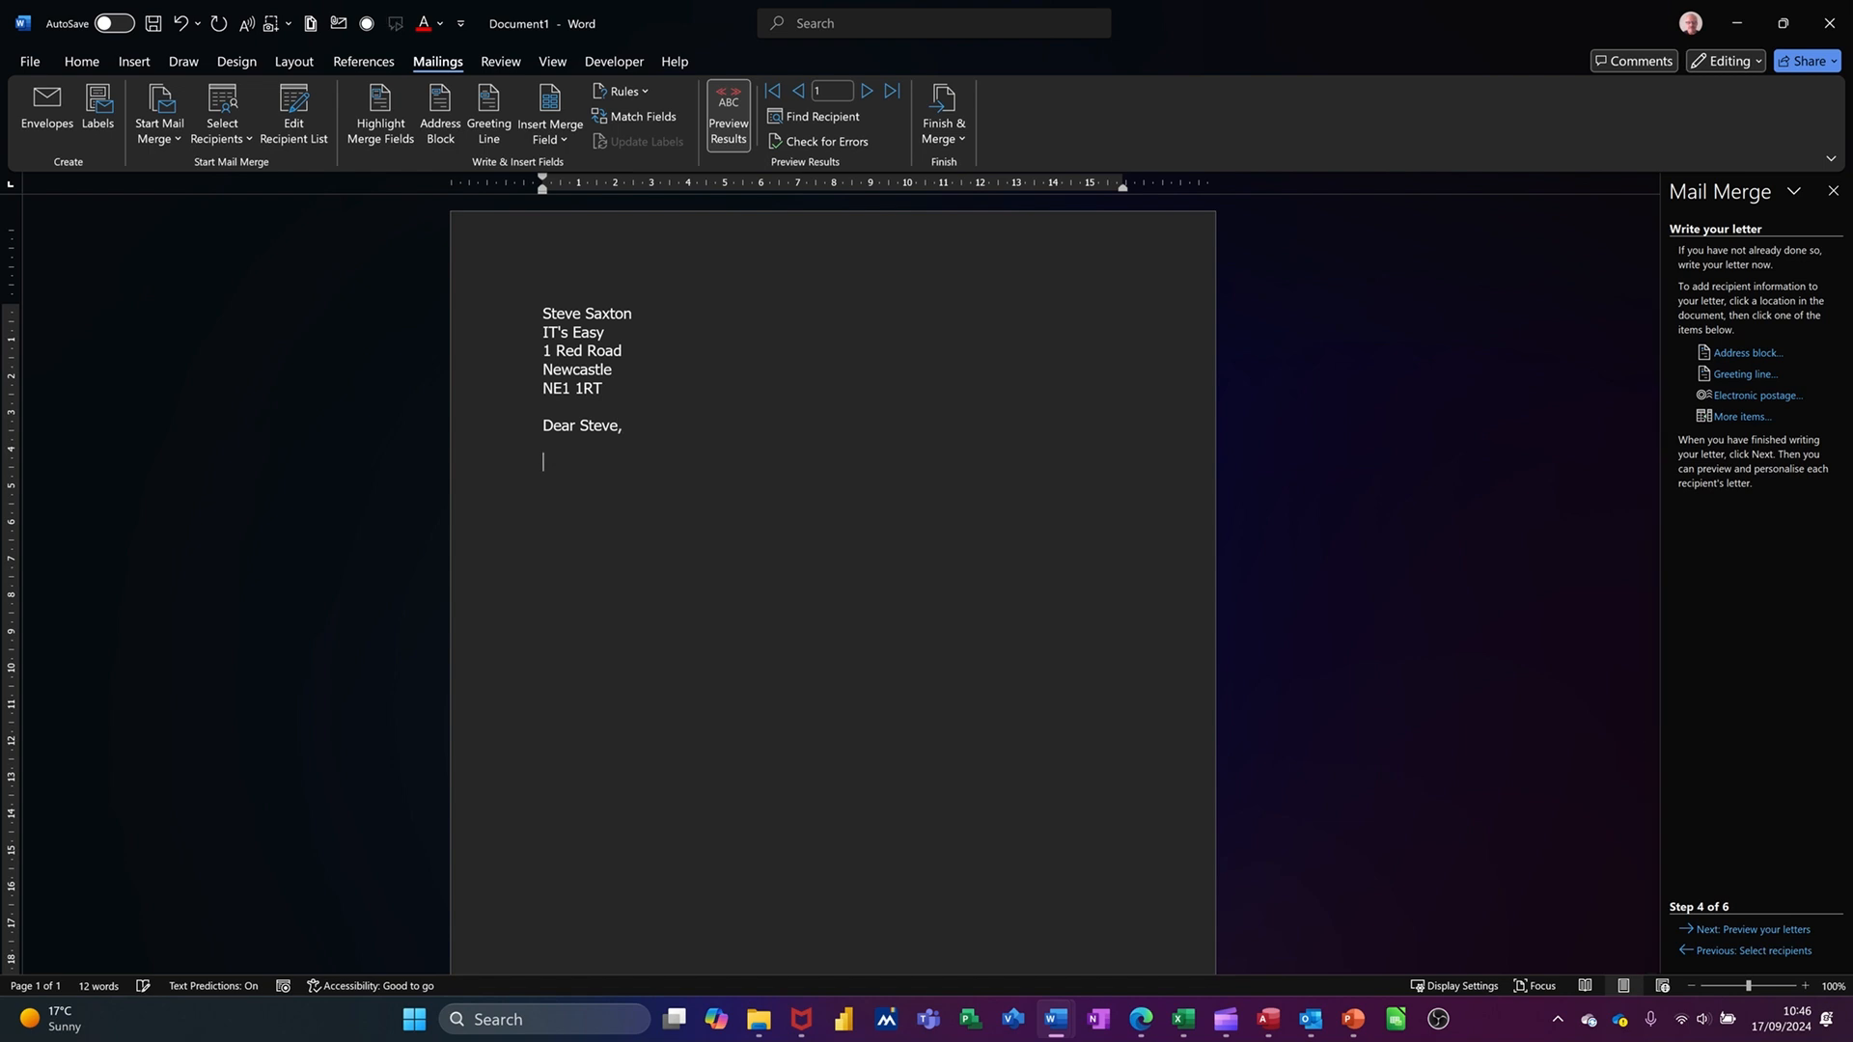
pyautogui.write('How did you like')
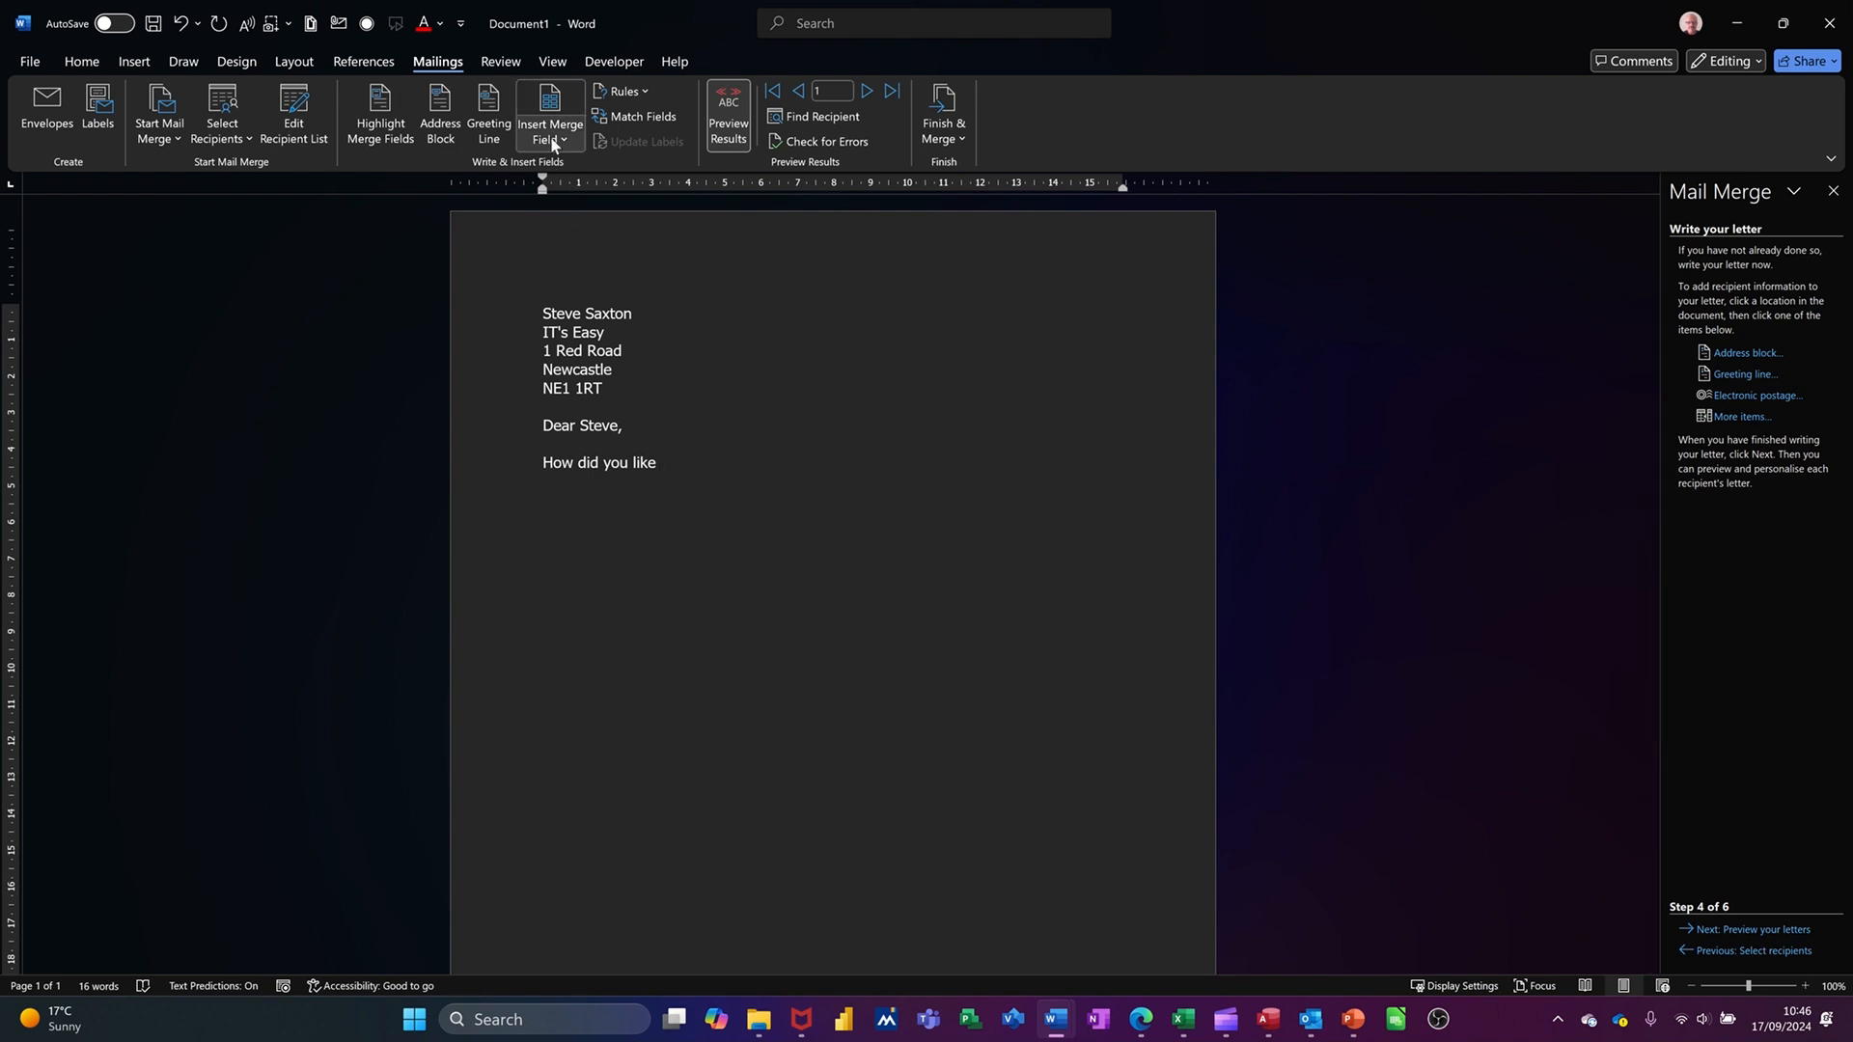
pyautogui.click(548, 114)
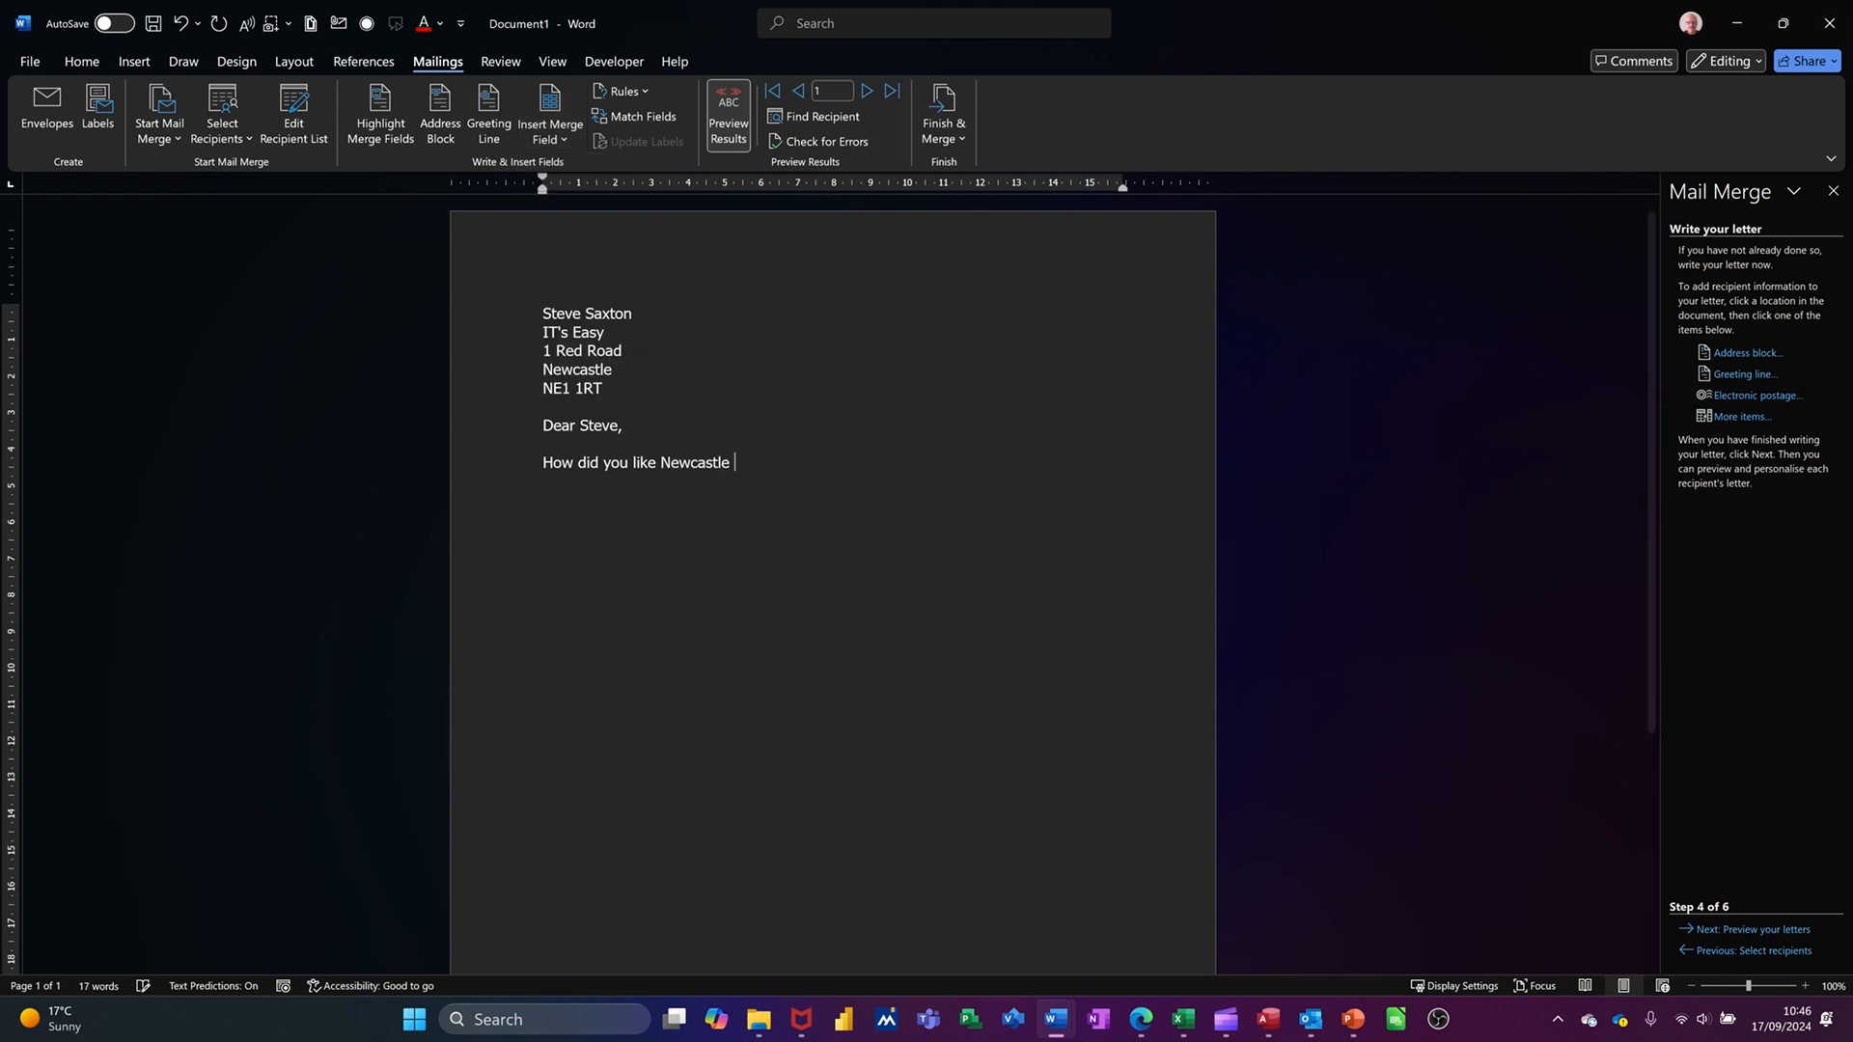
# Continue the body sentence with 'when you got back' after the town
pyautogui.write('when you')
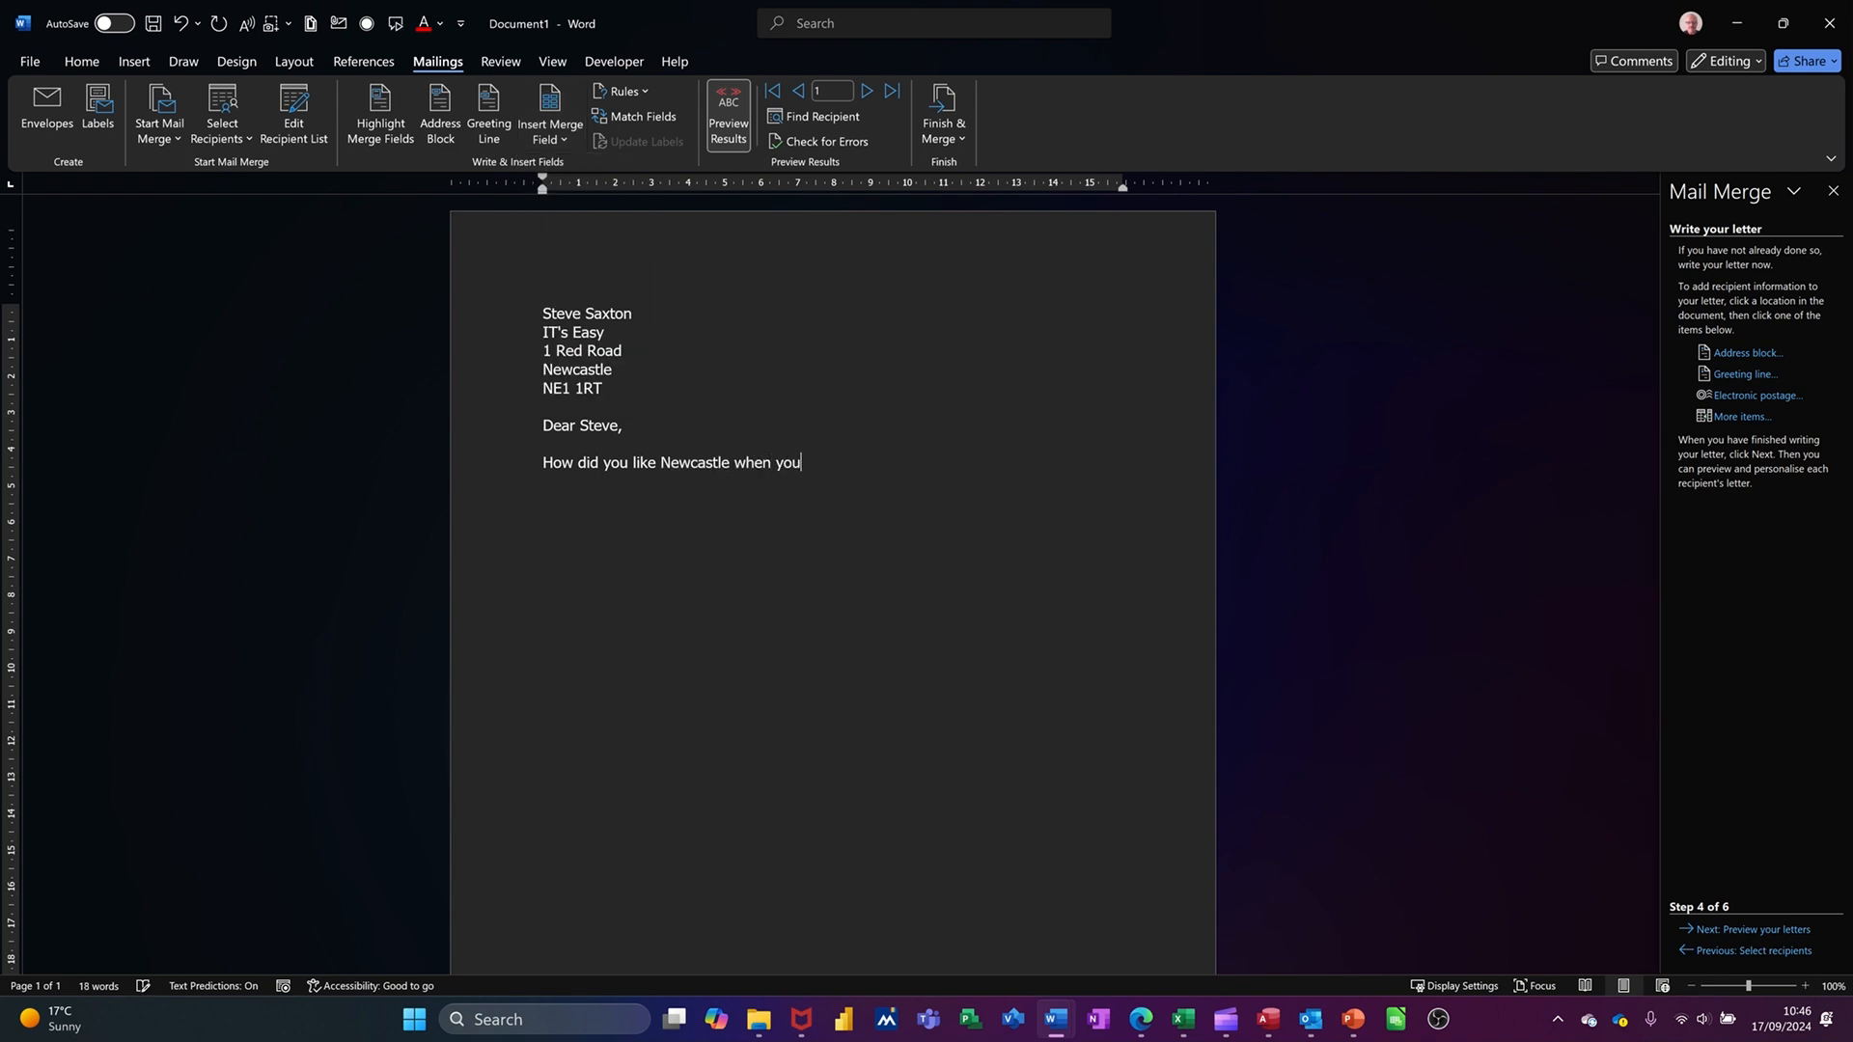
pyautogui.write('got bac')
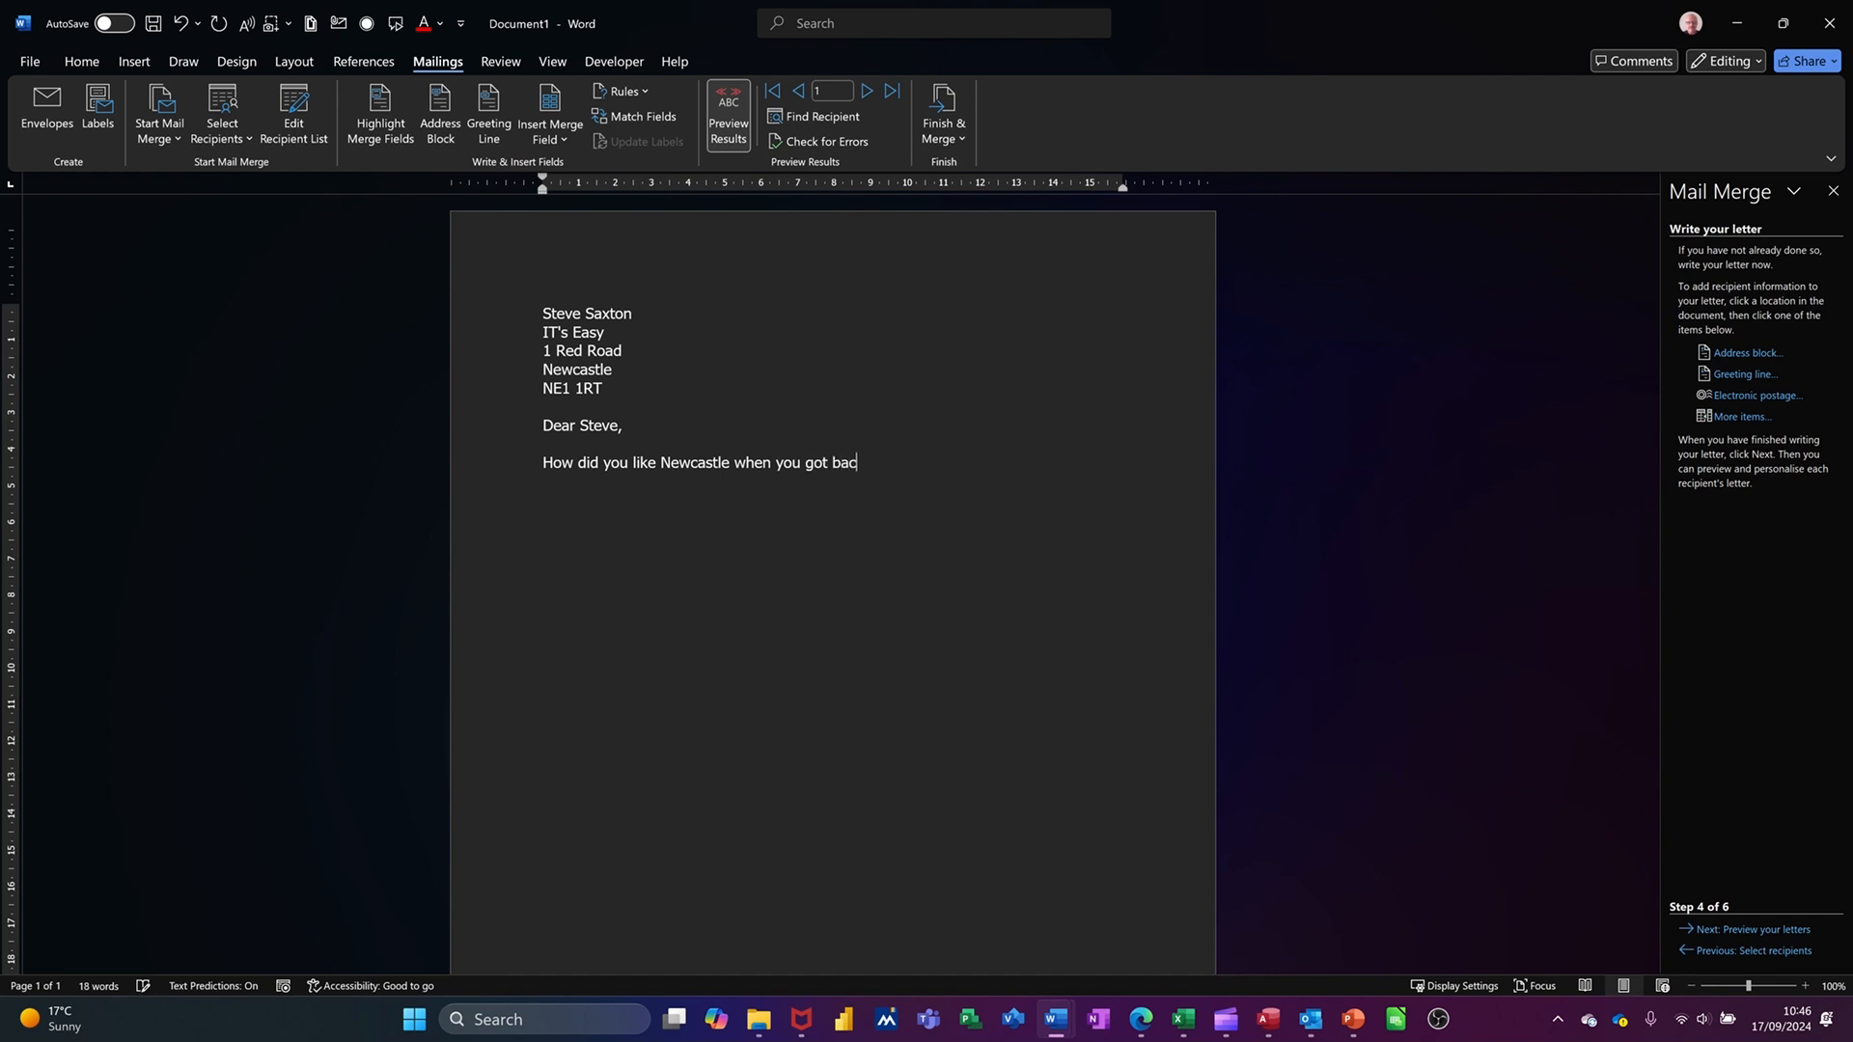
pyautogui.write('k')
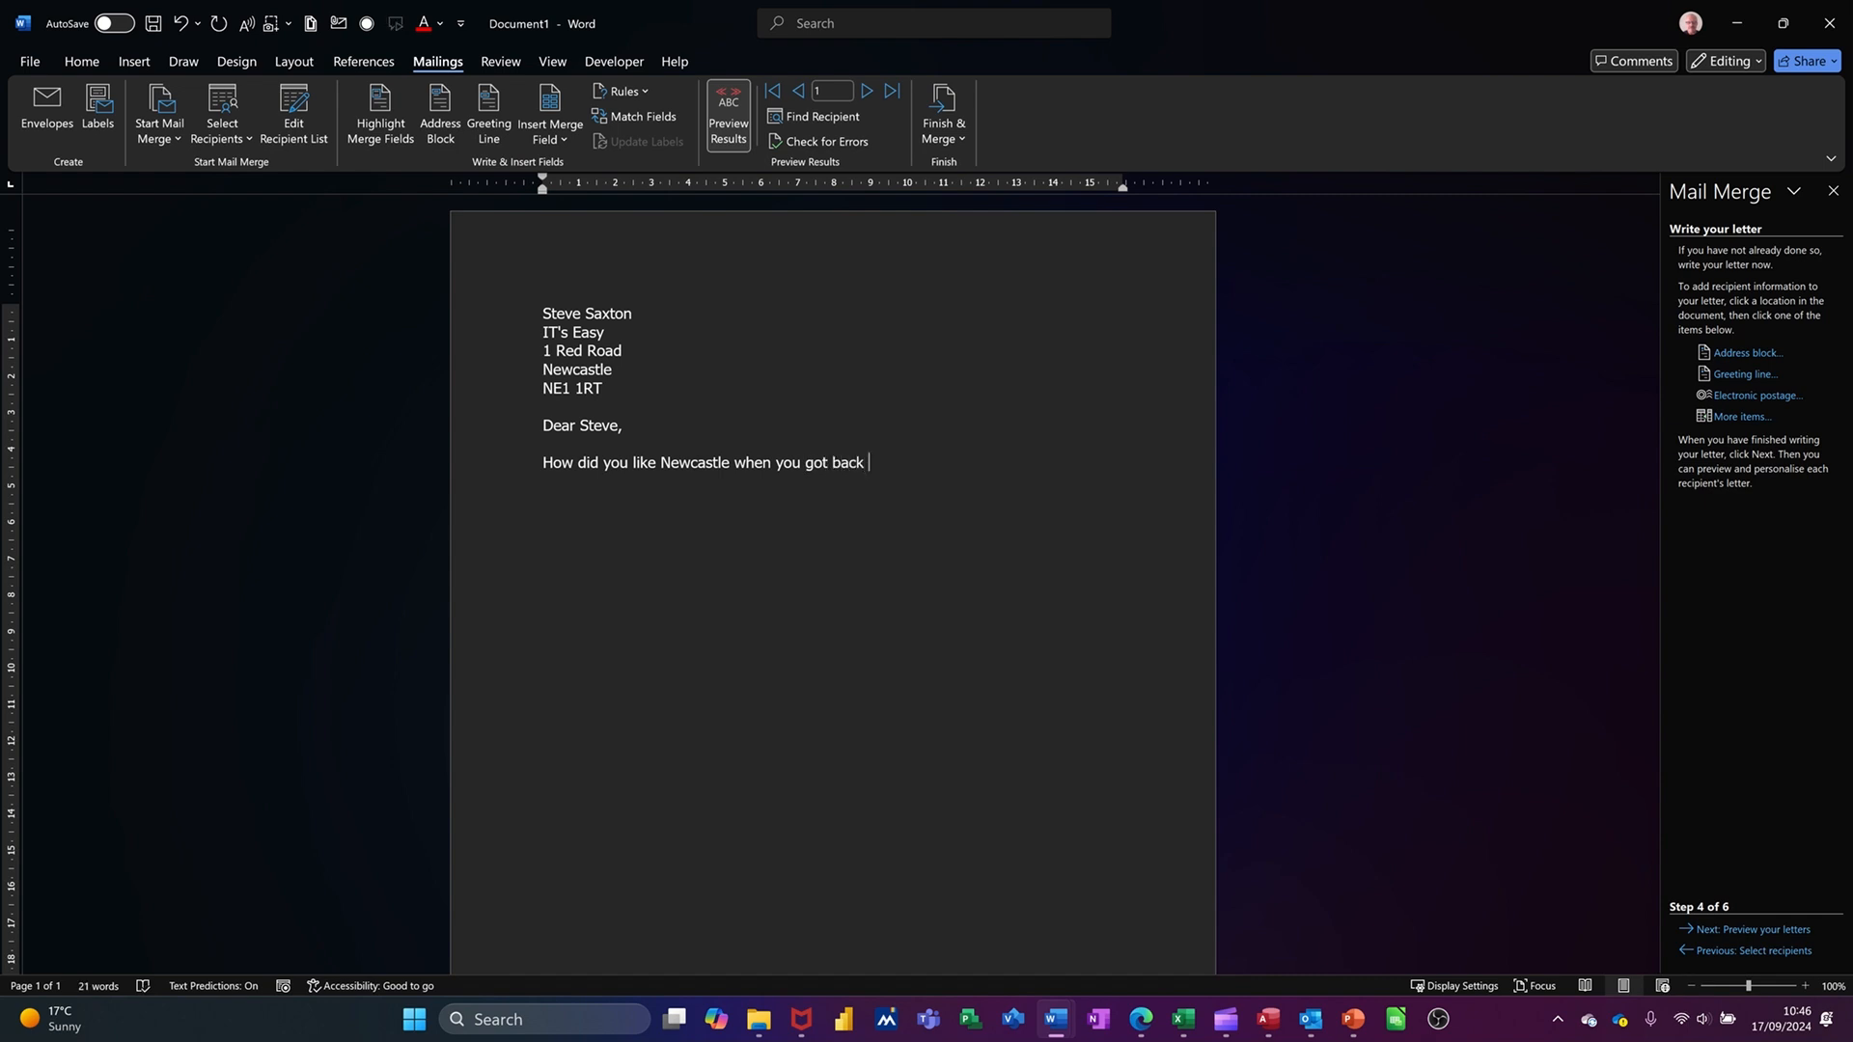
pyautogui.write('""')
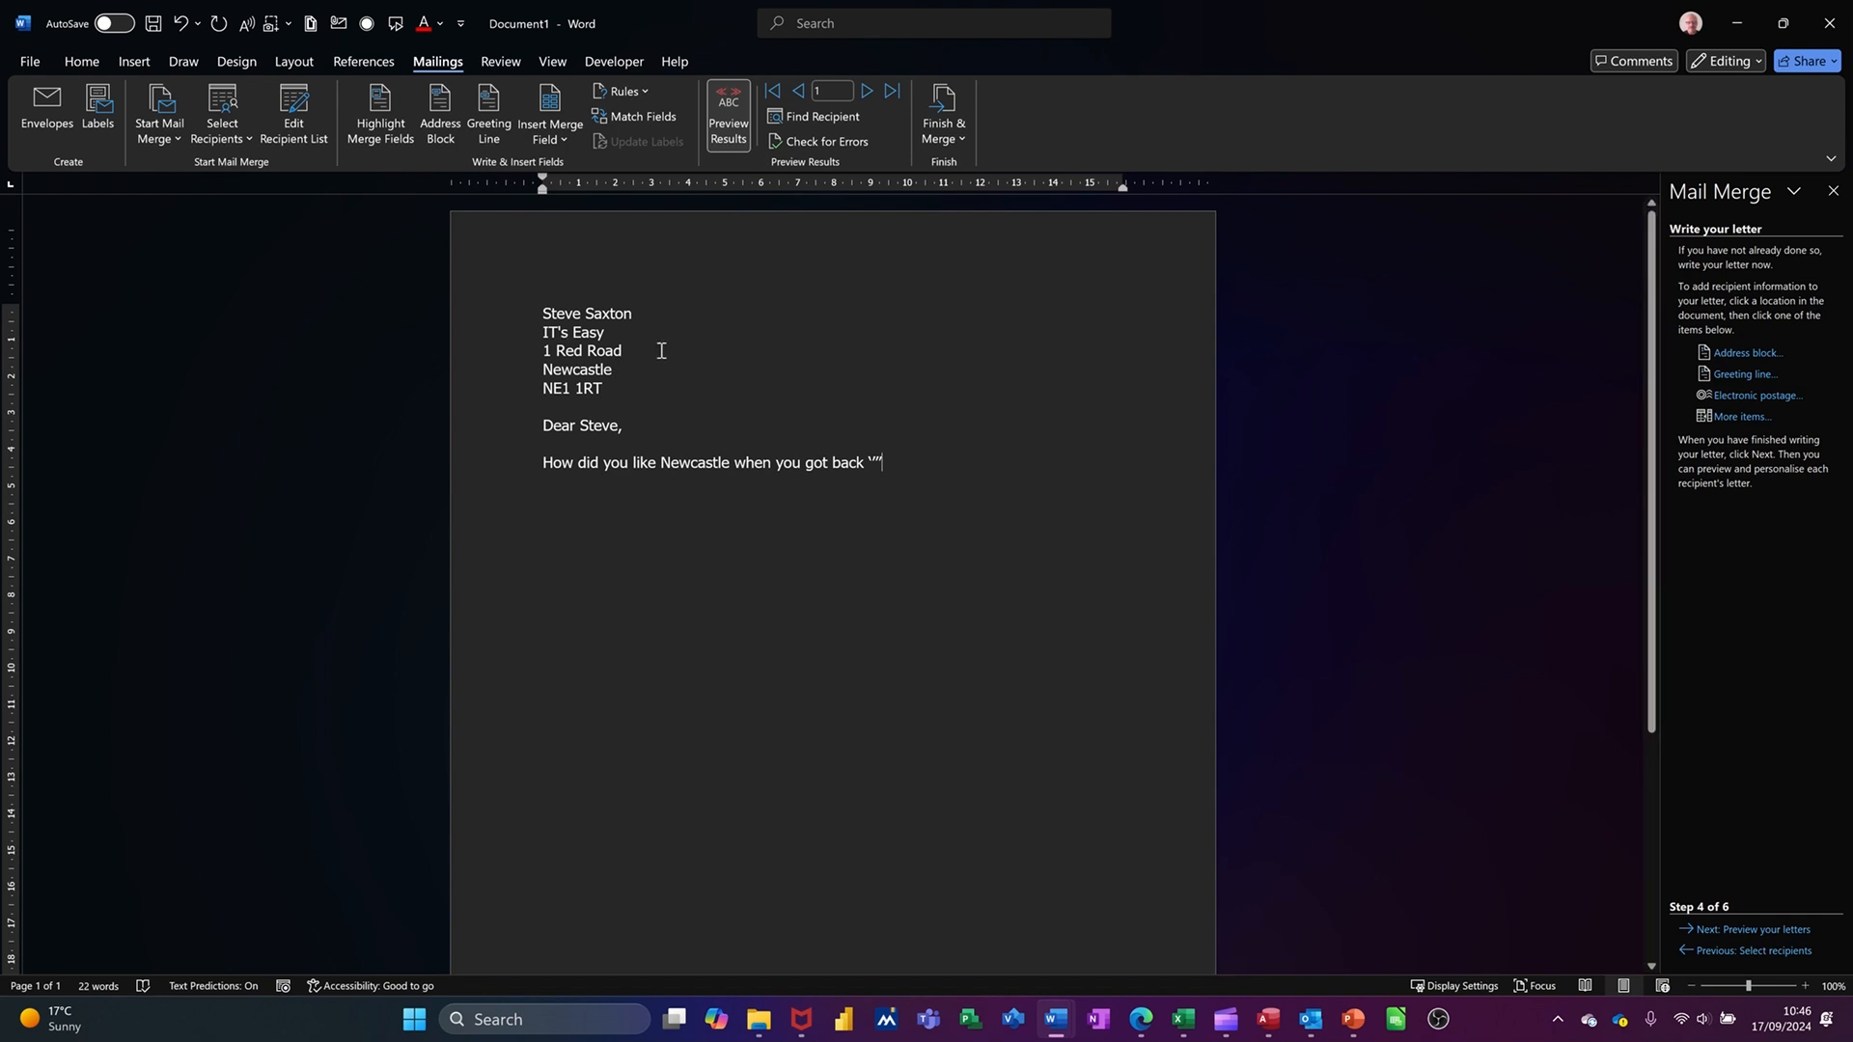
pyautogui.moveTo(513, 38)
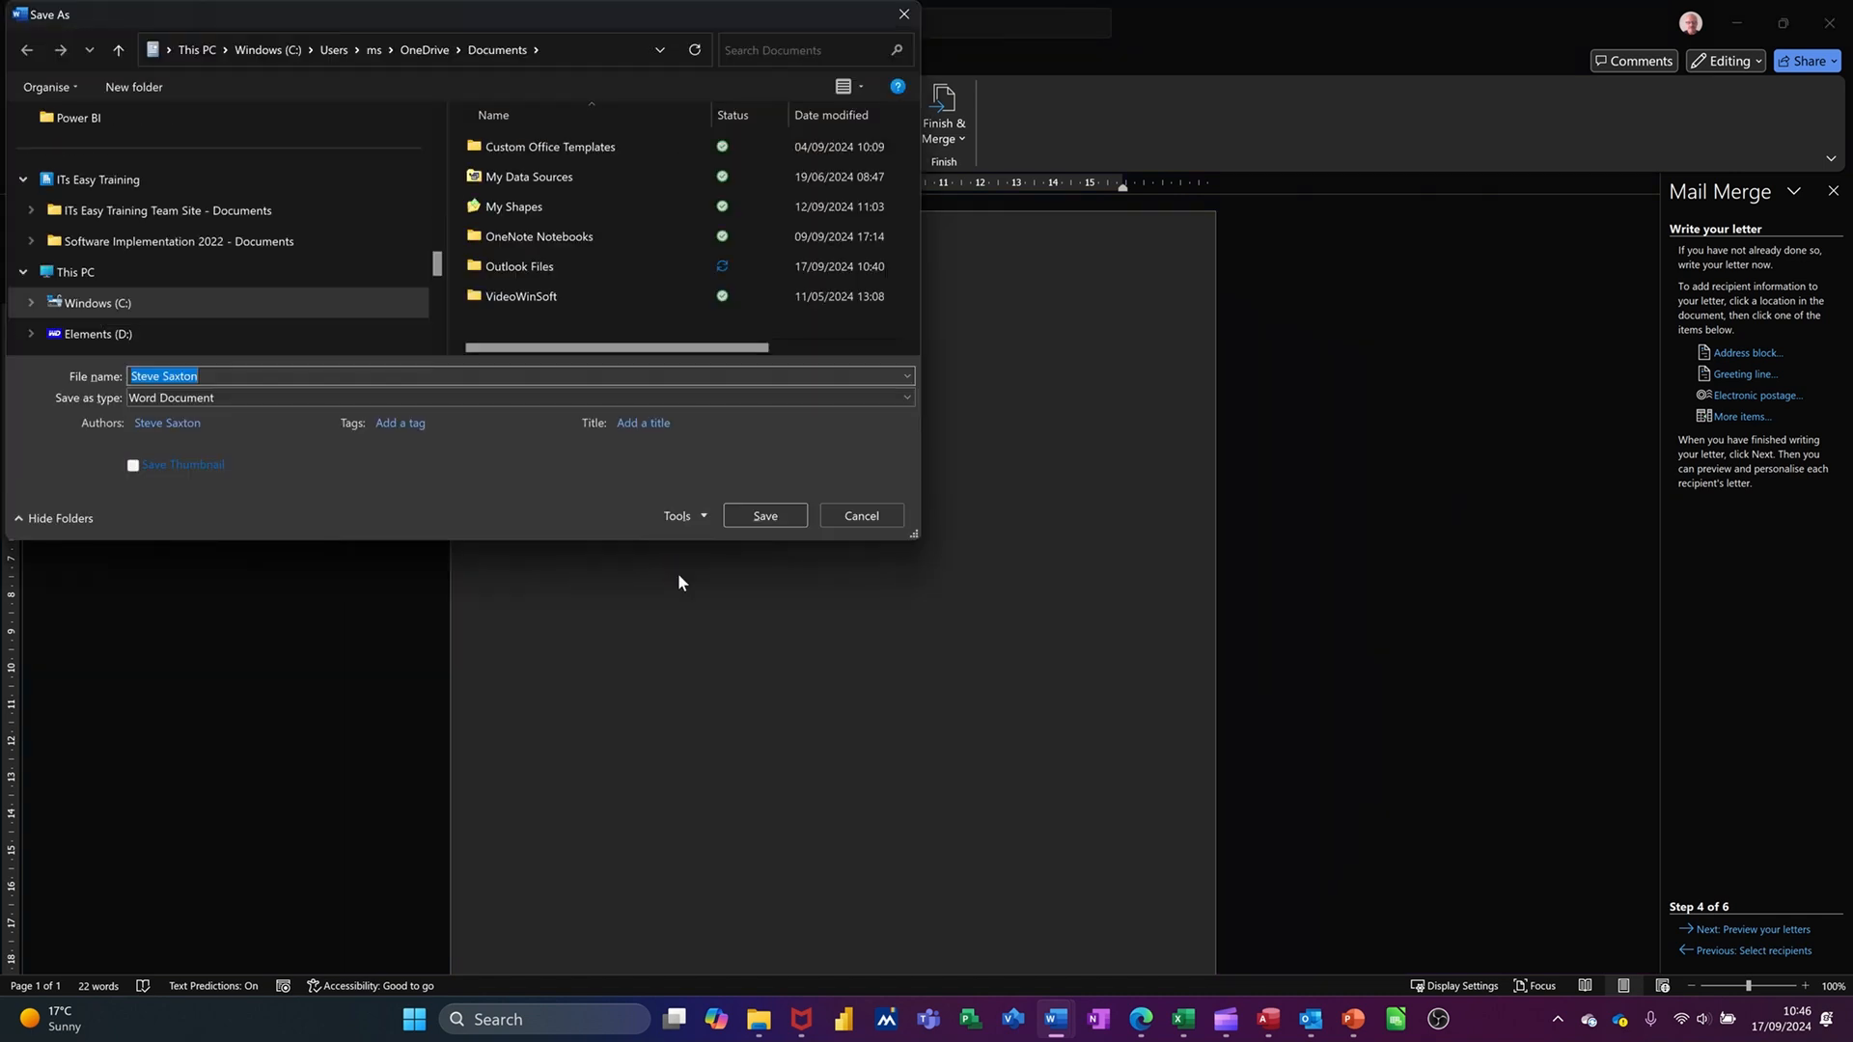
# Save the mail-merge letter as a Word document named 'main'
pyautogui.write('main')
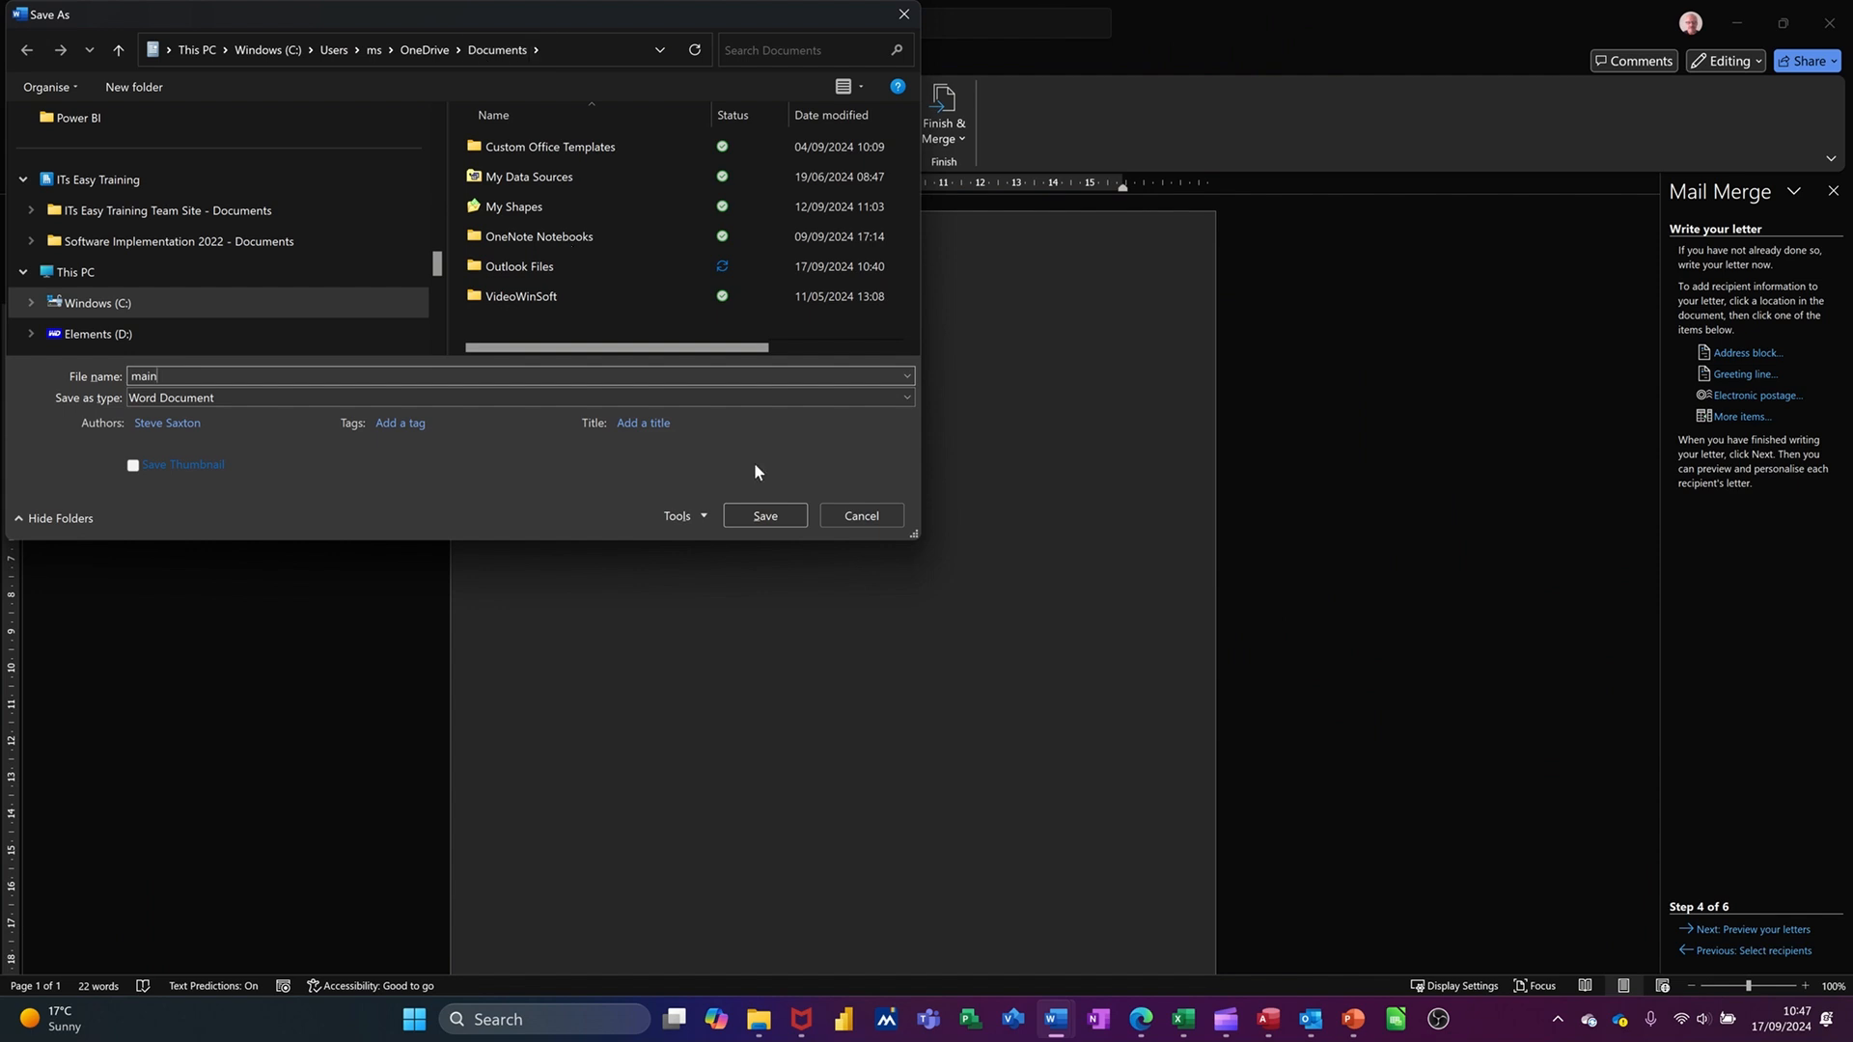
pyautogui.click(764, 516)
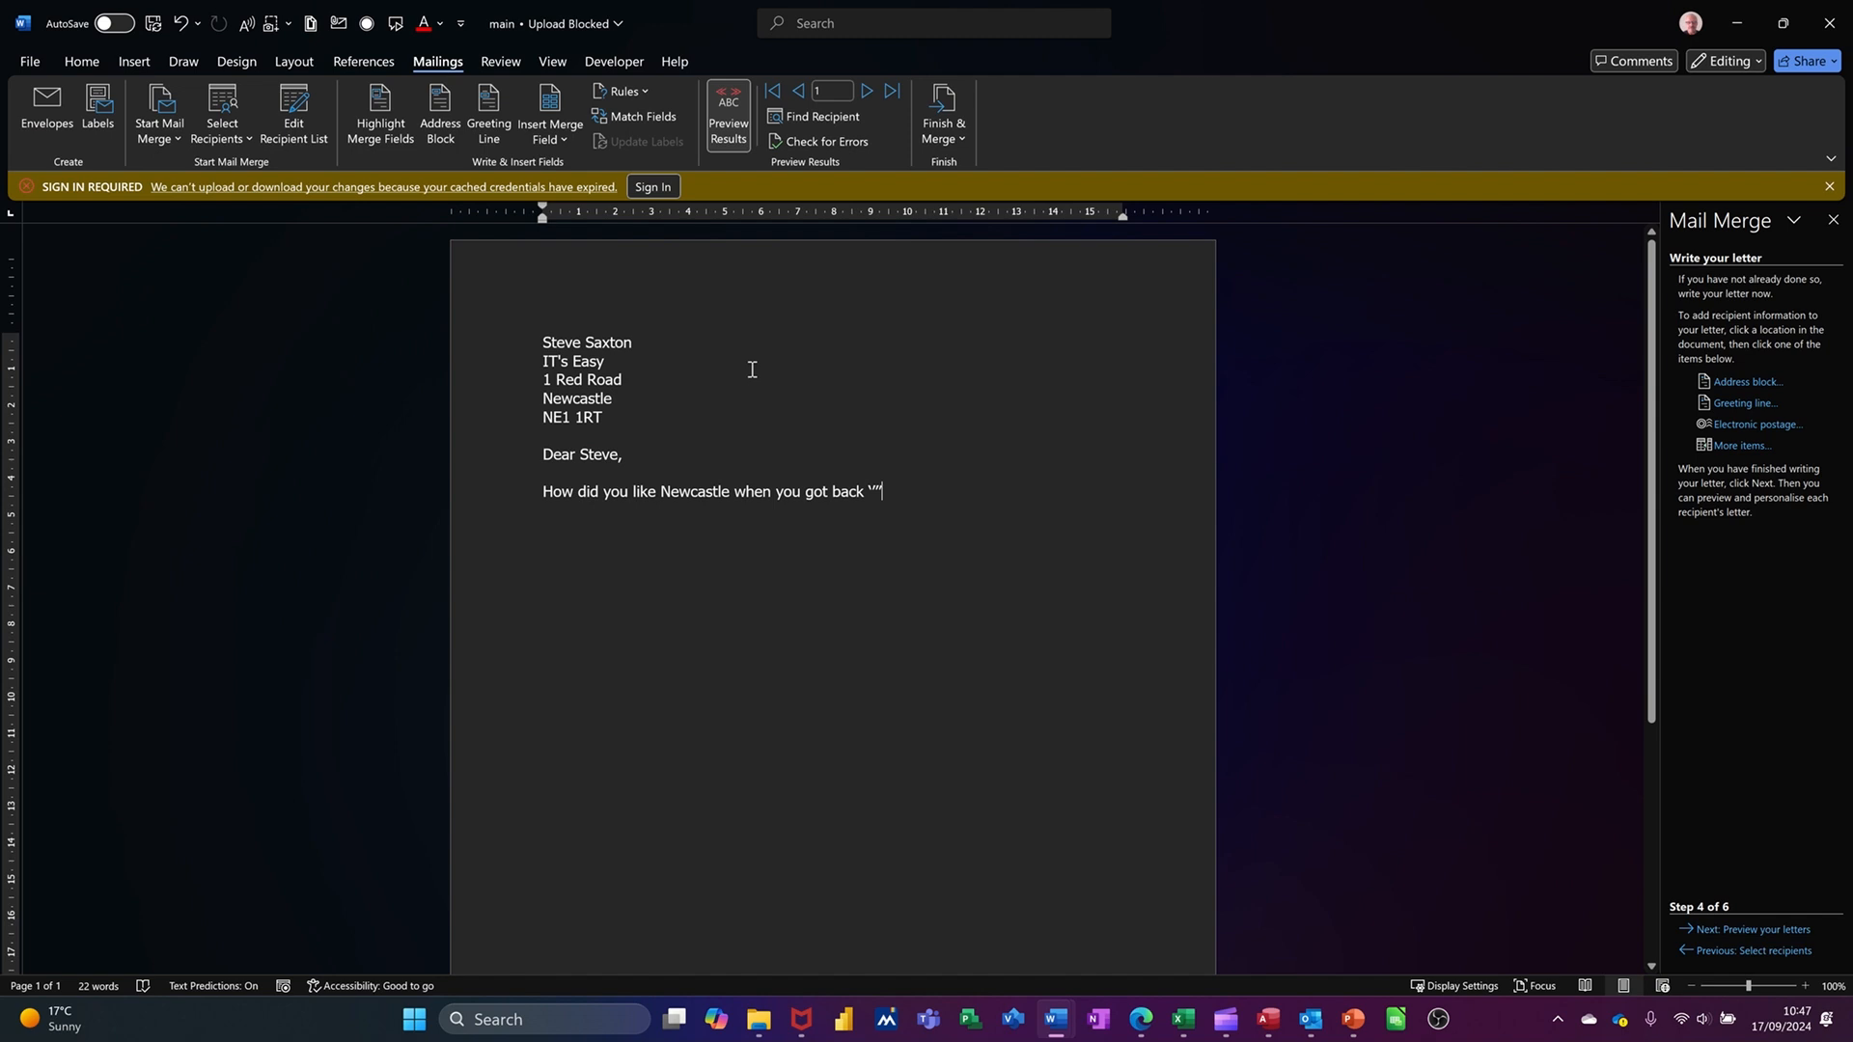
pyautogui.moveTo(1148, 251)
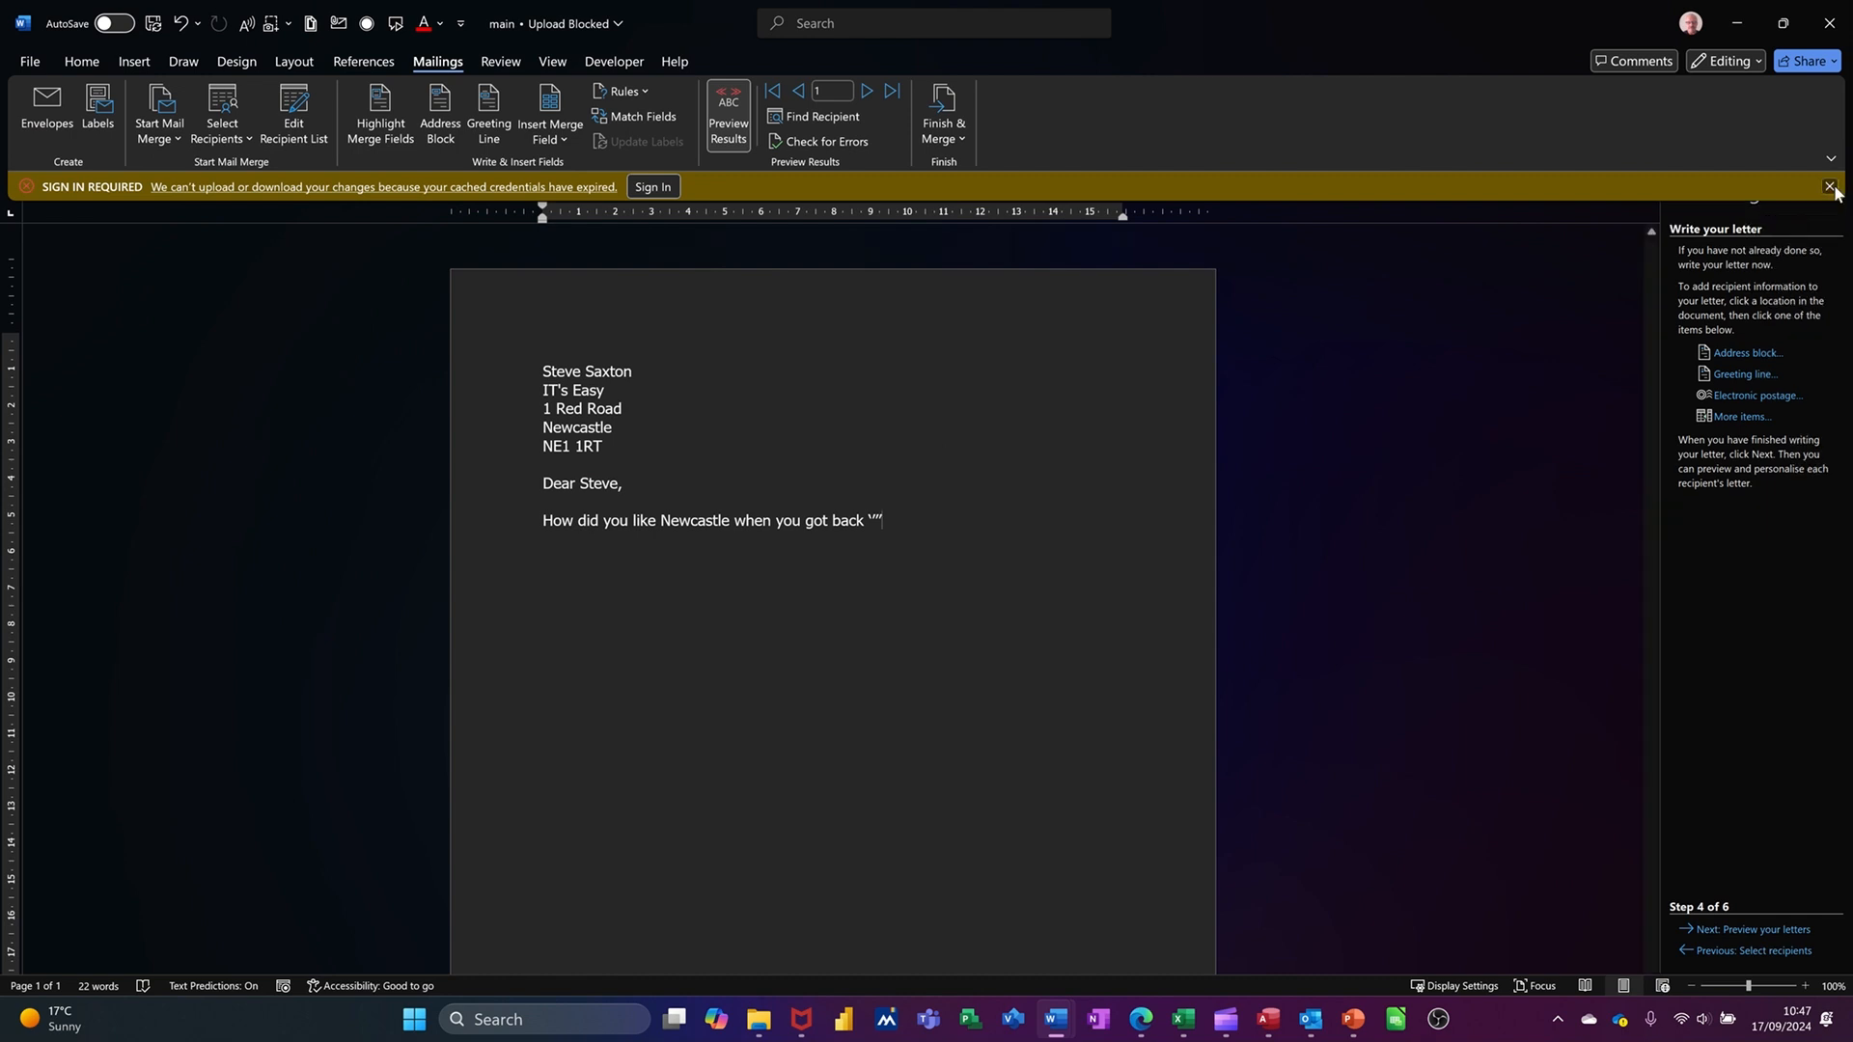
# Dismiss the Sign In bar, preview next and last recipients up to record ten, then return to the first
pyautogui.click(1833, 185)
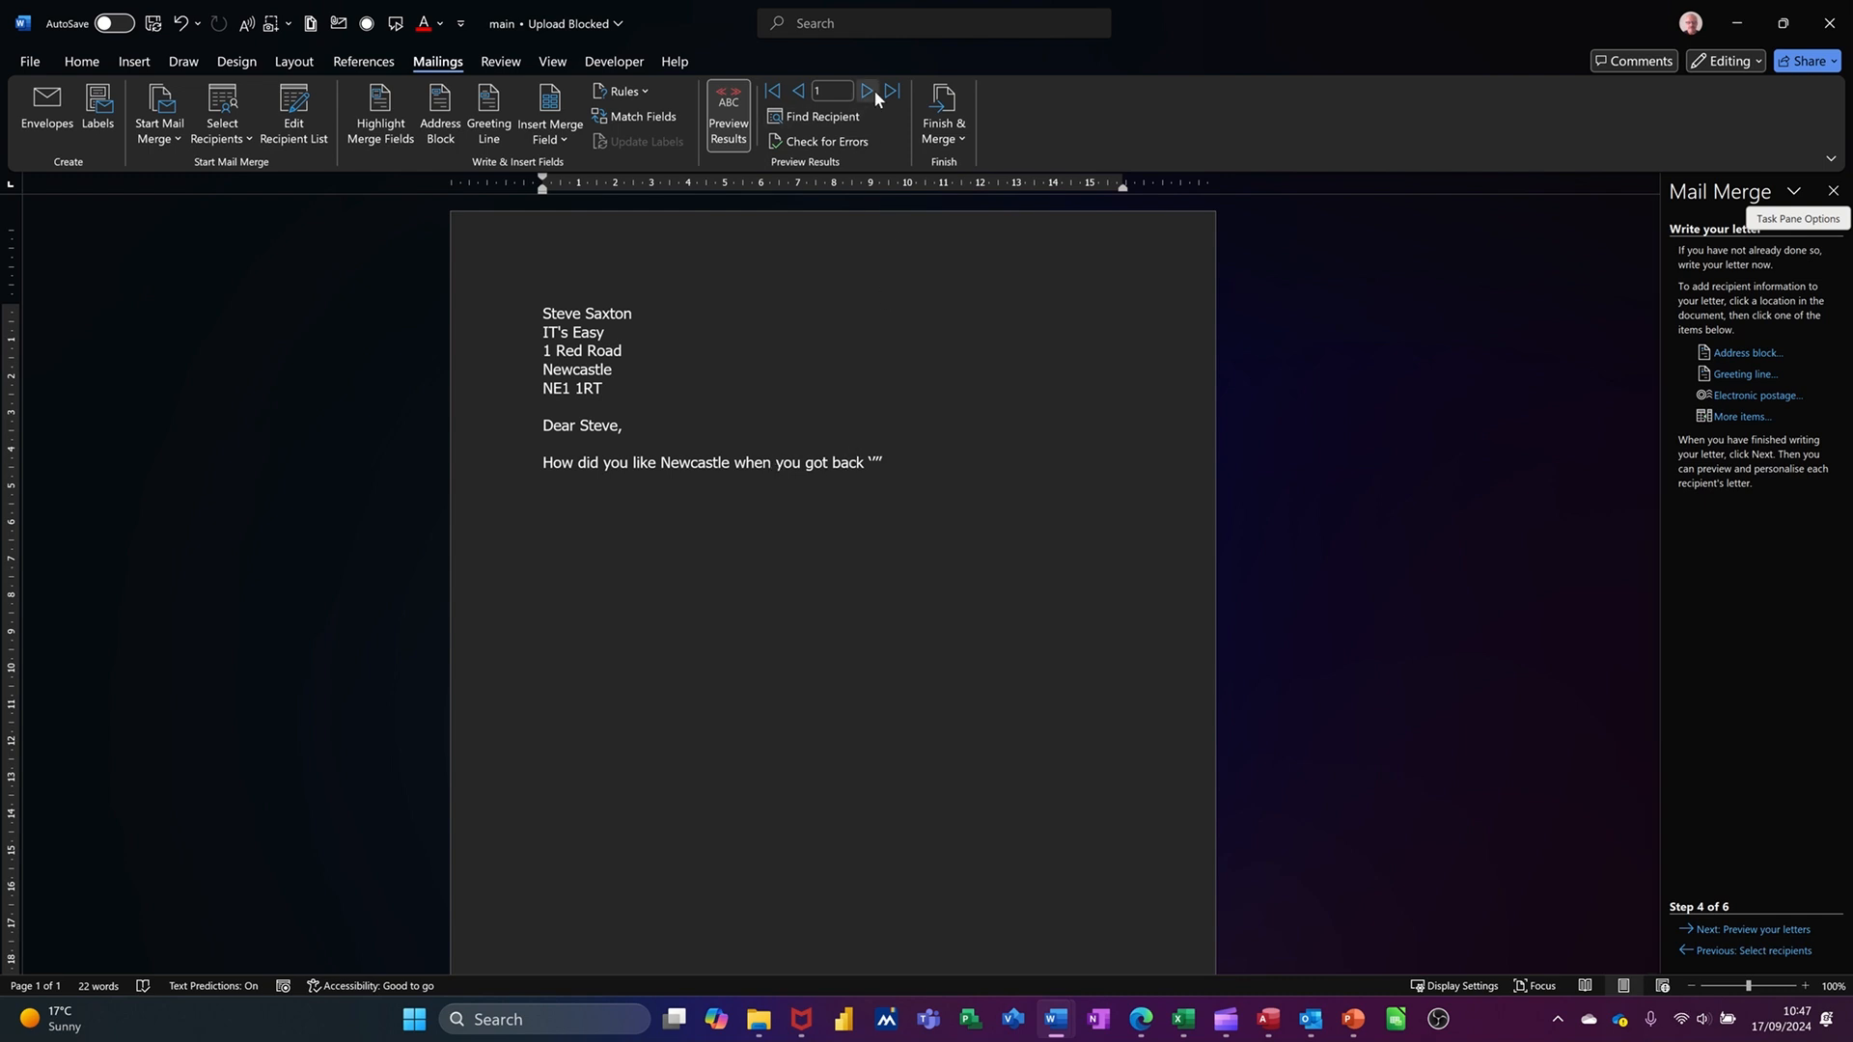
pyautogui.moveTo(867, 91)
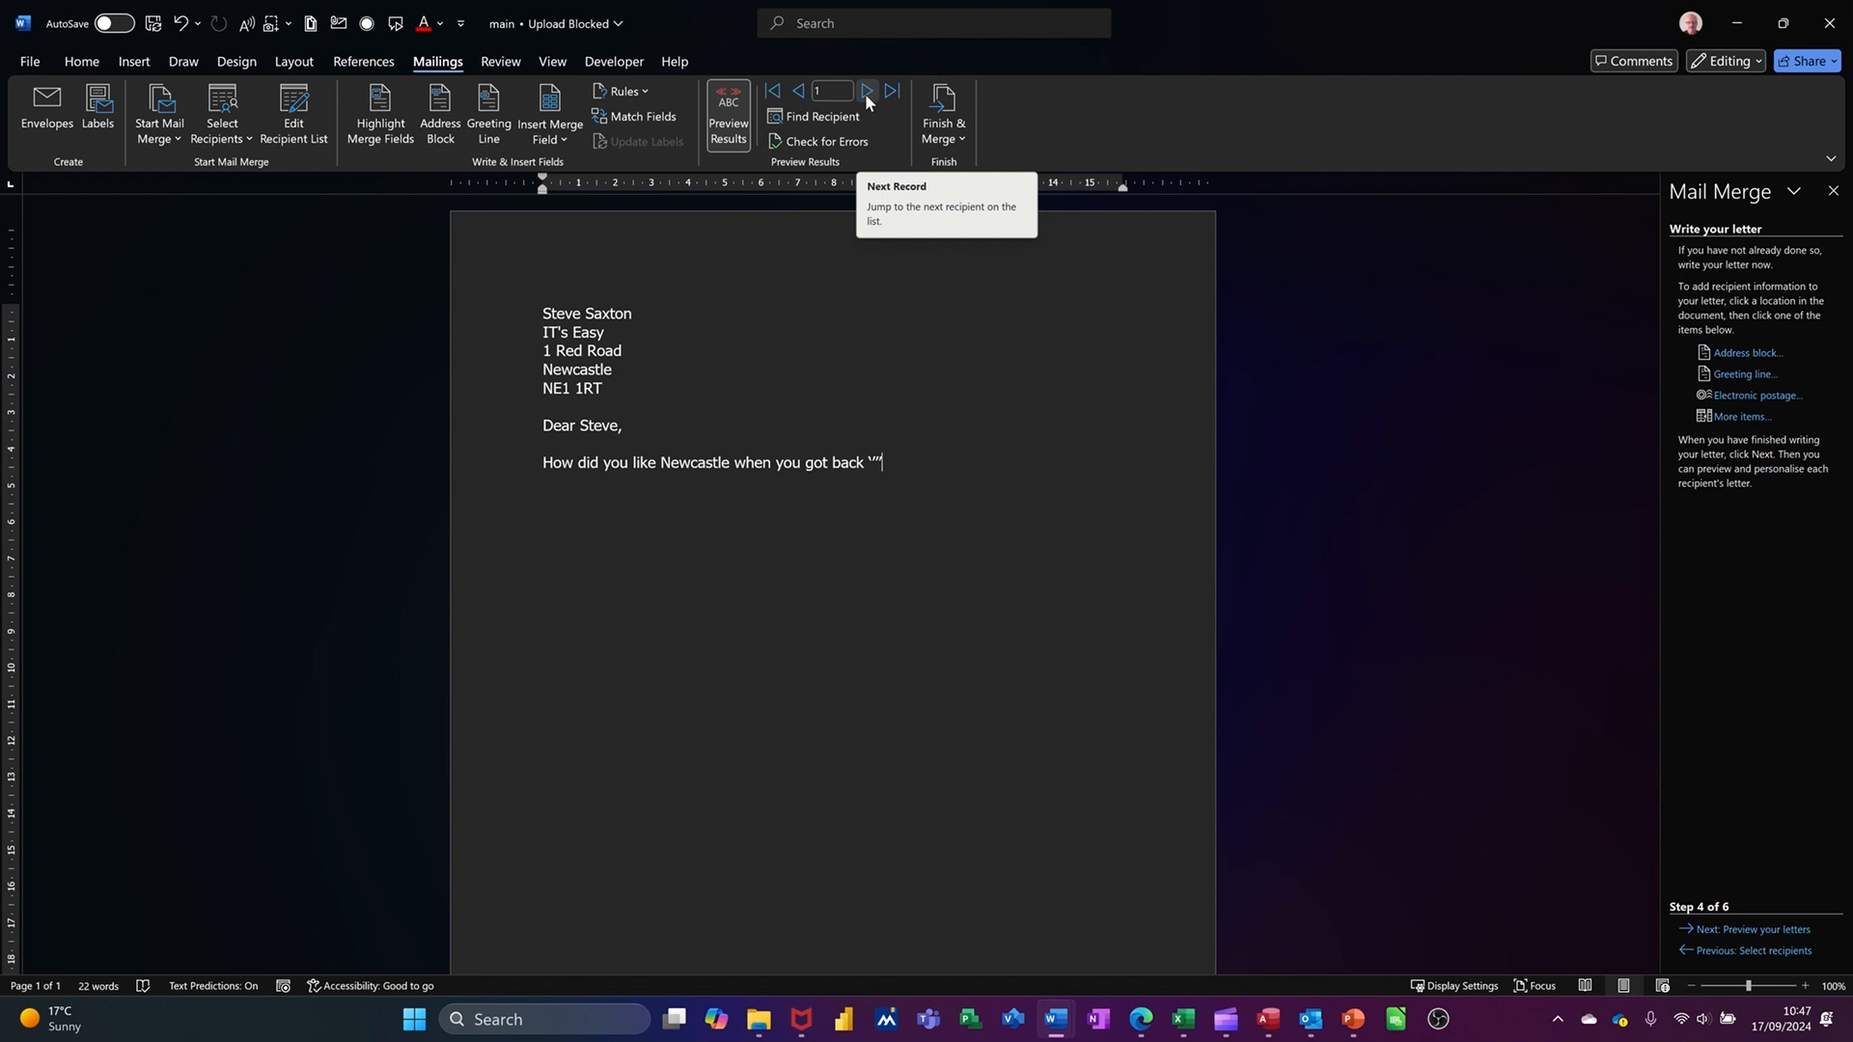
pyautogui.click(866, 91)
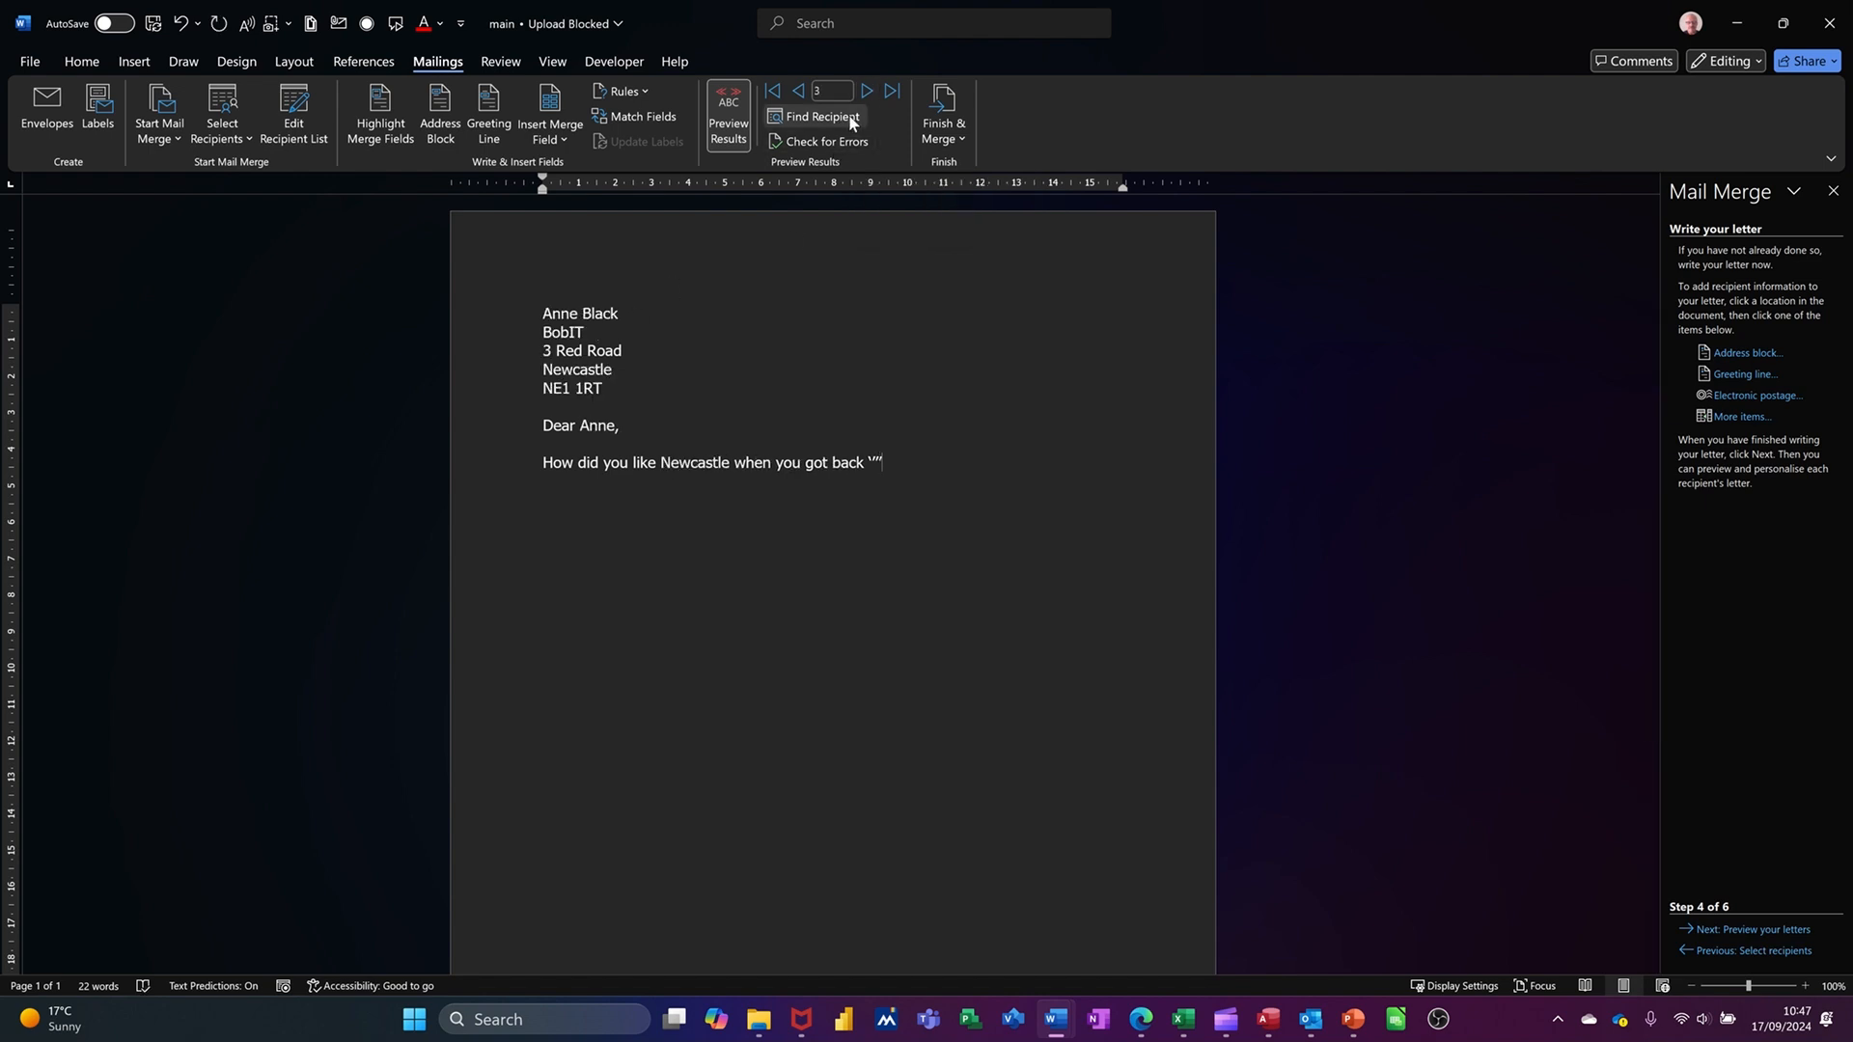
pyautogui.click(864, 91)
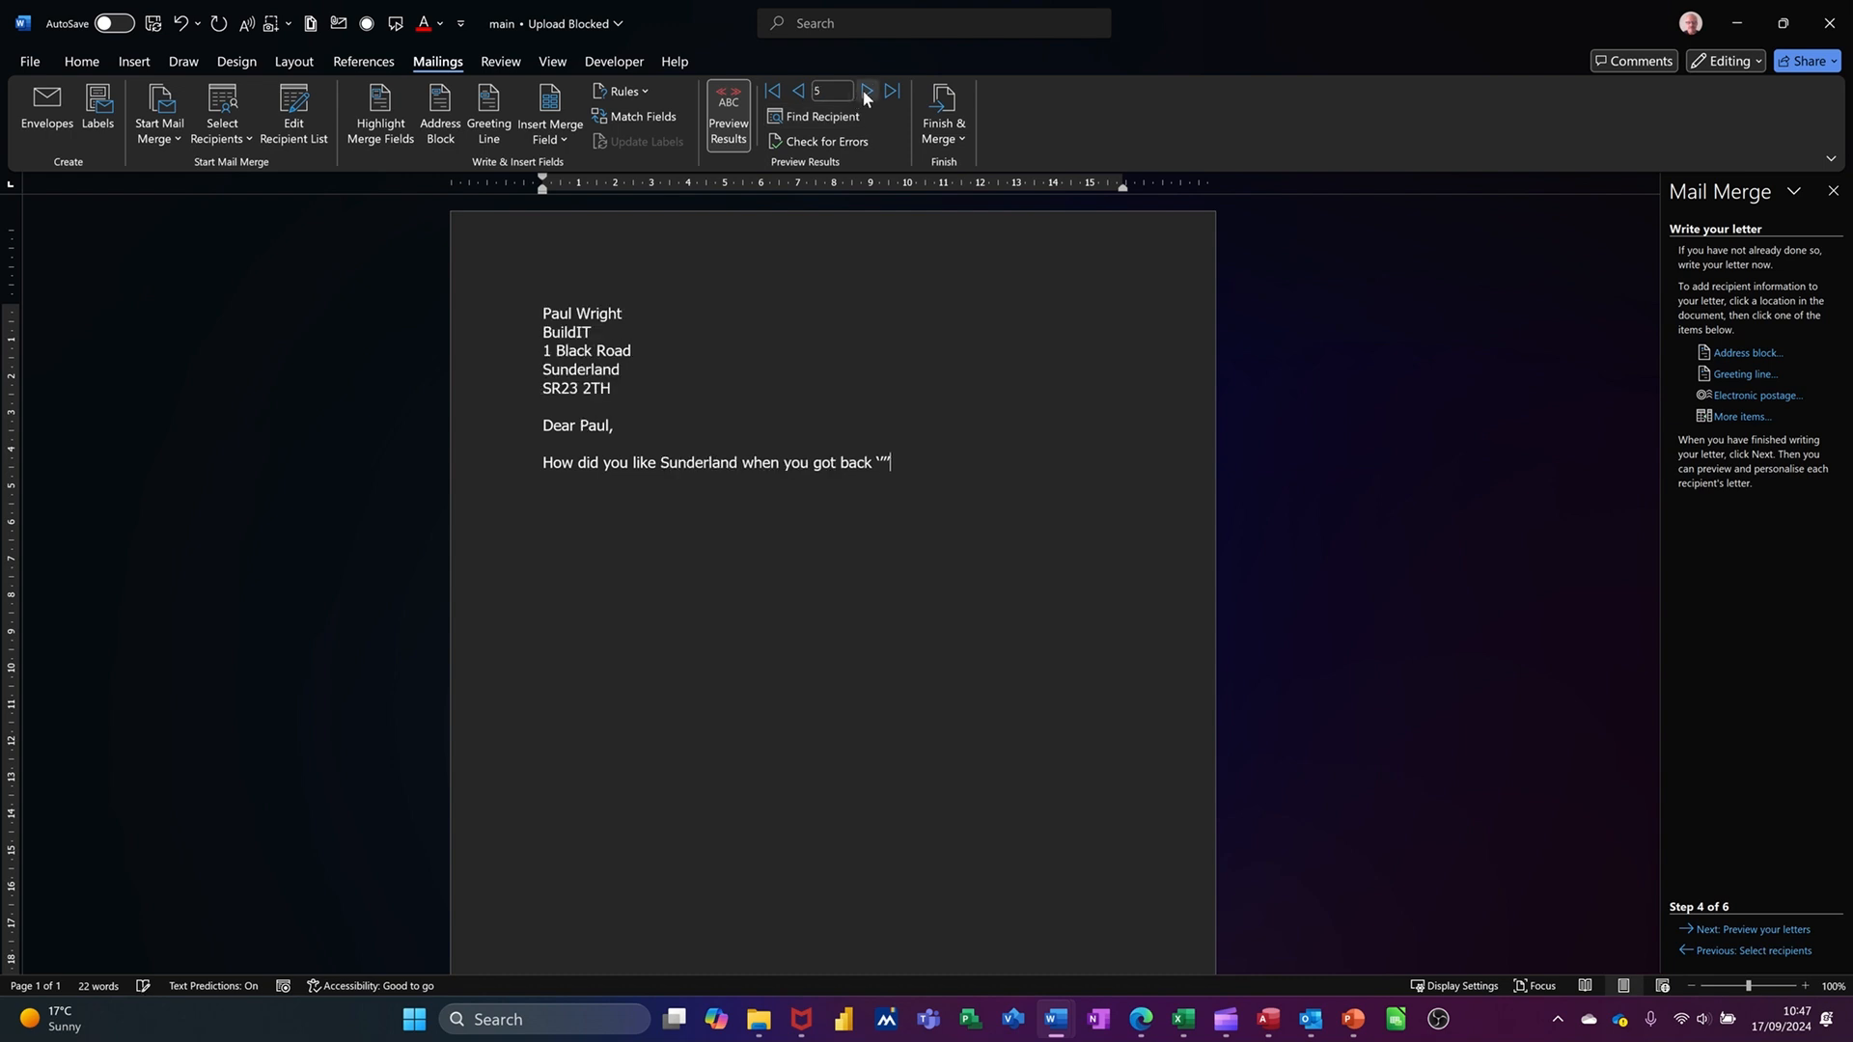
pyautogui.click(892, 91)
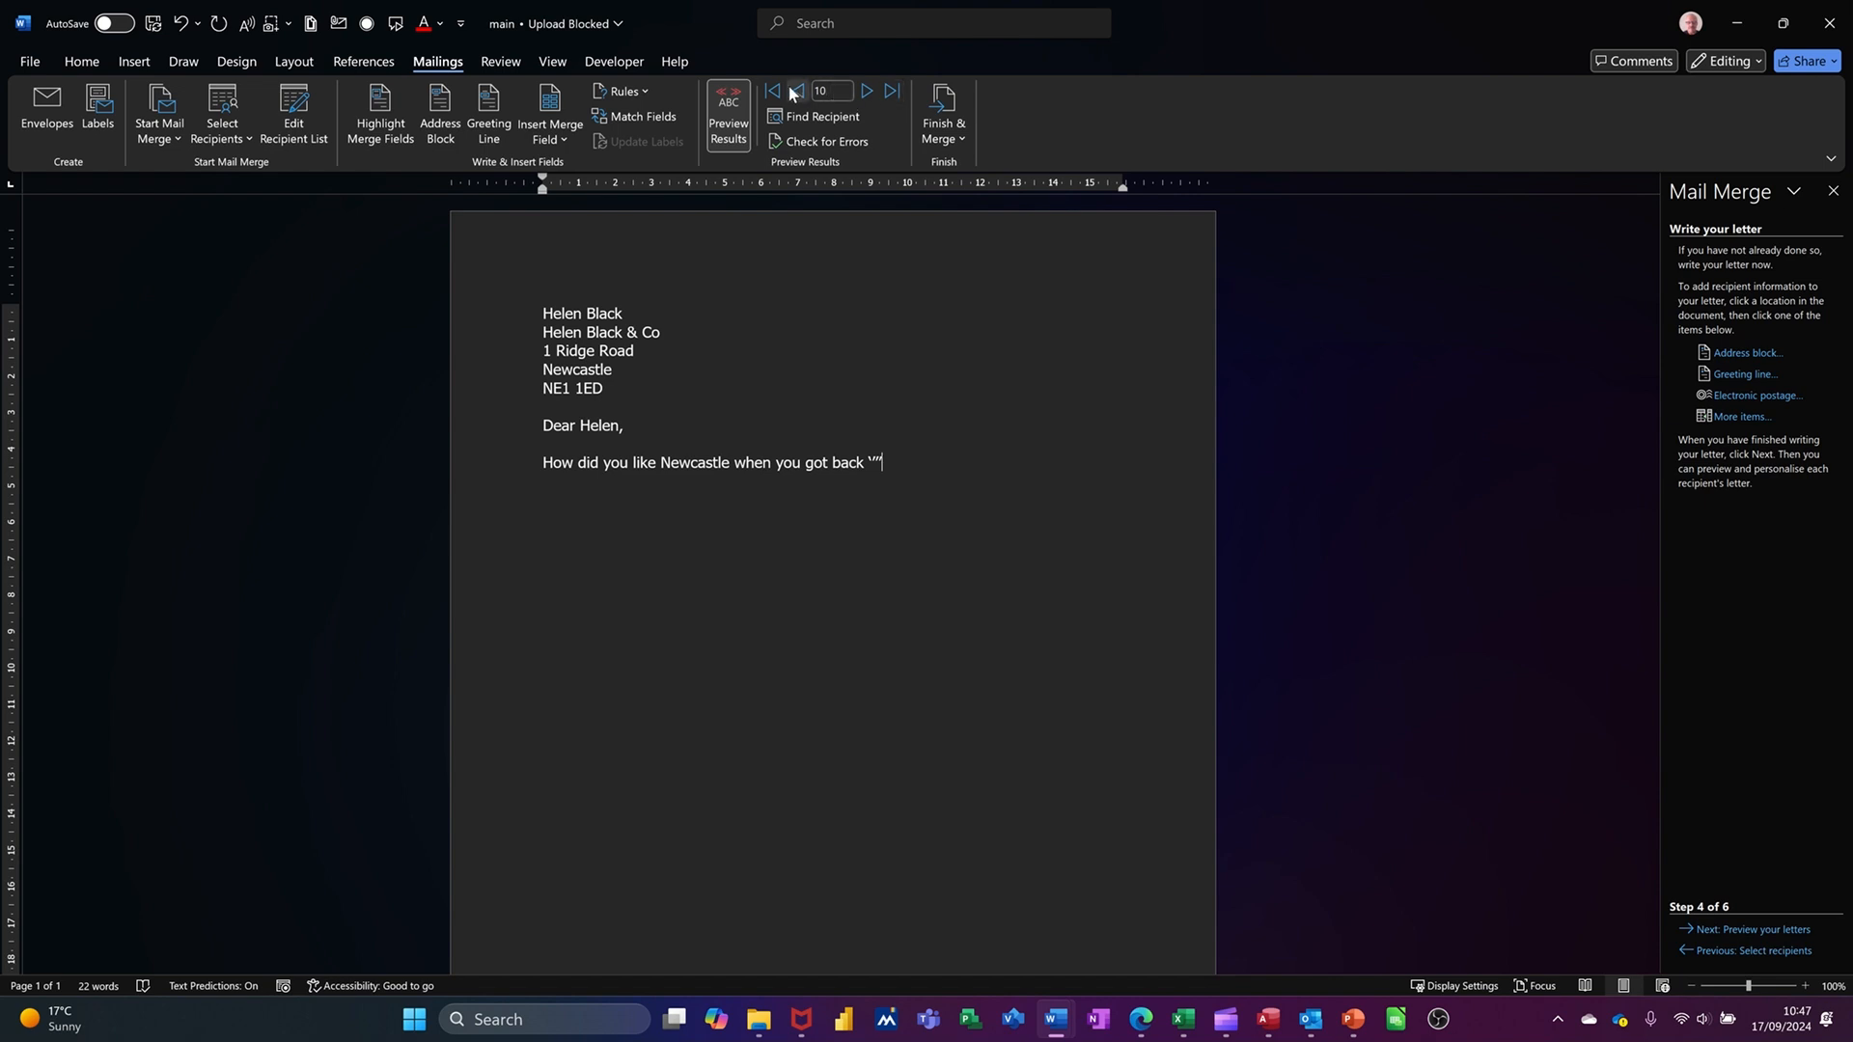
pyautogui.click(772, 91)
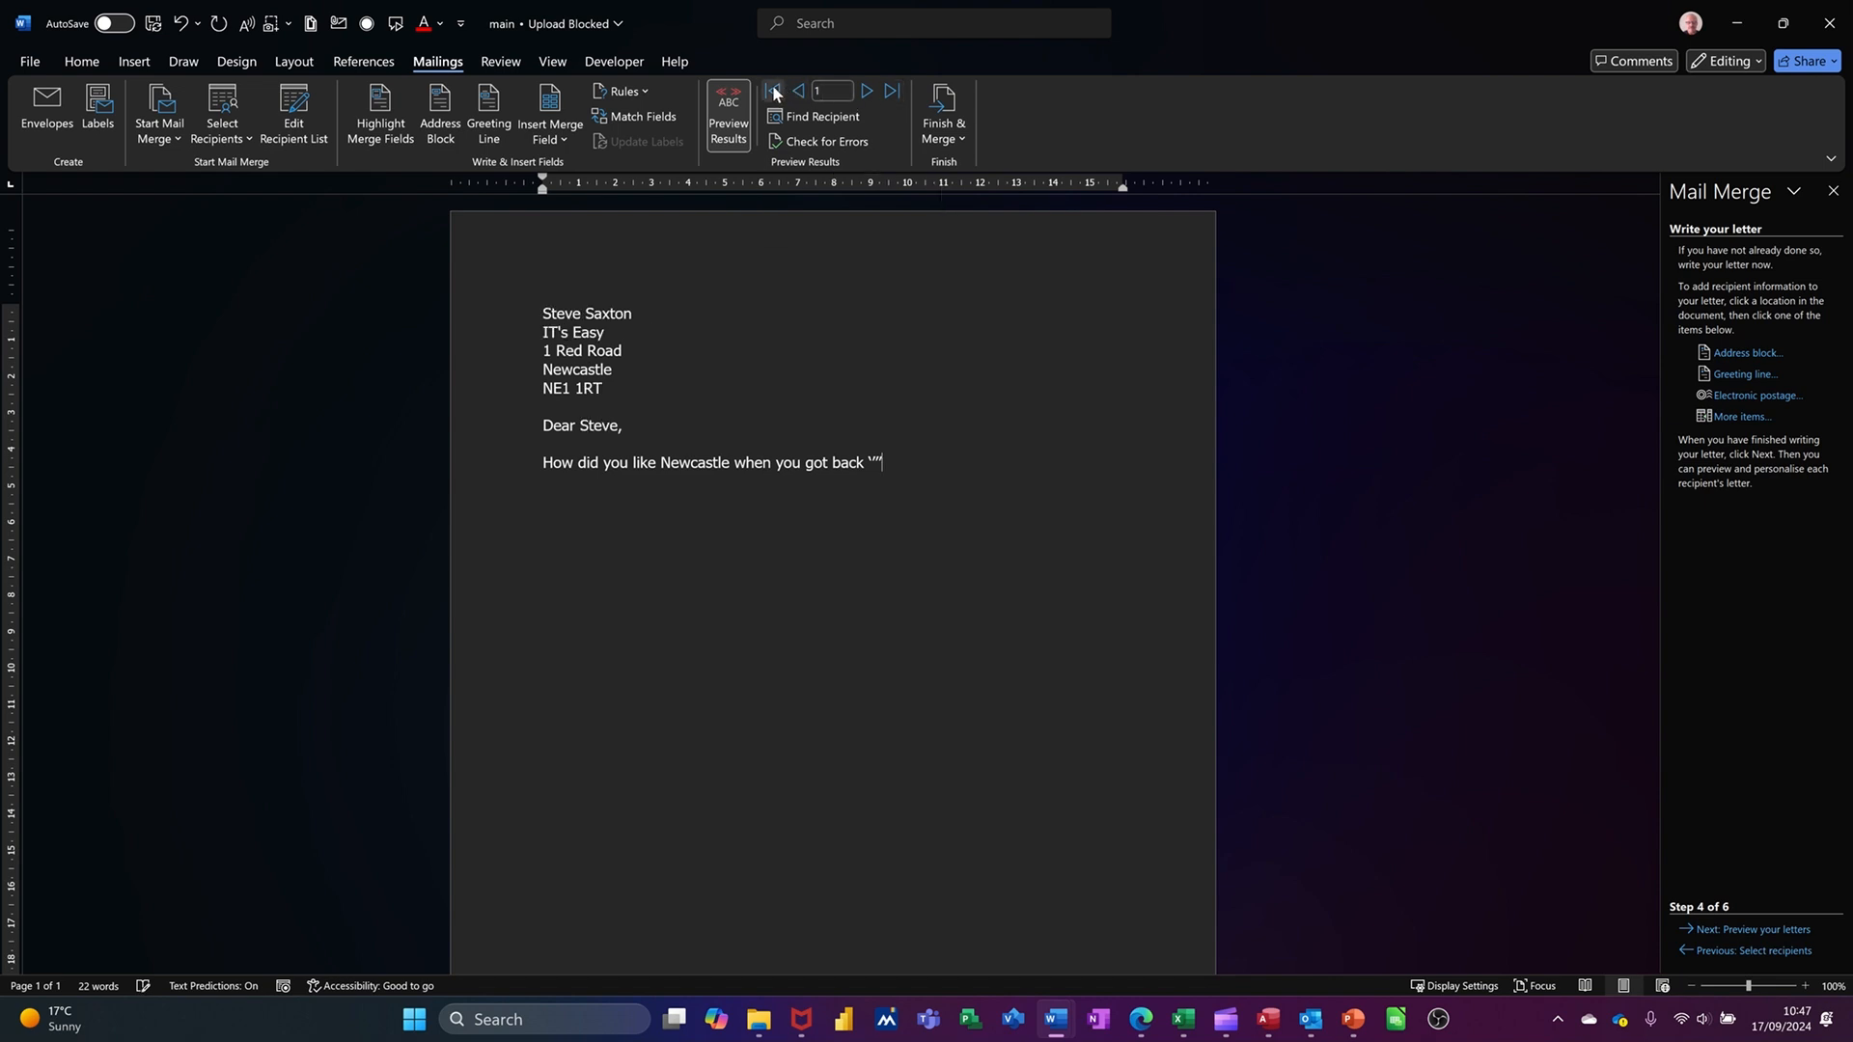
pyautogui.moveTo(723, 423)
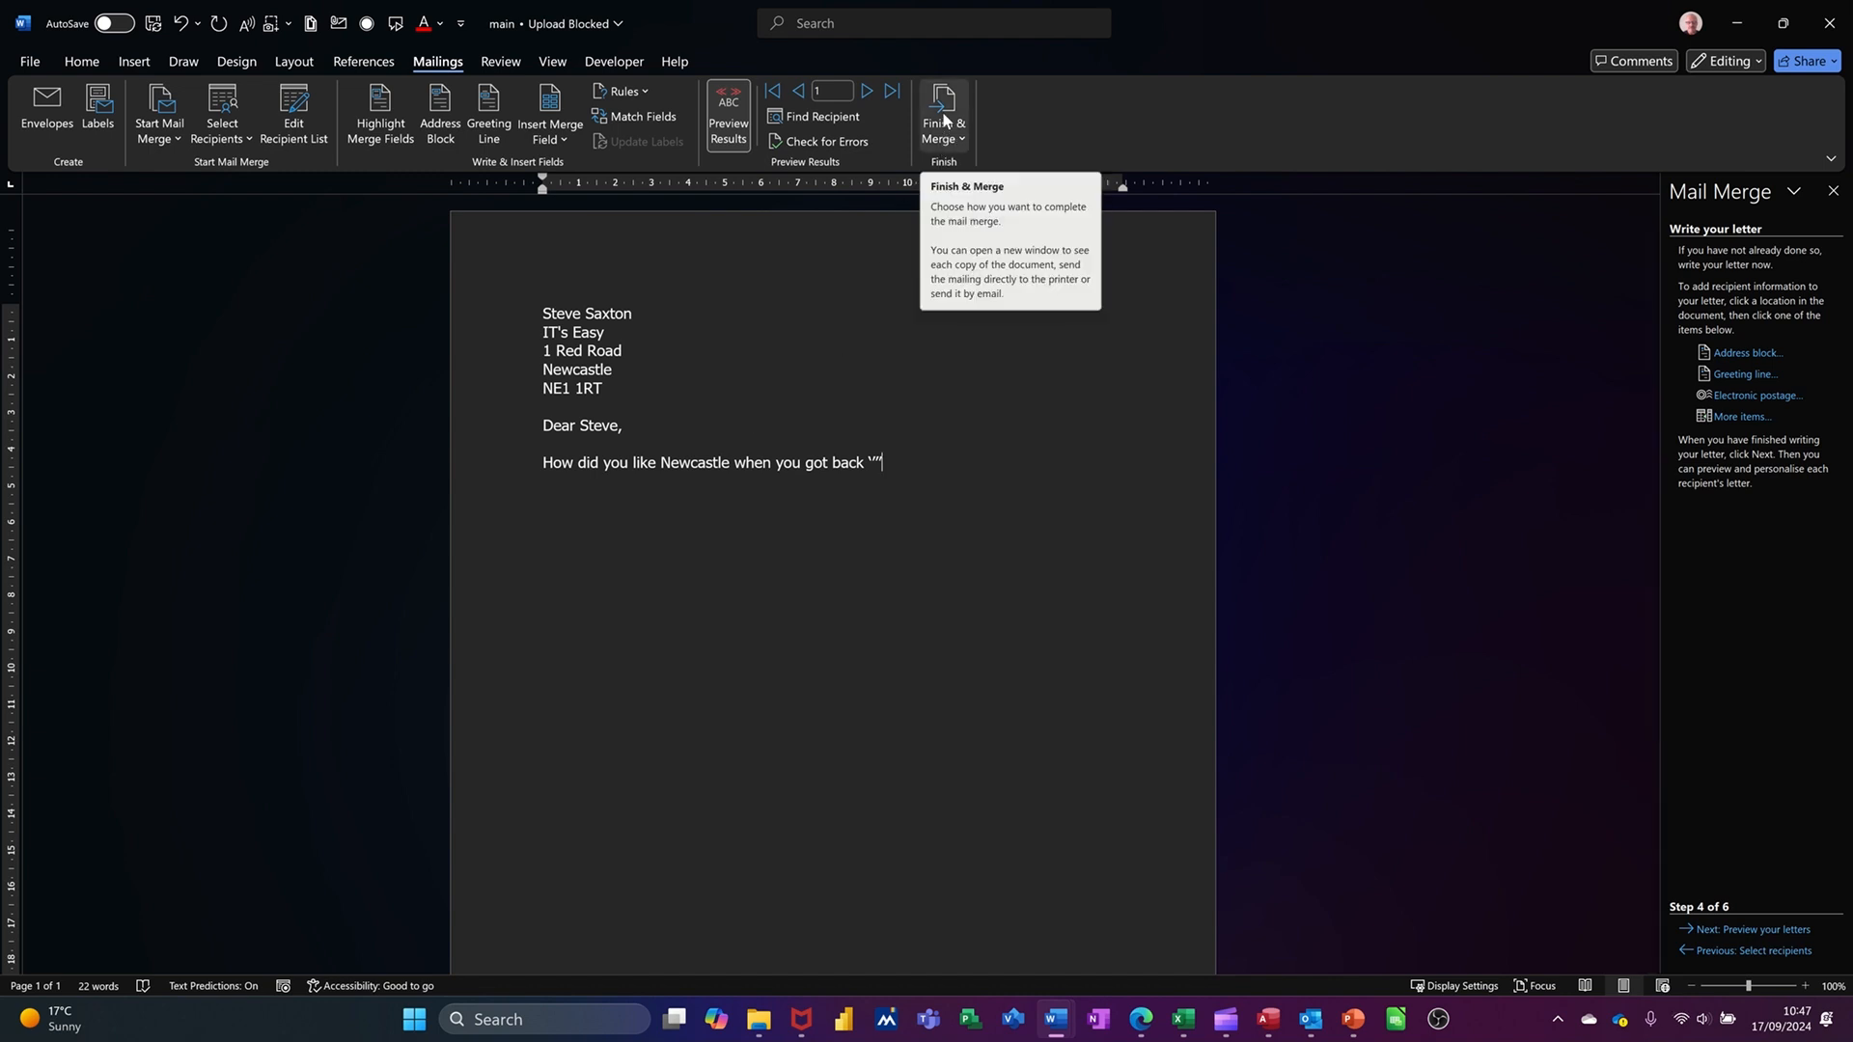
# Finish & Merge to Edit Individual Documents for All records, producing Letters1
pyautogui.click(944, 112)
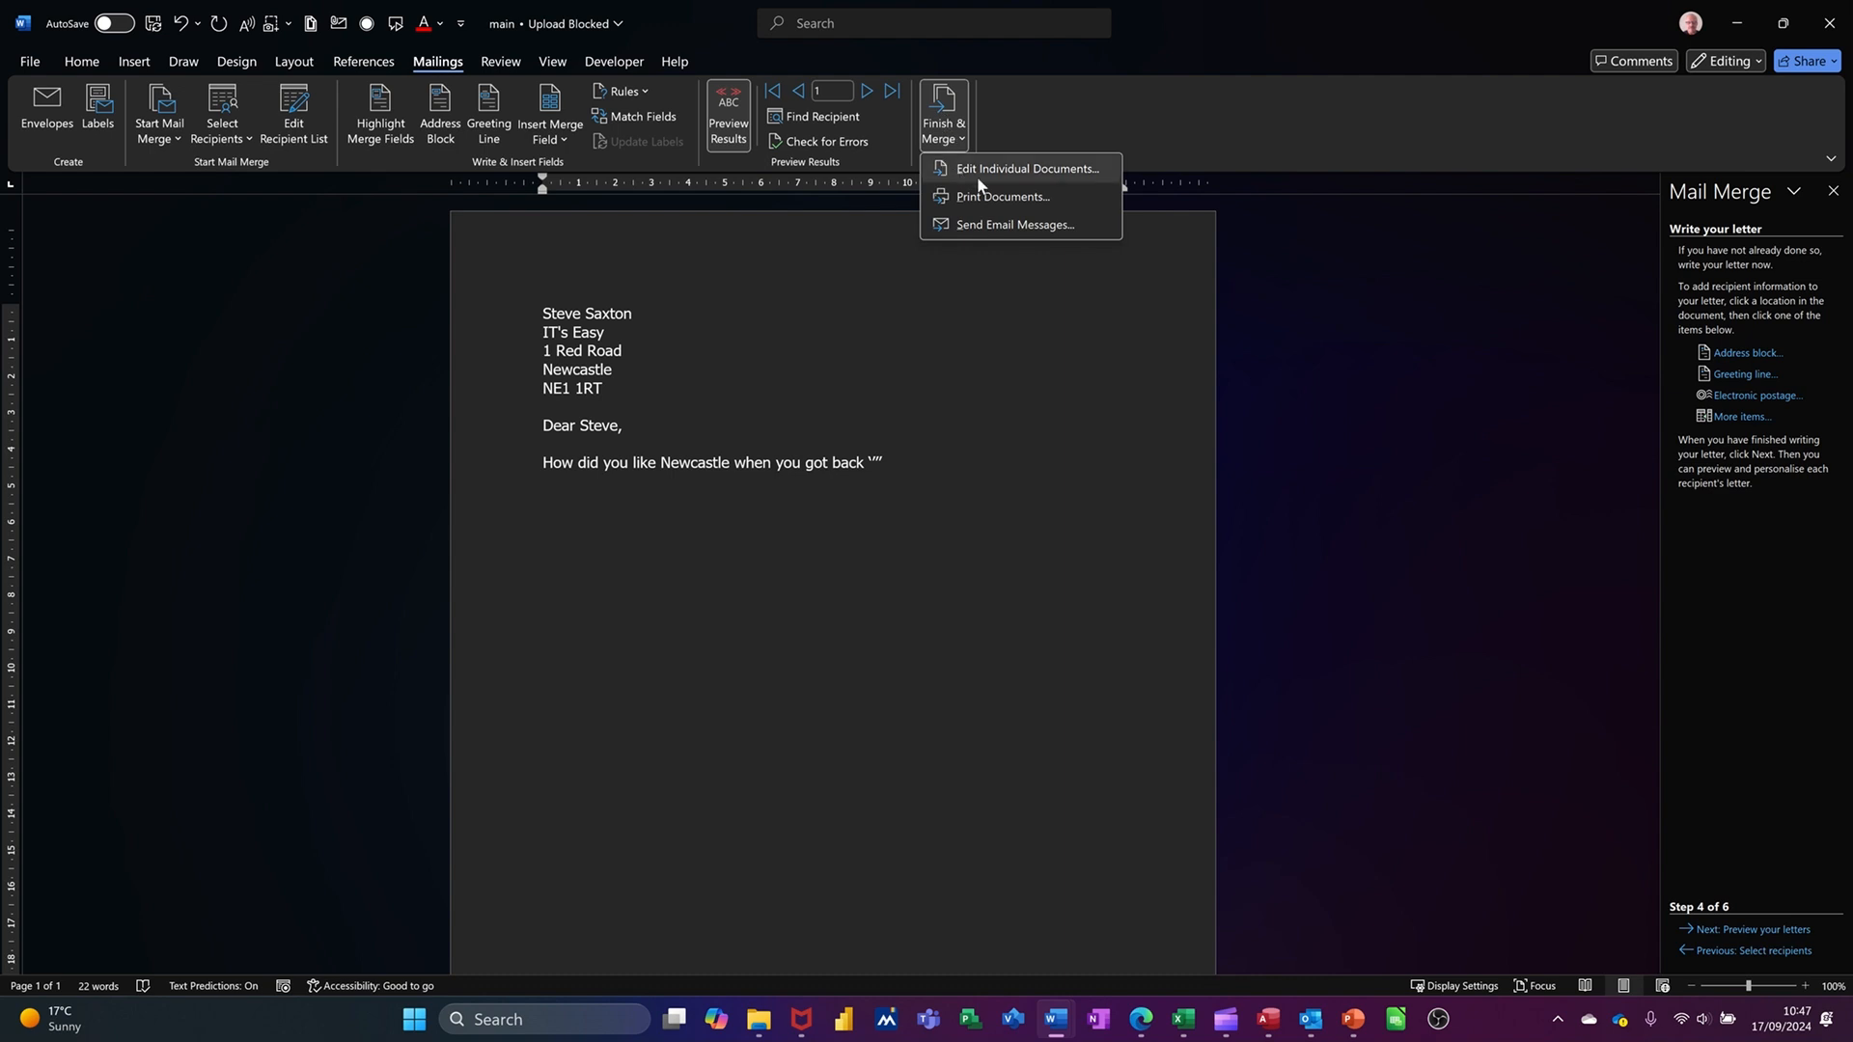
pyautogui.moveTo(1055, 185)
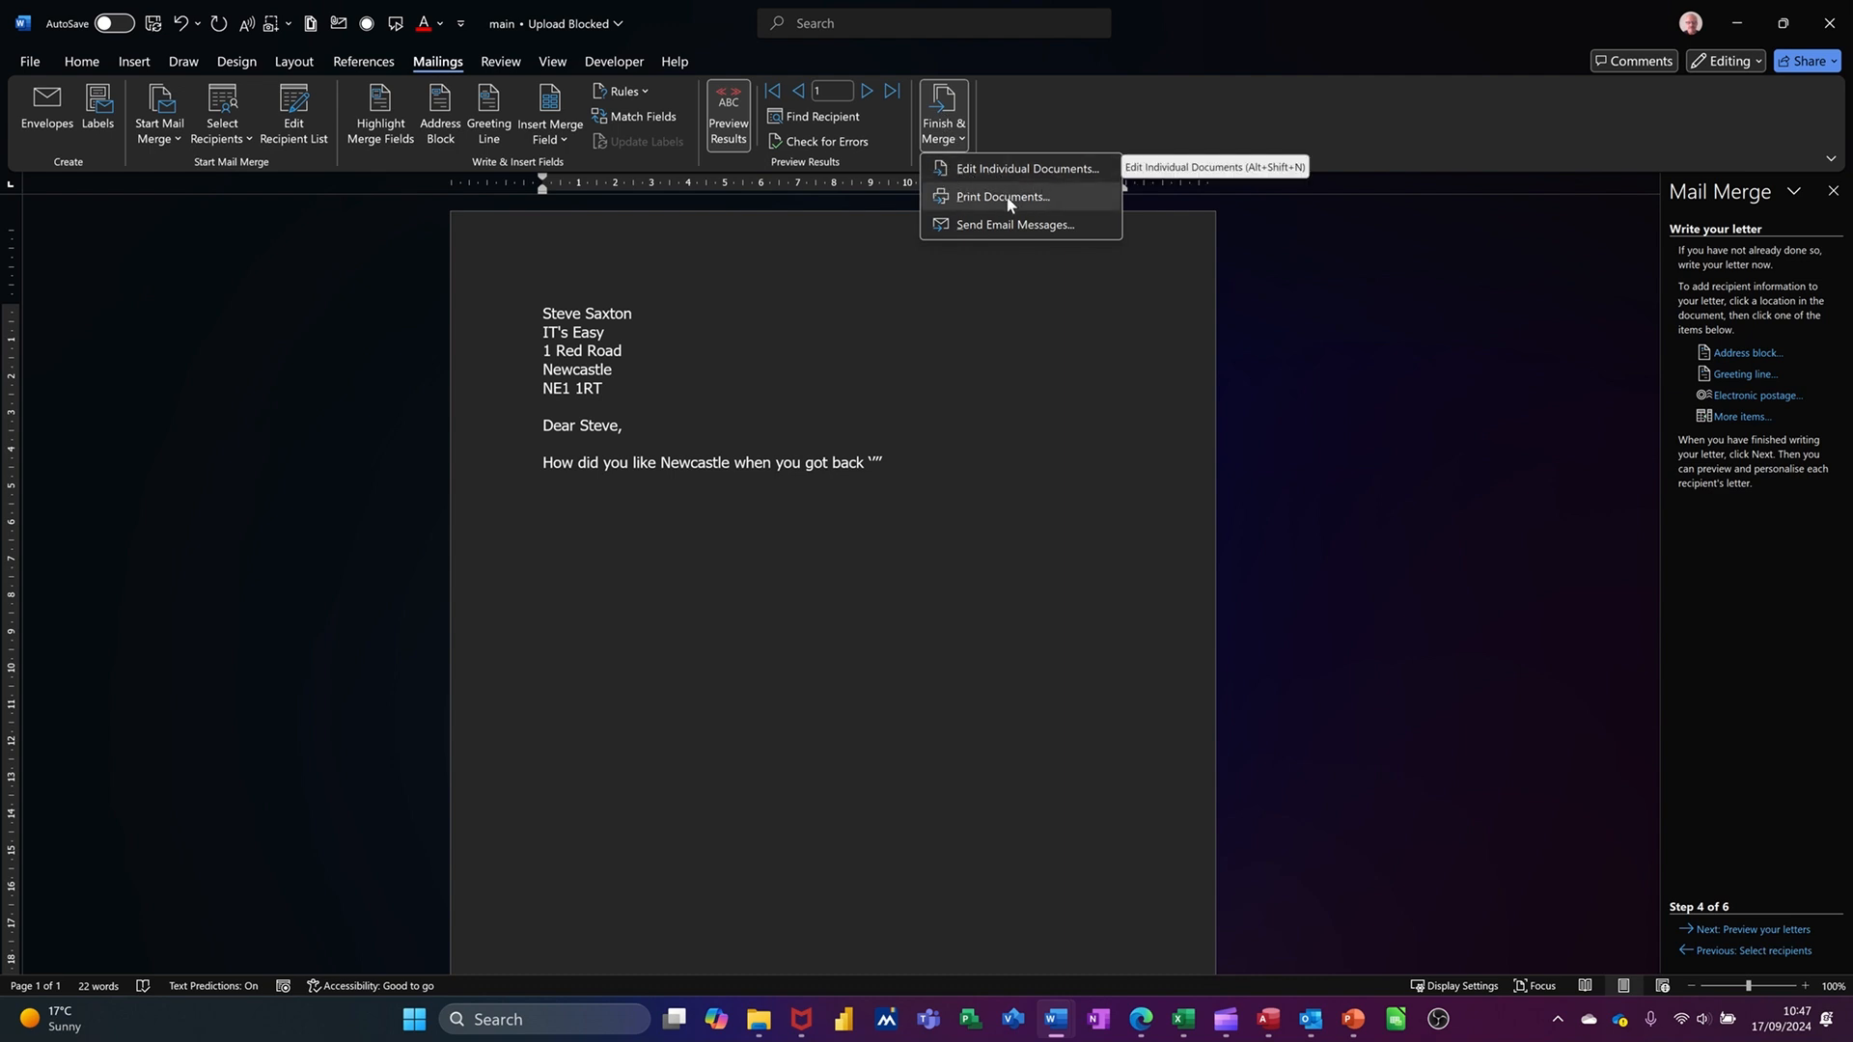
pyautogui.moveTo(1013, 224)
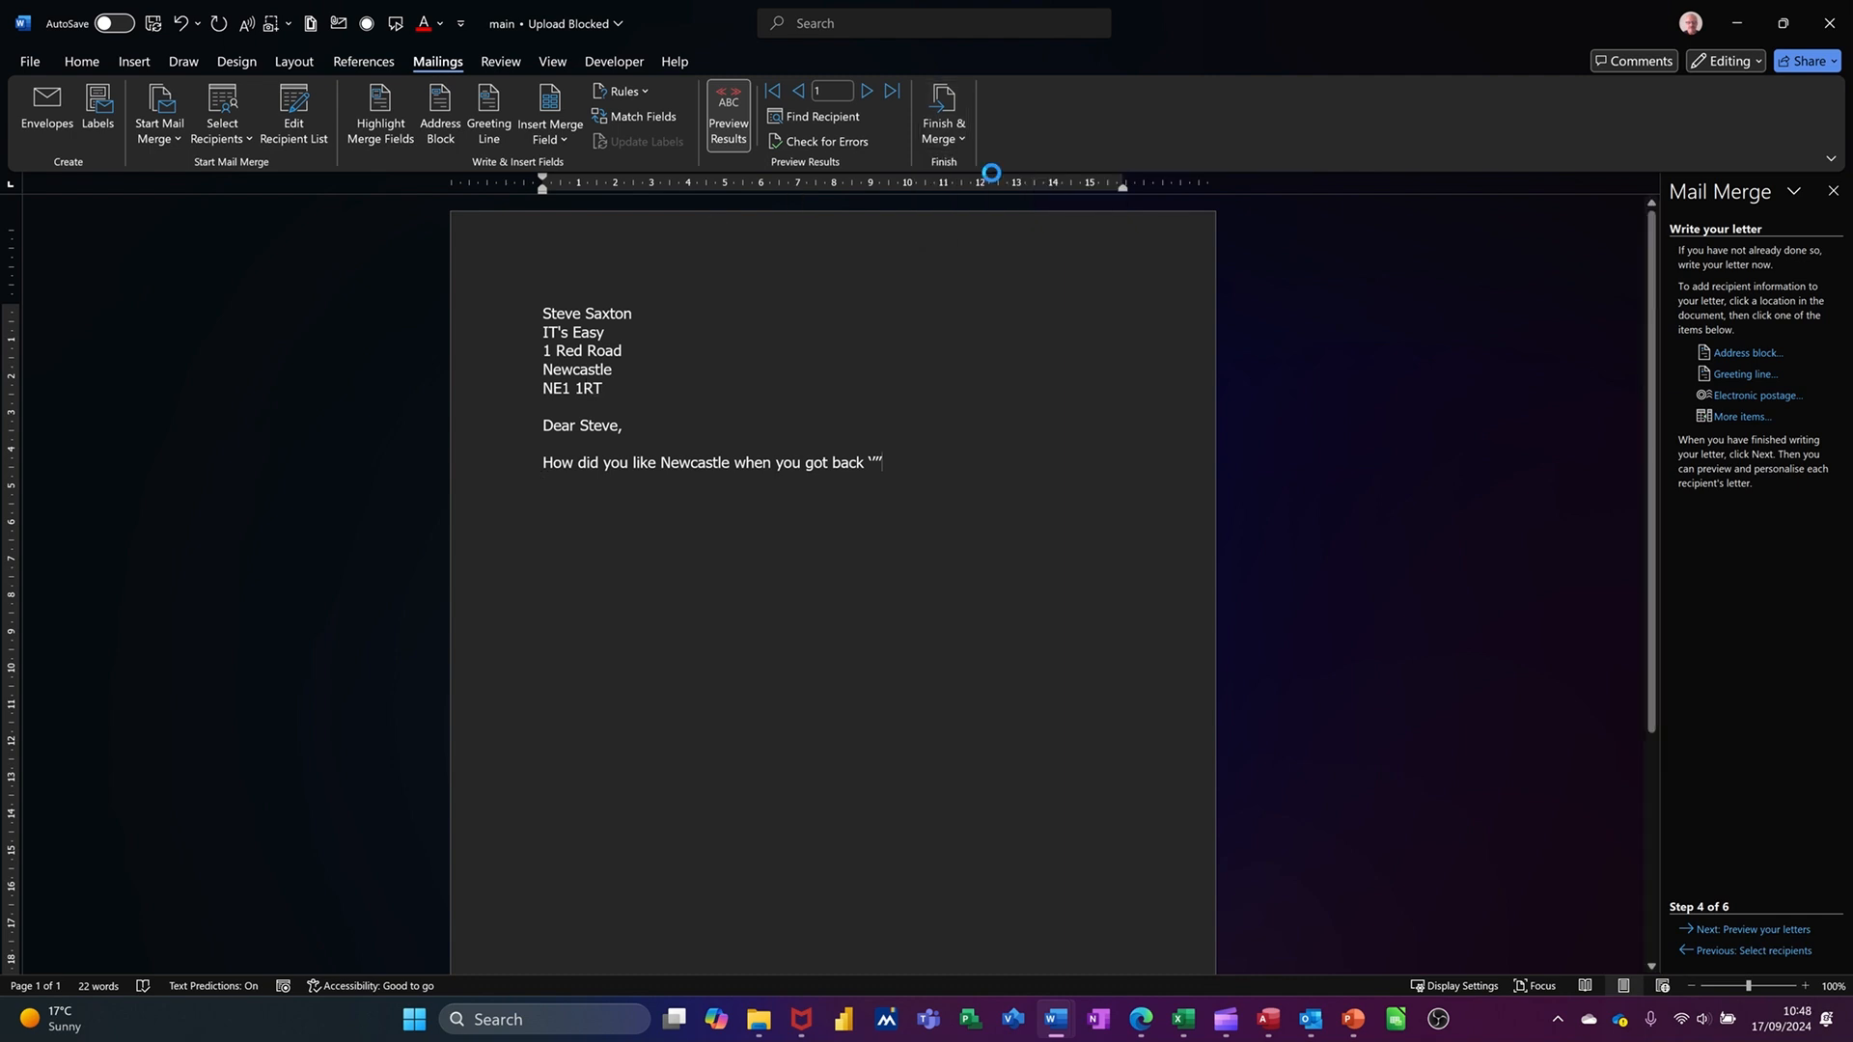
pyautogui.click(944, 113)
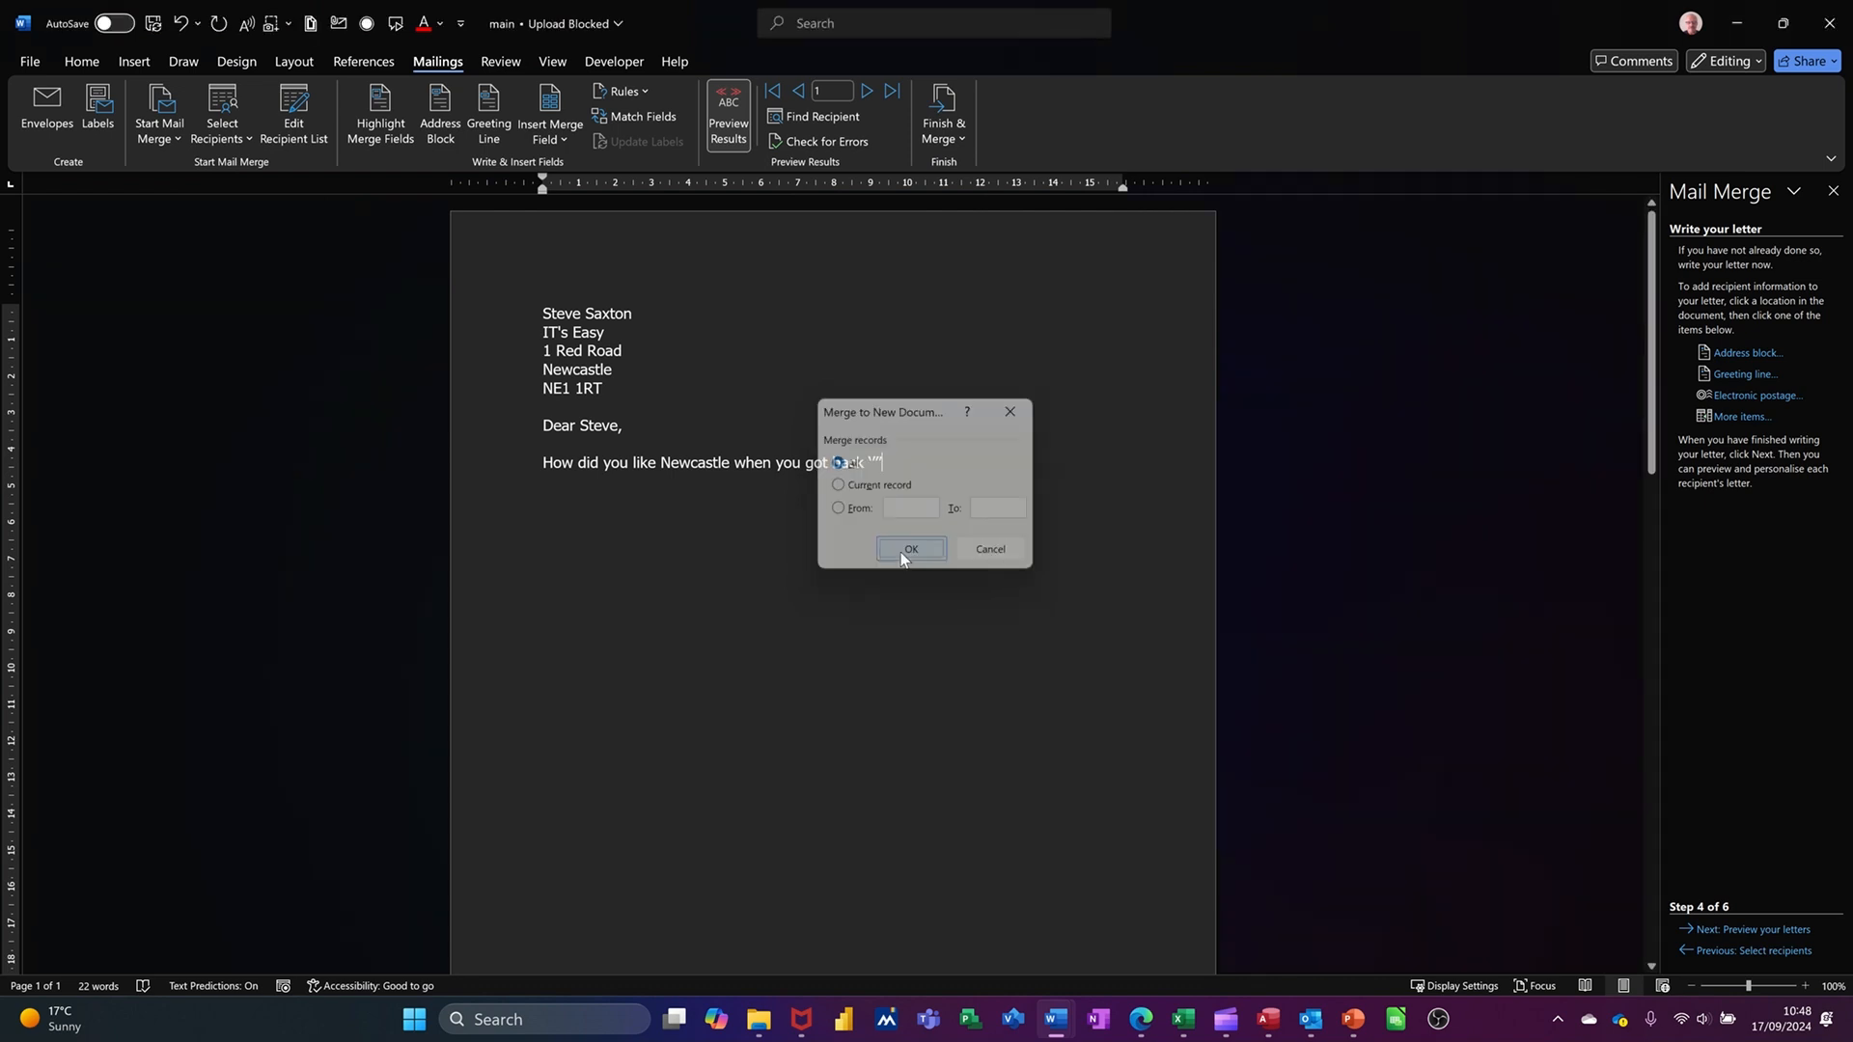
pyautogui.click(909, 548)
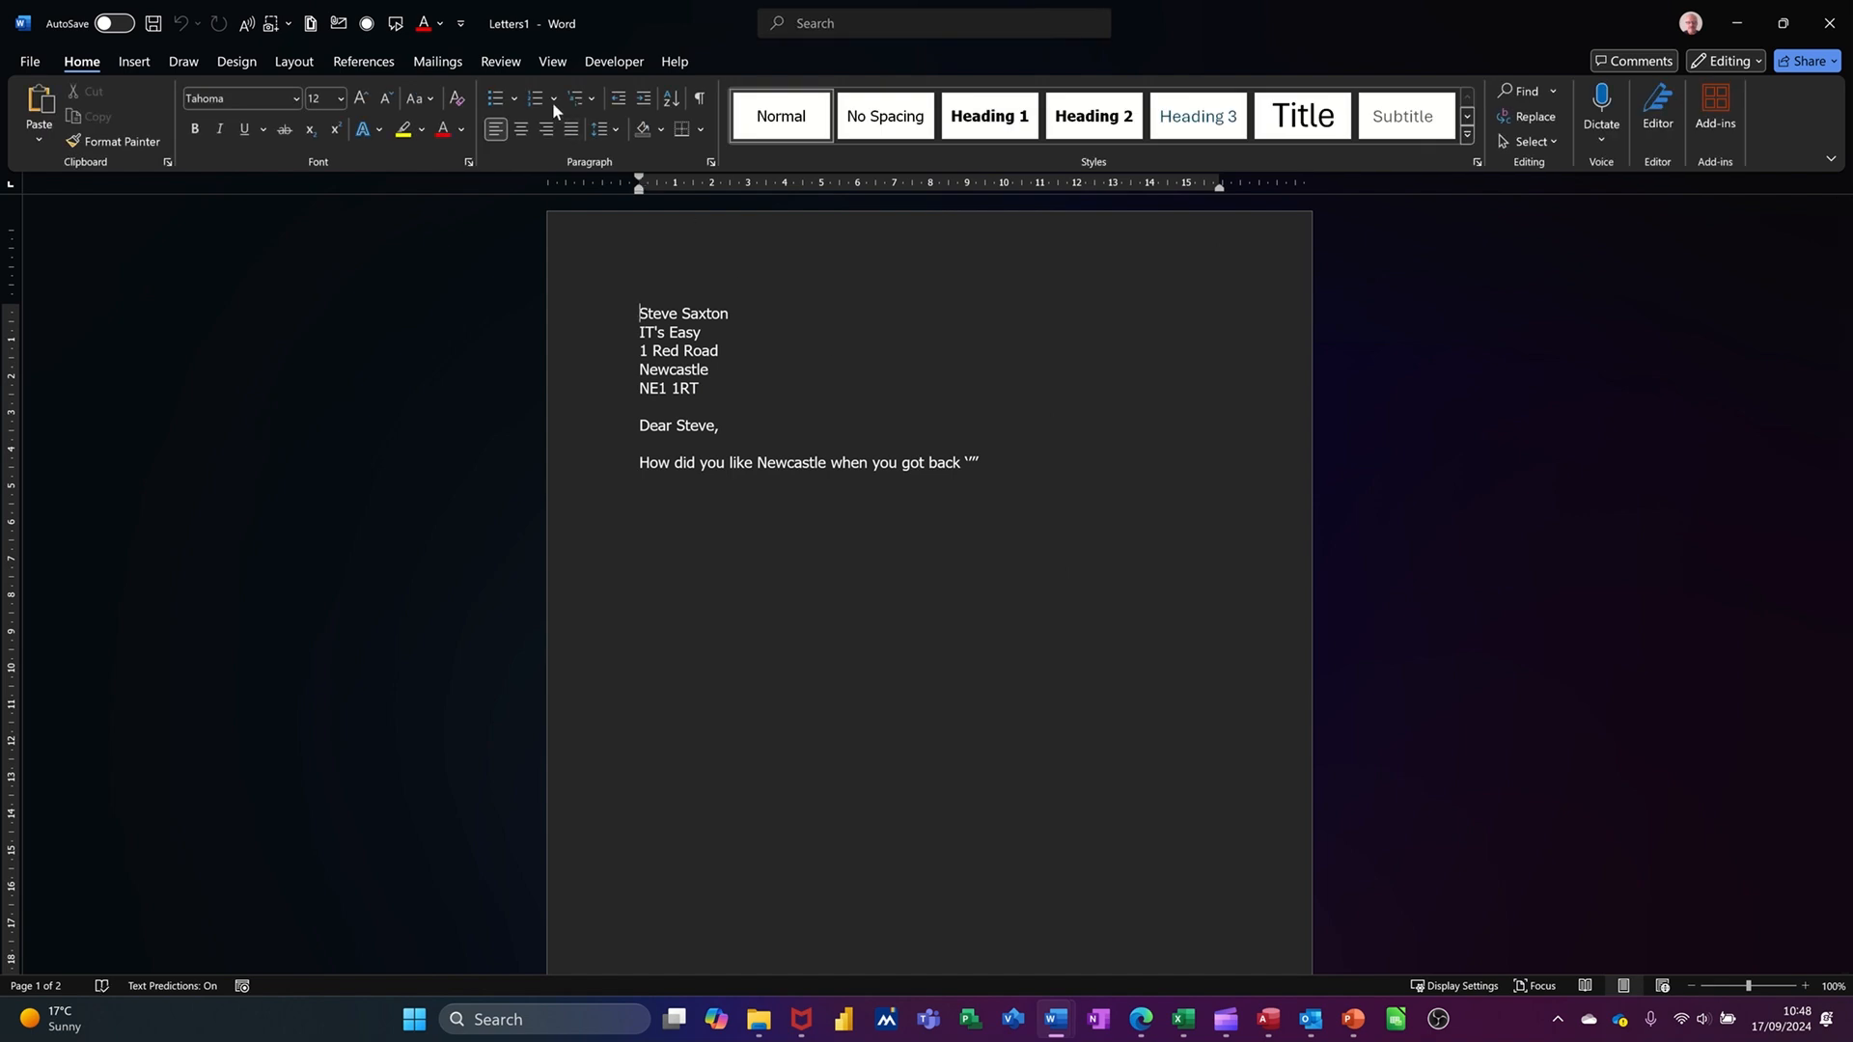
# Scroll through the merged Letters1 letters, then close the document without saving
pyautogui.click(550, 62)
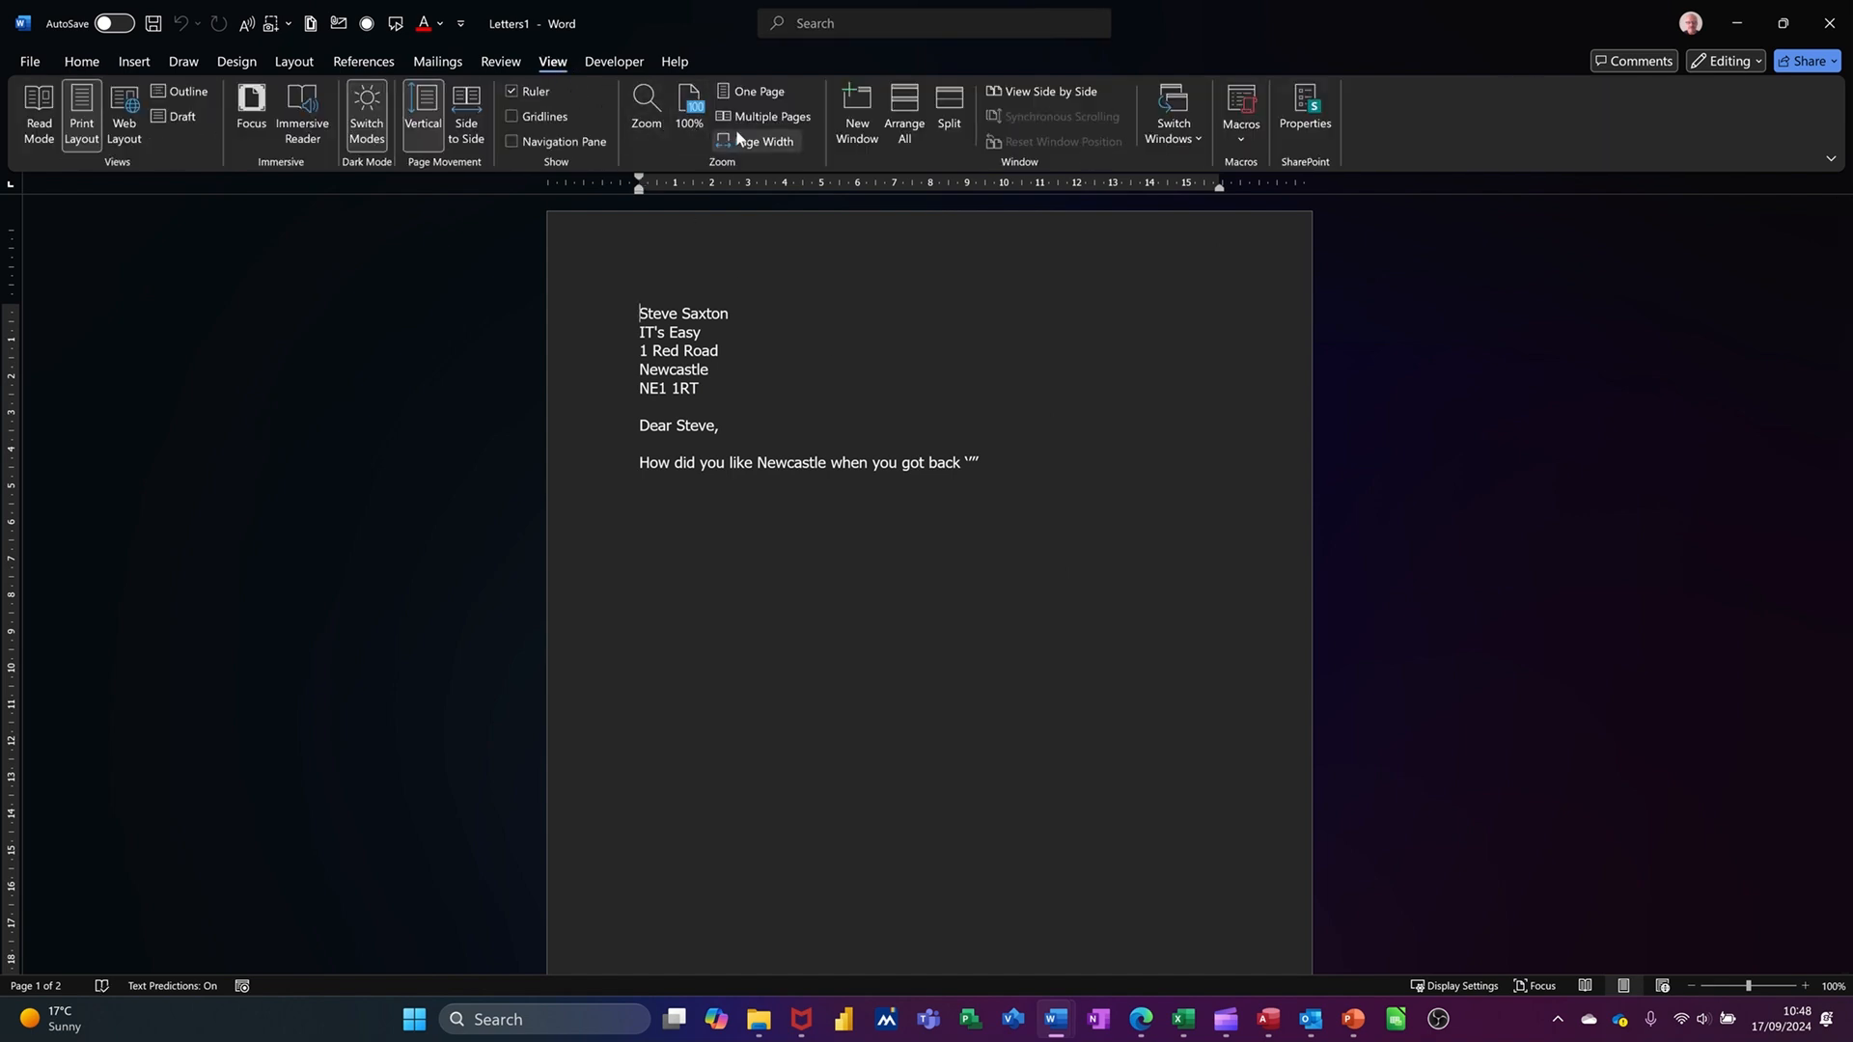
pyautogui.click(764, 116)
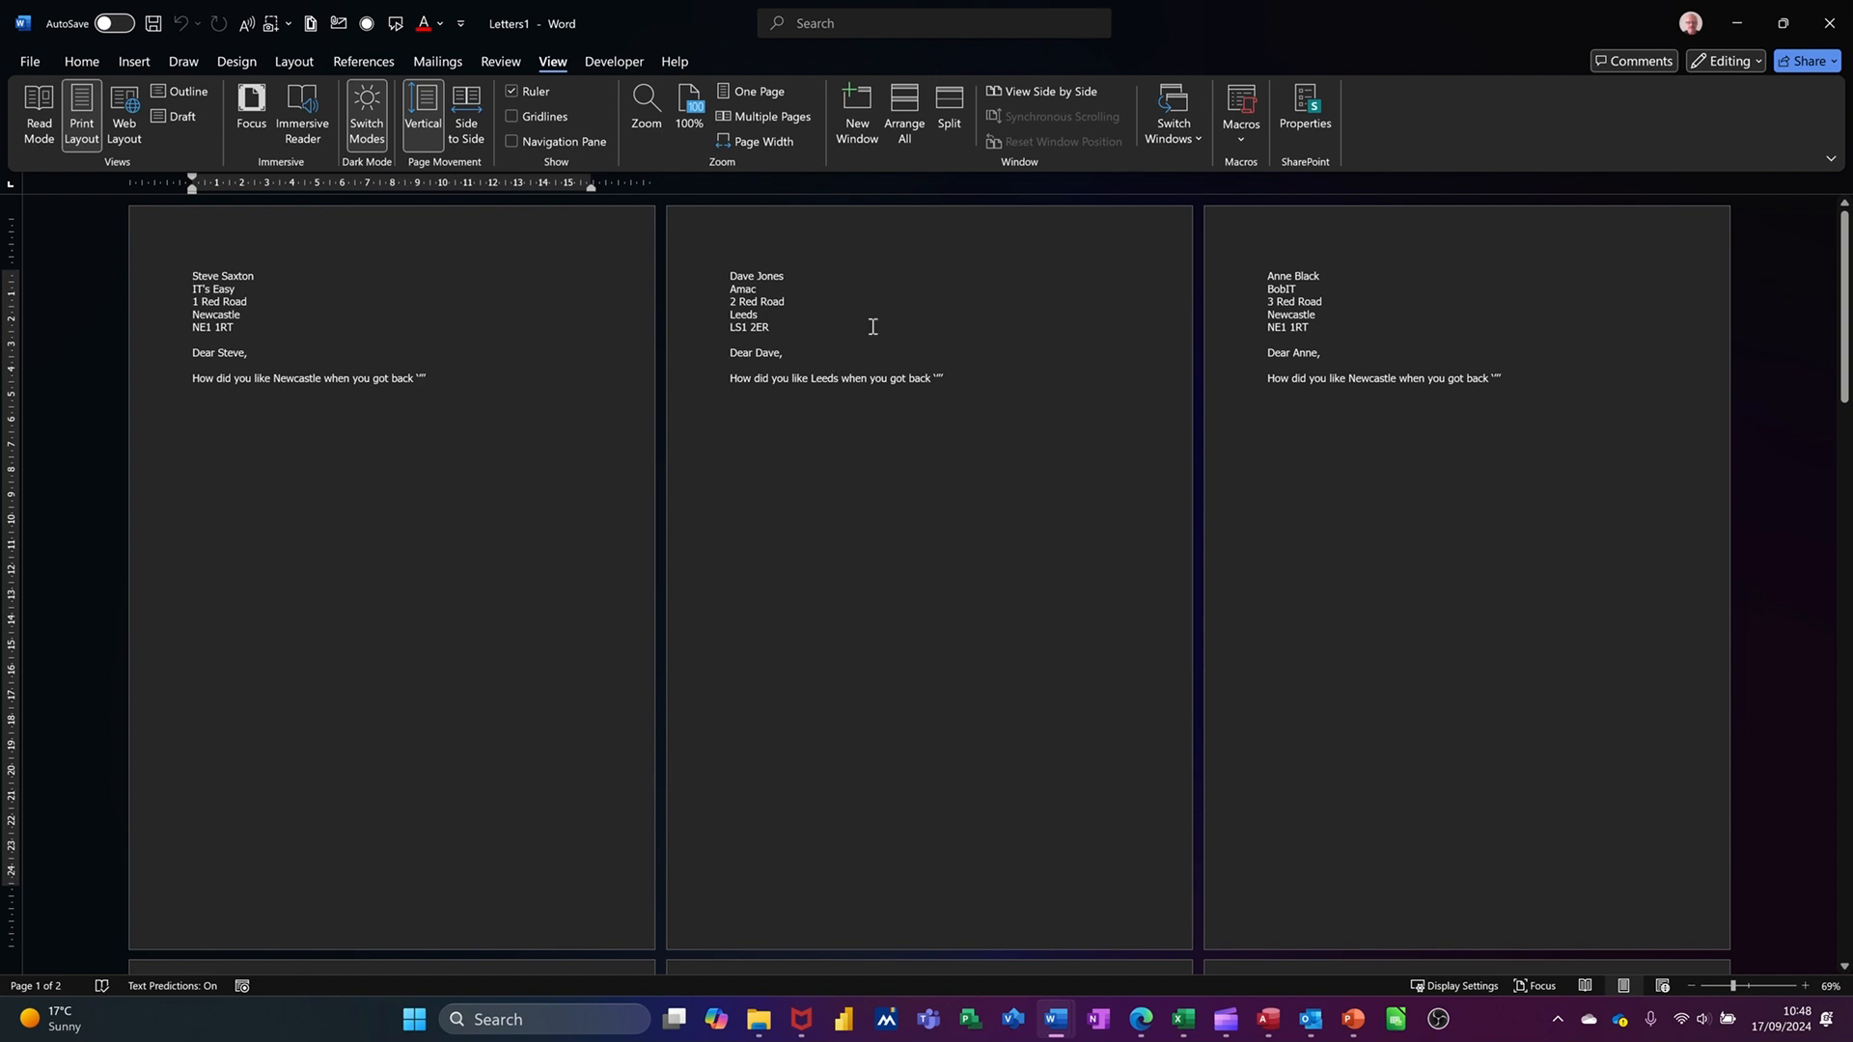
pyautogui.scroll(-3)
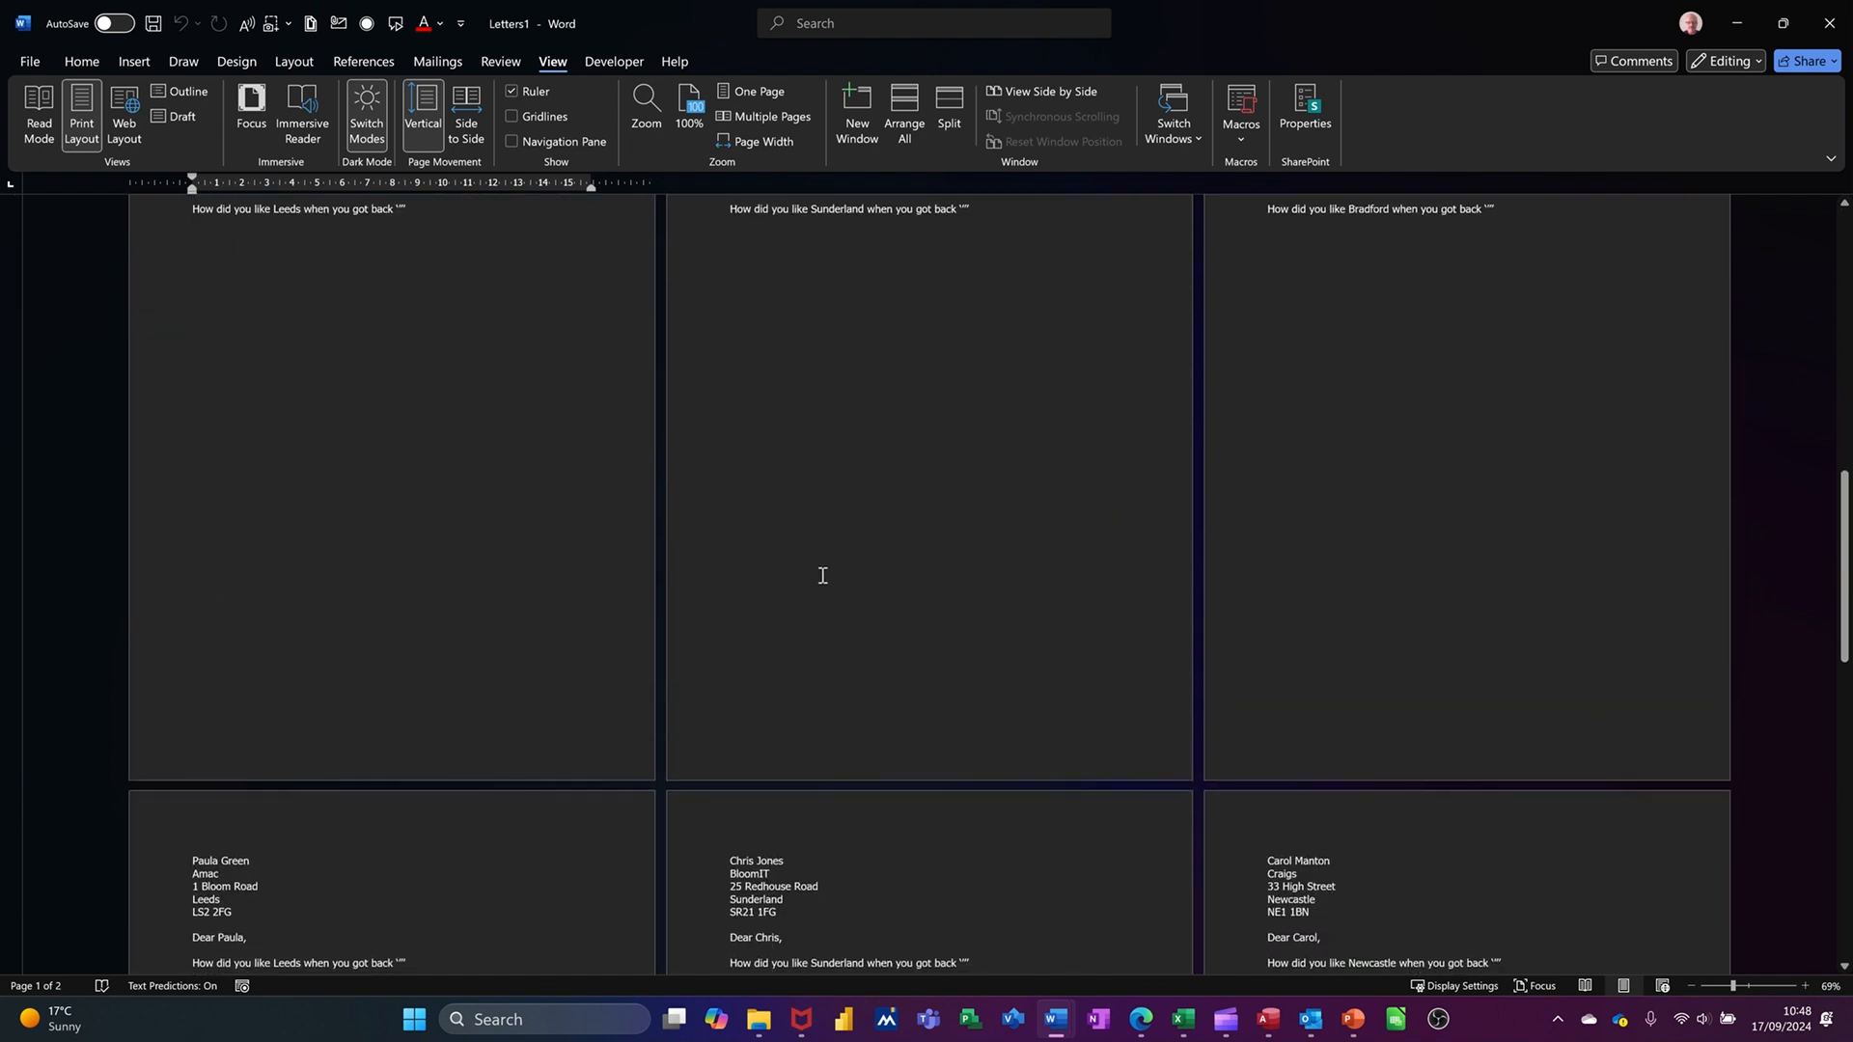
pyautogui.scroll(-3)
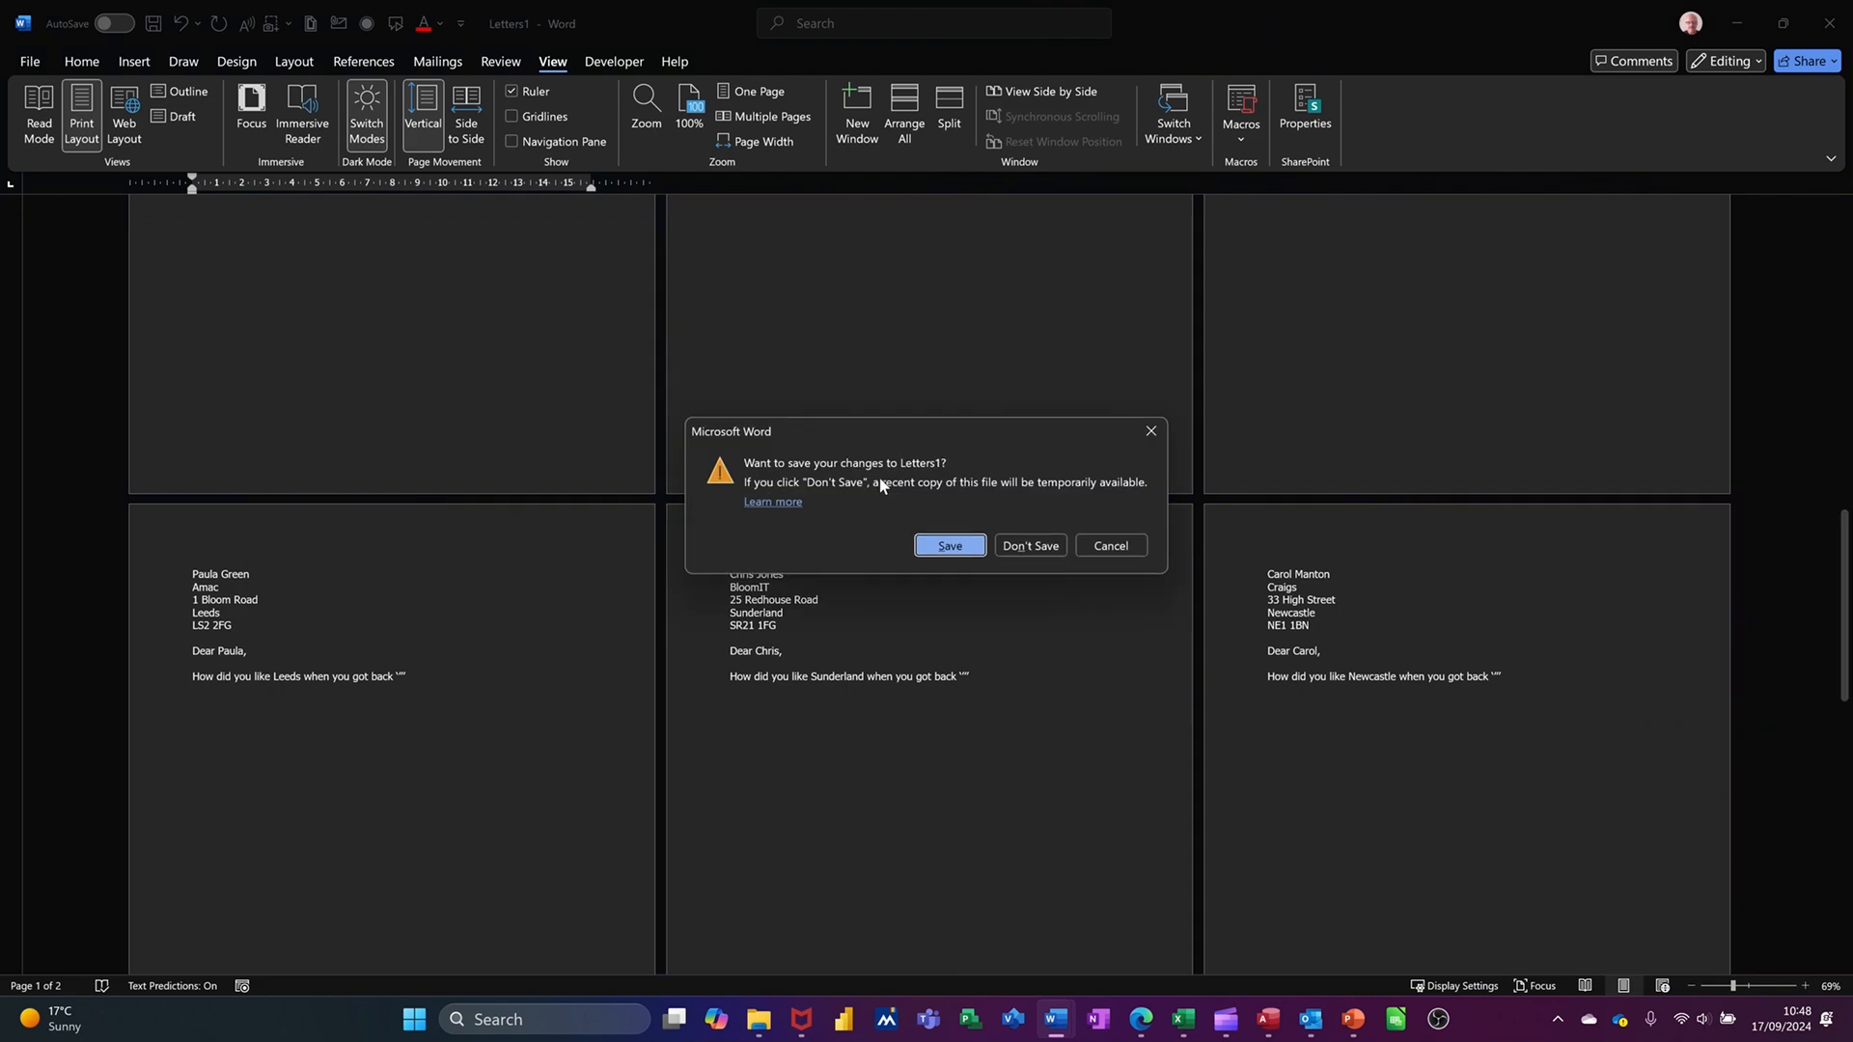
pyautogui.moveTo(1029, 544)
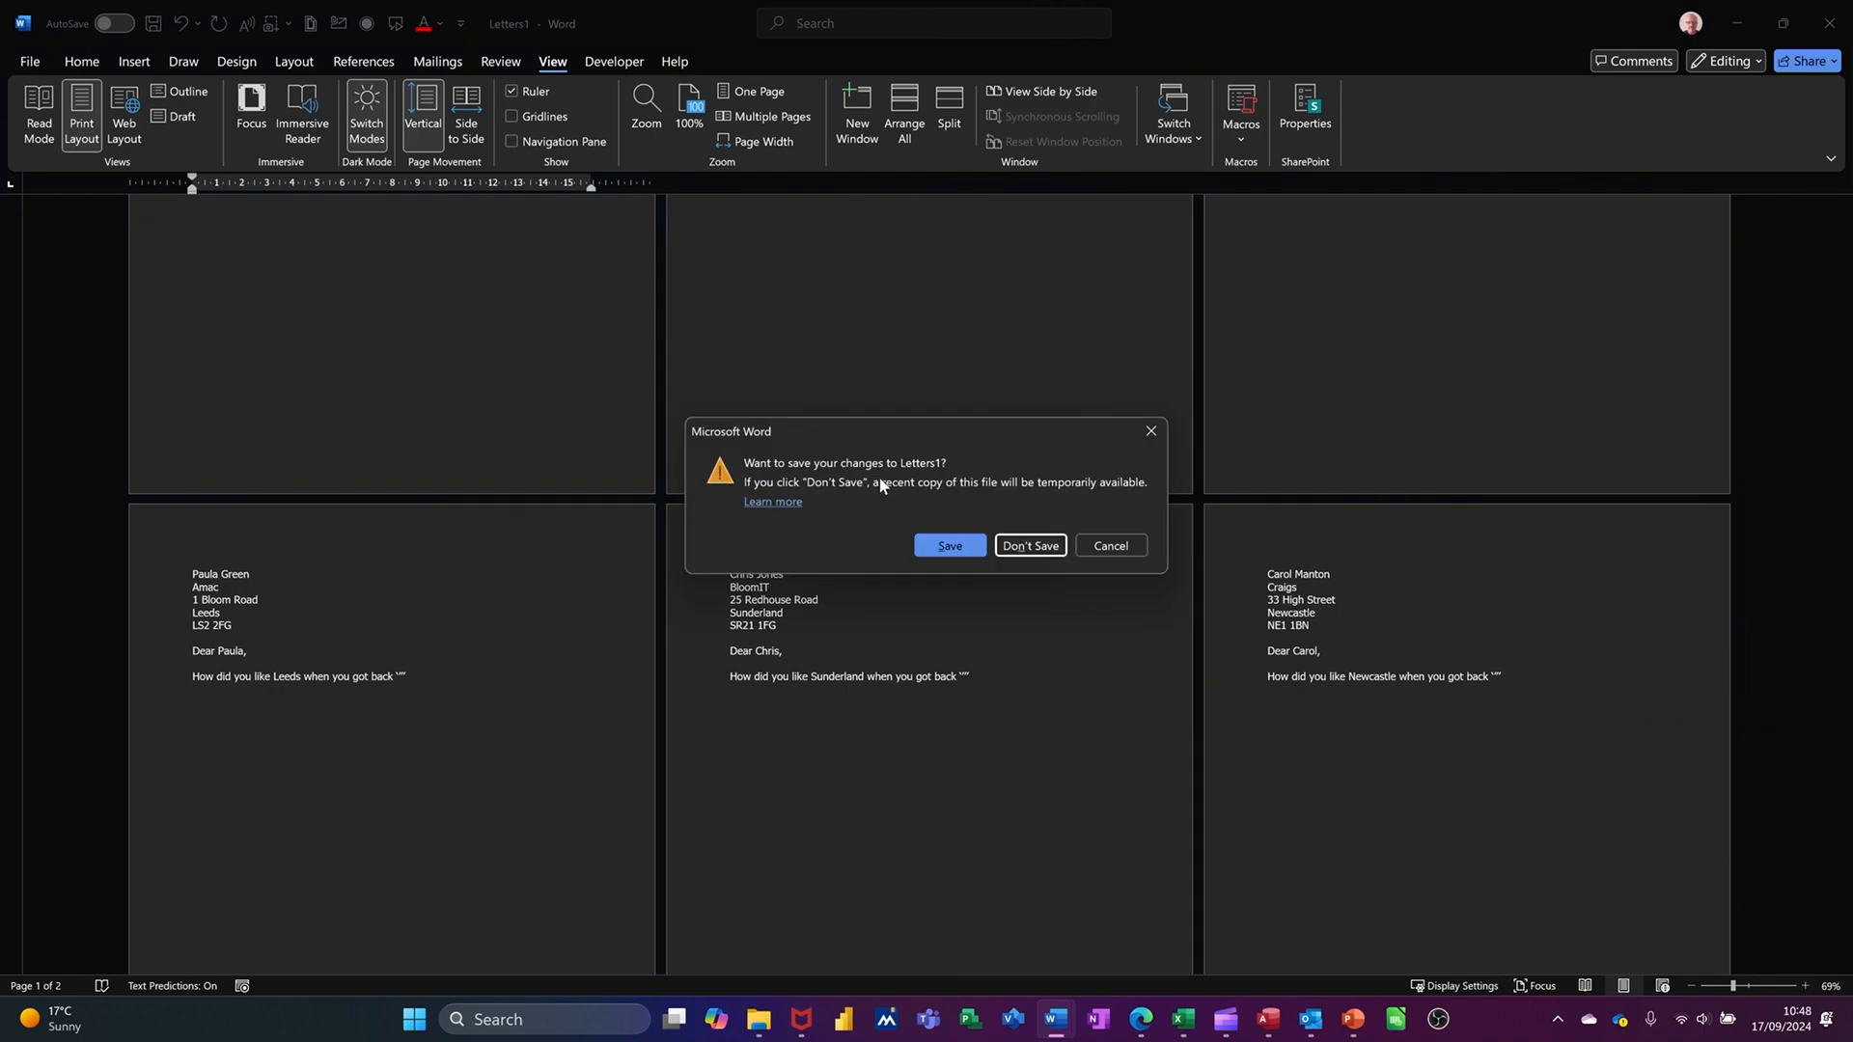
pyautogui.click(1027, 545)
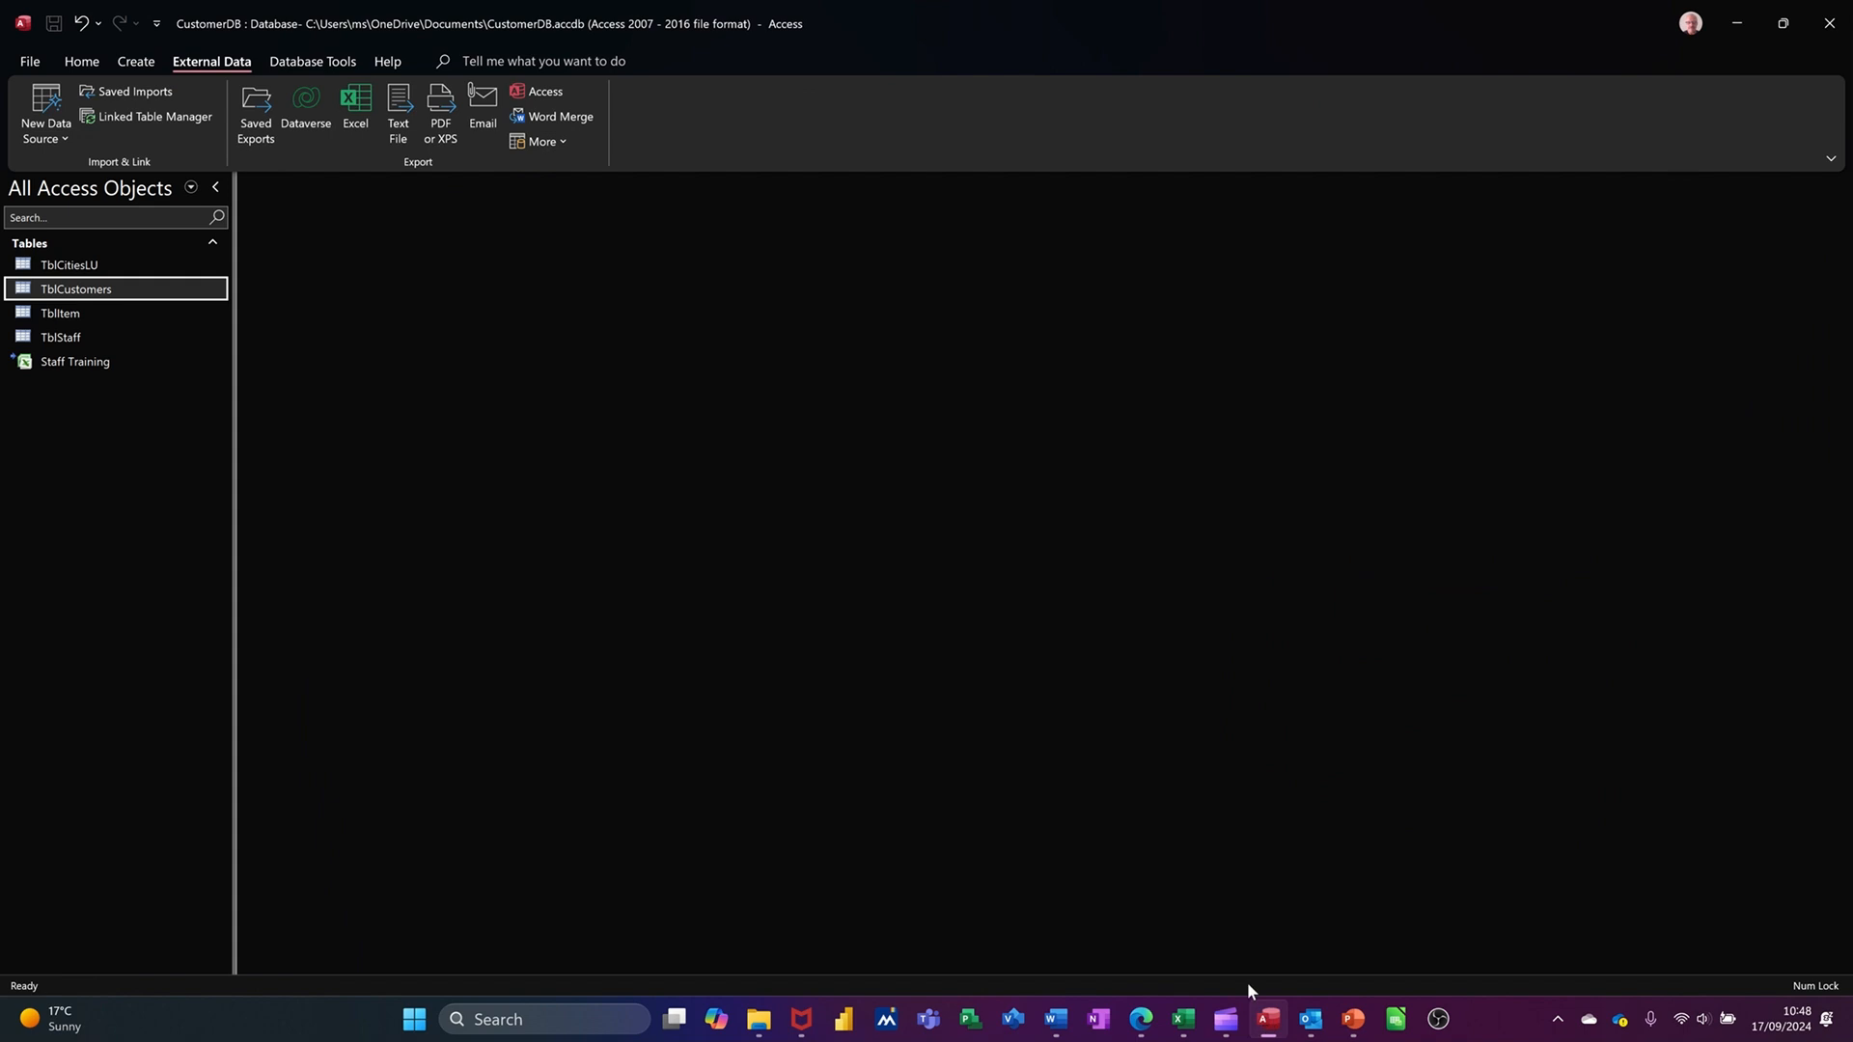
pyautogui.moveTo(139, 290)
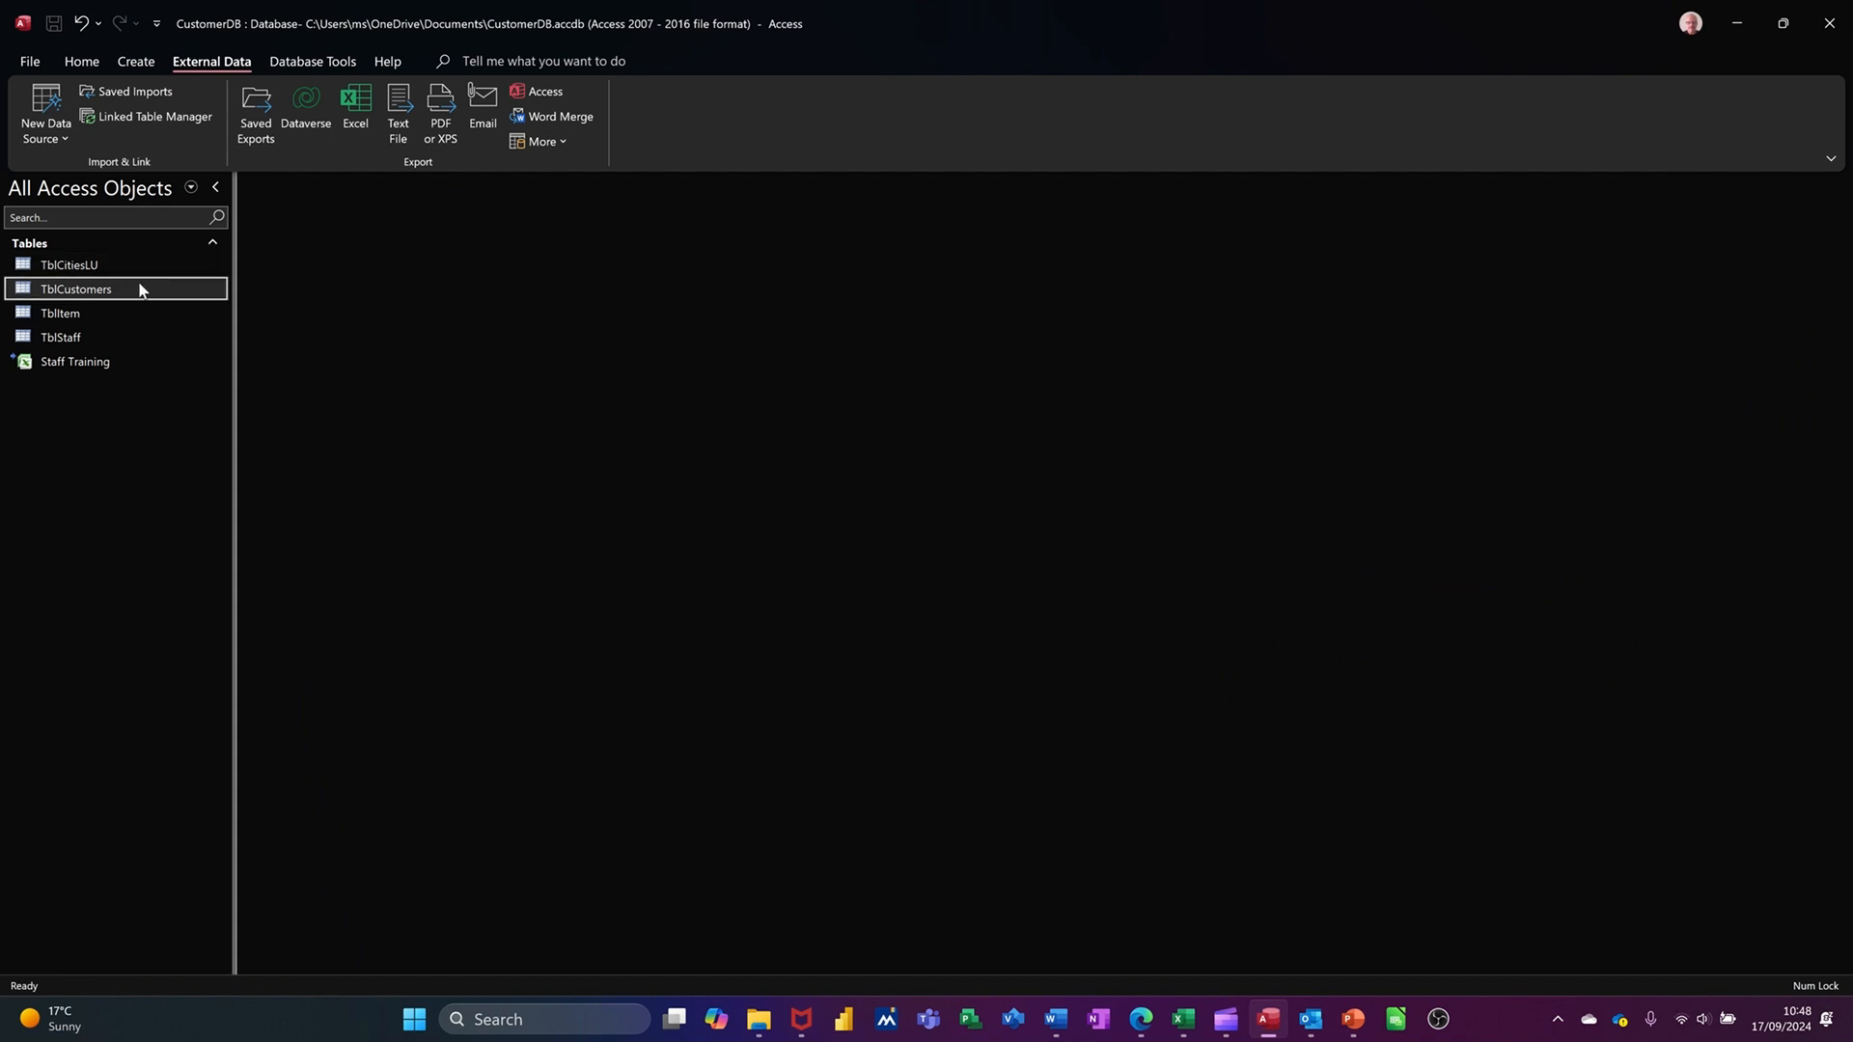
# Enter new customer Bob Black of BobIT in TblCustomers' (New) row
pyautogui.doubleClick(75, 287)
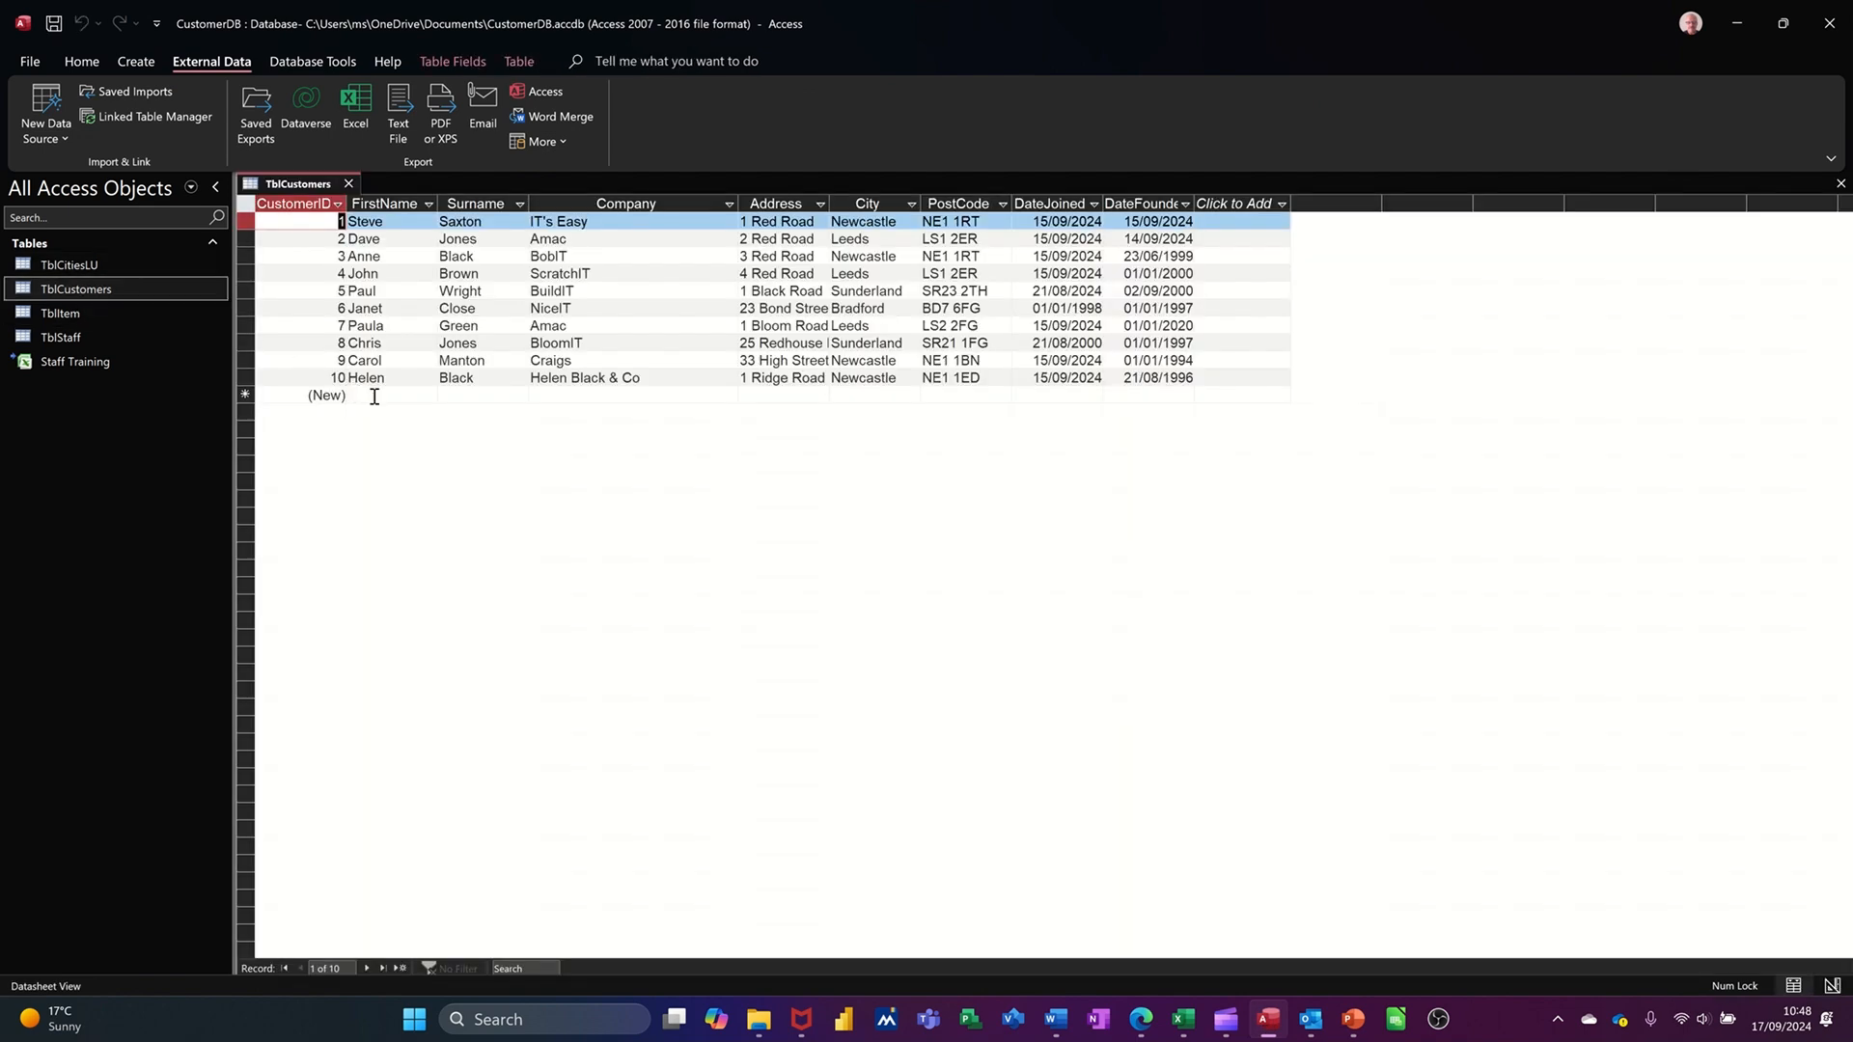
pyautogui.write('B')
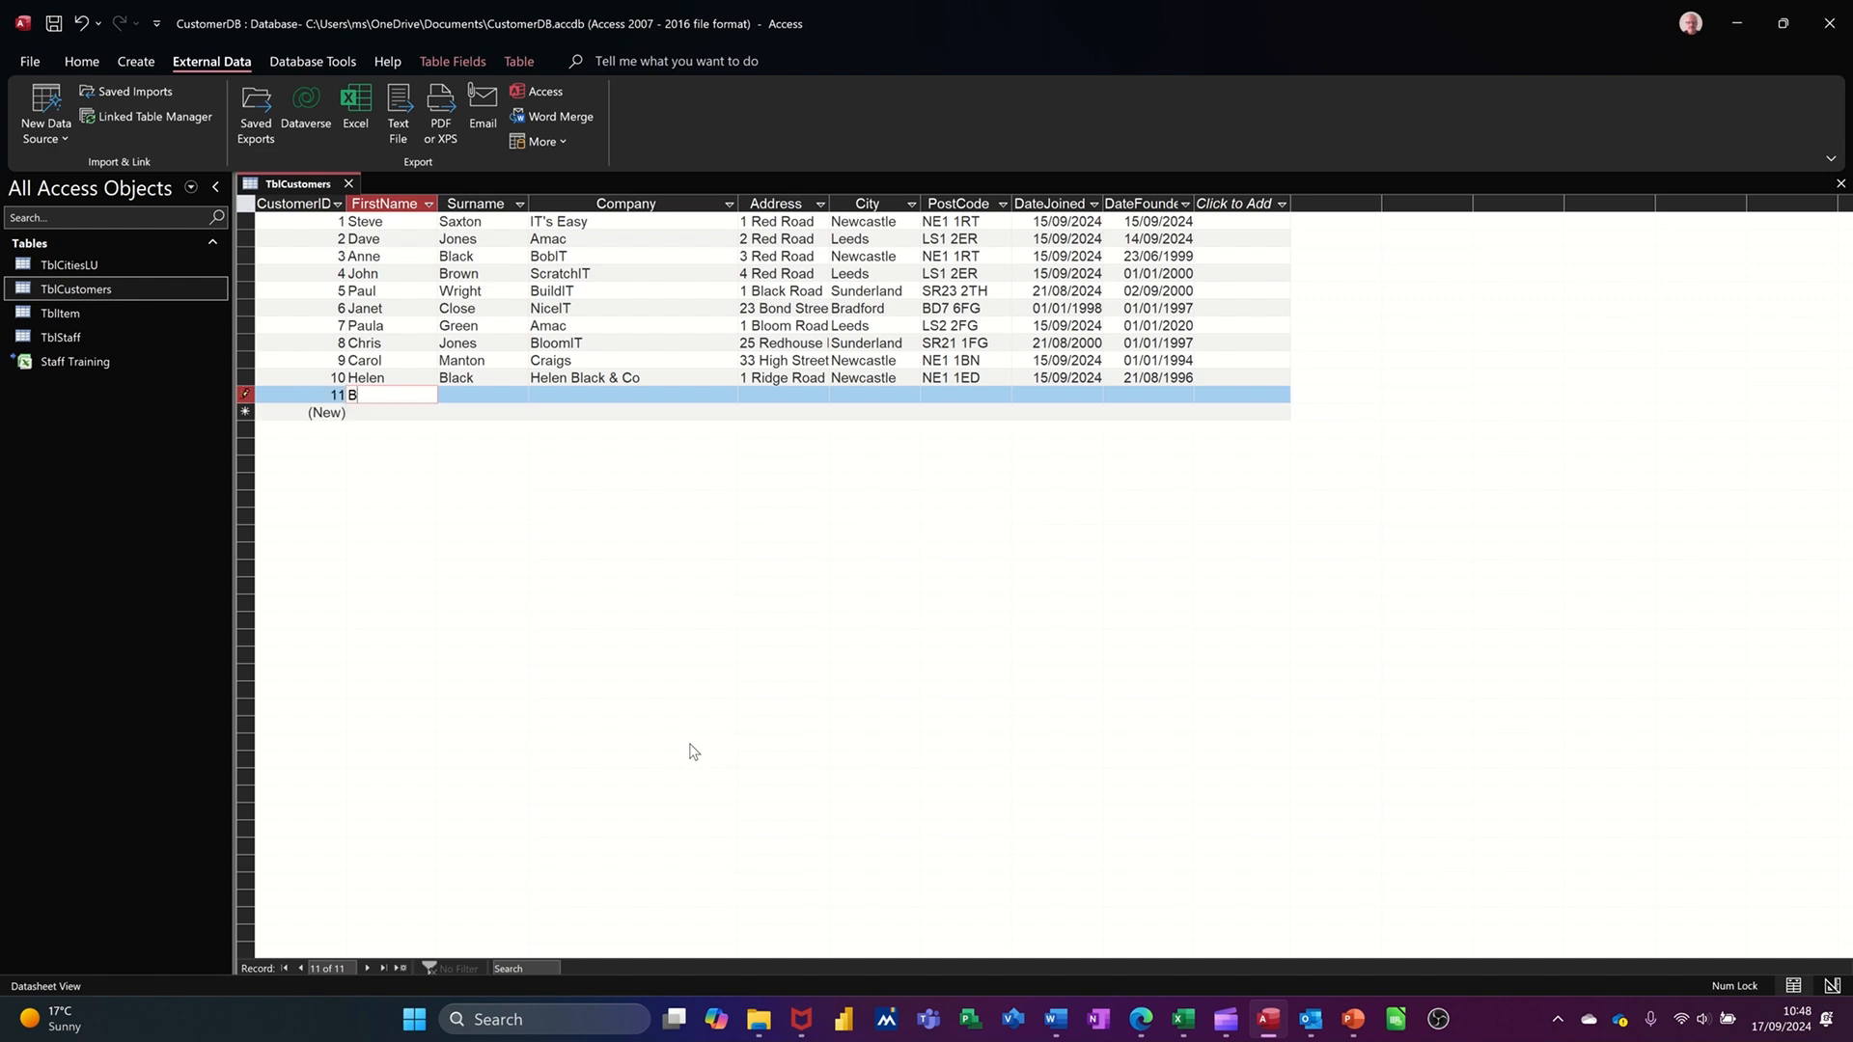
pyautogui.write('ob')
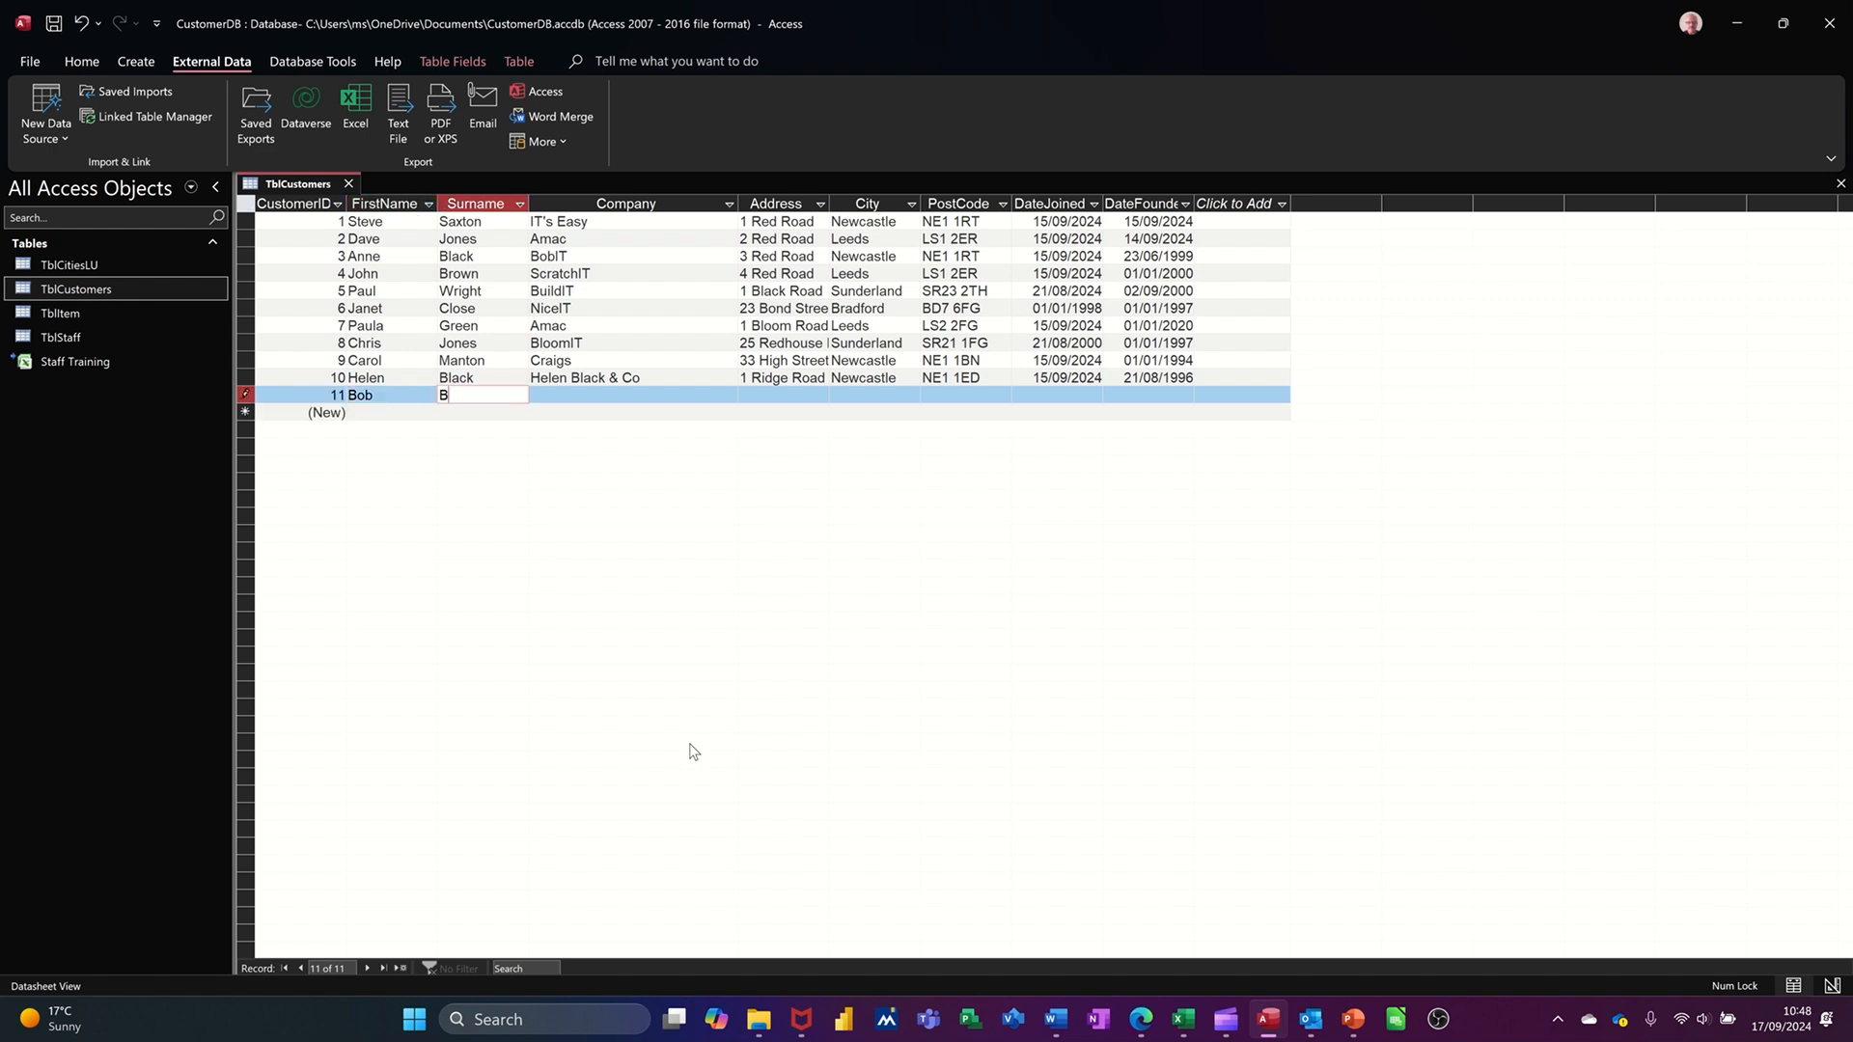
pyautogui.write('lack')
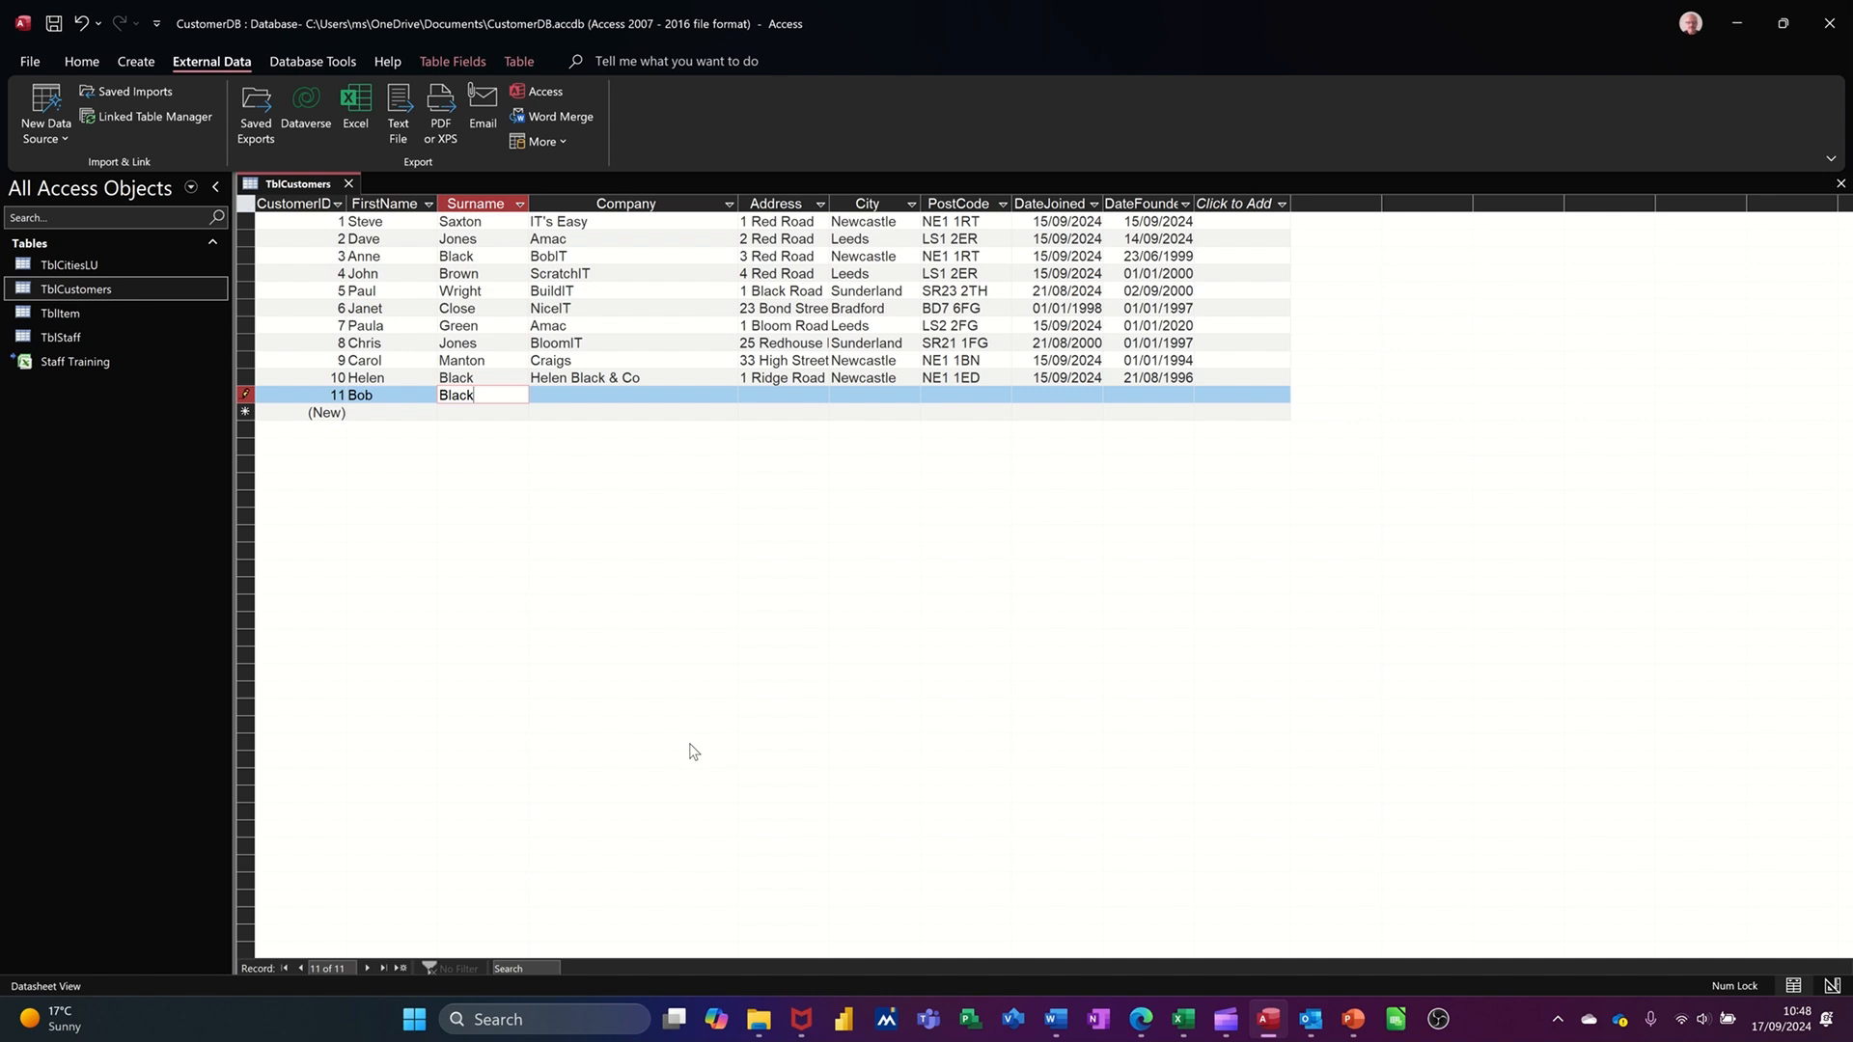
pyautogui.write('B')
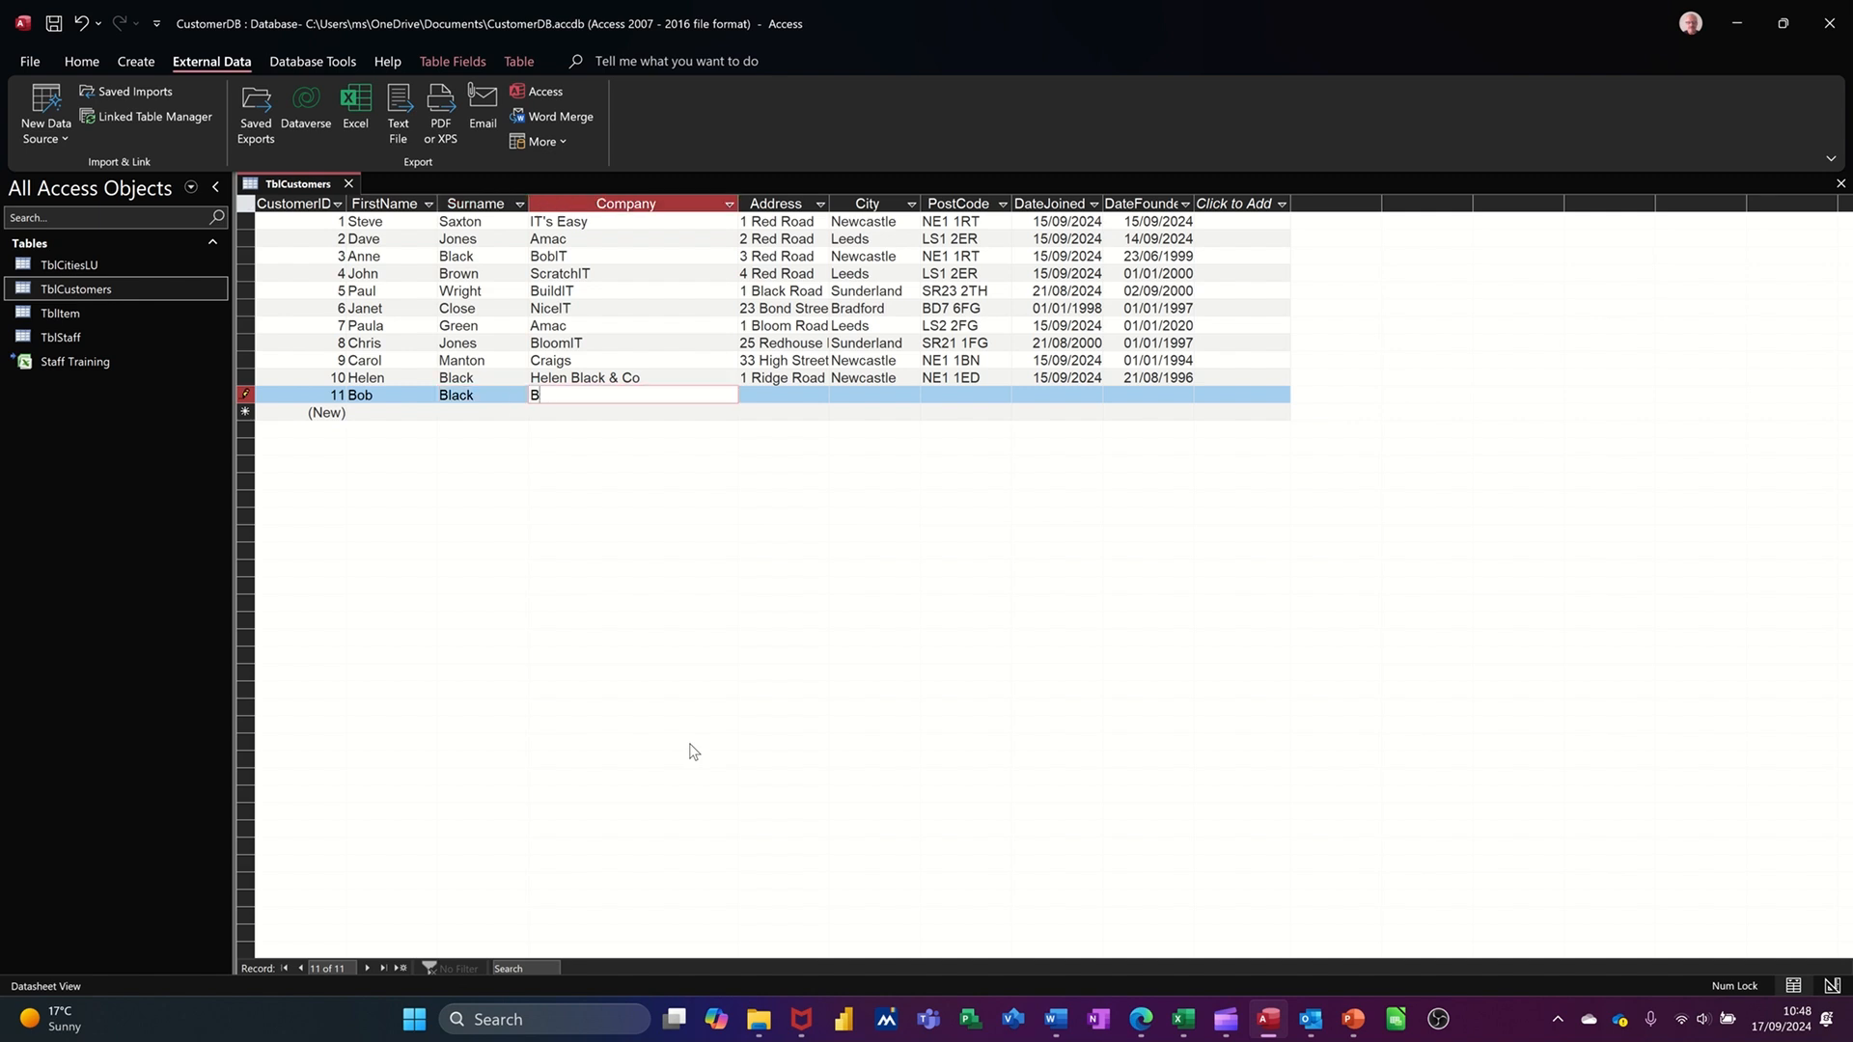
pyautogui.write('obIT')
pyautogui.click(781, 393)
pyautogui.write('1')
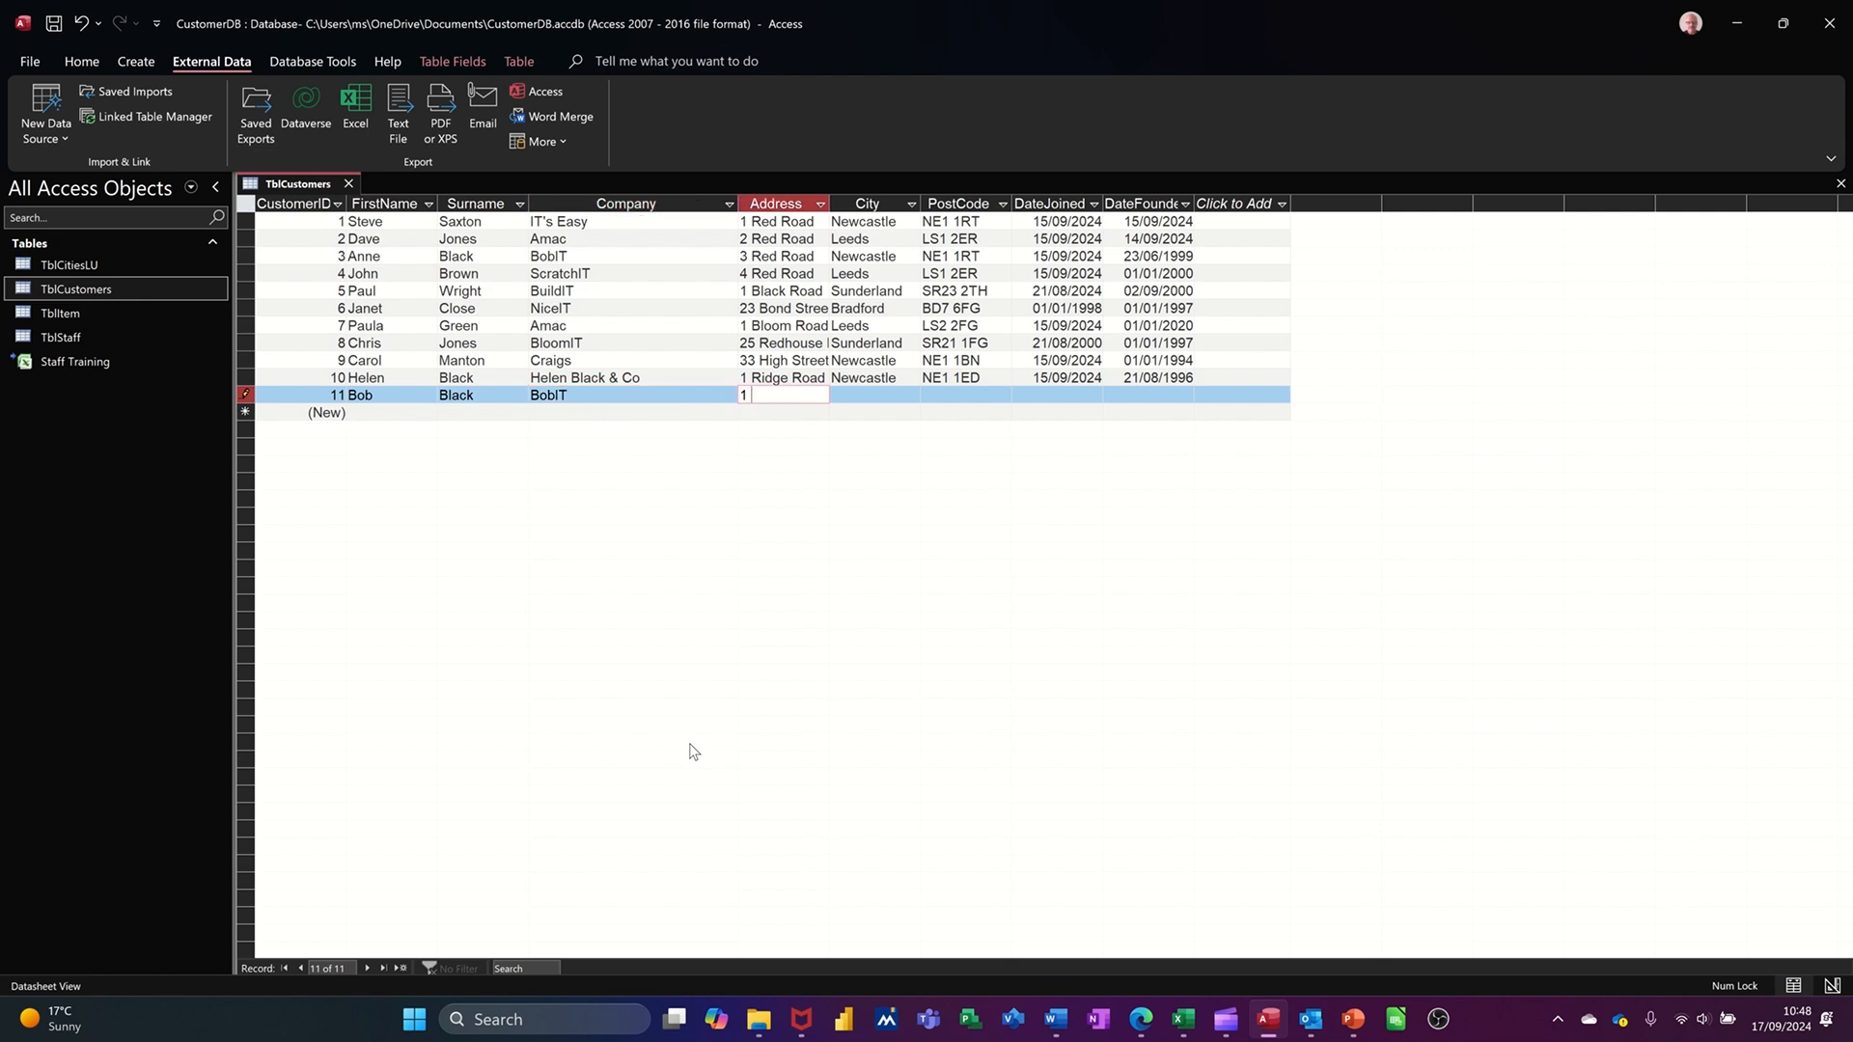
pyautogui.write('Blue Stree')
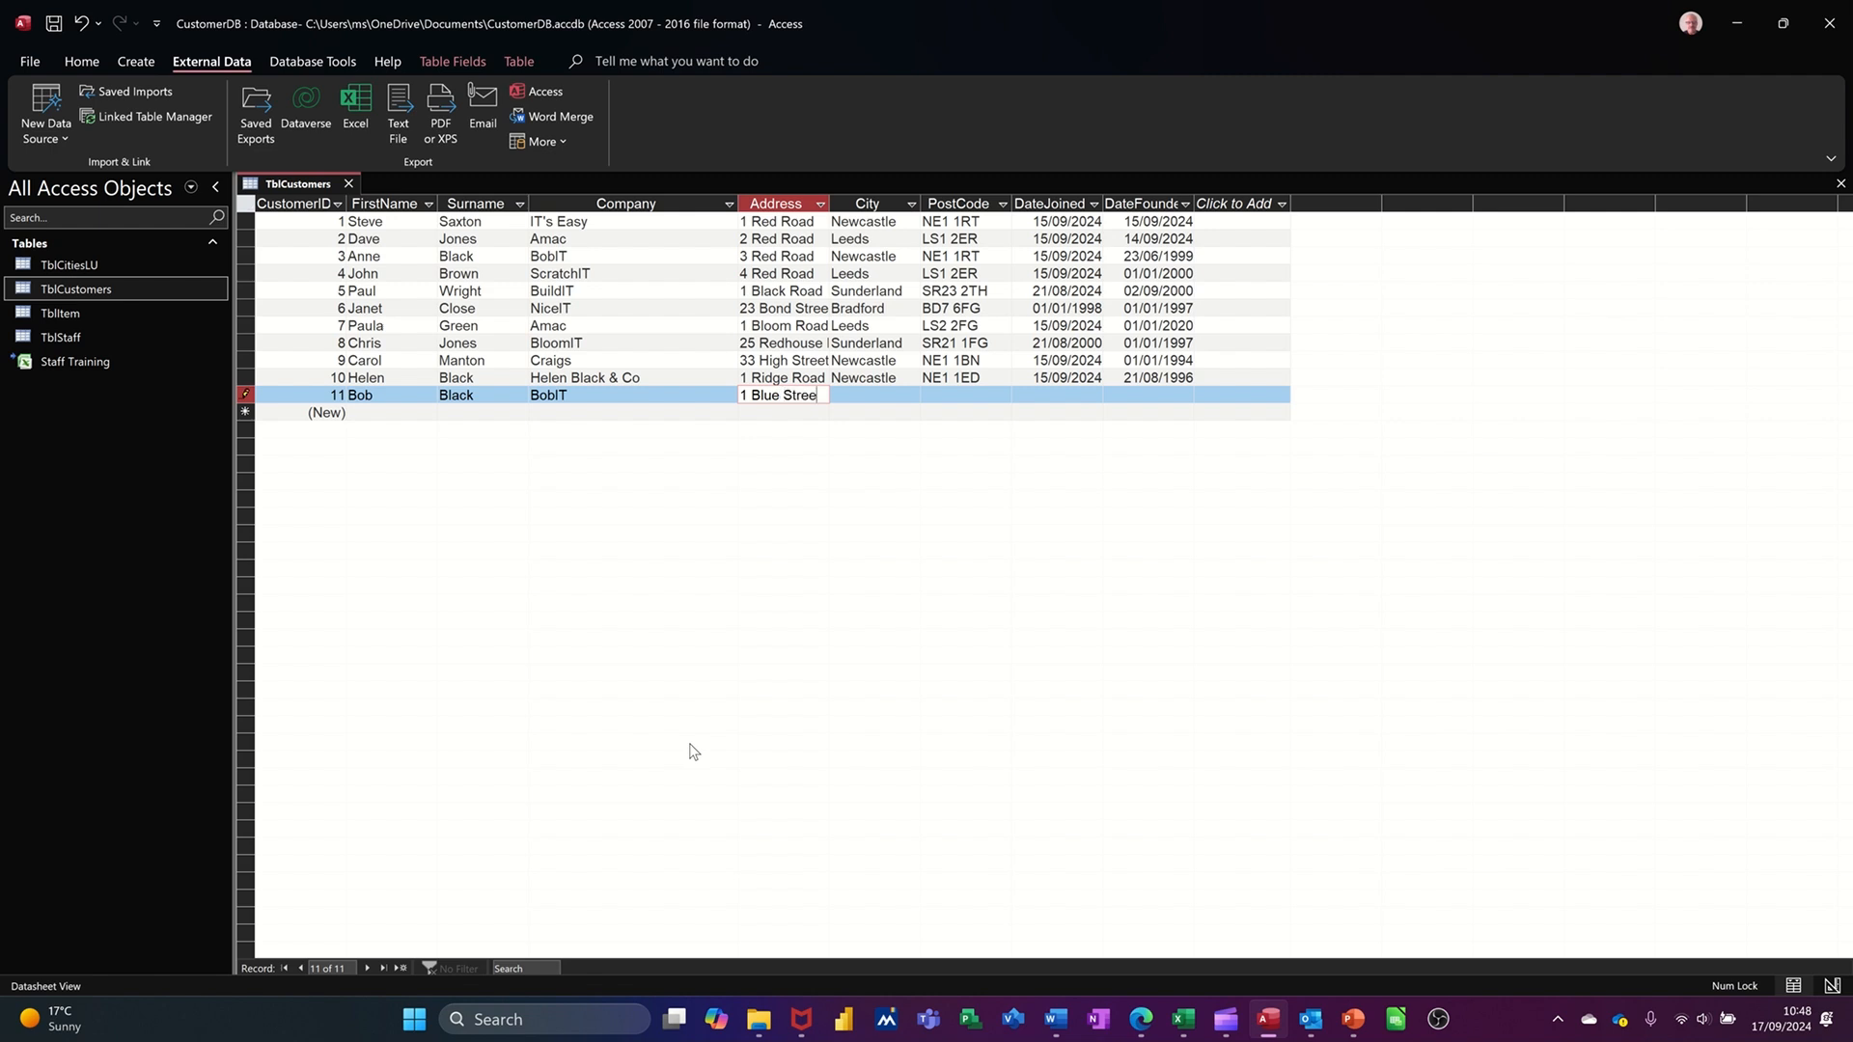
pyautogui.click(872, 394)
pyautogui.write('Newcastle')
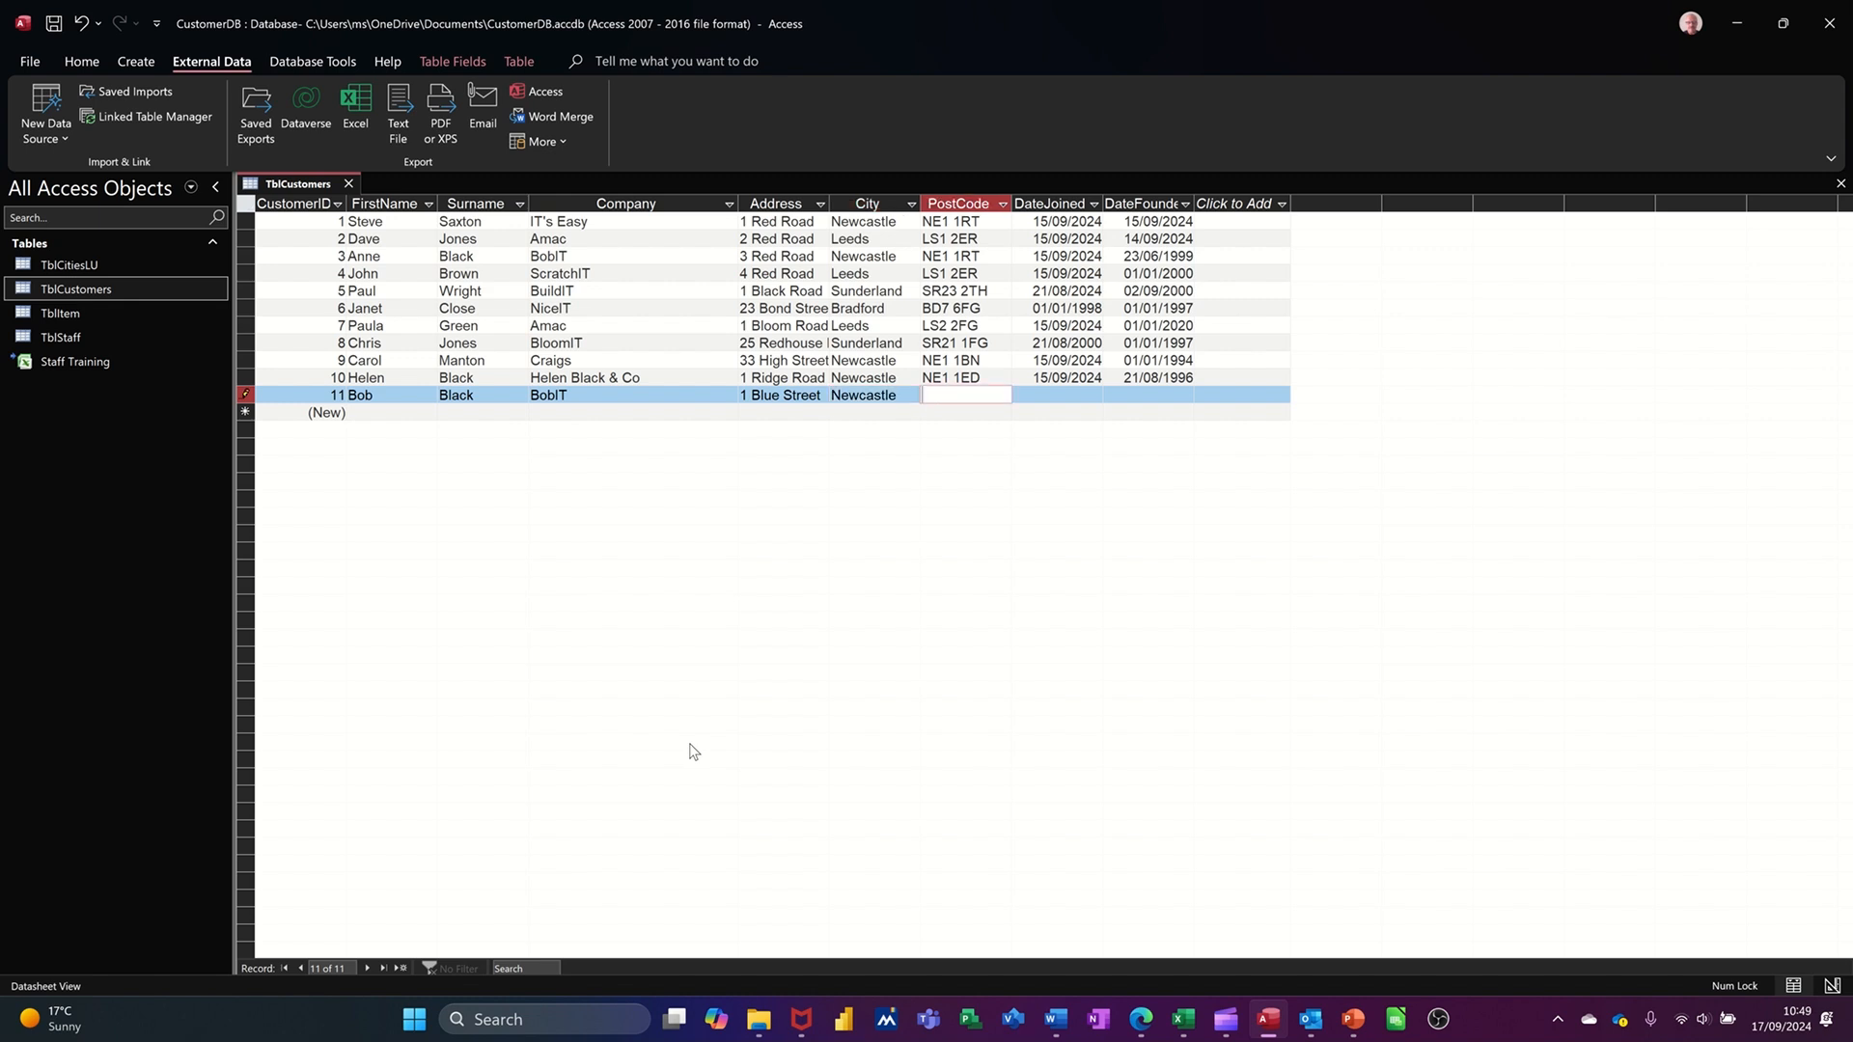
pyautogui.write('NE1 2RT')
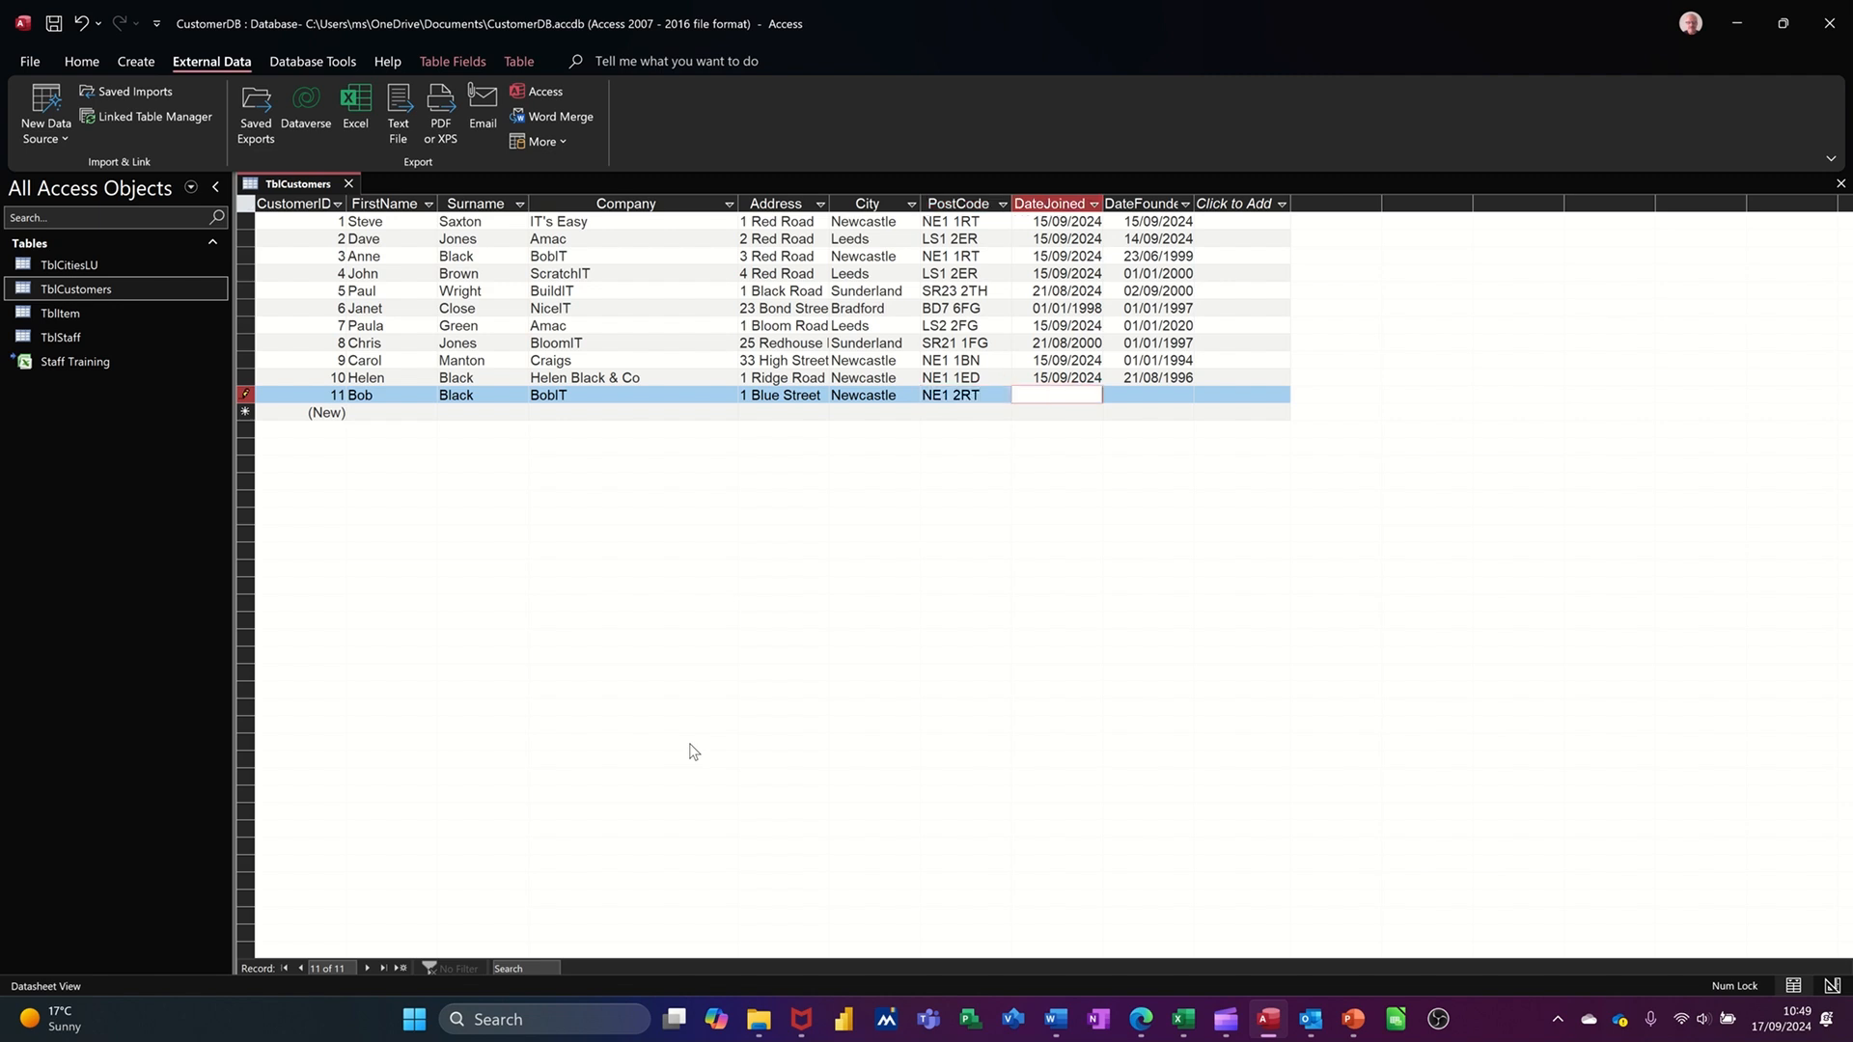
pyautogui.write('17/09/2024')
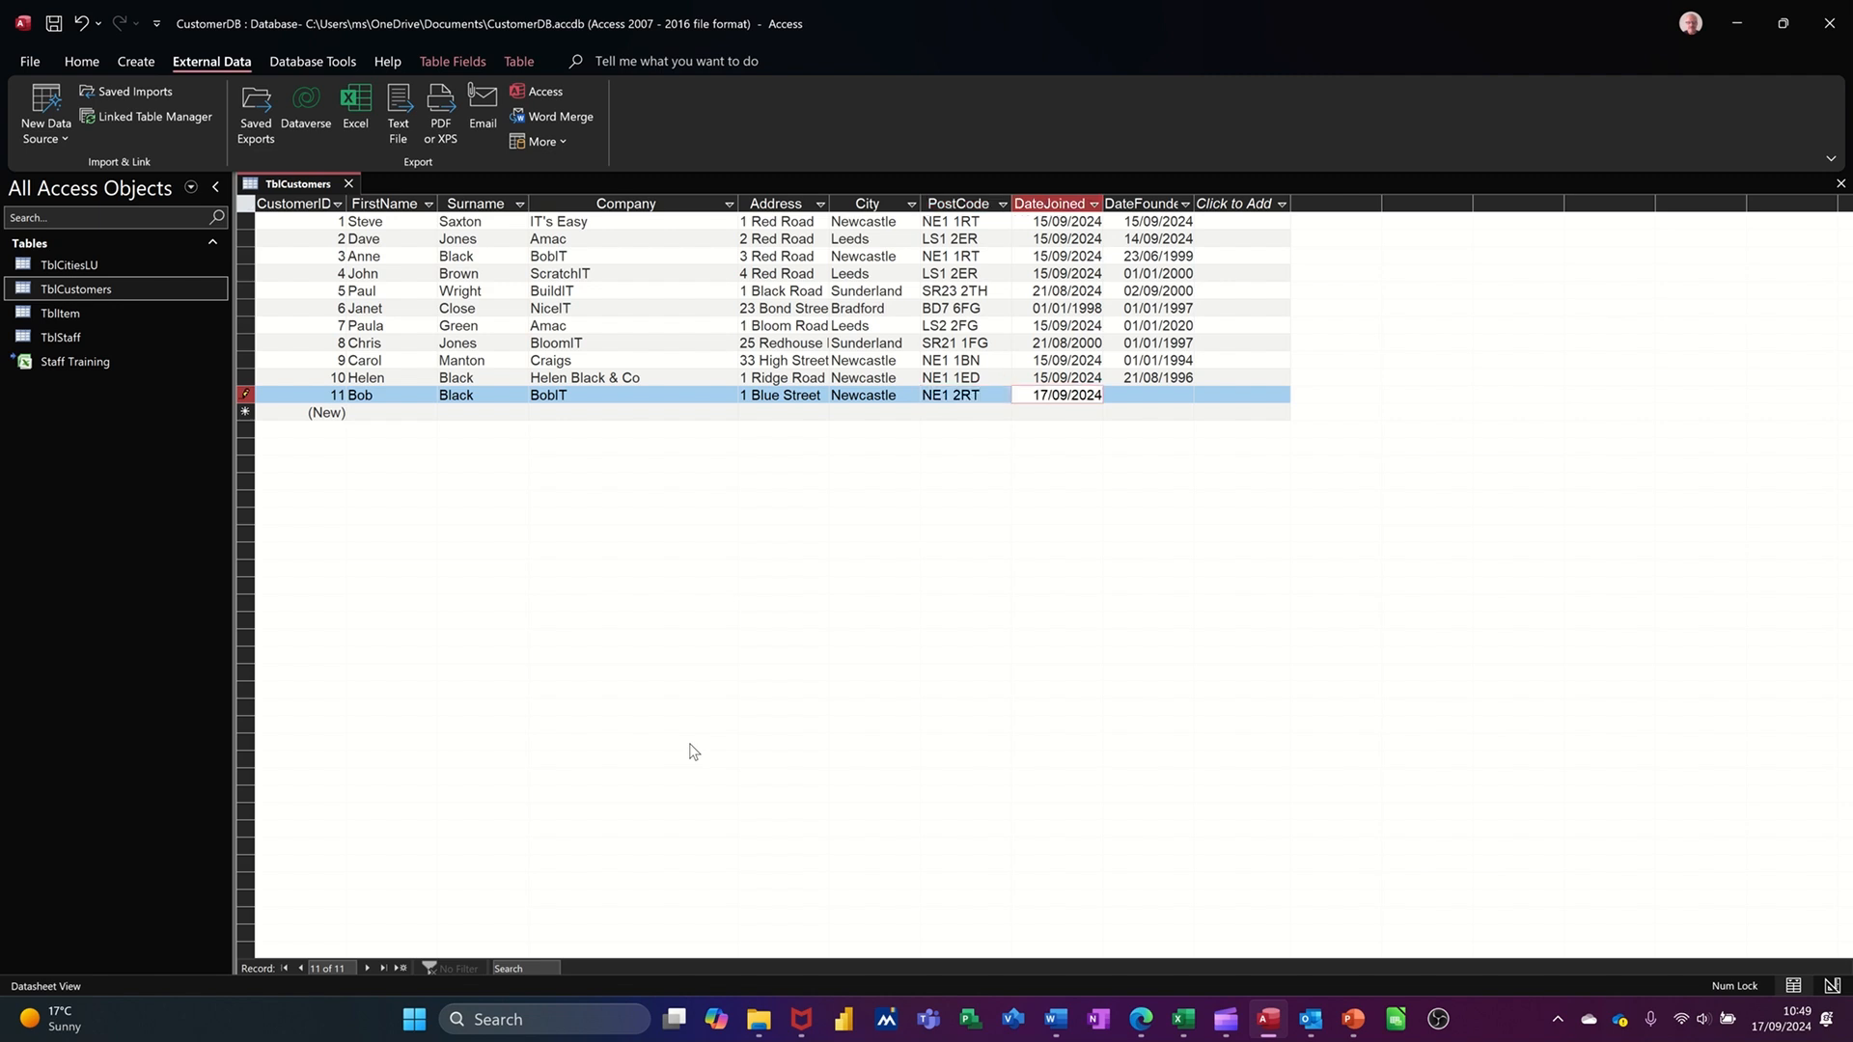
pyautogui.moveTo(961, 674)
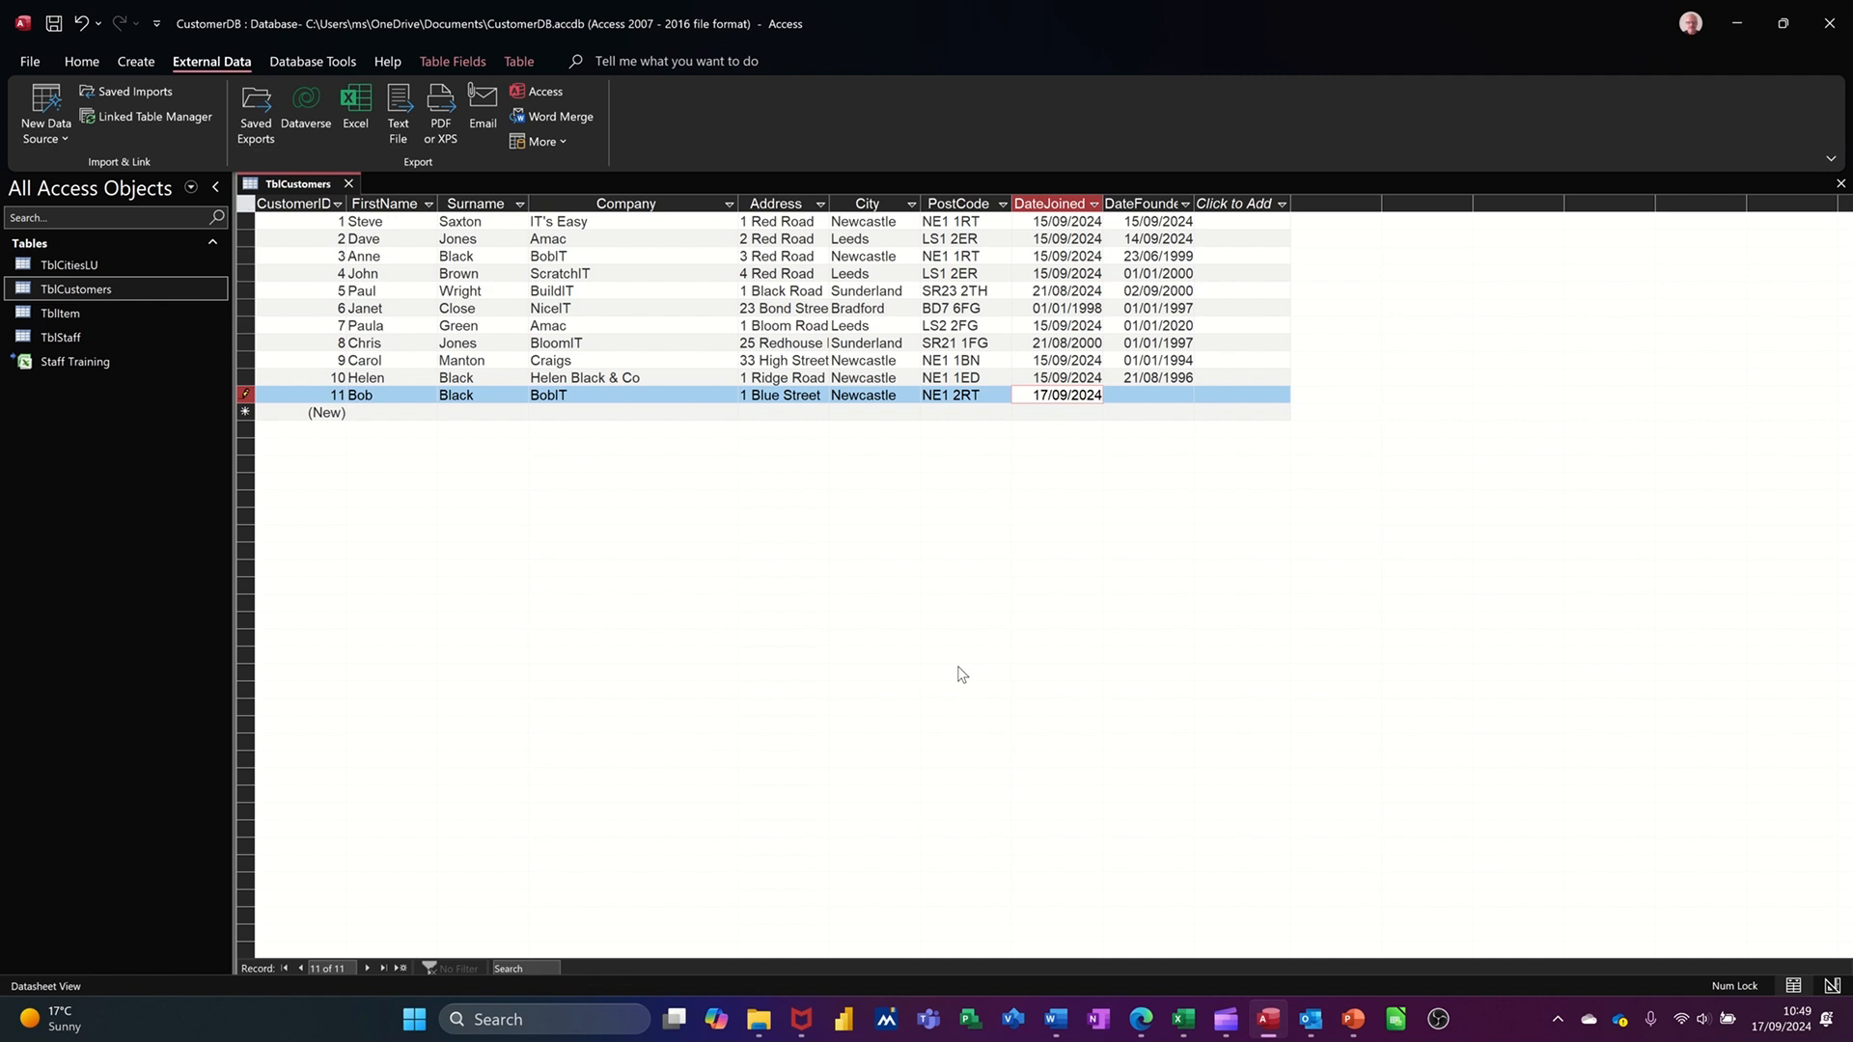
pyautogui.write('2')
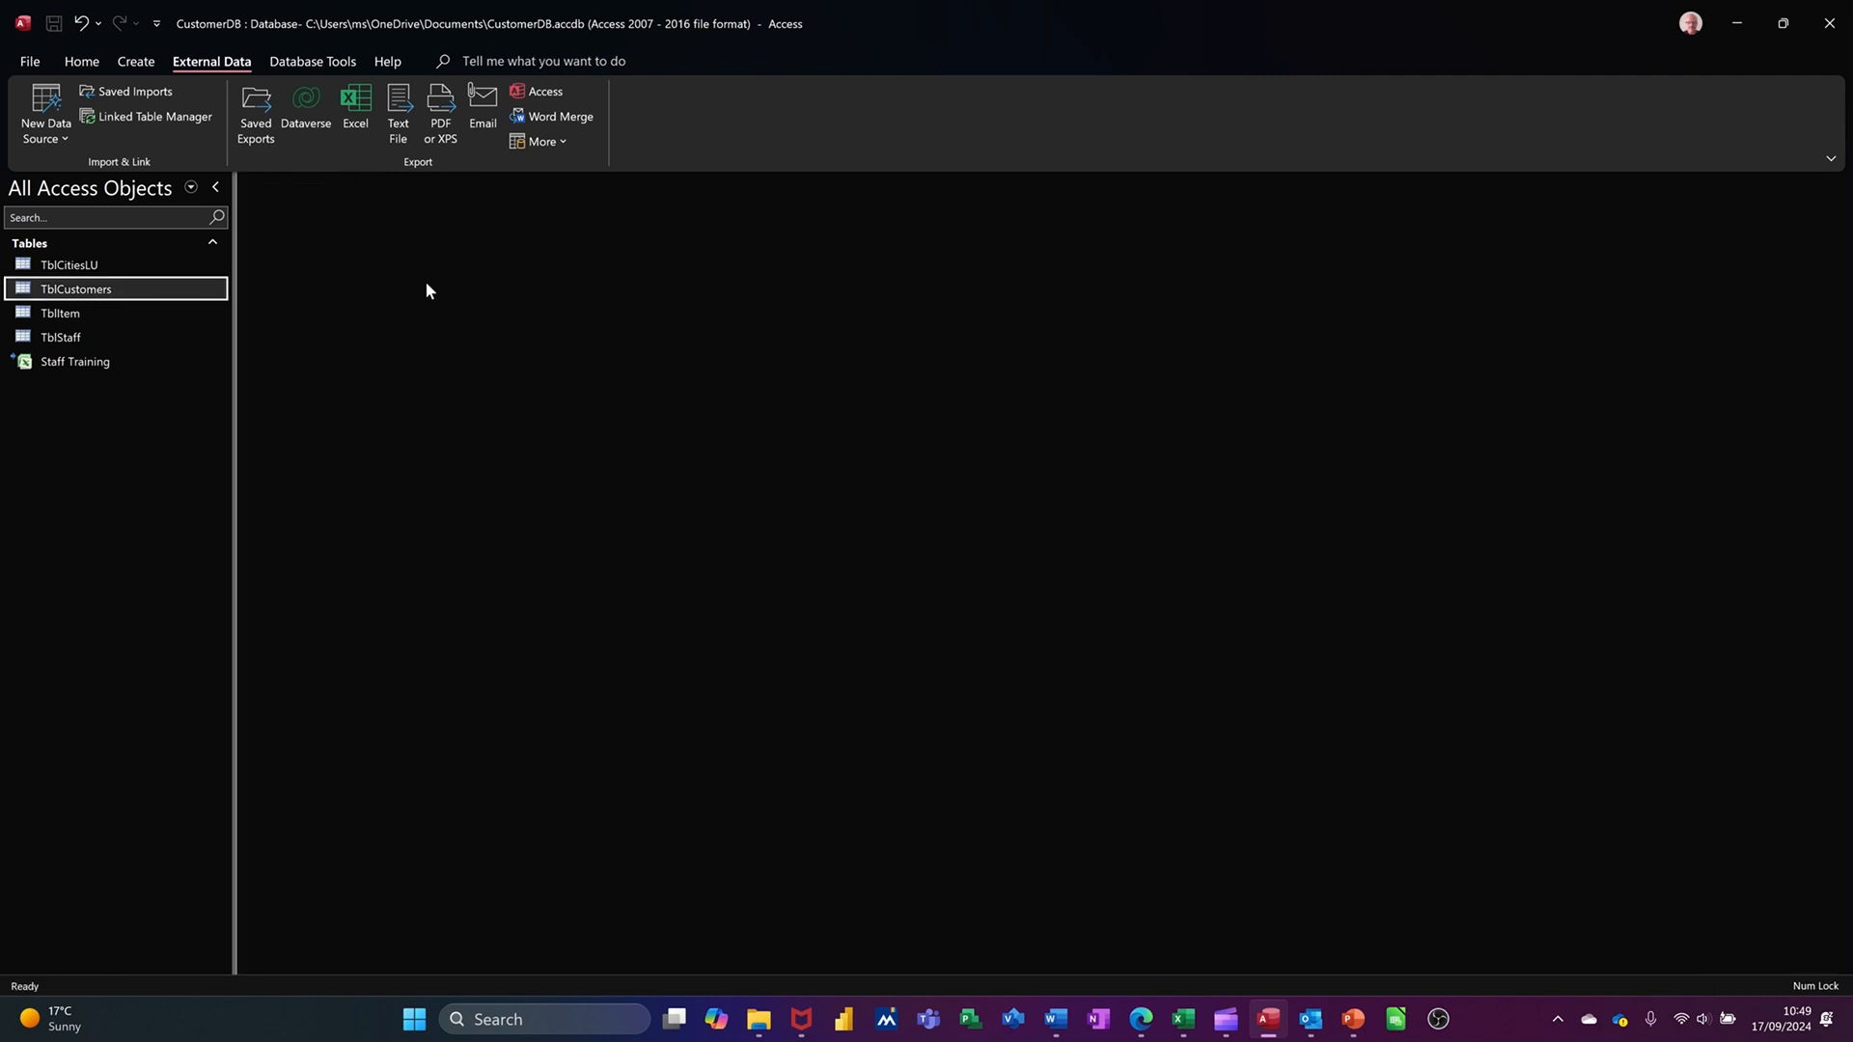
pyautogui.moveTo(1052, 1019)
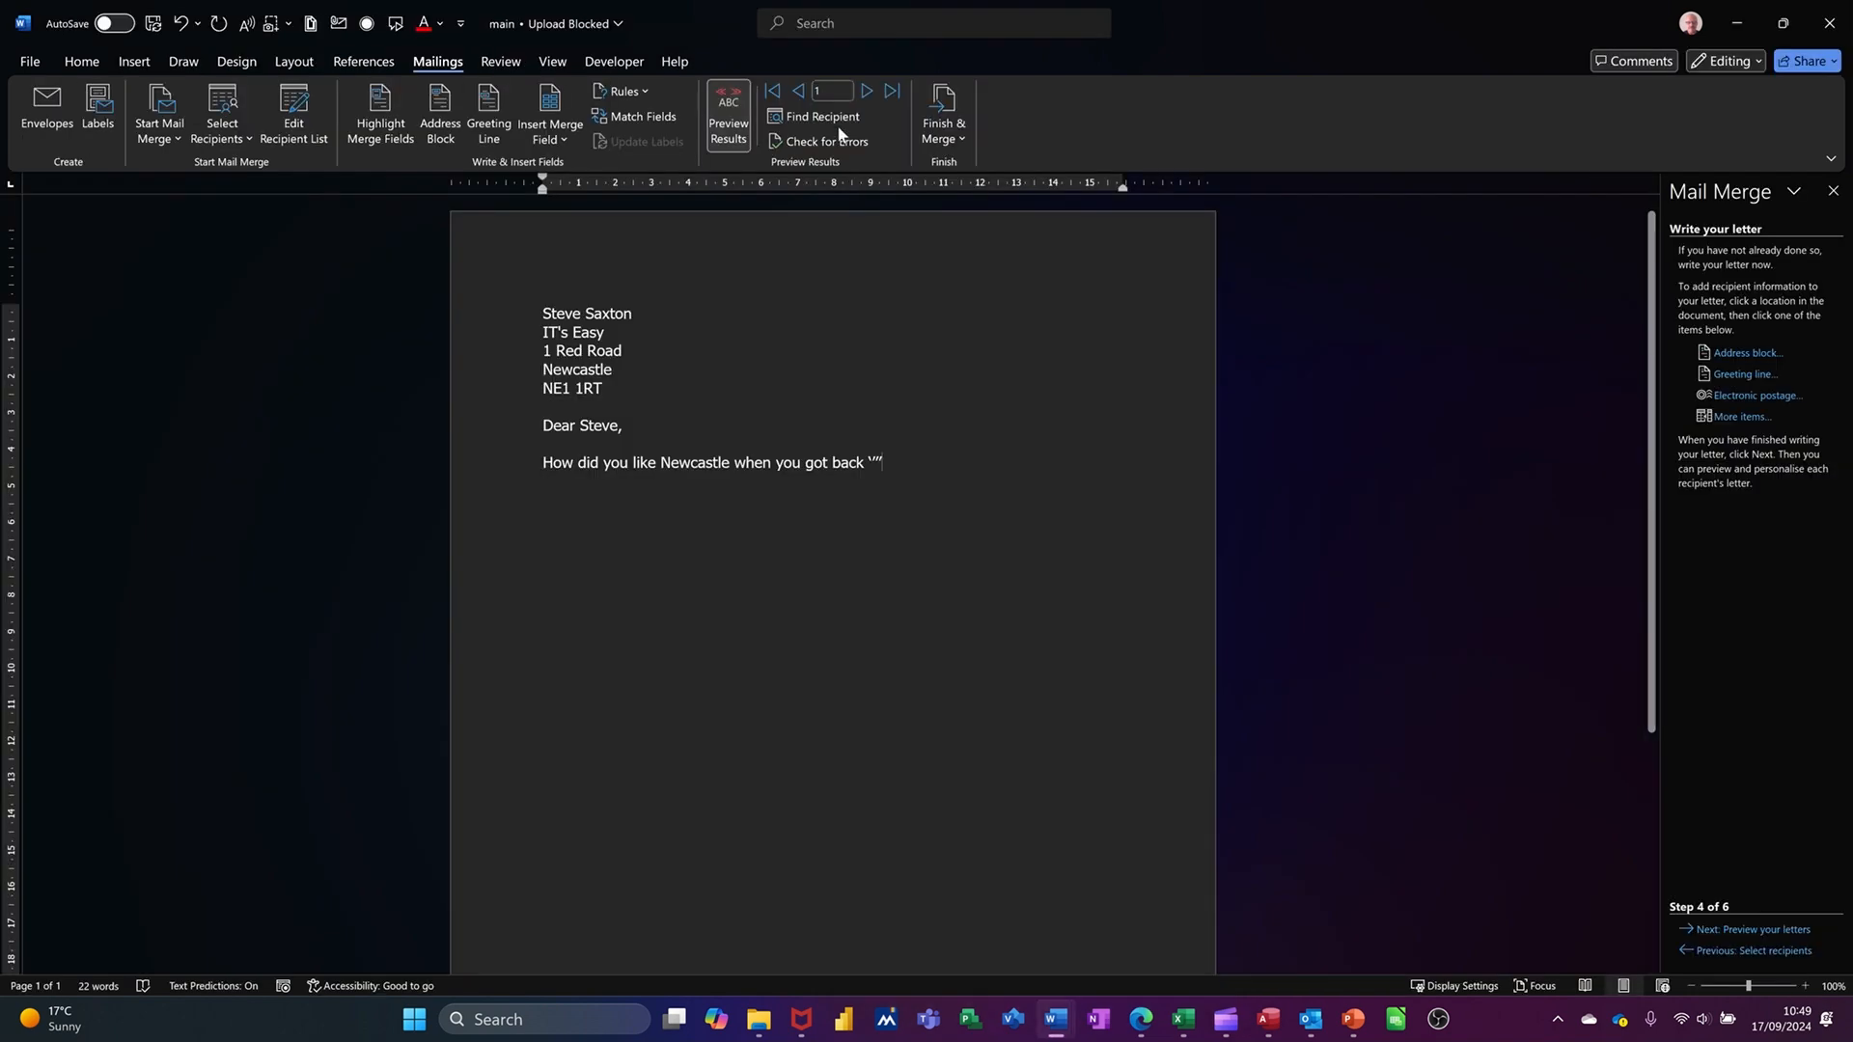
pyautogui.click(892, 91)
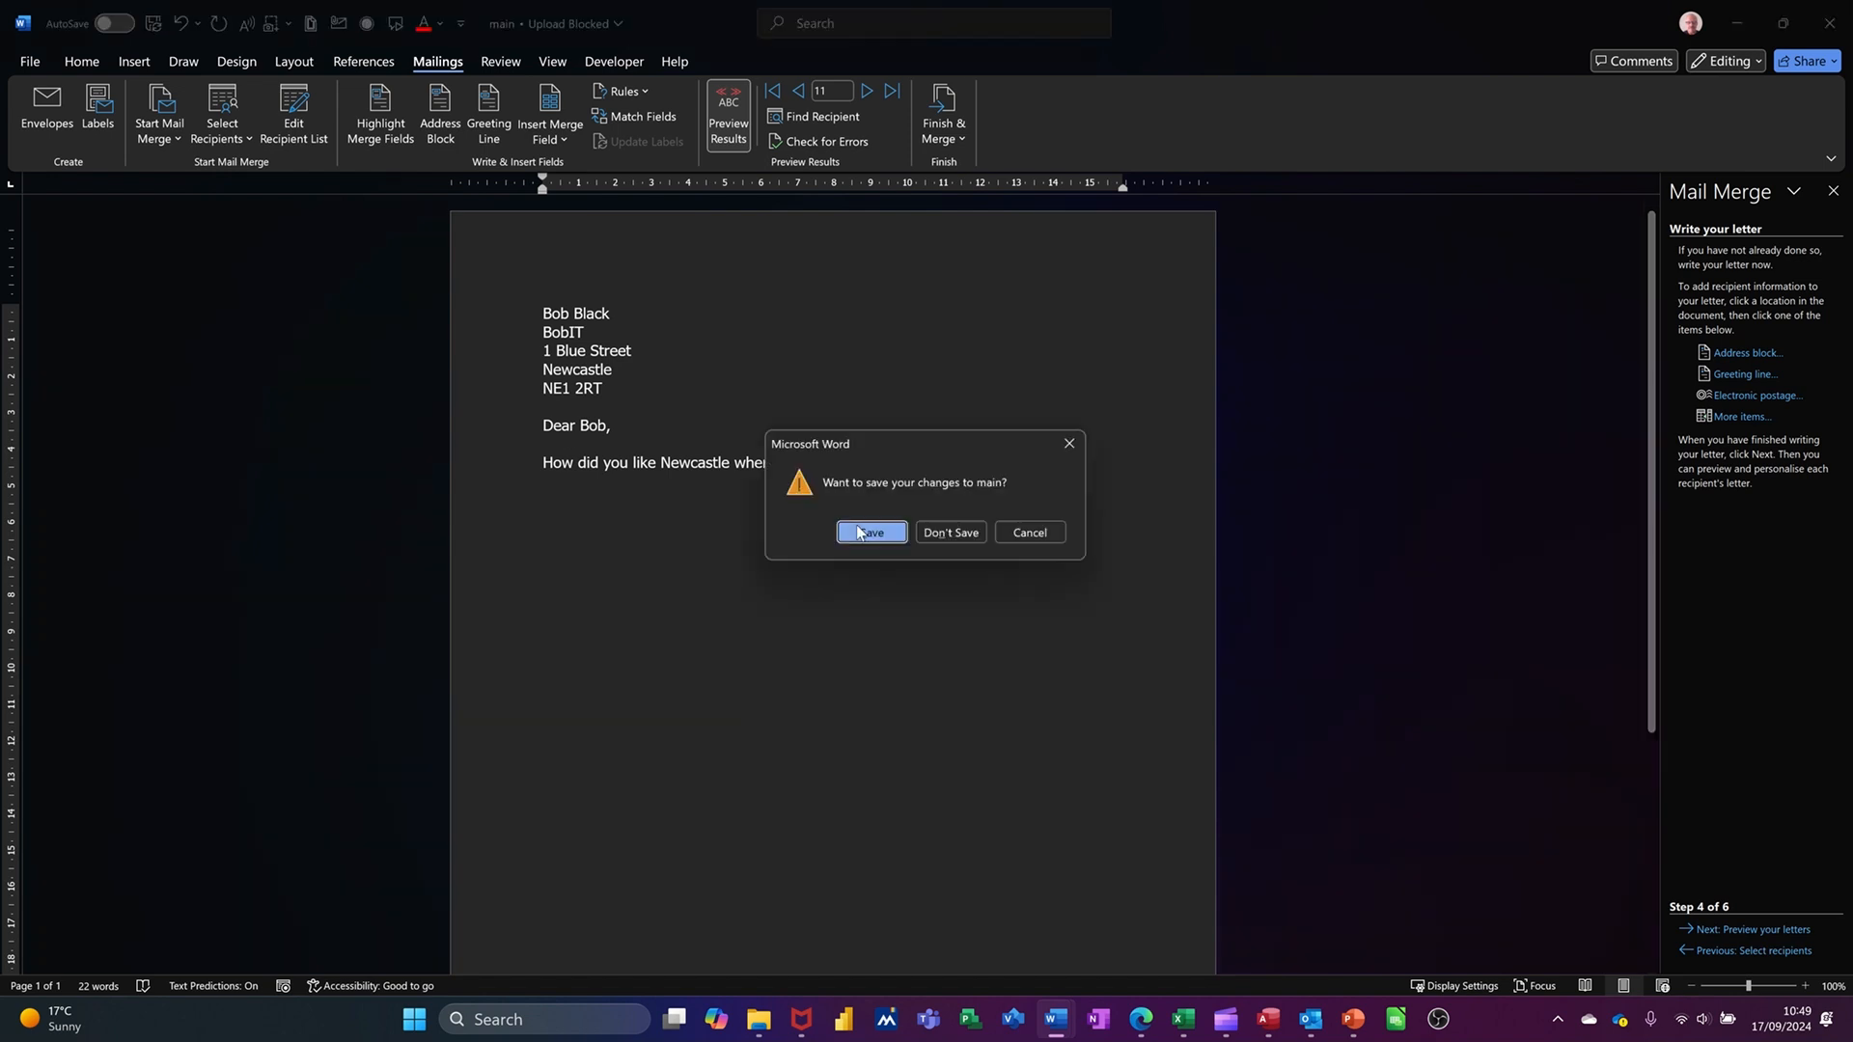
pyautogui.click(870, 533)
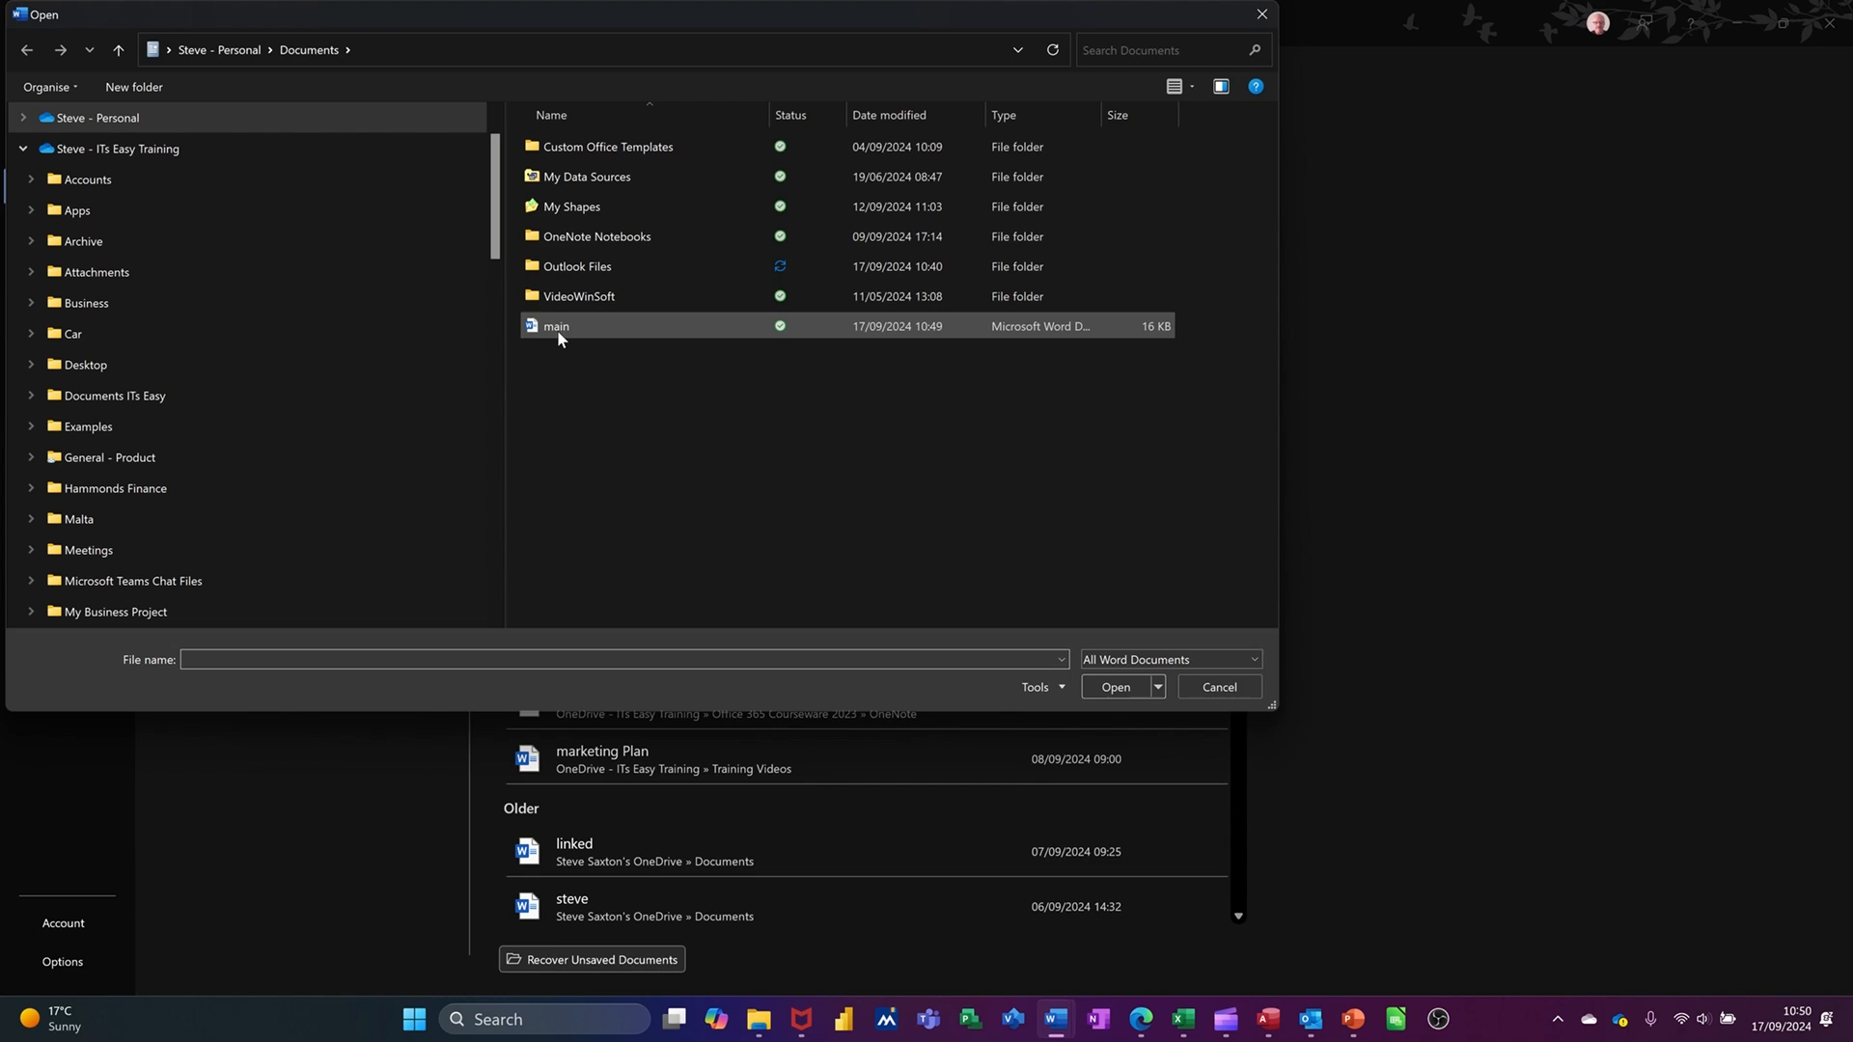
pyautogui.moveTo(565, 332)
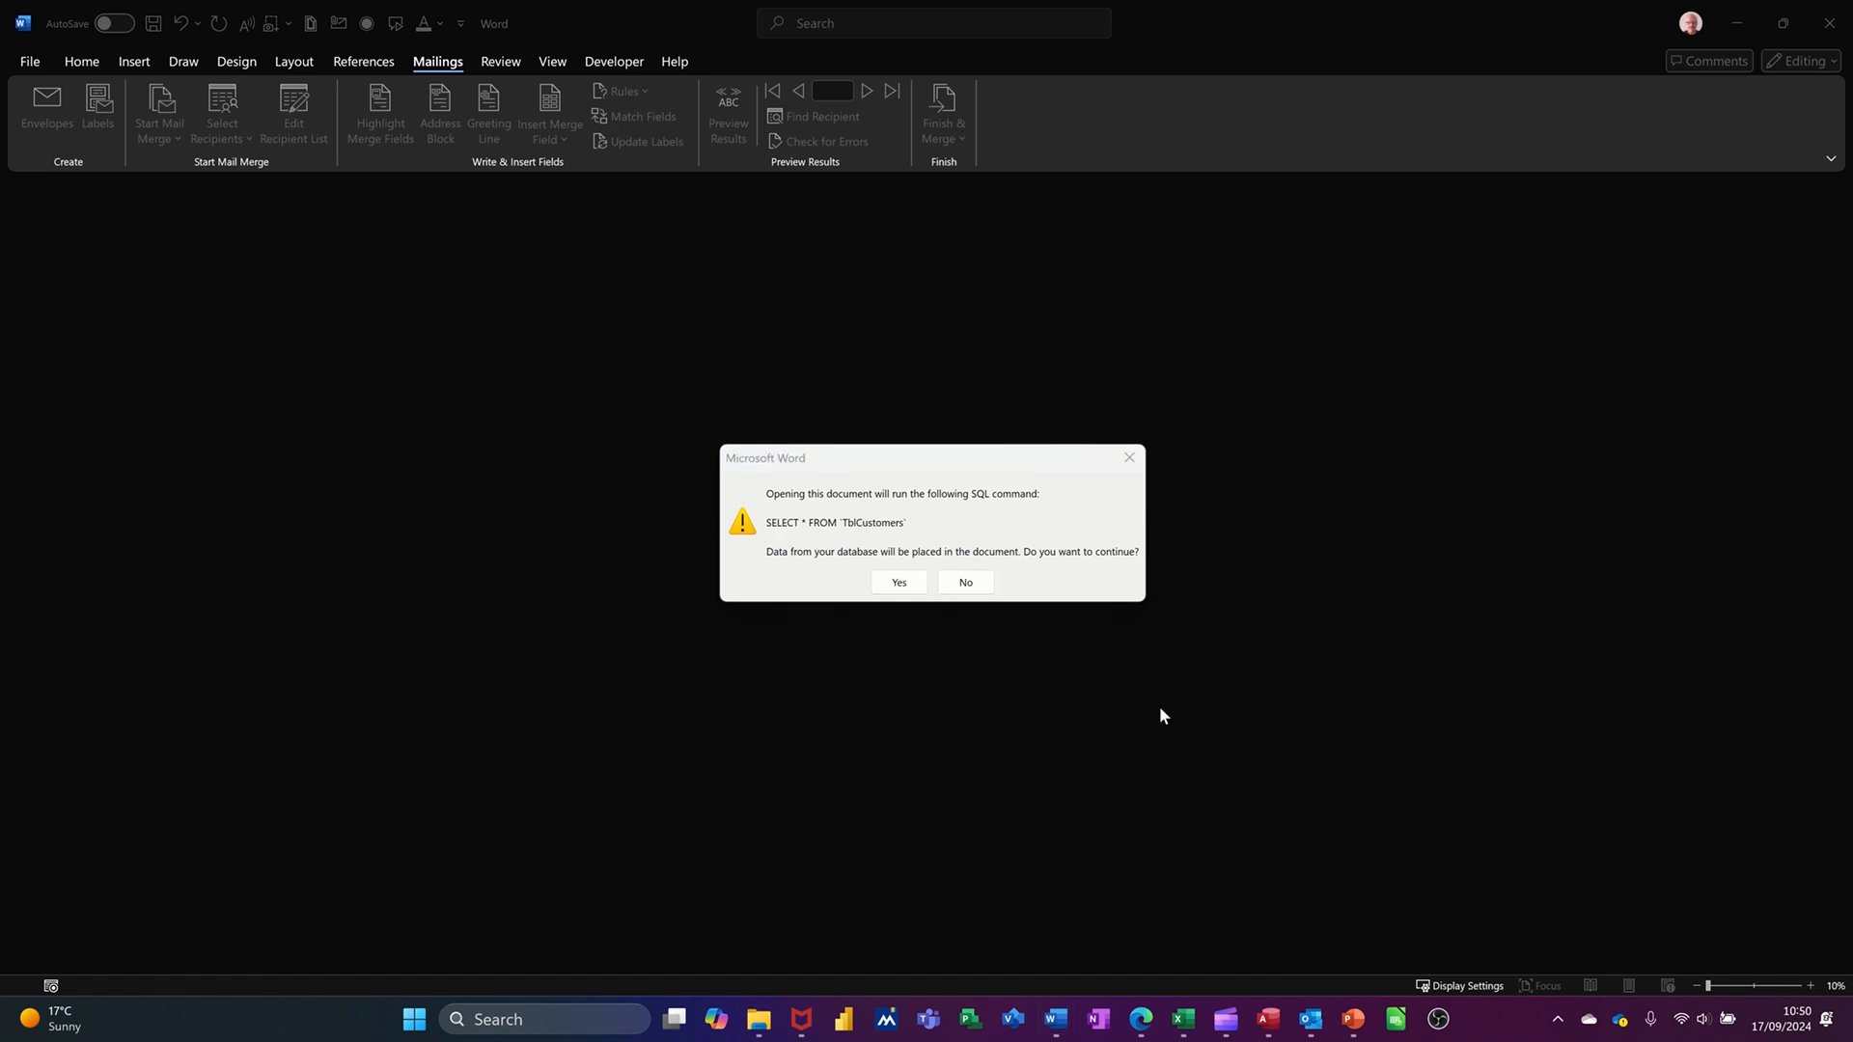
# Answer Yes to the SQL command prompt so the main letter loads the customer data
pyautogui.click(898, 583)
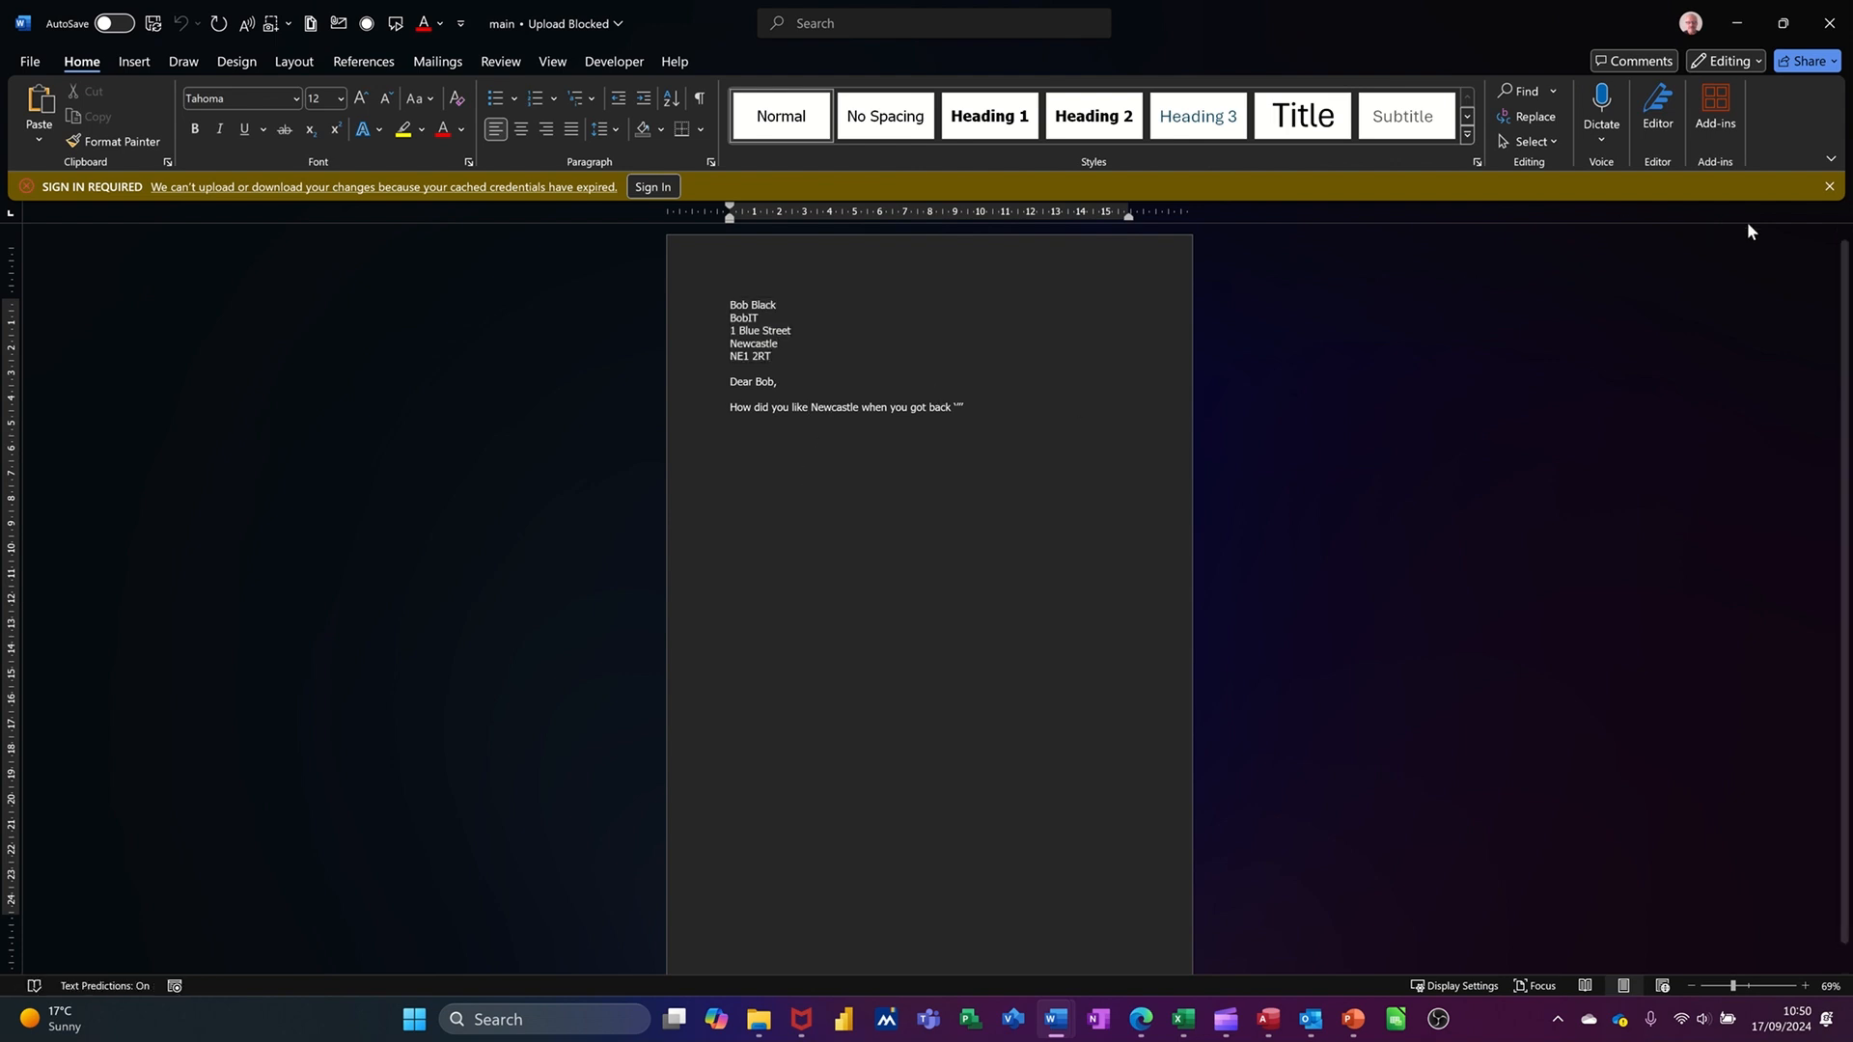
pyautogui.click(1830, 187)
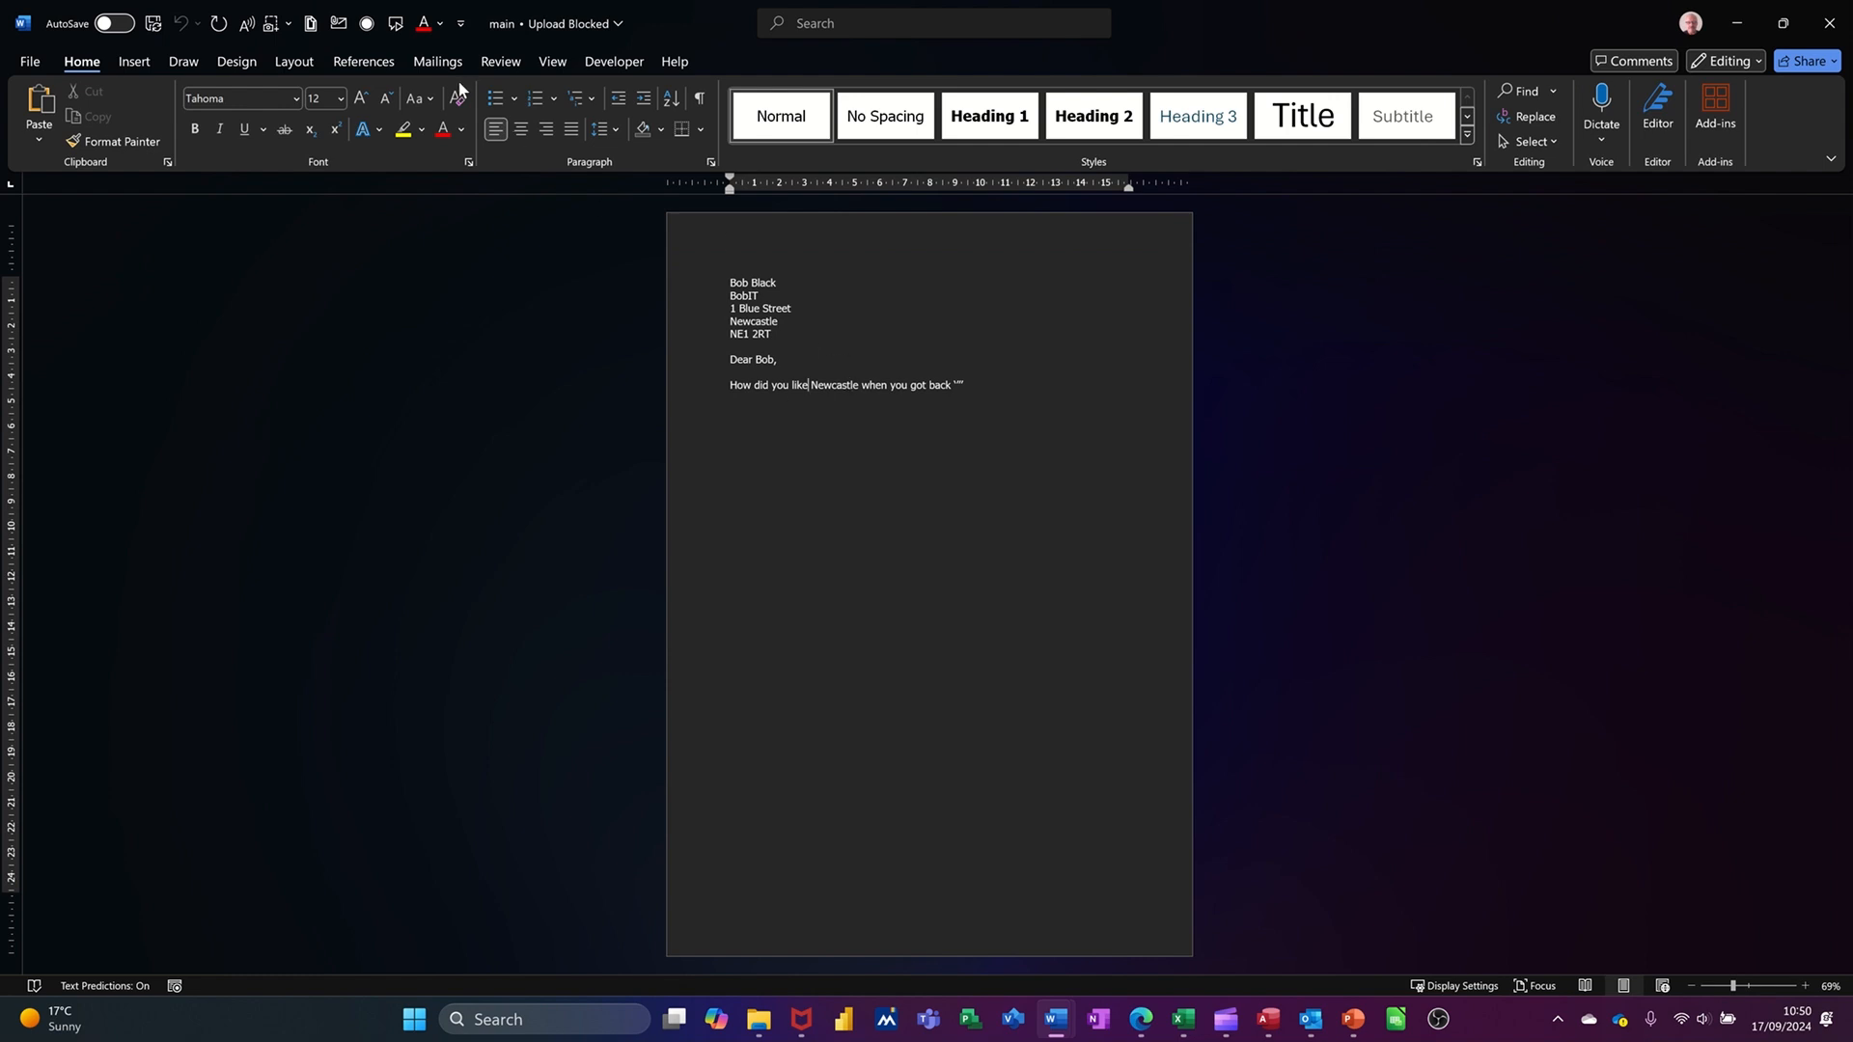
pyautogui.click(436, 62)
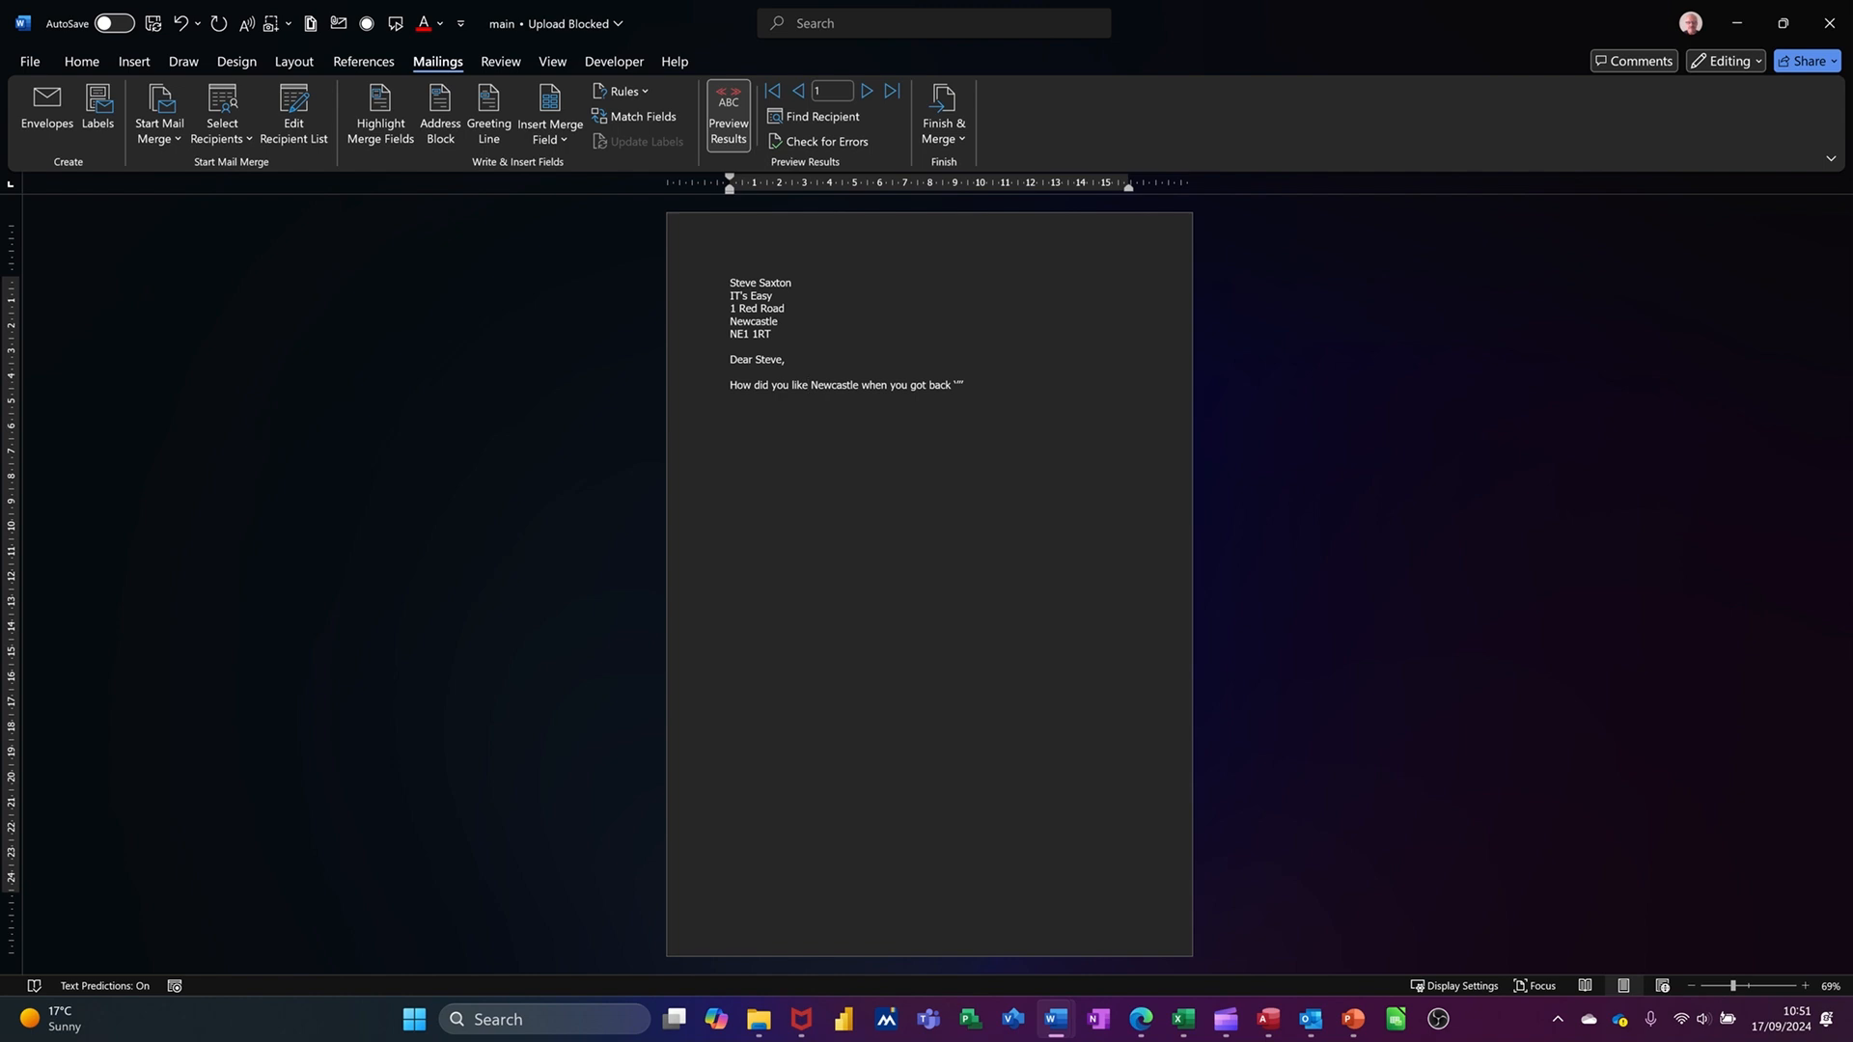
pyautogui.click(807, 384)
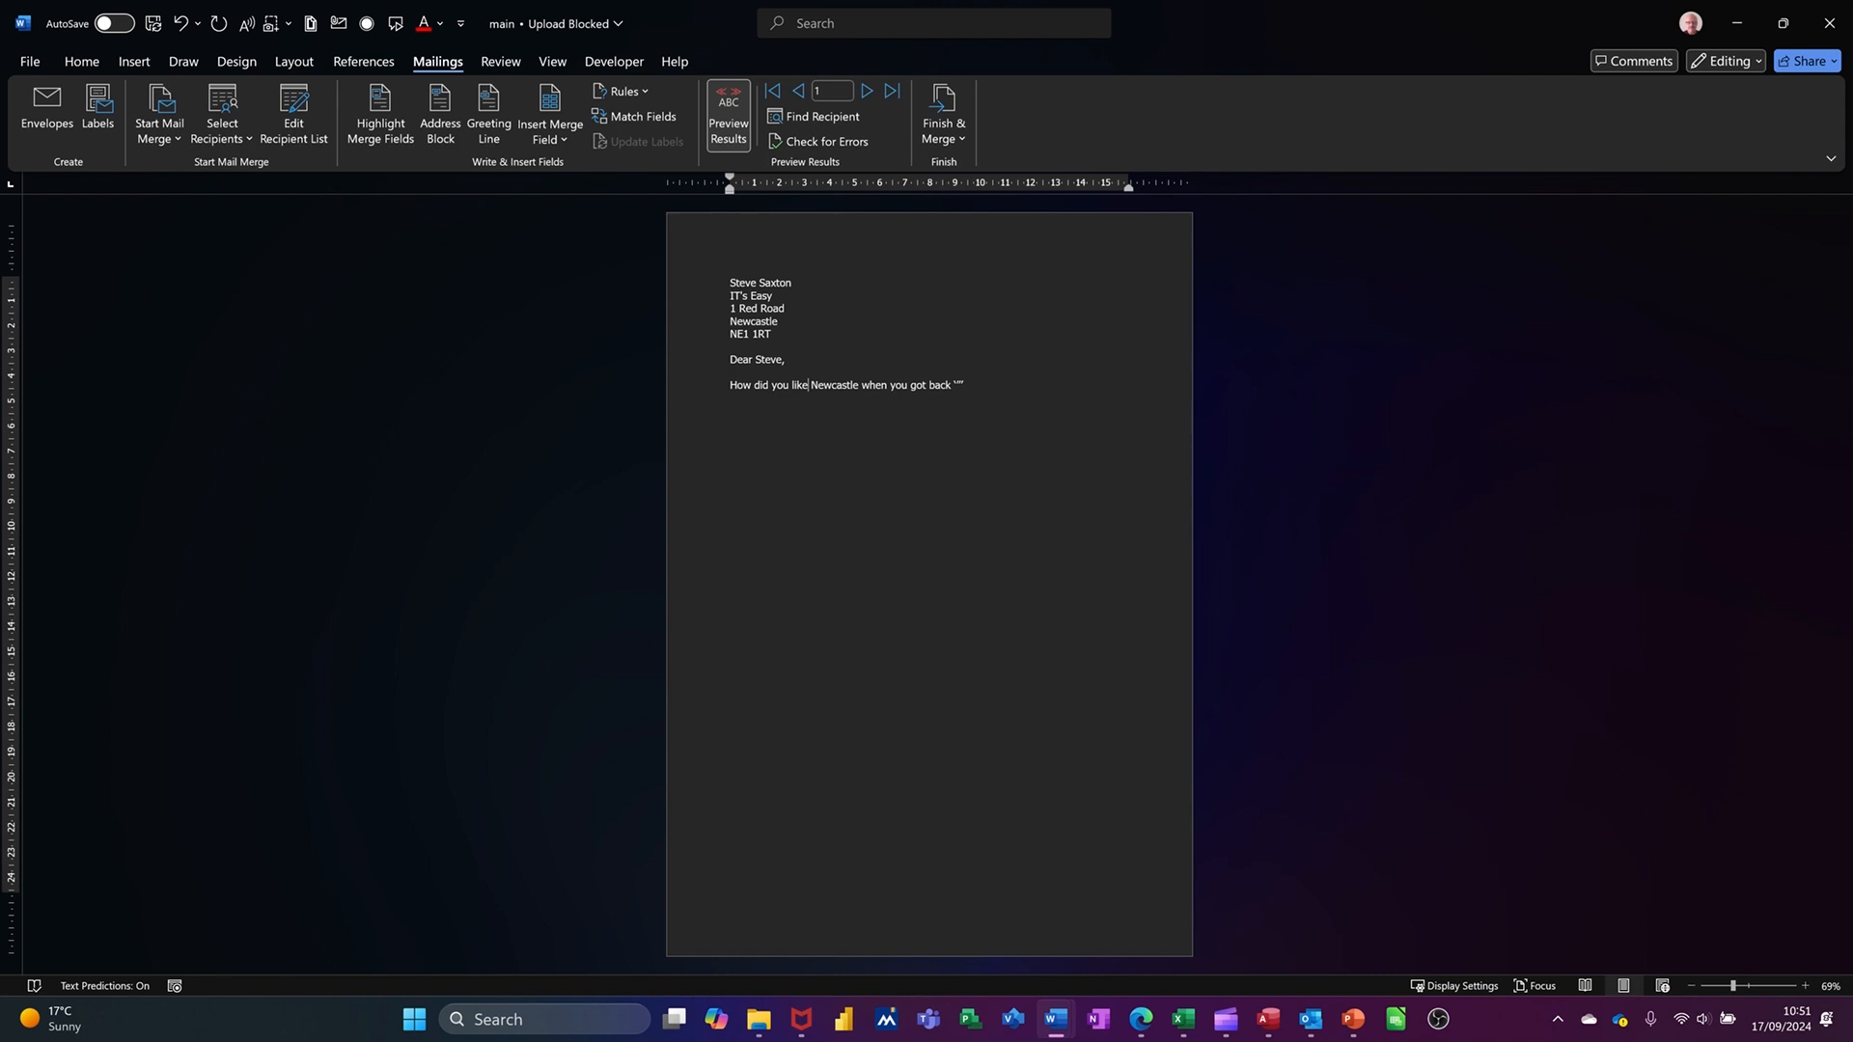